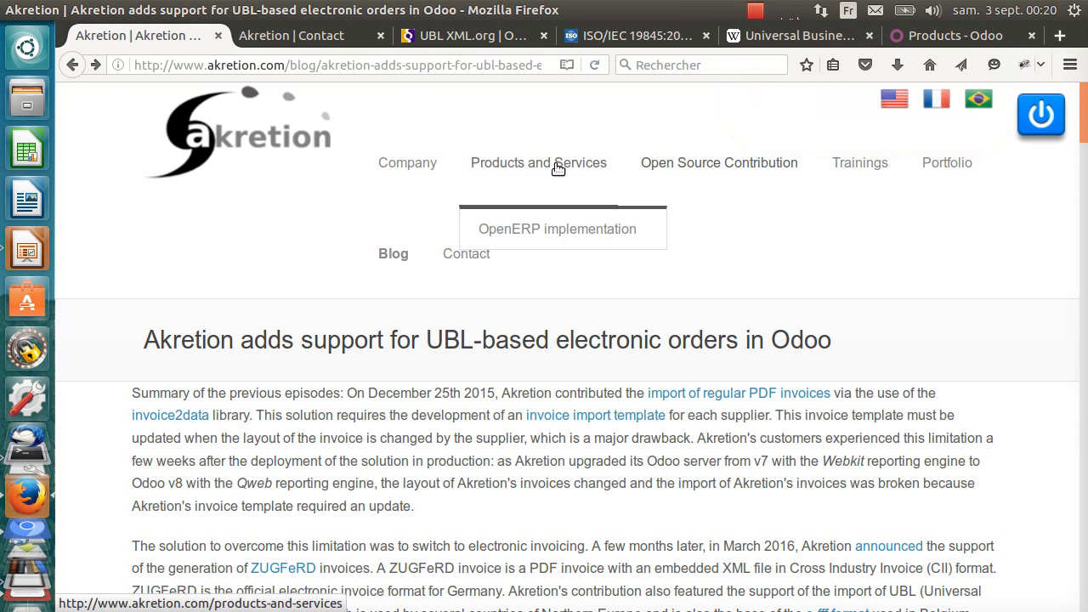
Glance at Akretion's contact page, go back to the UBL blog post and highlight 'UBL' in its title.
click(466, 253)
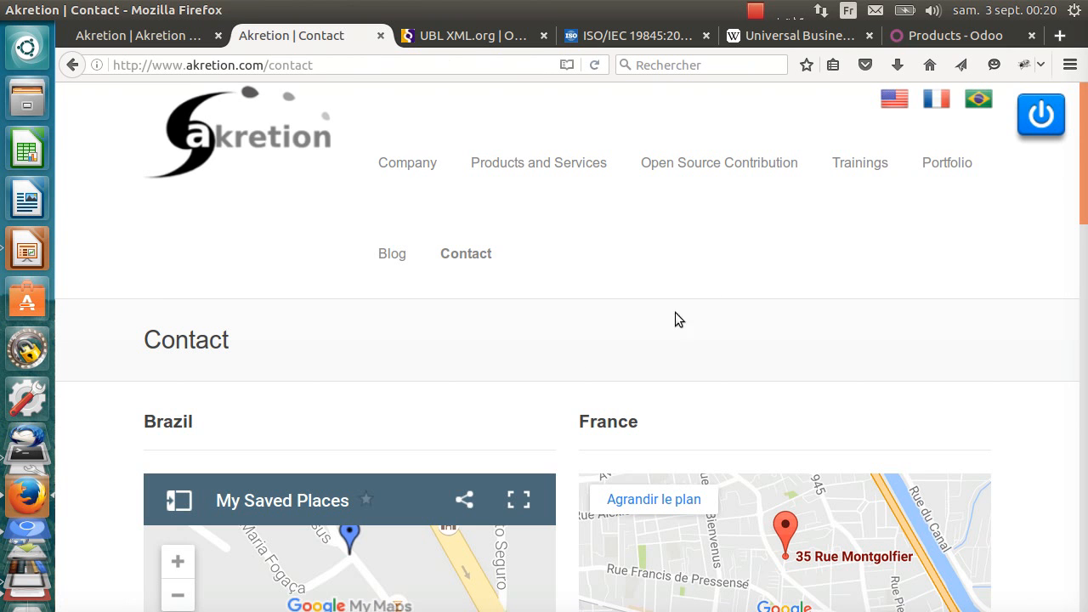
mouse_move(585, 426)
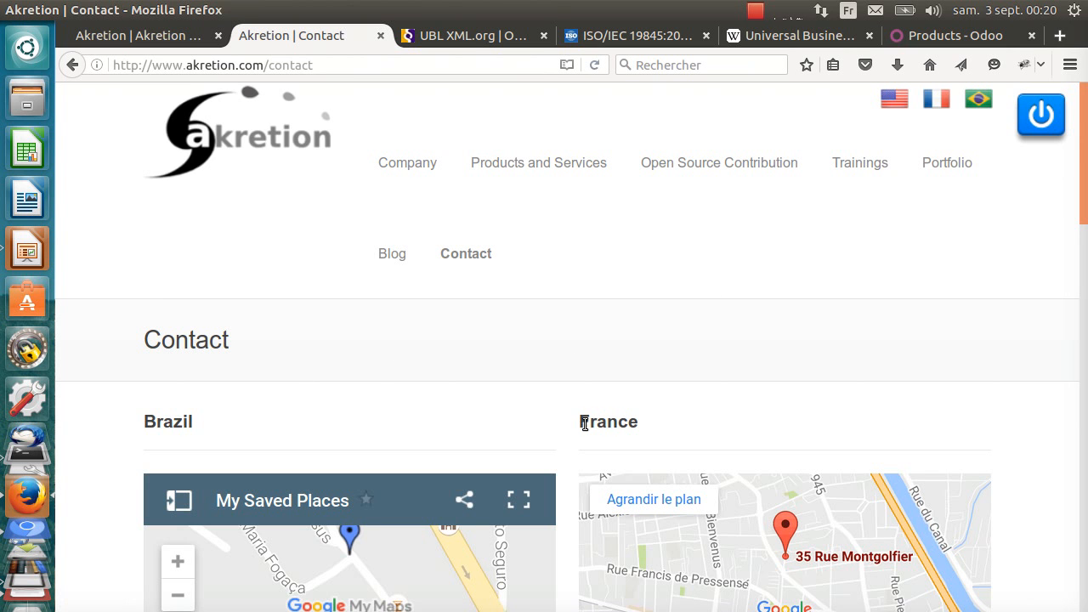
scroll(down, 3)
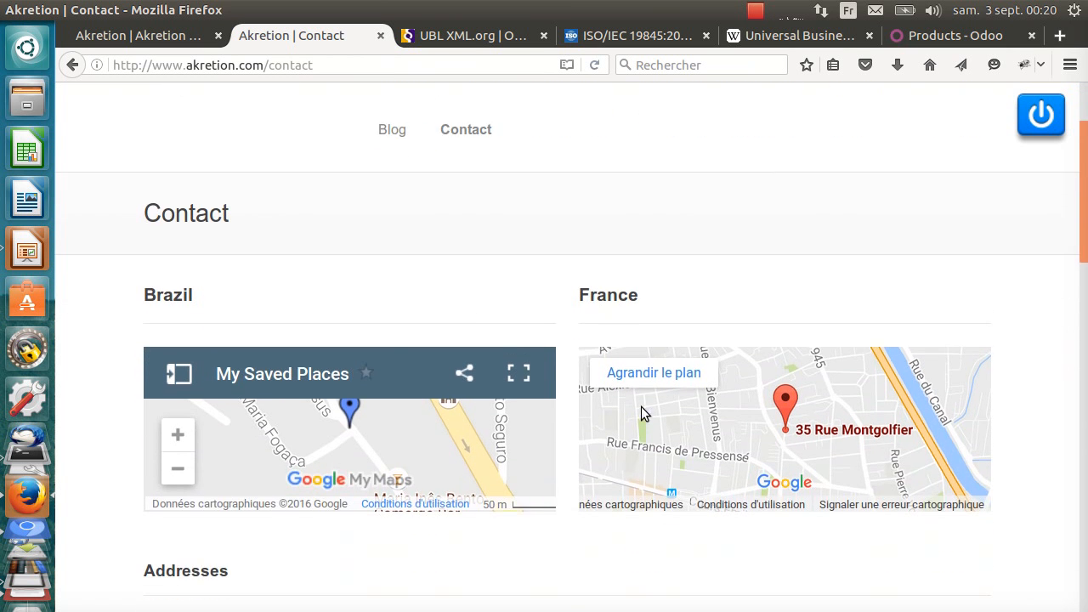
mouse_move(241, 136)
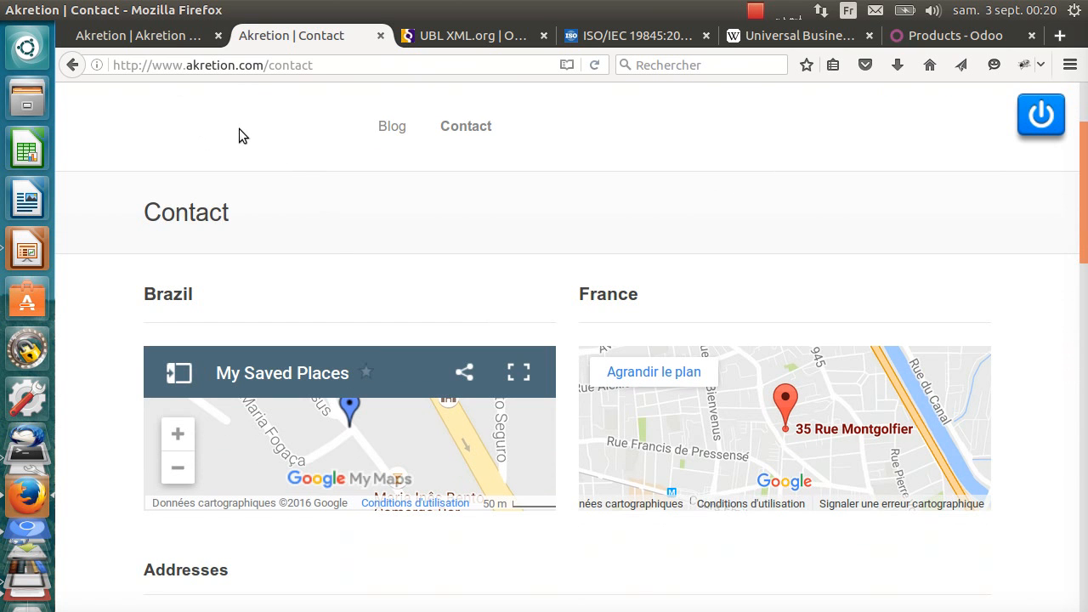
click(136, 34)
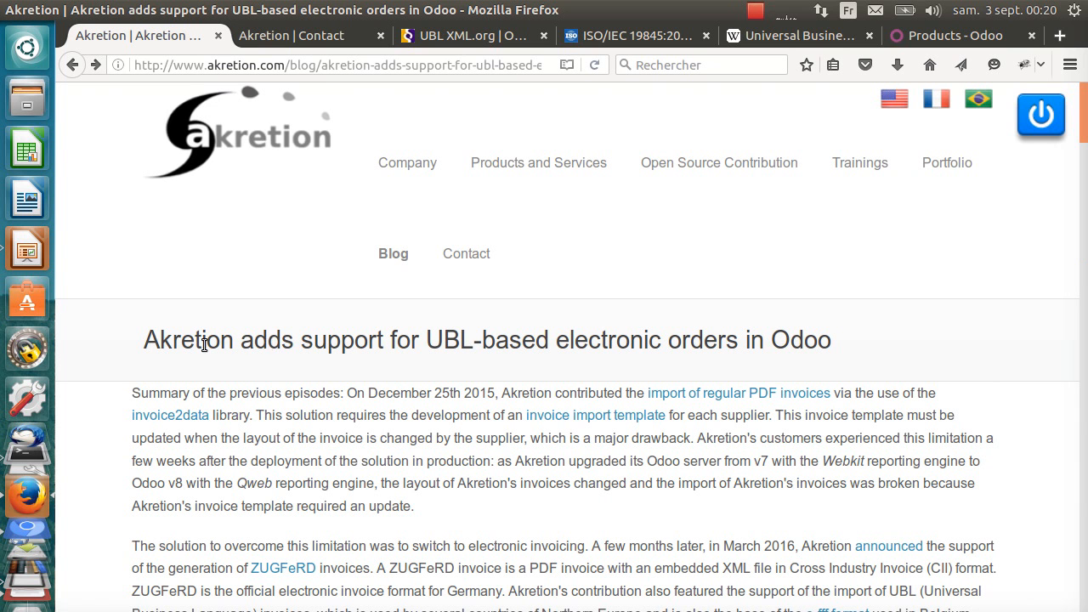
mouse_move(422, 341)
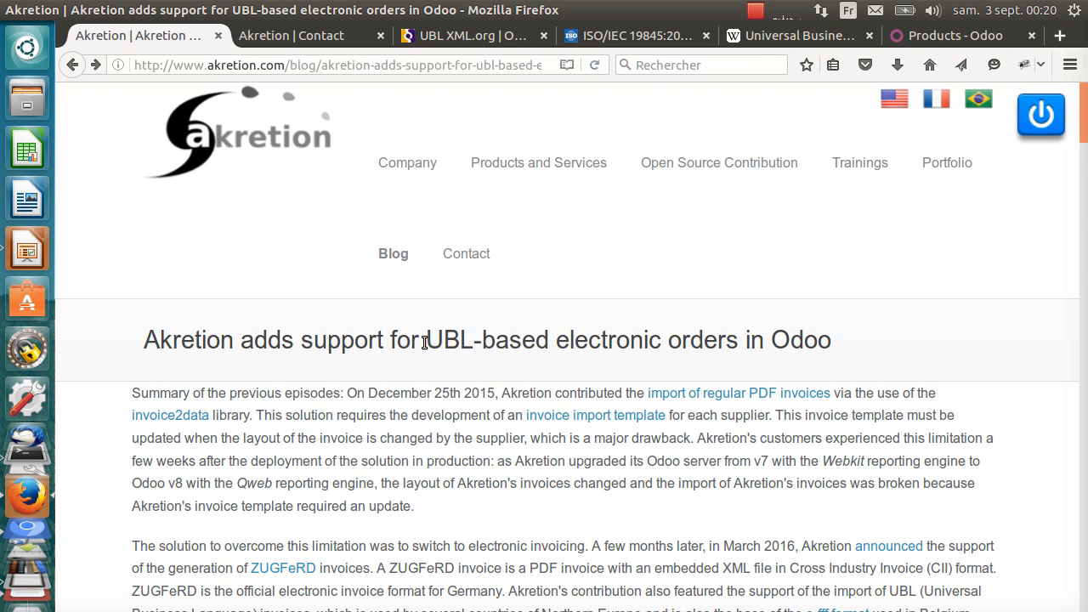
double_click(442, 340)
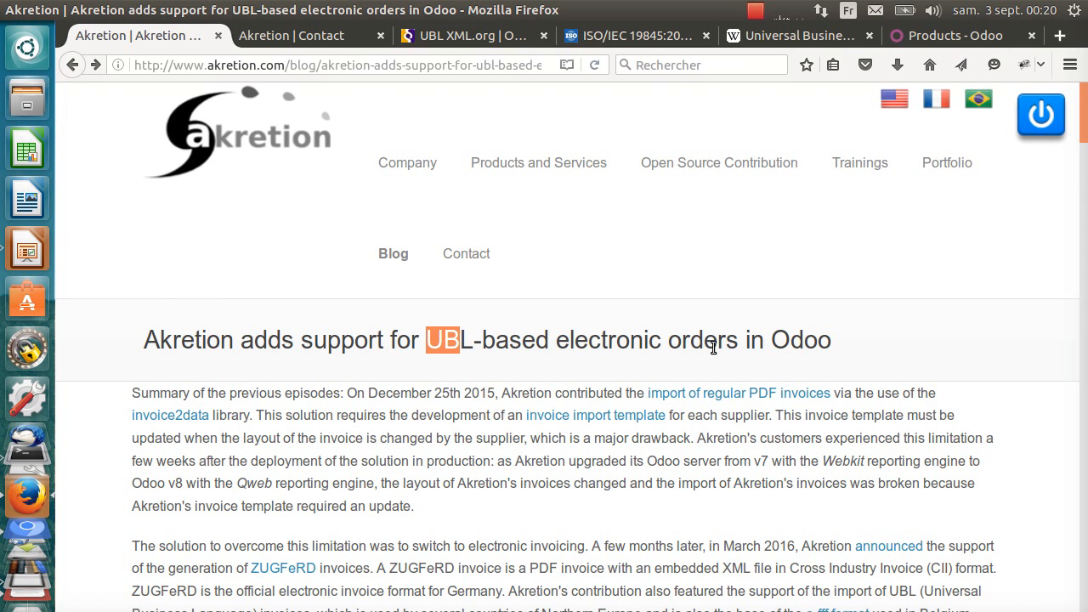
mouse_move(636, 337)
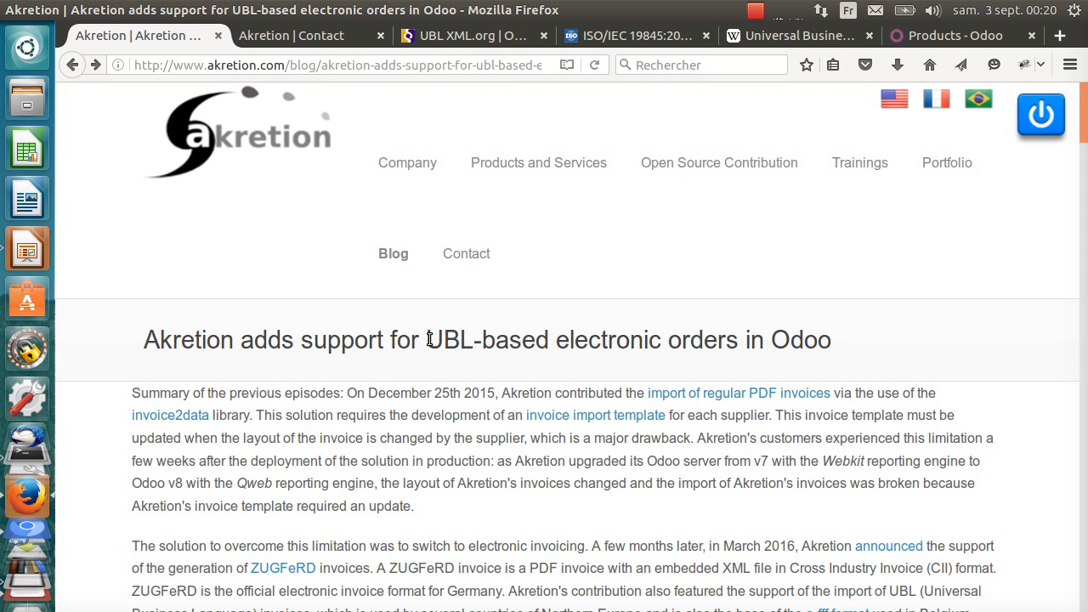
double_click(449, 340)
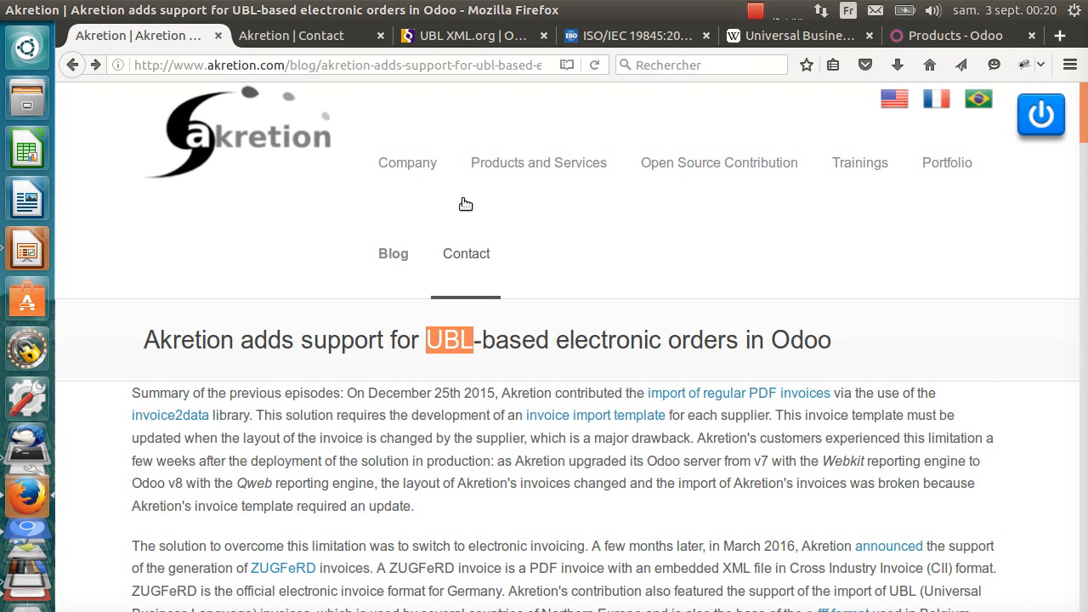
Pass by the UBL XML.org site to the ISO/IEC 19845:2015 catalogue page and highlight the number 19845.
click(468, 34)
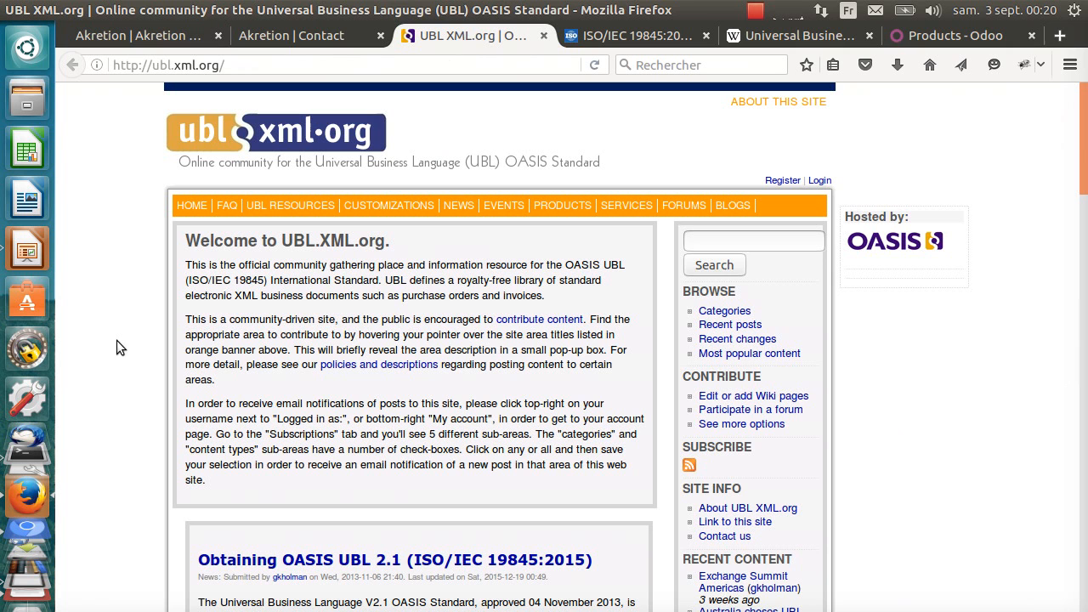
mouse_move(109, 344)
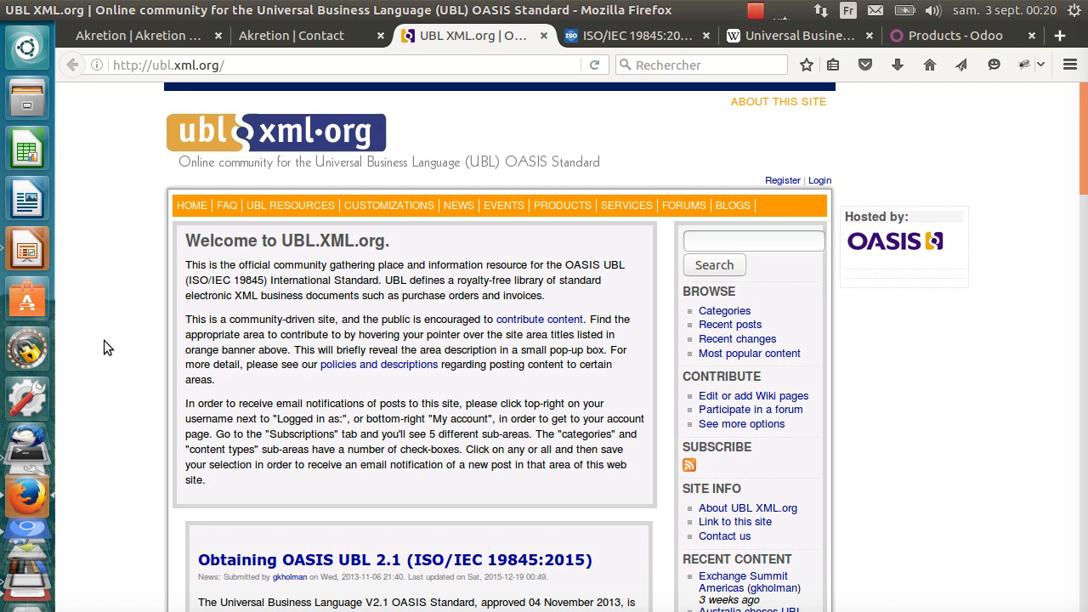
click(632, 36)
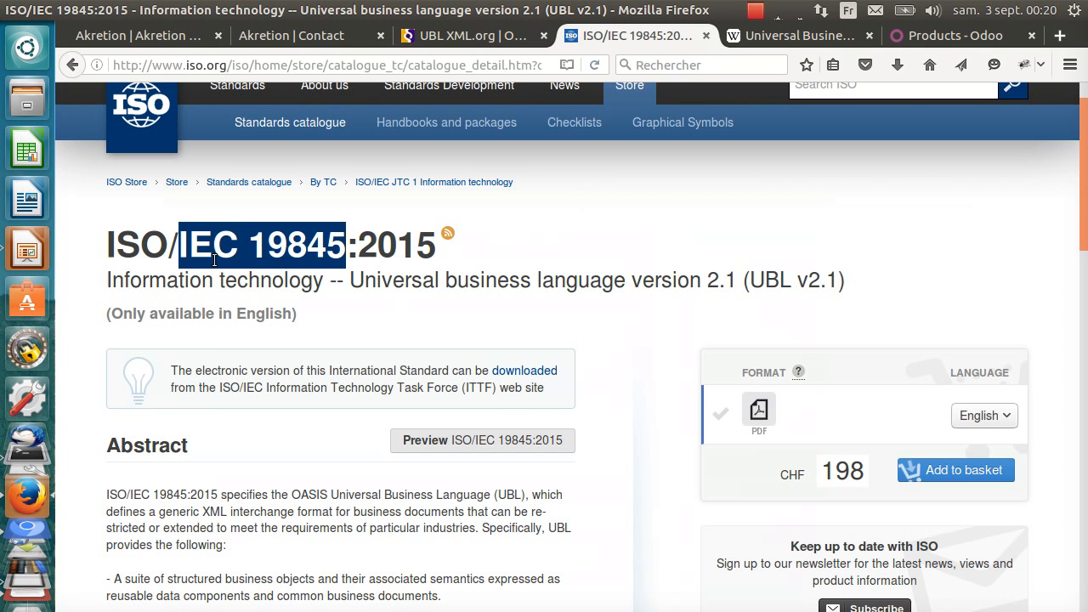
double_click(292, 245)
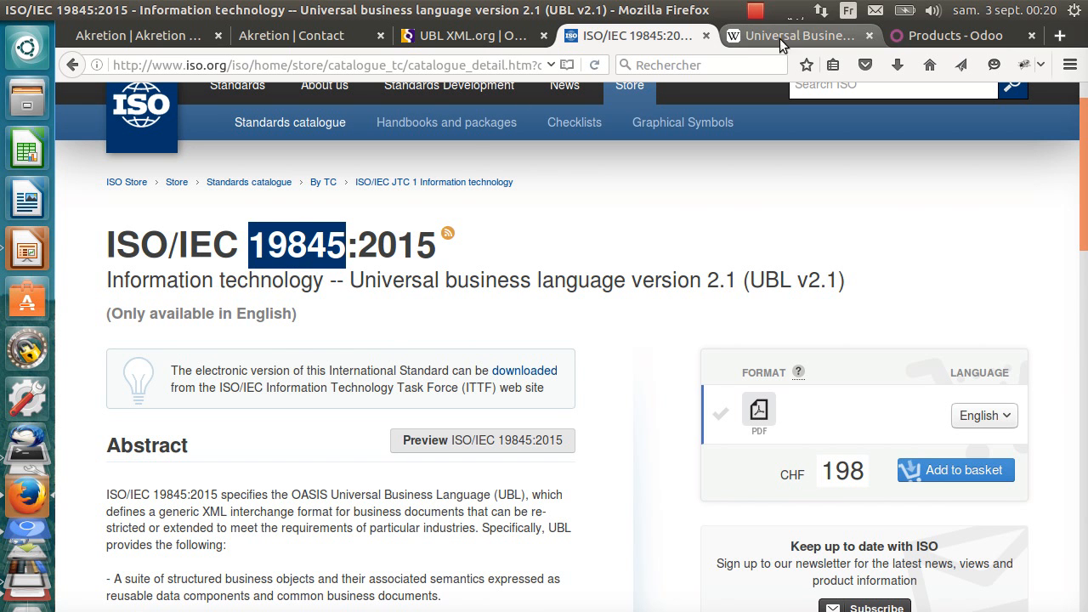
click(796, 34)
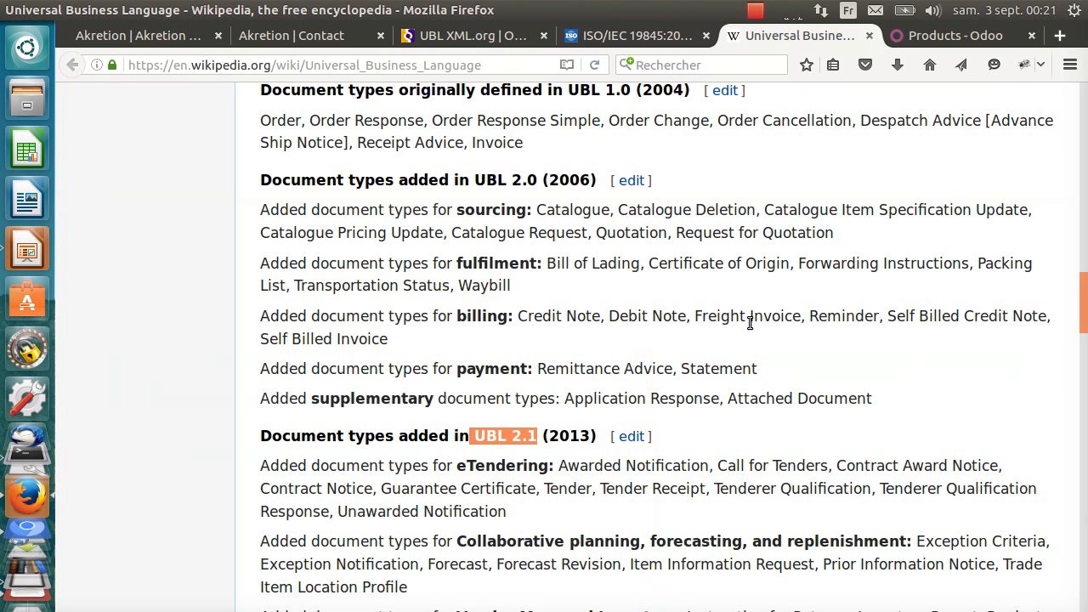
scroll(up, 3)
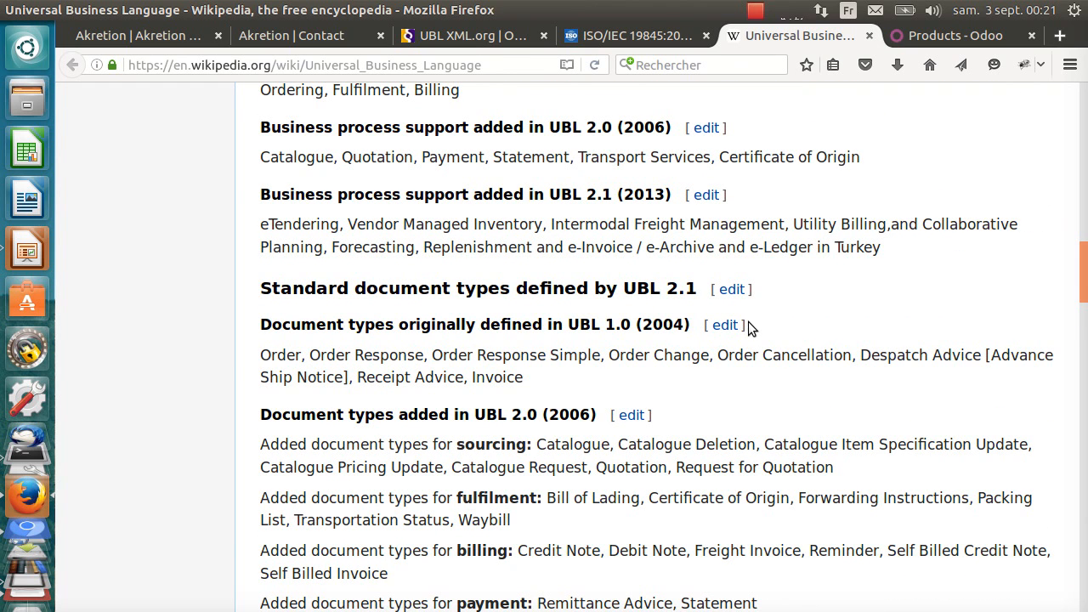
scroll(down, 3)
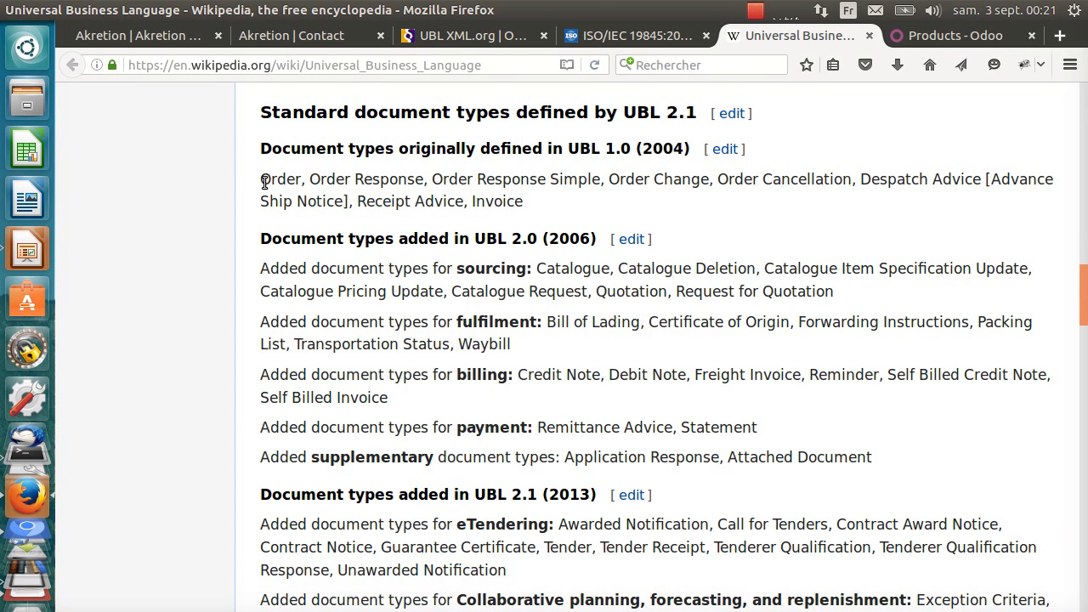
double_click(280, 178)
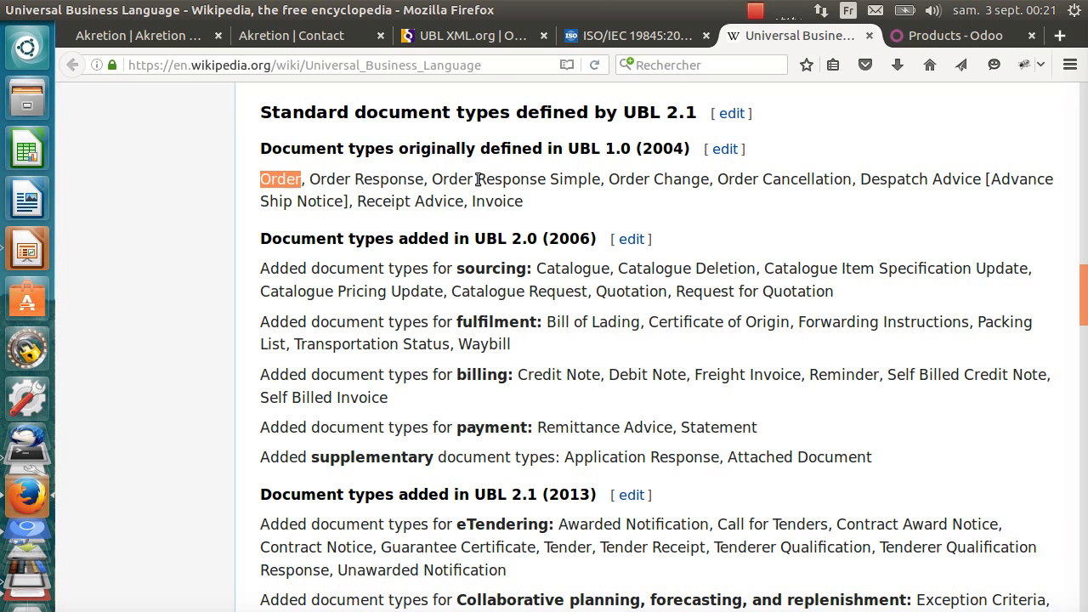
mouse_move(725, 178)
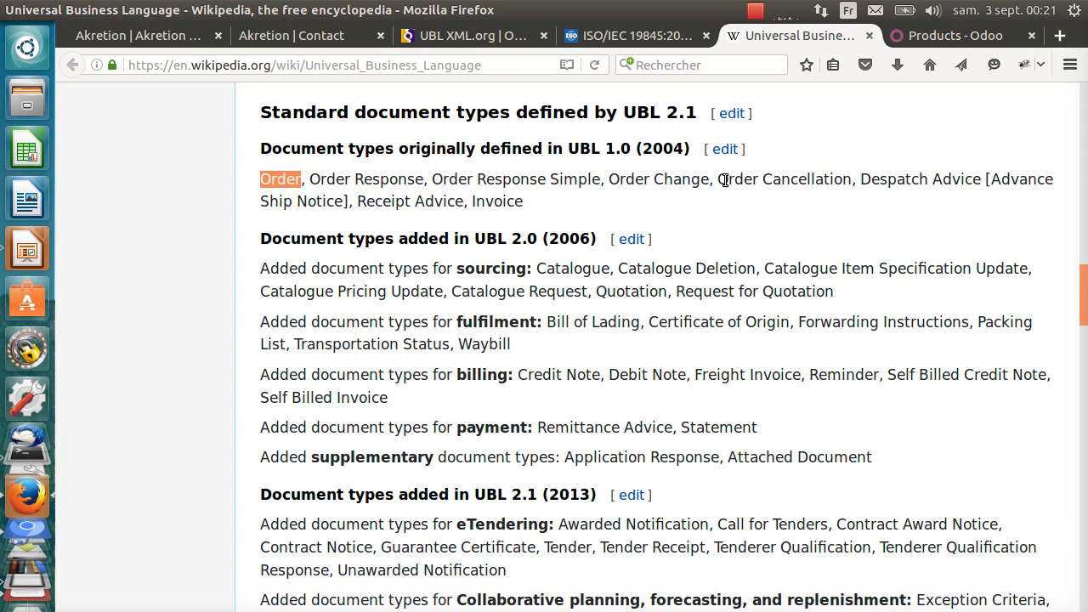
double_click(497, 201)
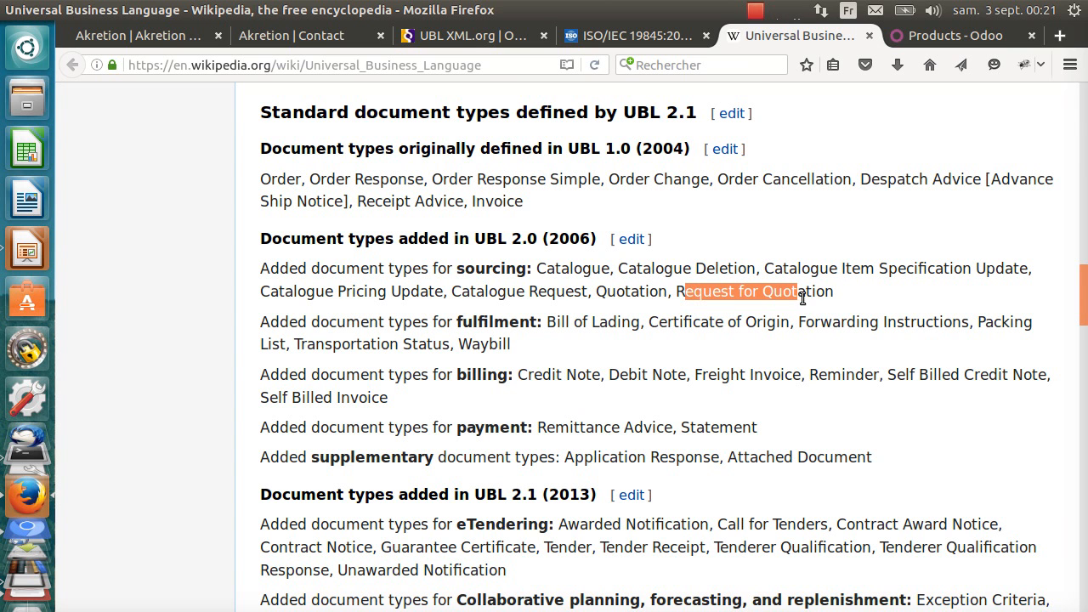
mouse_move(575, 340)
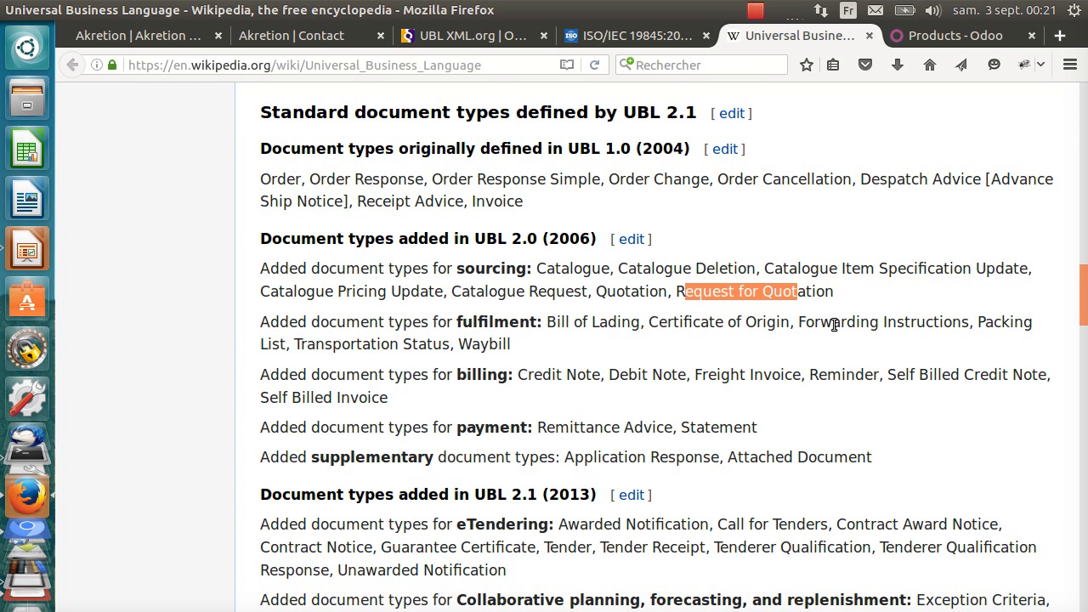
mouse_move(330, 347)
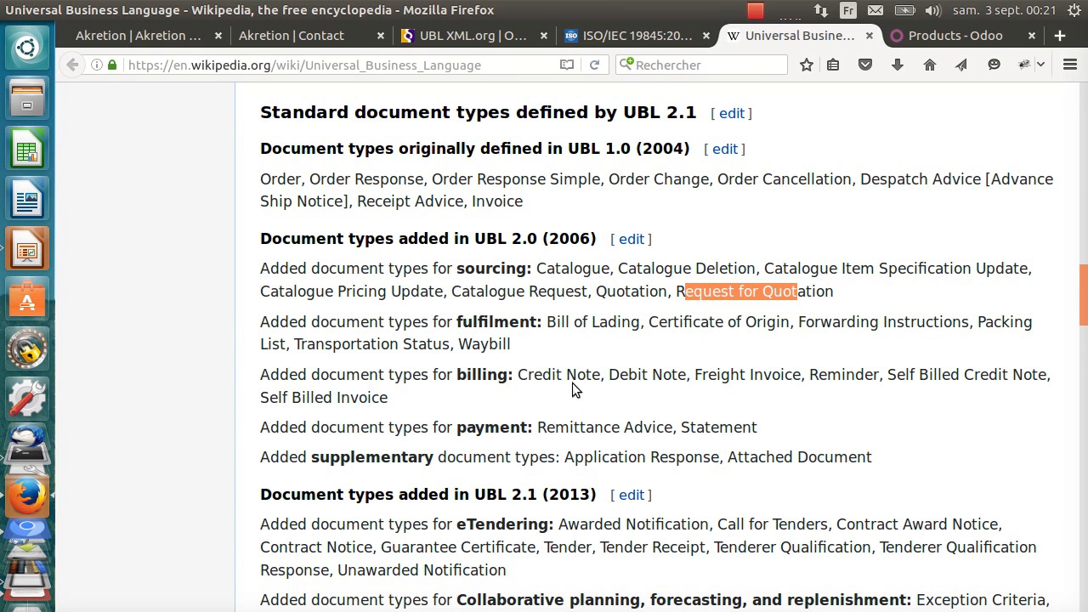
scroll(down, 3)
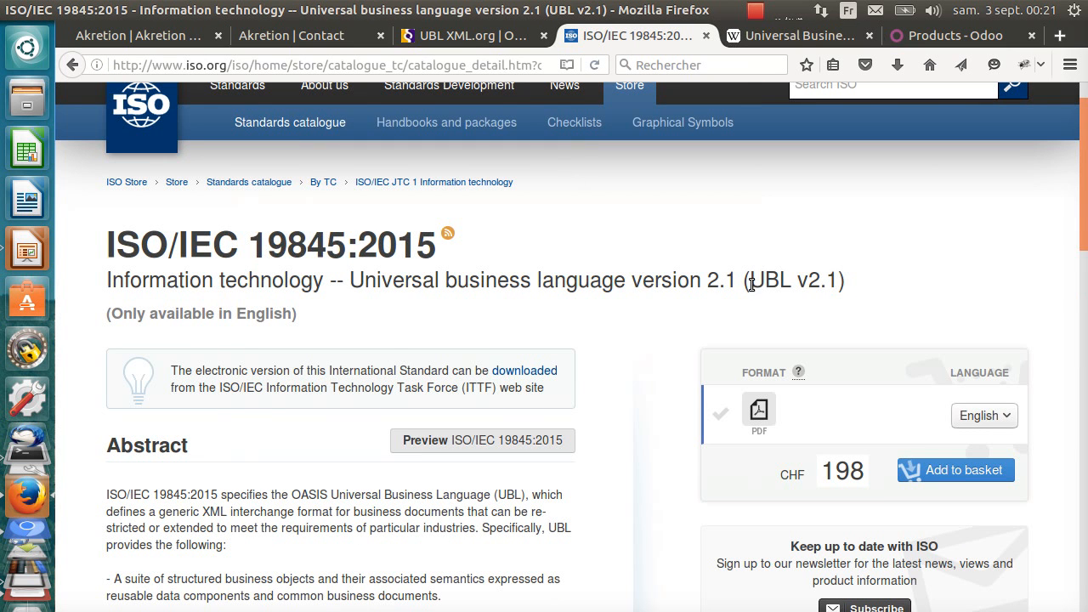
Present the Odoo e-procurement, e-billing and SEPA payments diagram slide in Impress.
double_click(792, 280)
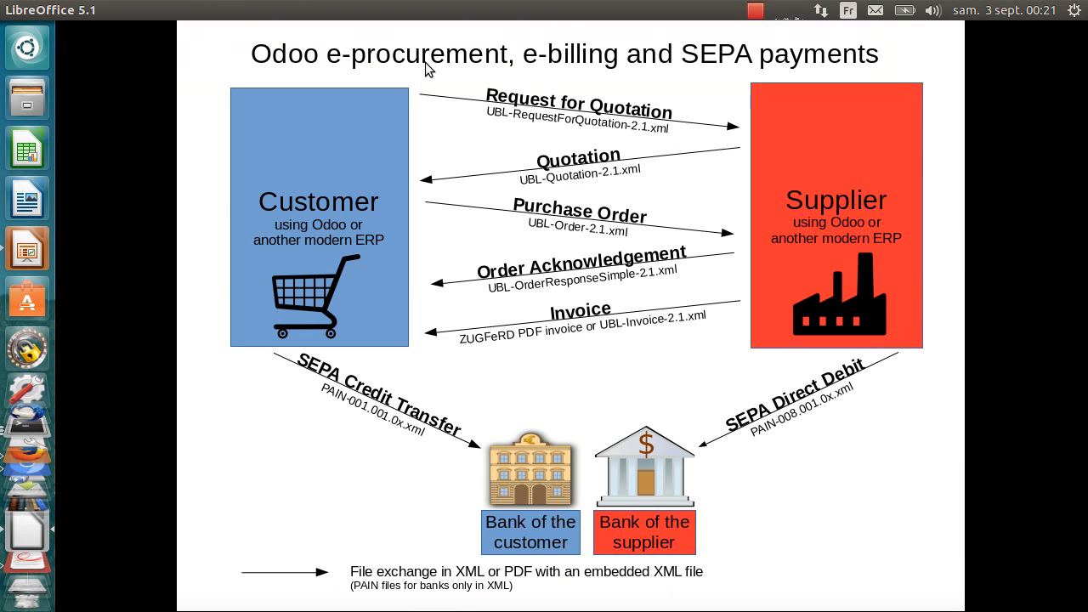
mouse_move(517, 219)
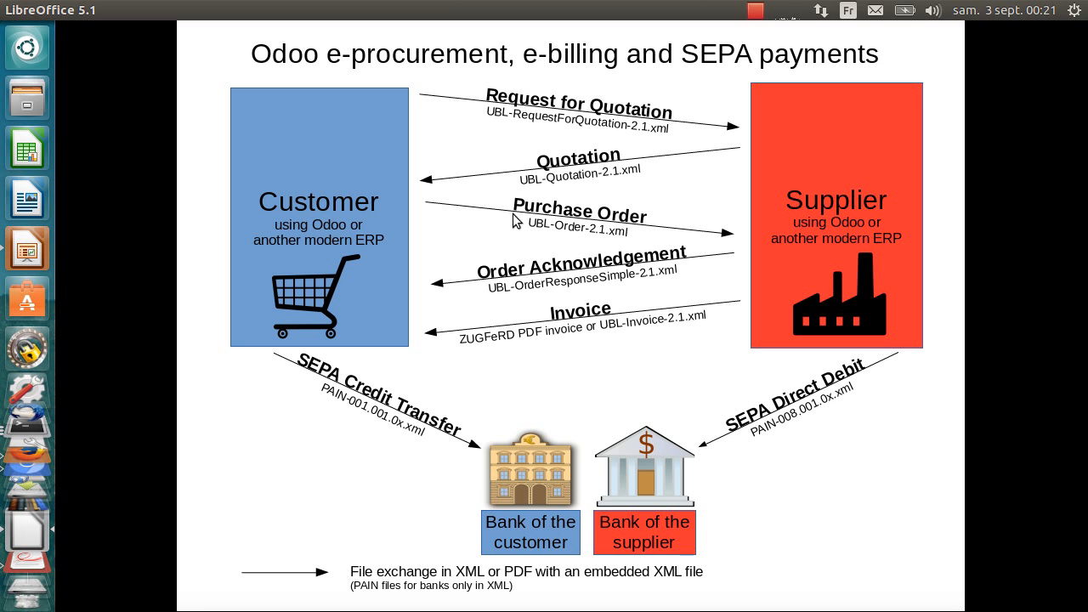
mouse_move(864, 207)
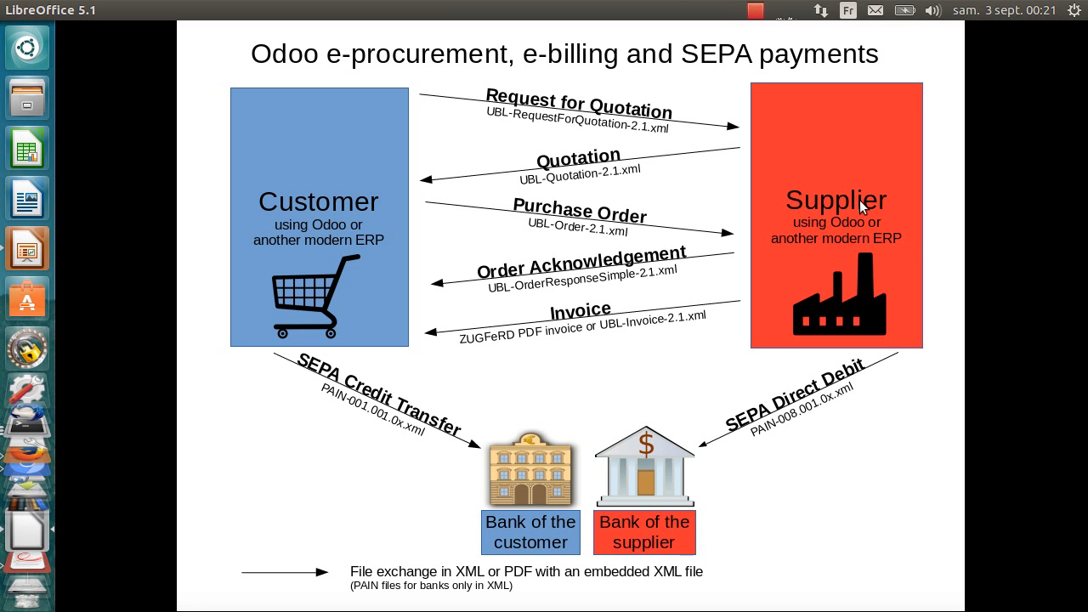
mouse_move(888, 245)
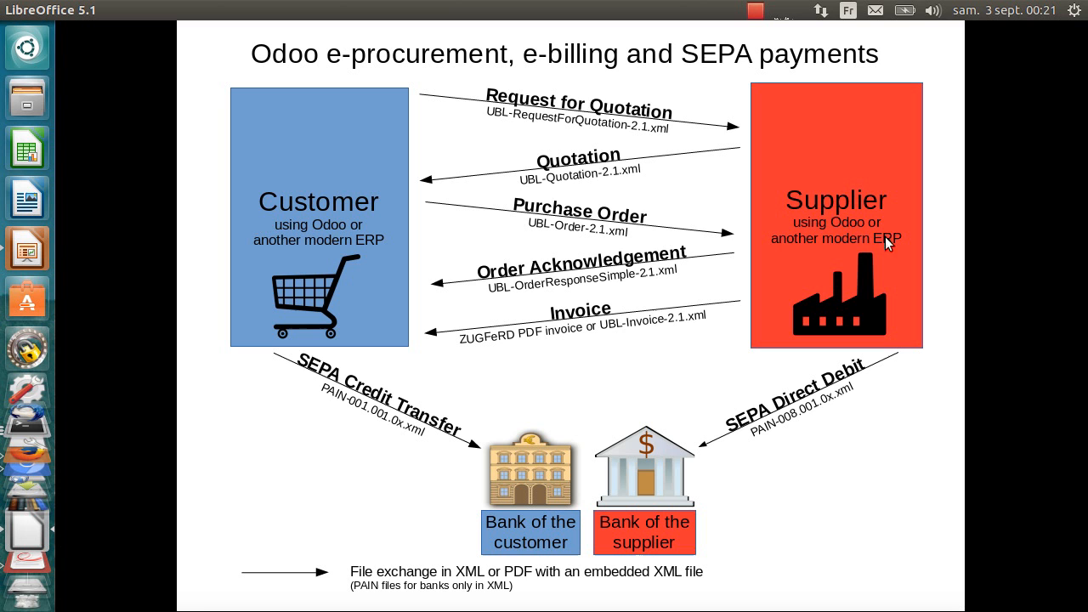
mouse_move(300, 145)
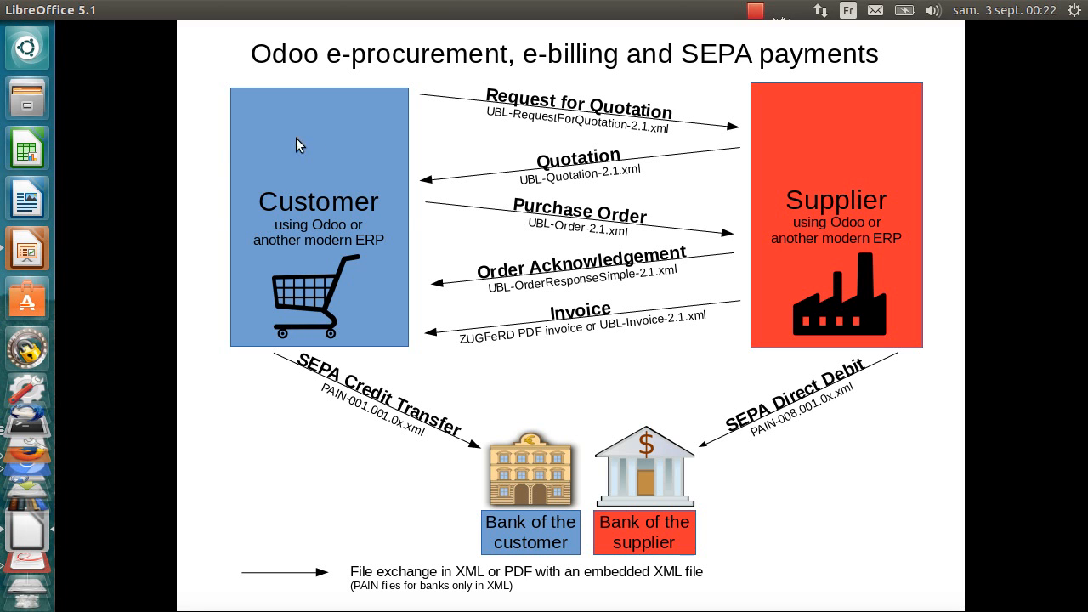
mouse_move(948, 213)
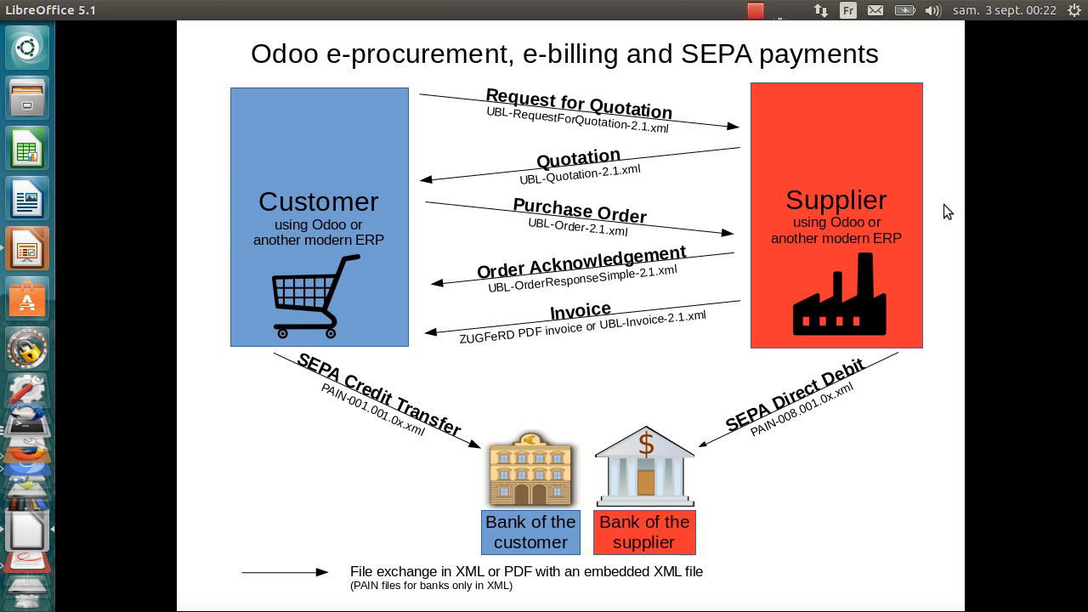
mouse_move(401, 95)
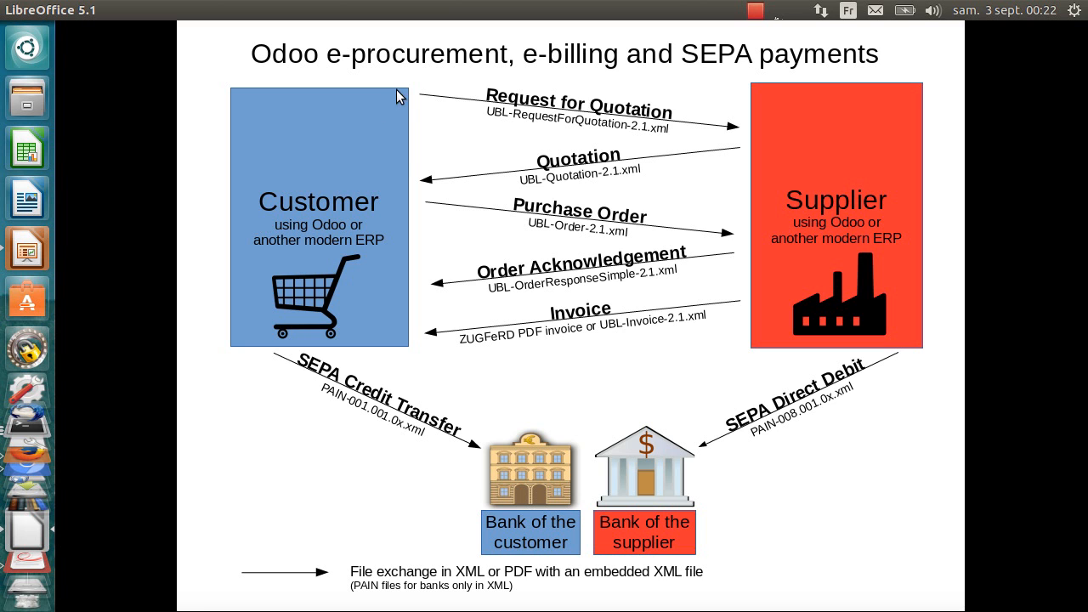
mouse_move(662, 106)
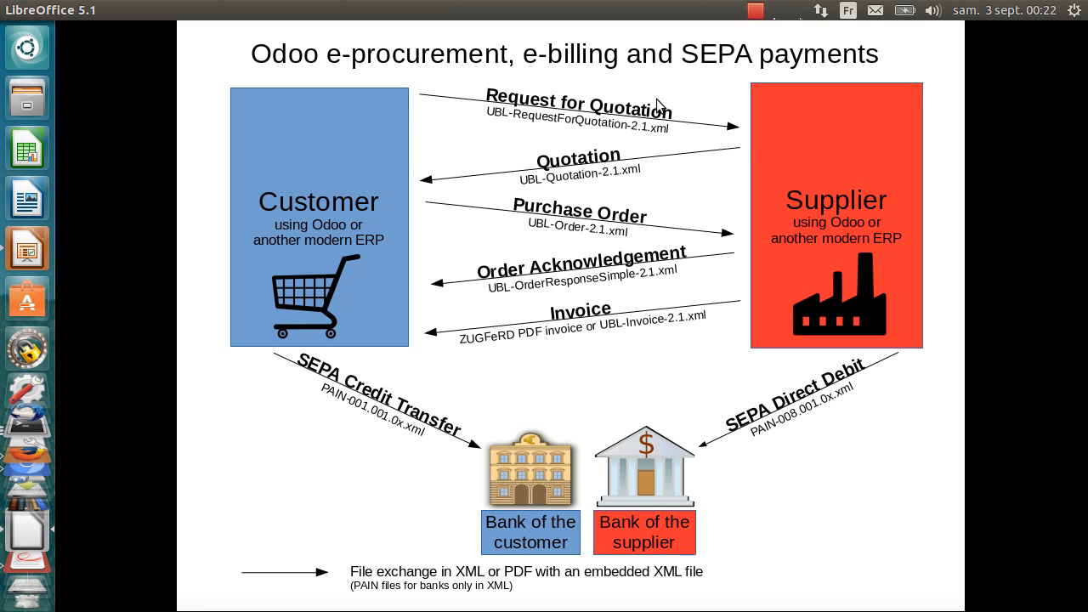
mouse_move(803, 175)
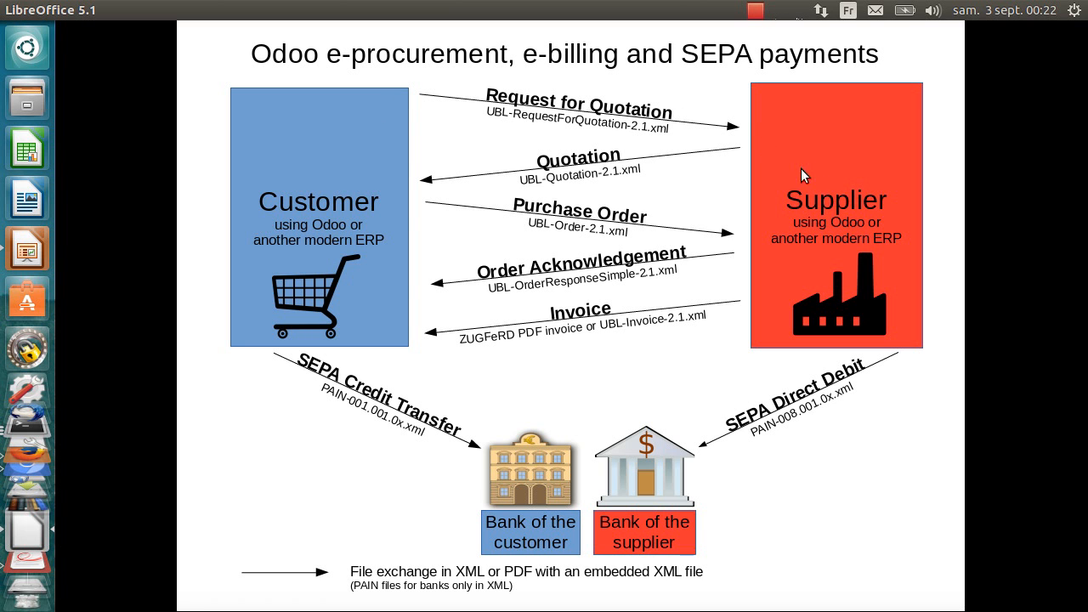
mouse_move(387, 197)
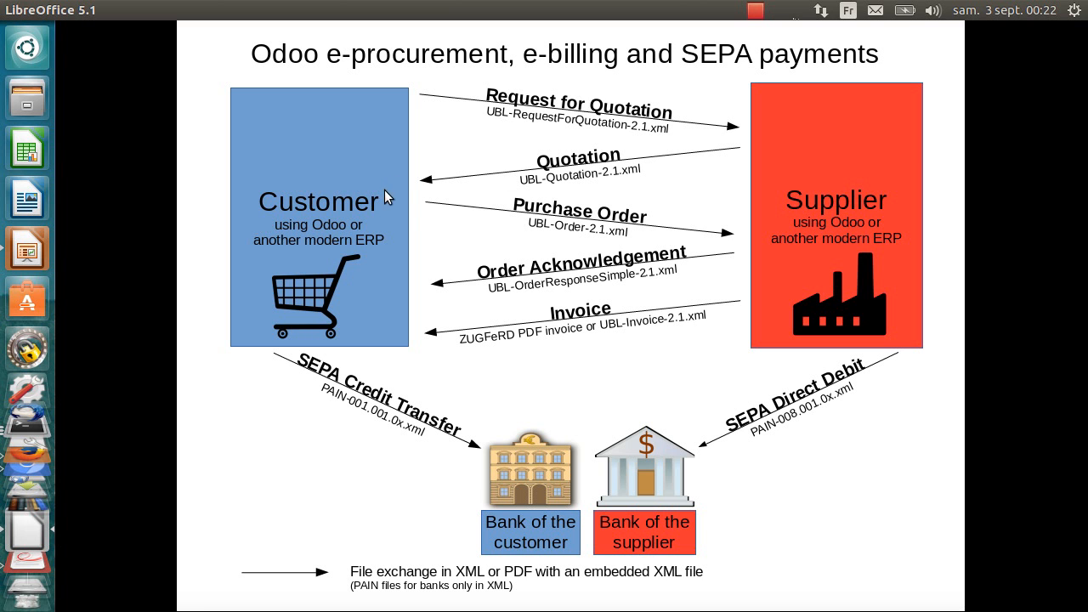
mouse_move(786, 243)
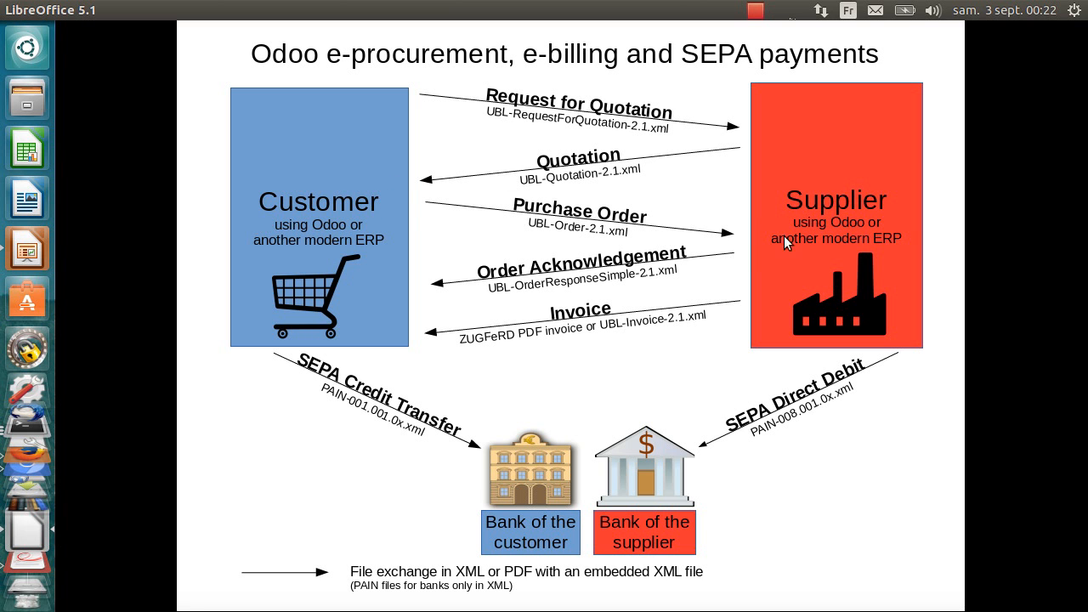
mouse_move(487, 290)
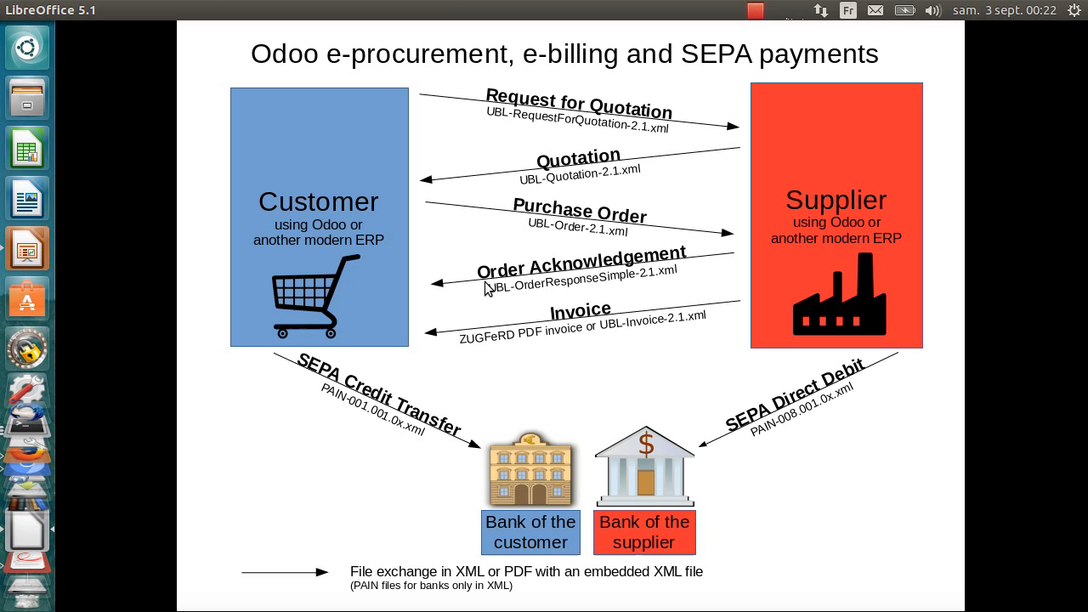
mouse_move(357, 313)
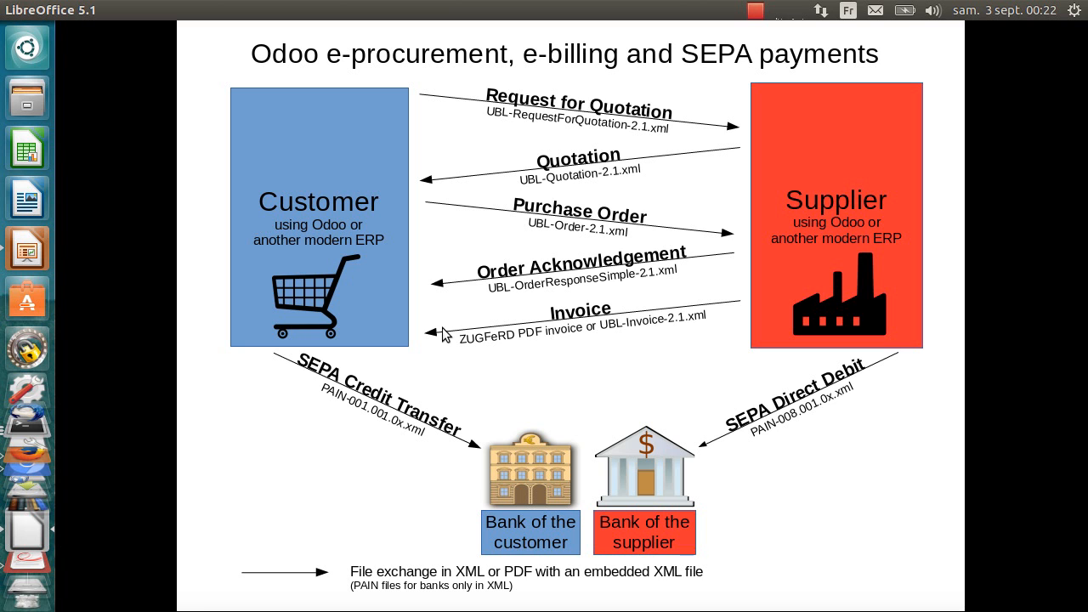
mouse_move(645, 134)
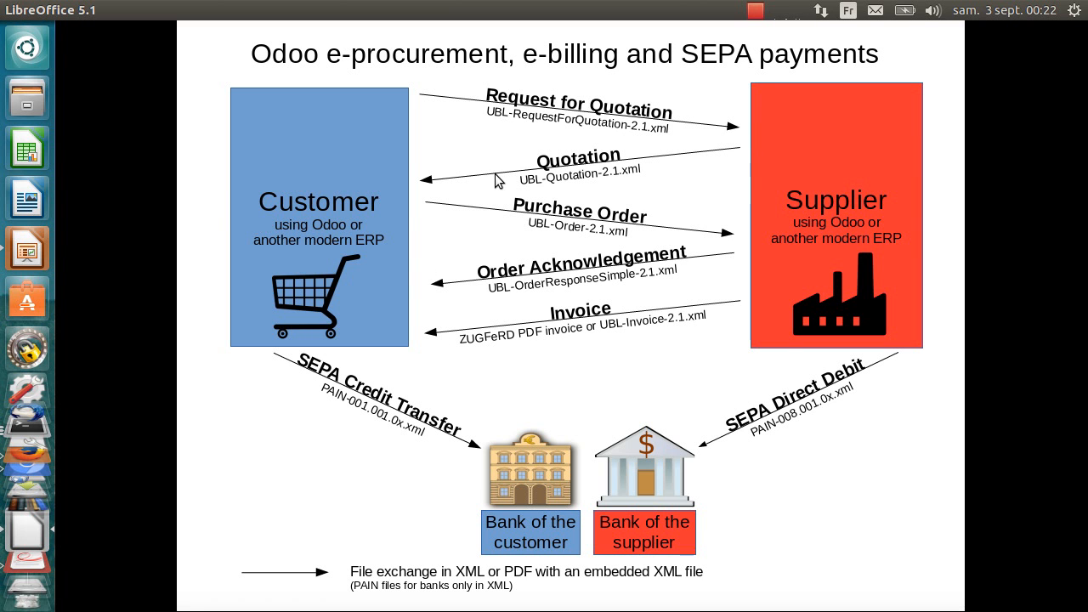
mouse_move(467, 106)
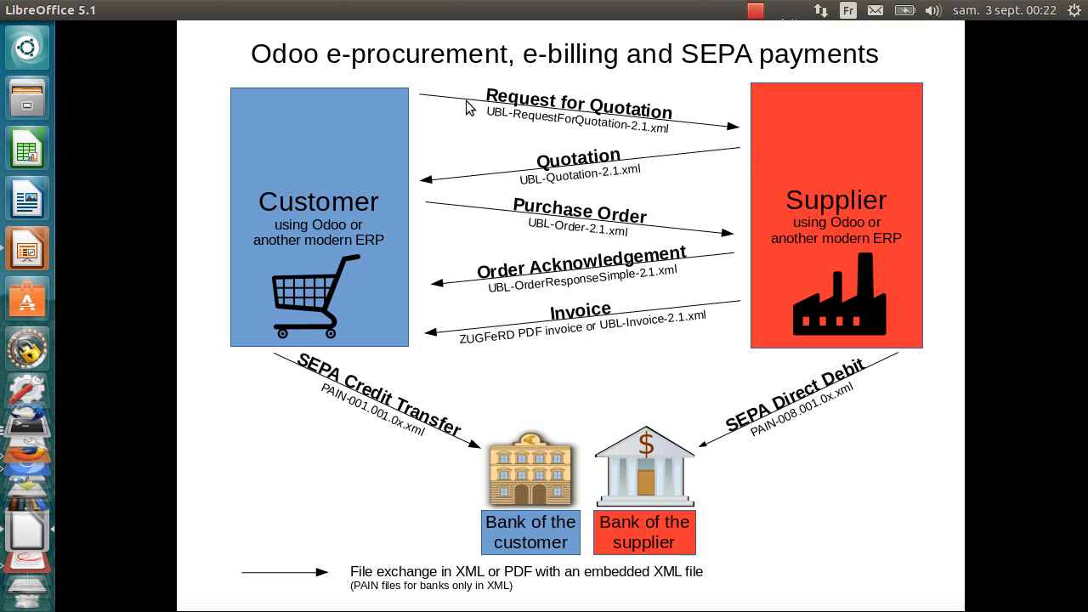
mouse_move(702, 119)
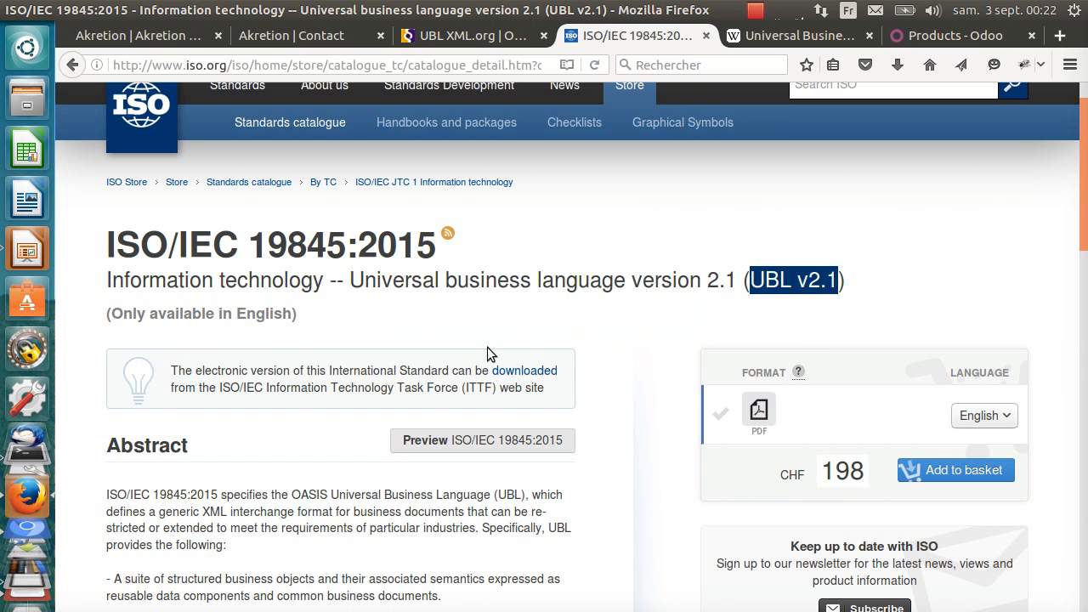
Show the customer's purchasable products list, then look at the supplier's two sales orders in Chromium.
click(946, 34)
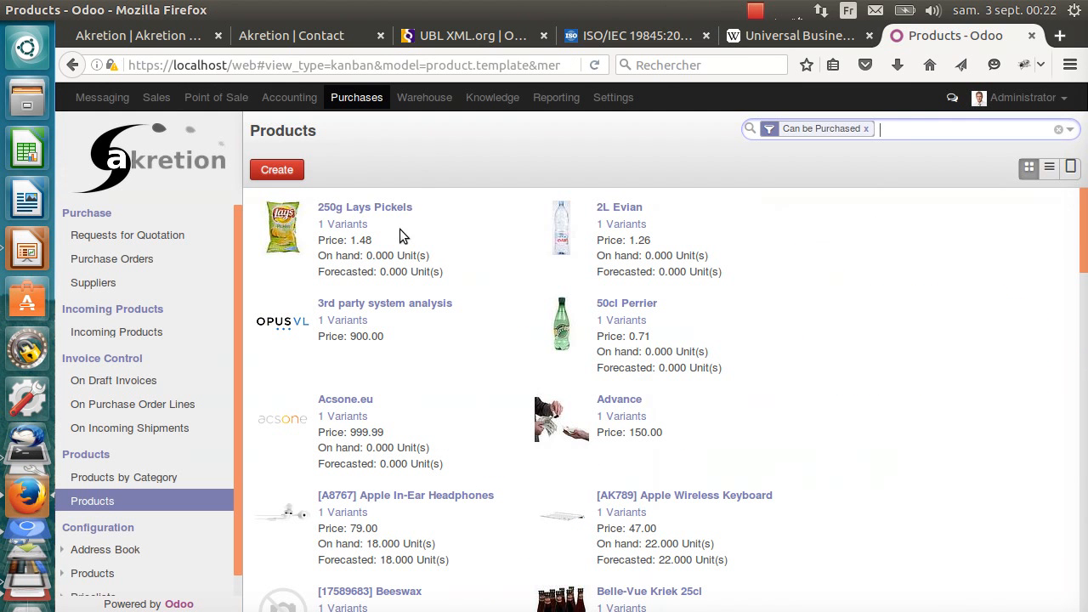
mouse_move(124, 173)
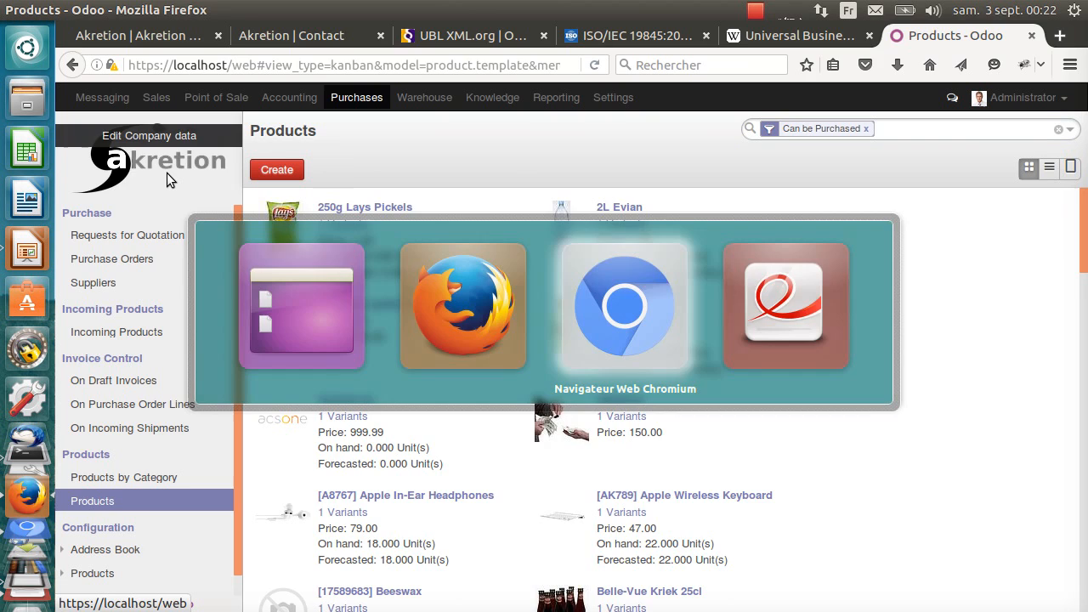
click(626, 307)
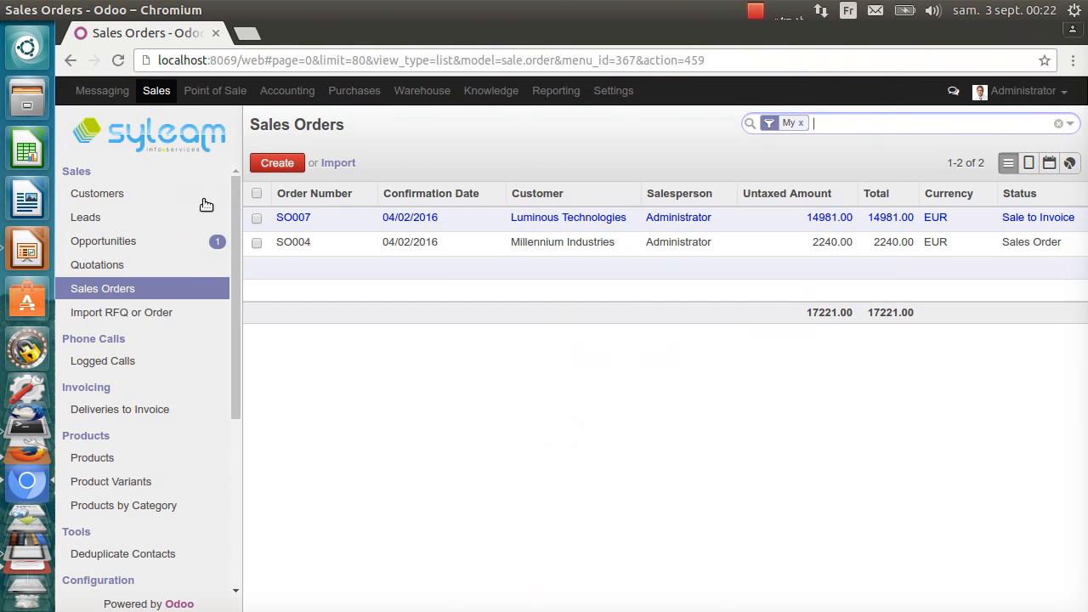
mouse_move(174, 151)
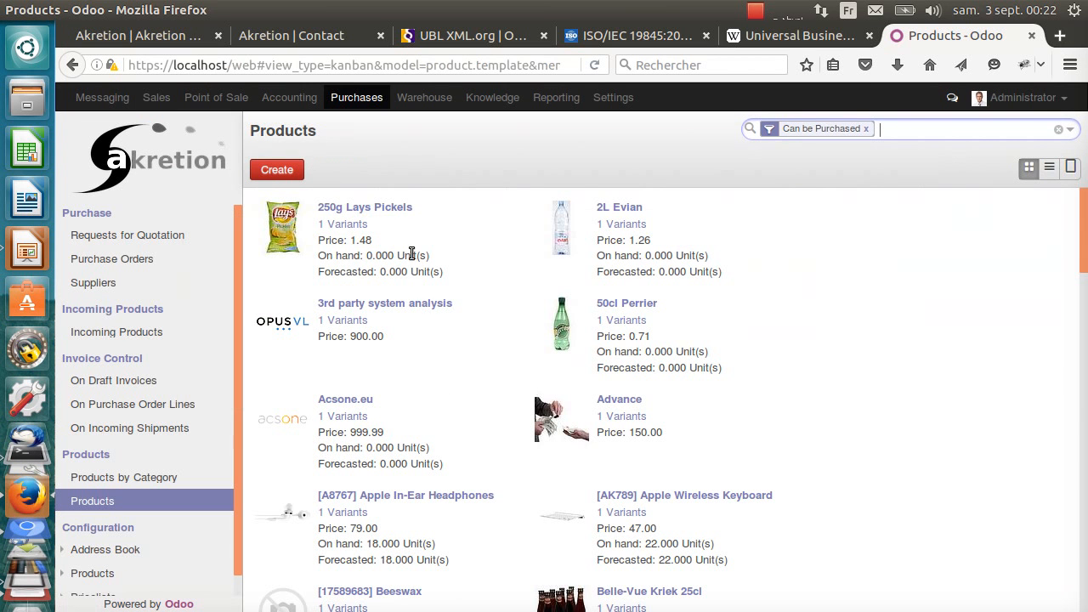
mouse_move(334, 415)
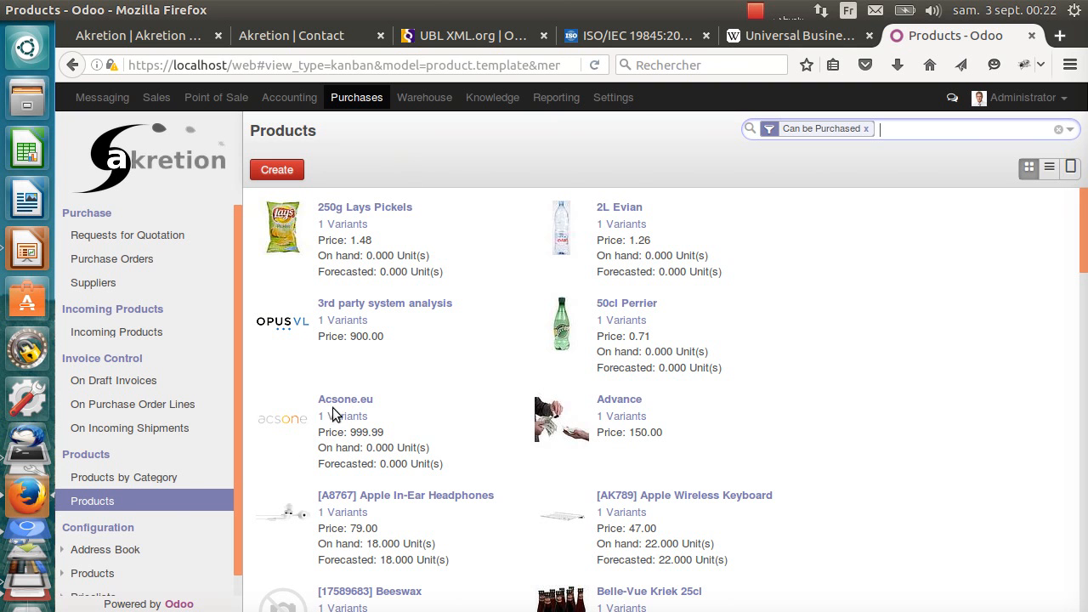
mouse_move(451, 424)
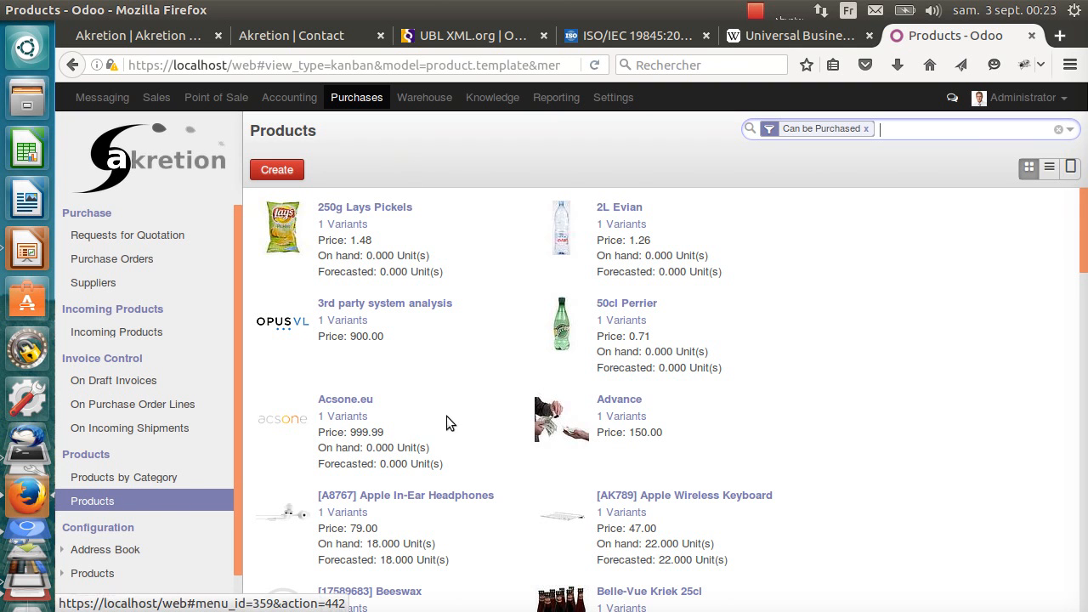
Review Belle-Vue Kriek 25cl's procurement and accounting details and show its reordering rule of minimum 60.
scroll(down, 3)
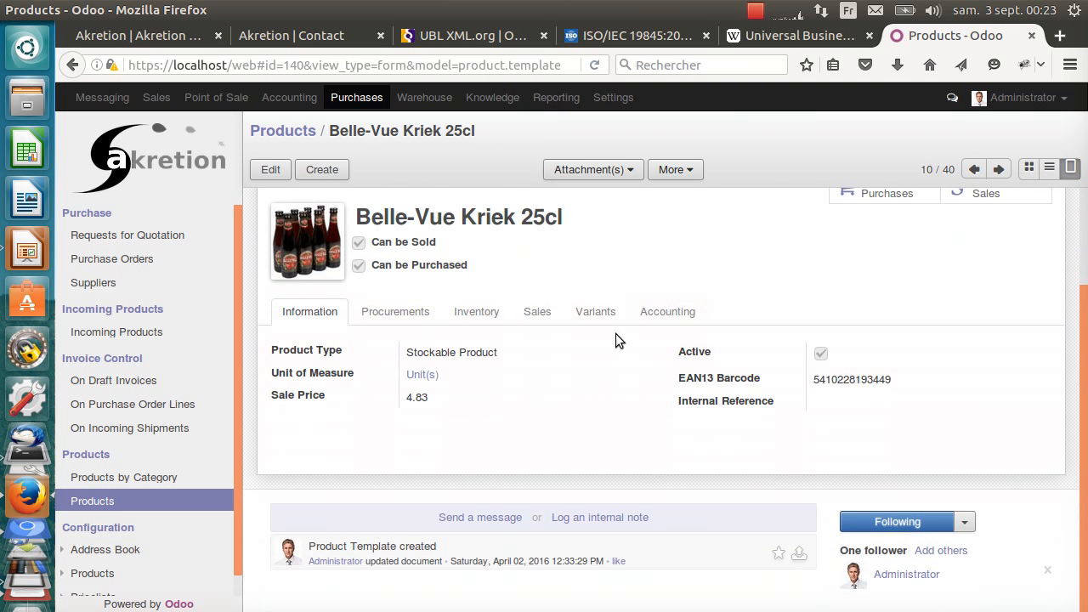
mouse_move(834, 379)
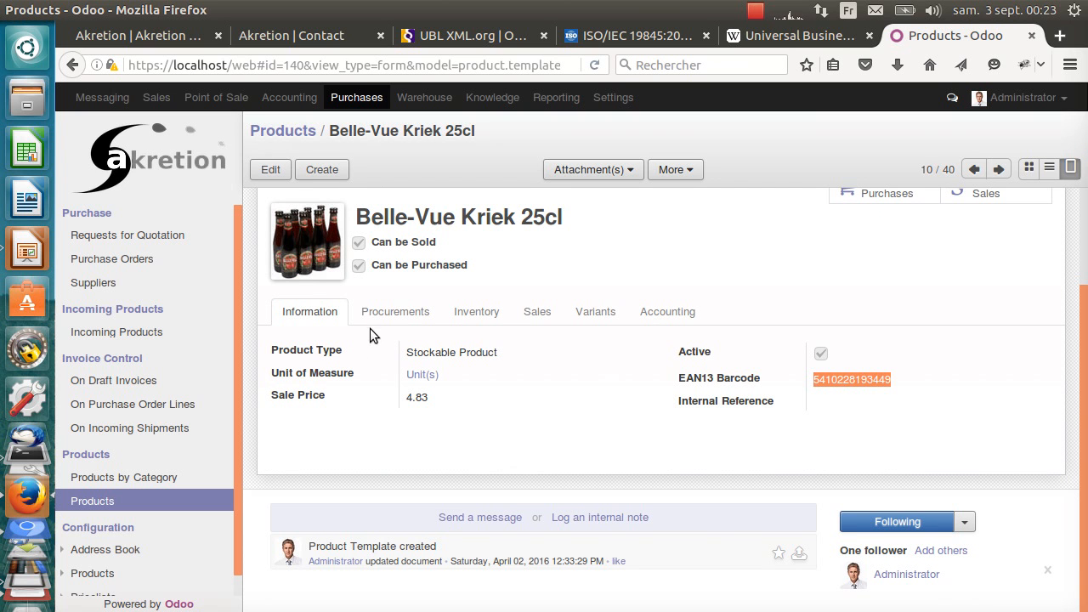
click(394, 311)
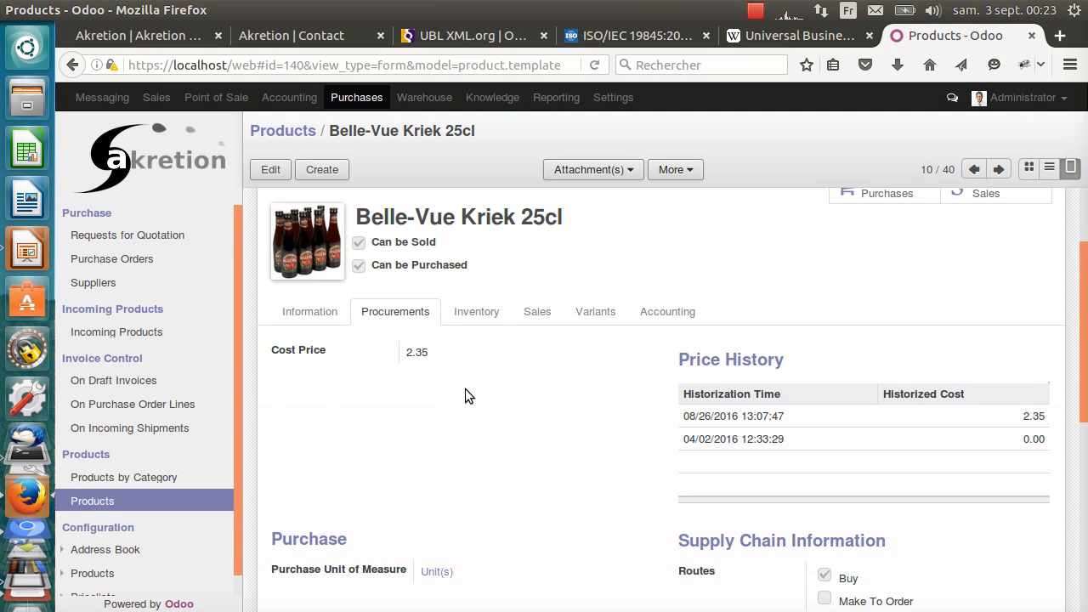
scroll(down, 3)
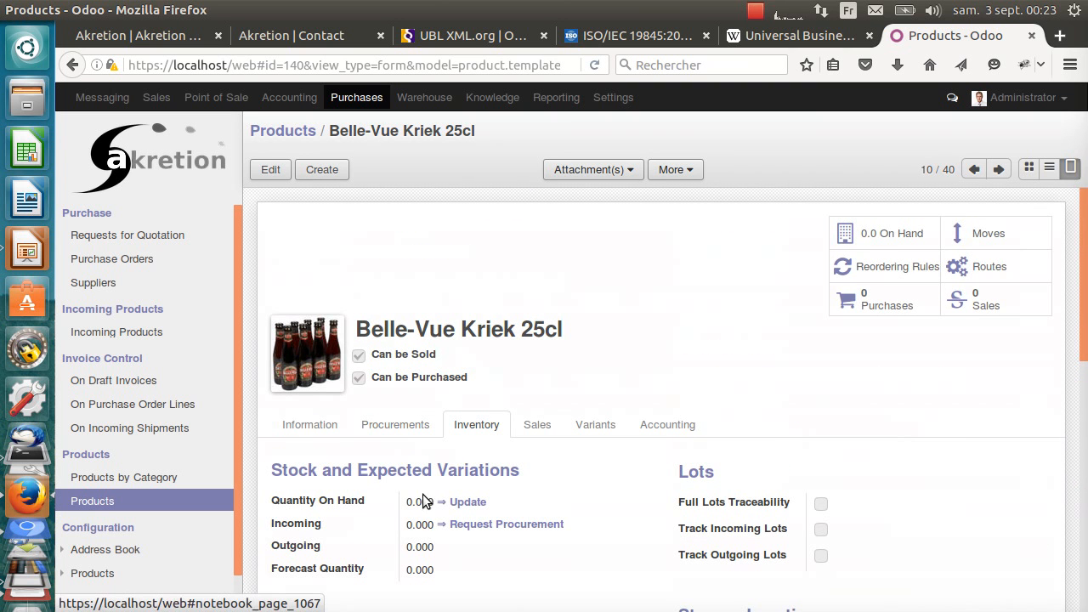
mouse_move(595, 425)
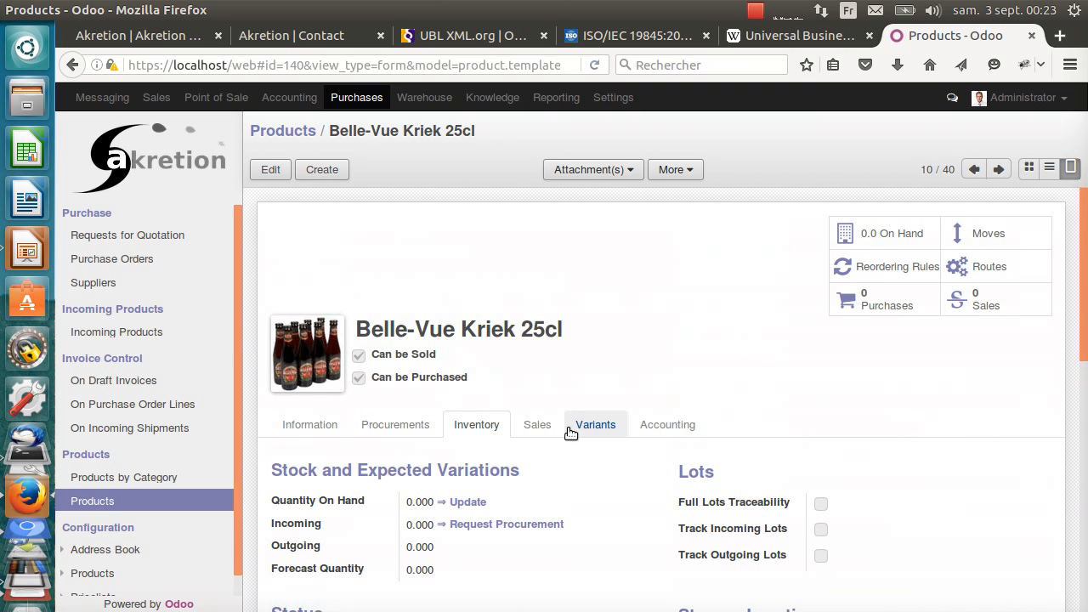
click(667, 426)
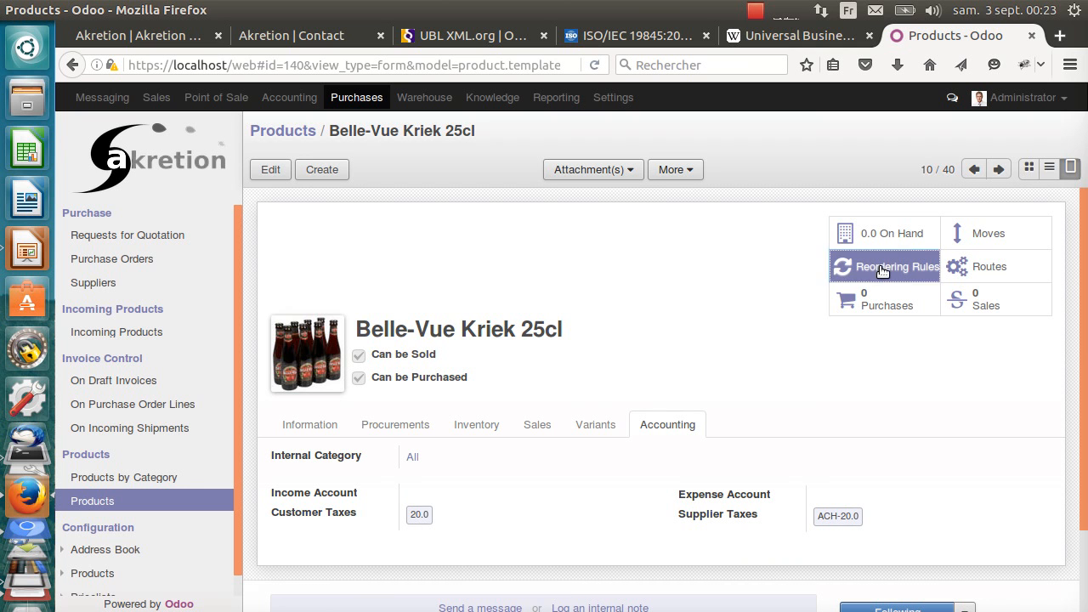
click(884, 265)
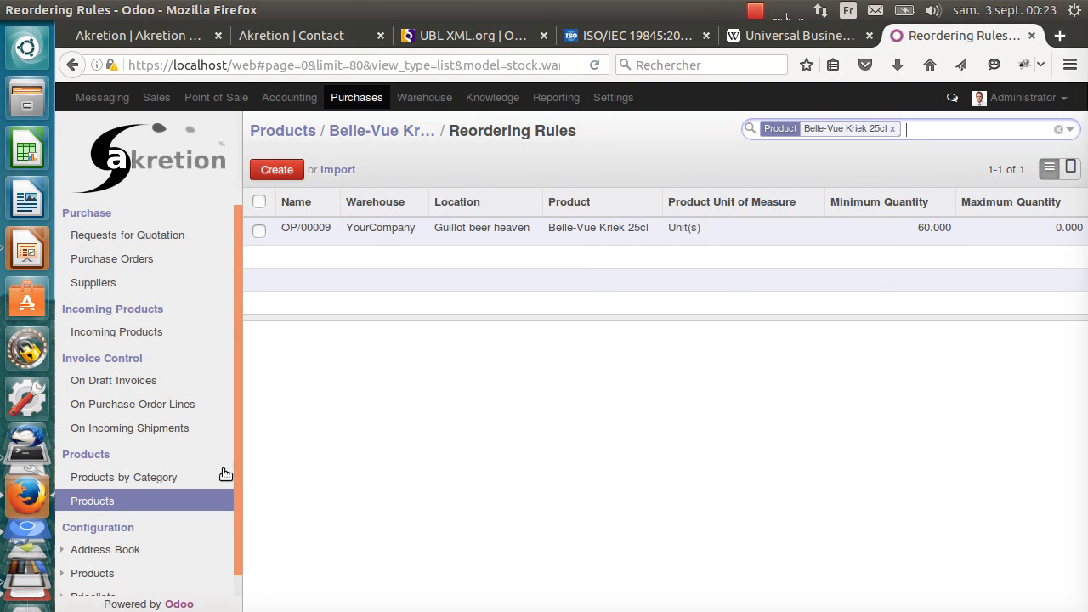
Run the warehouse schedulers and list the requests for quotation, topped by draft PO00020 for Syleam.
click(424, 97)
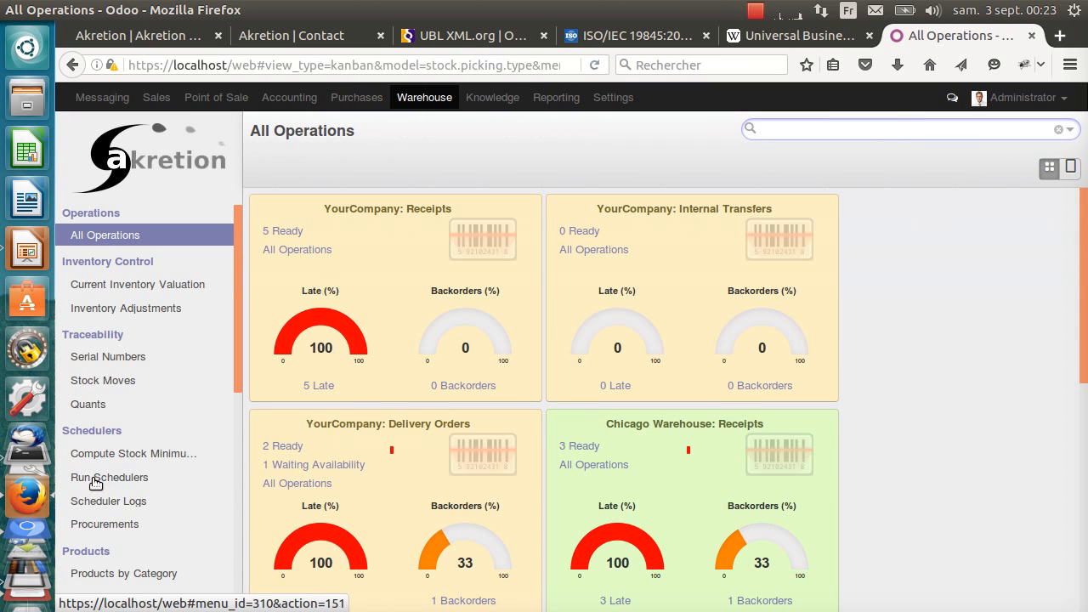
click(108, 476)
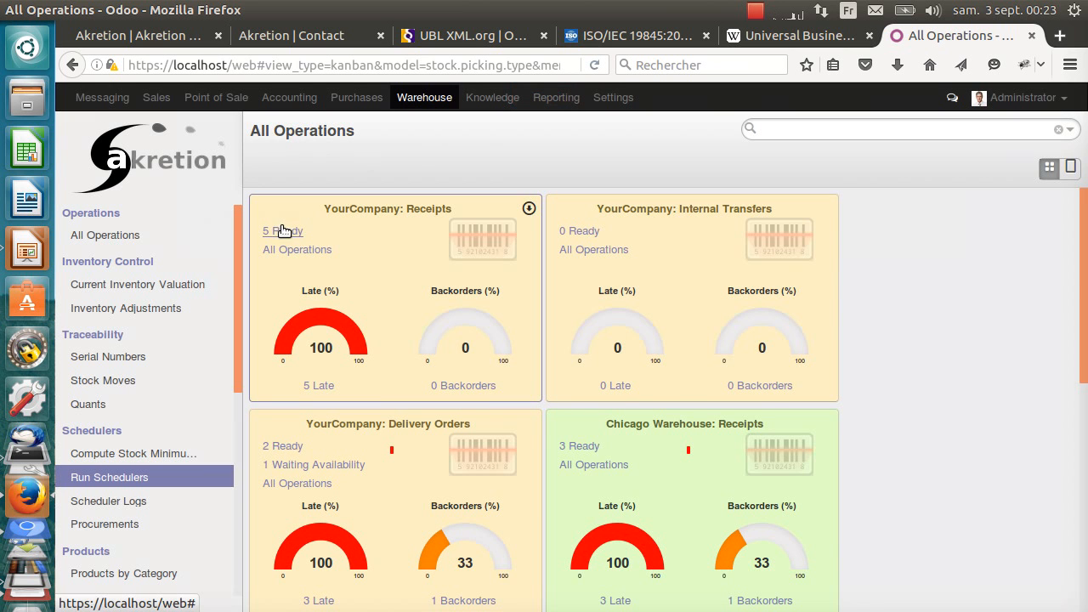
mouse_move(416, 175)
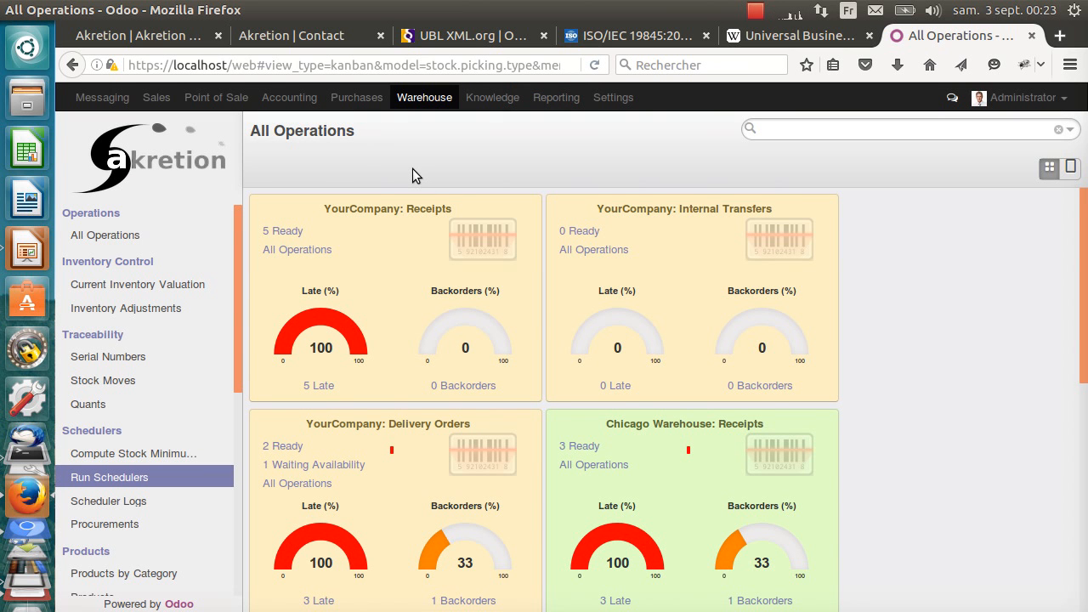
mouse_move(369, 126)
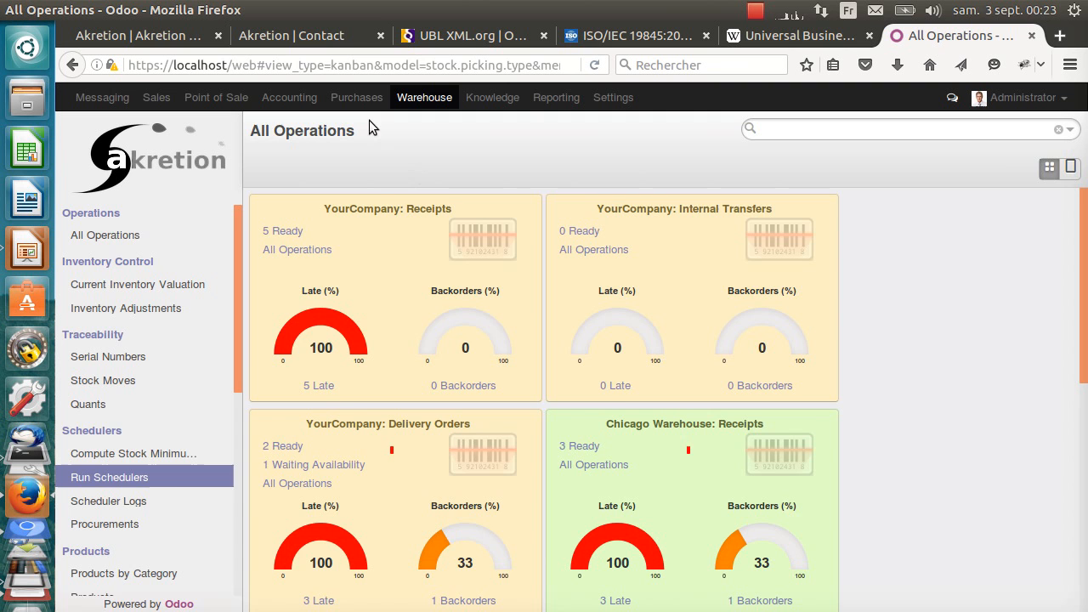
click(357, 97)
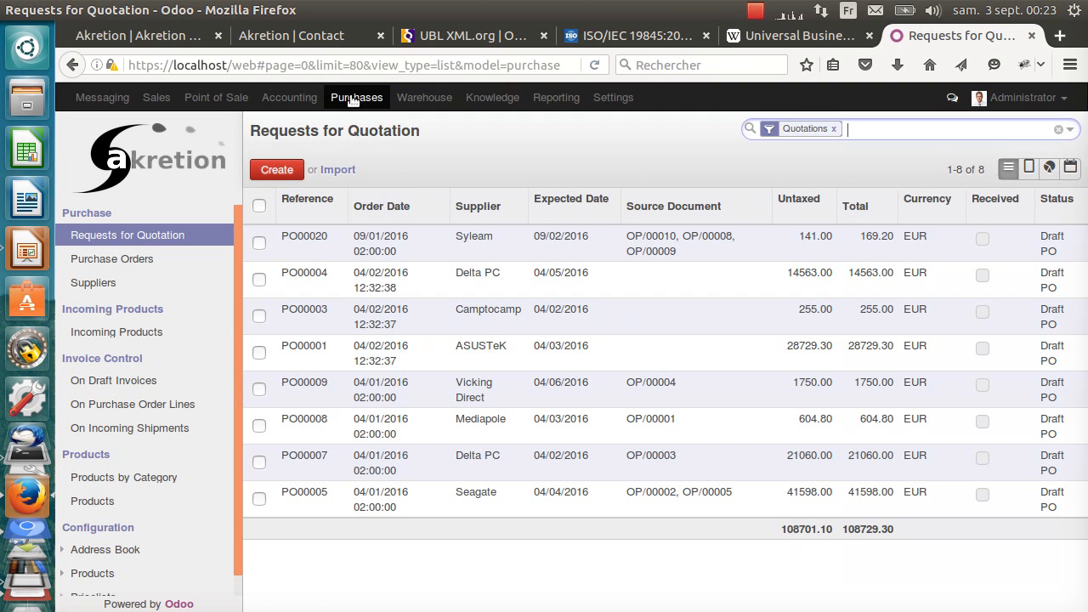
mouse_move(407, 245)
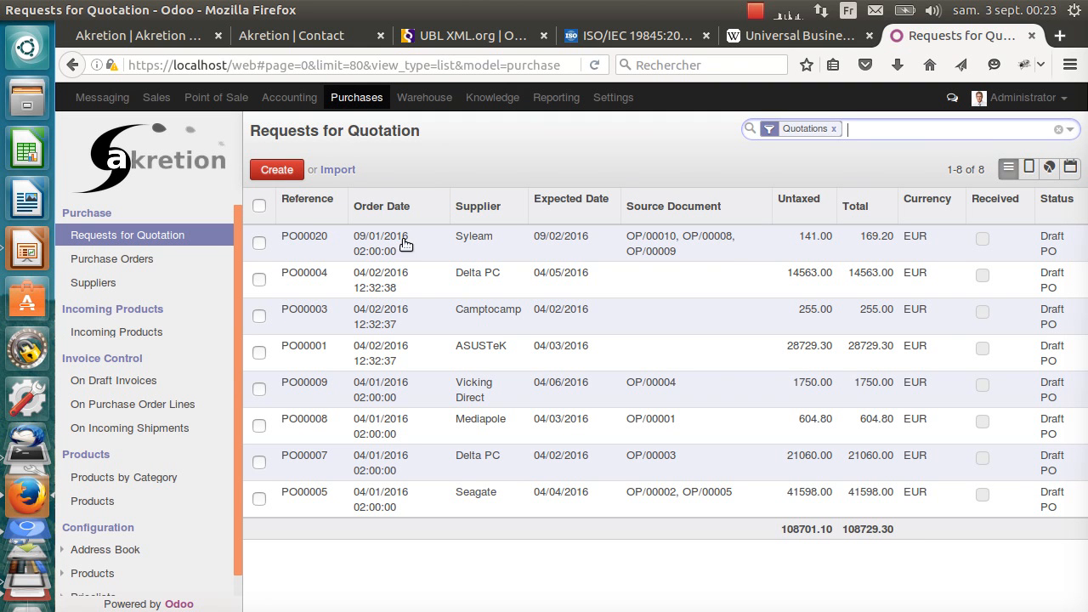
mouse_move(473, 245)
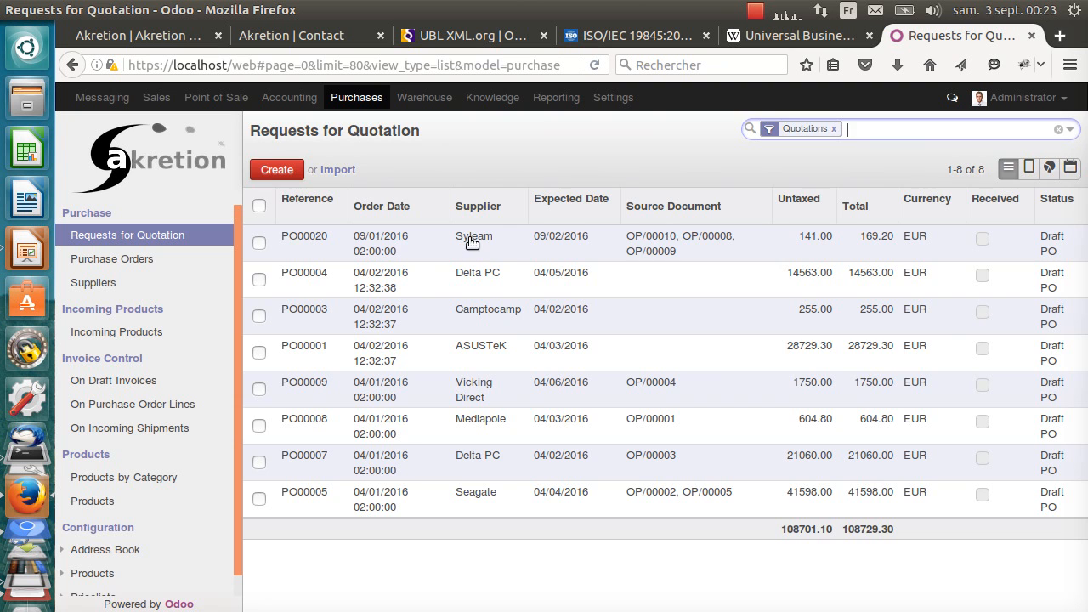
Edit draft PO00020 and set its customer address to the Guillot Corp, Benoit Guillot contact.
click(472, 234)
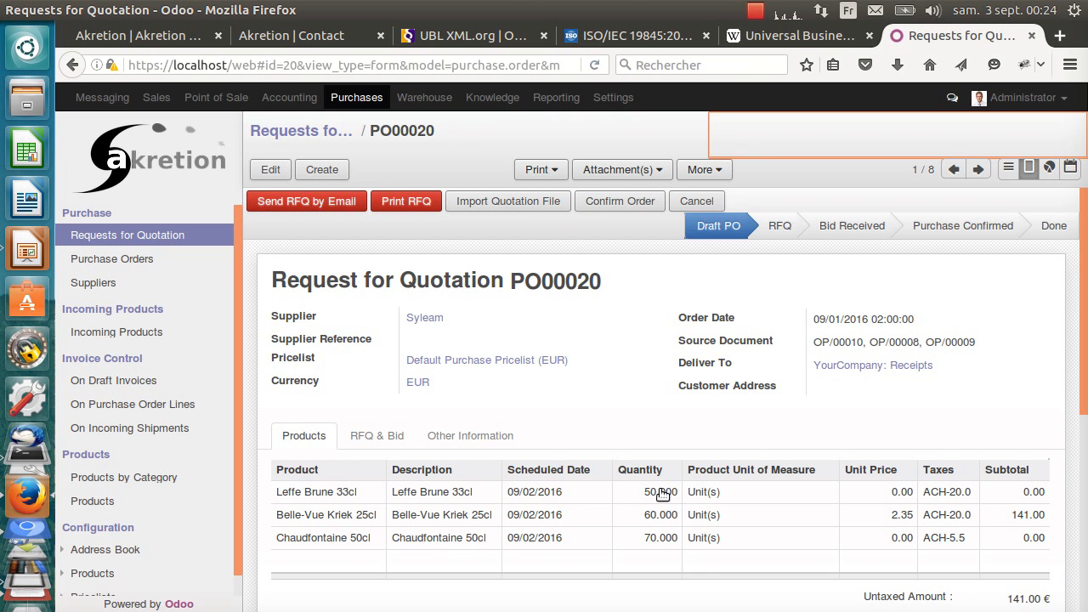
mouse_move(891, 505)
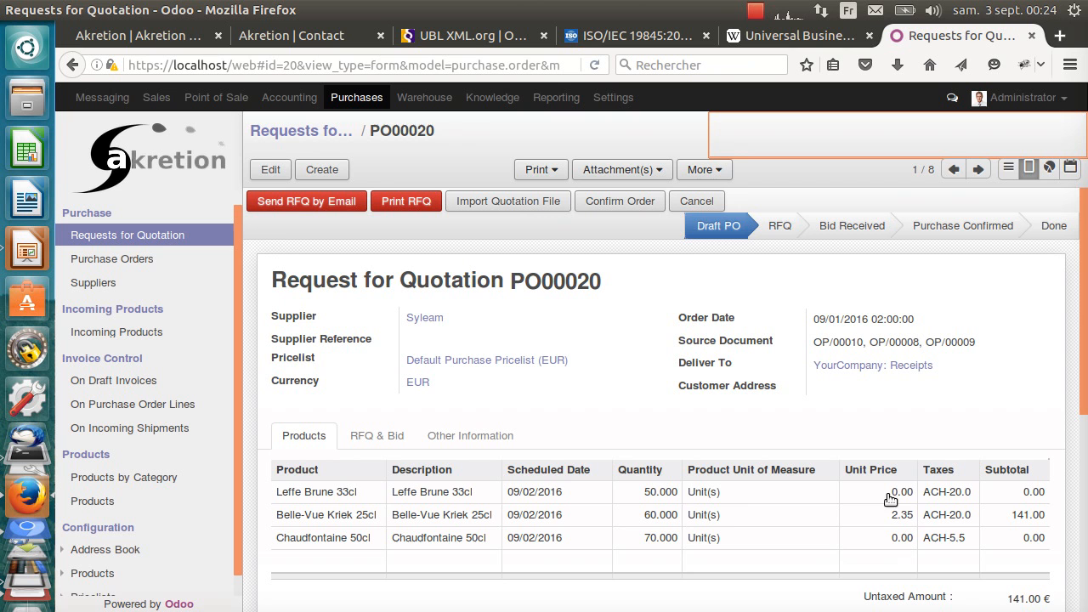
mouse_move(270, 170)
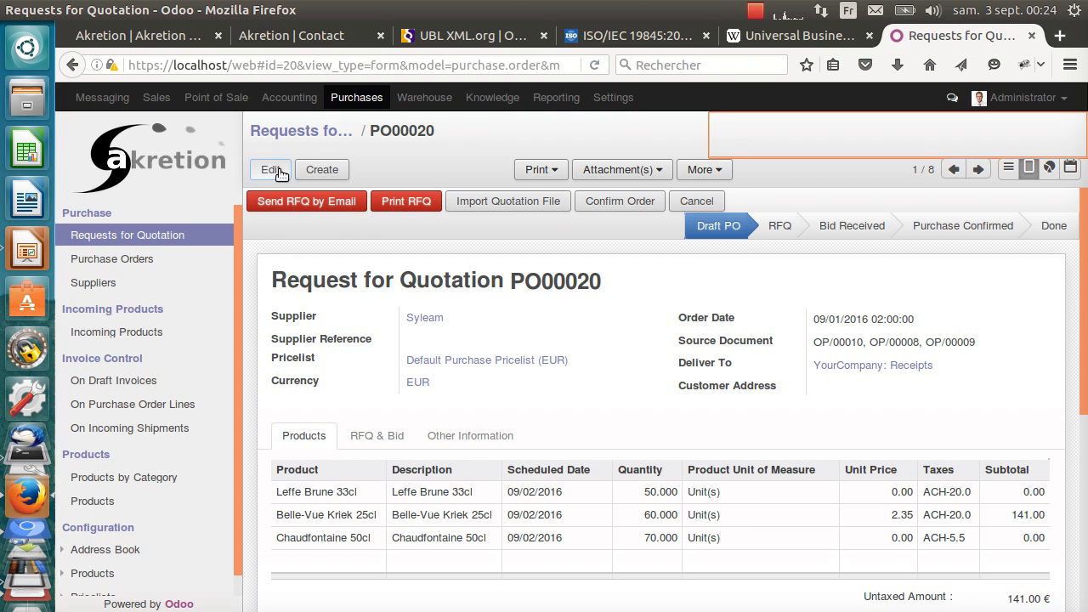
click(271, 170)
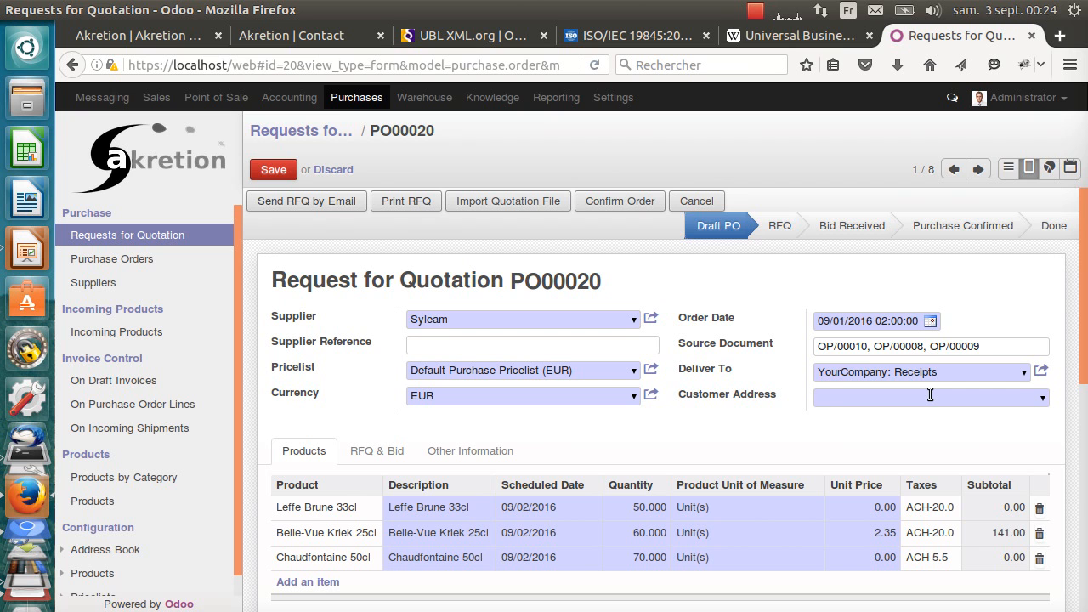
text(guill)
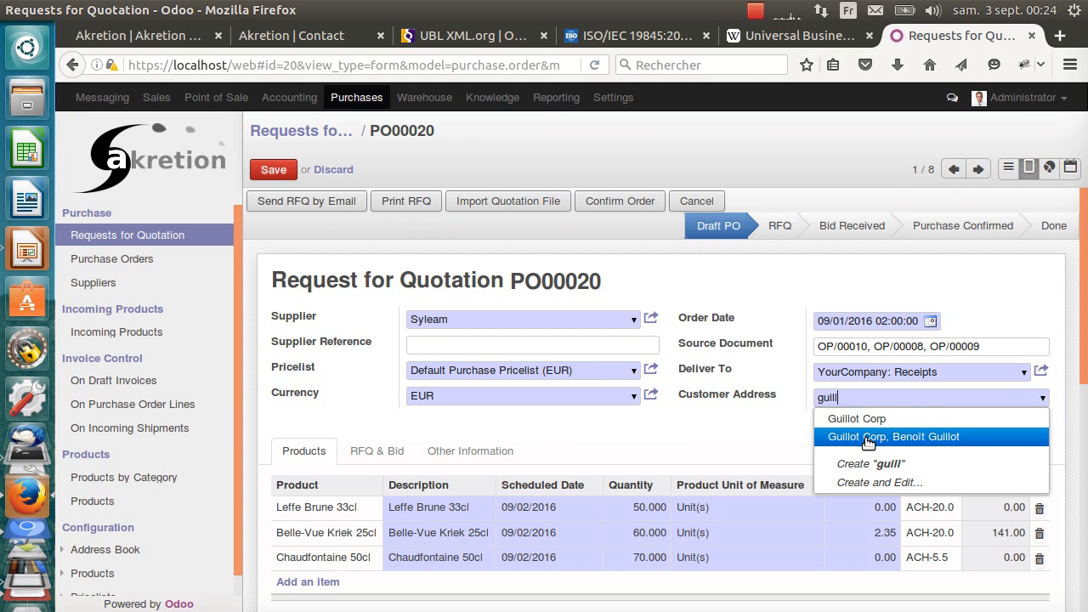
click(893, 436)
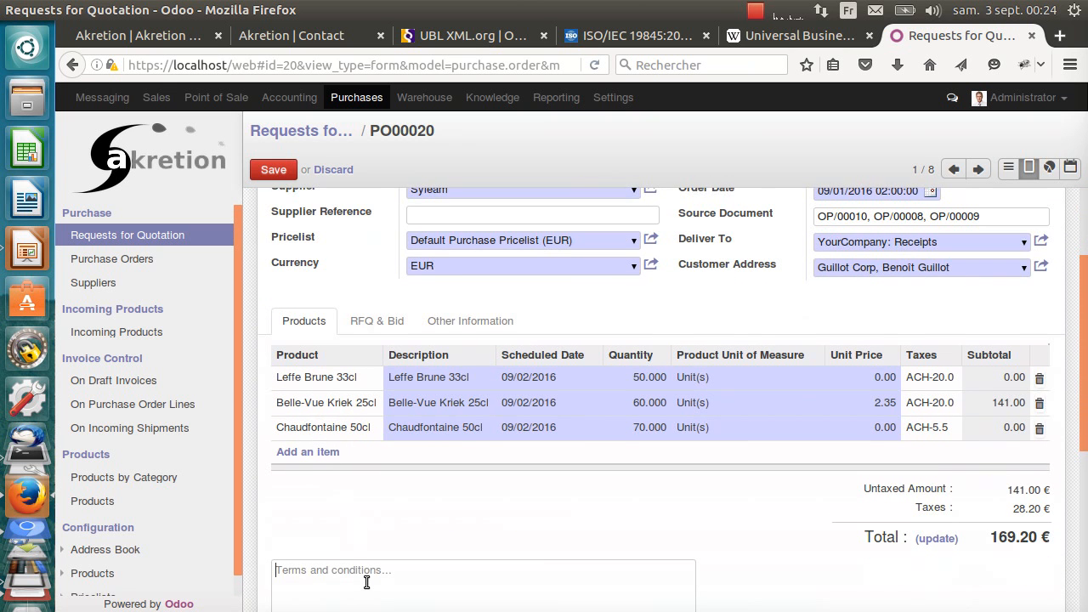
Add a terms note asking the supplier to propose an incoterm for this deal and save the quotation.
text(Please propose)
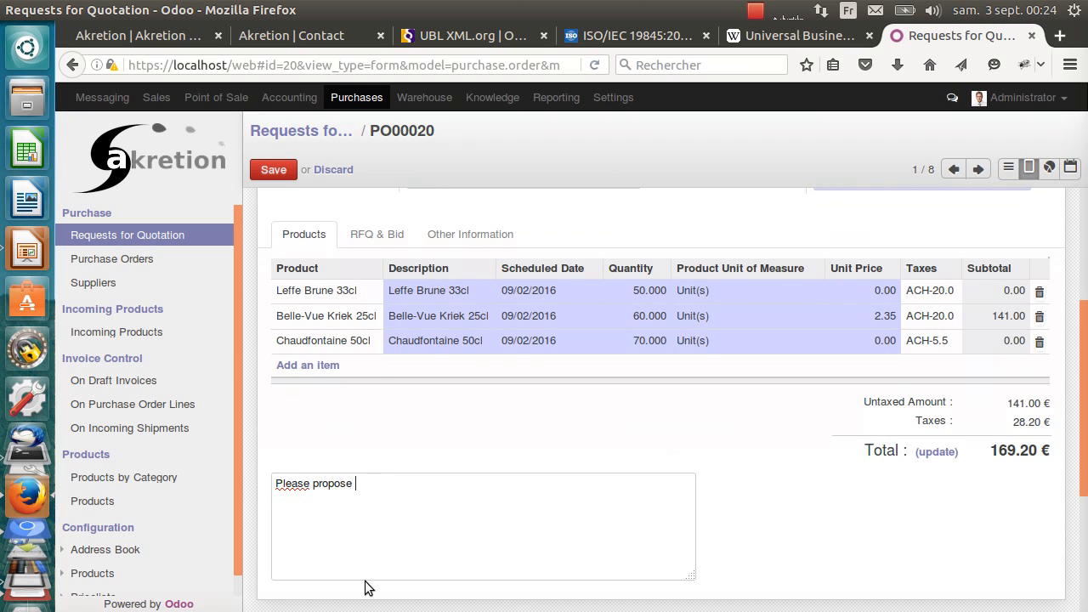
text(an incoterm)
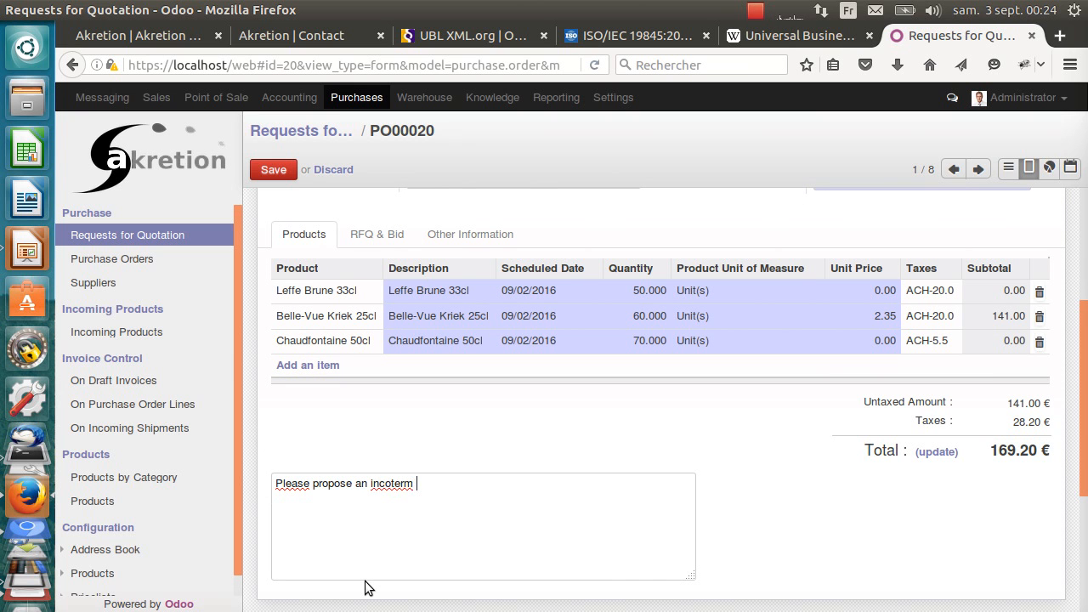
text(for this)
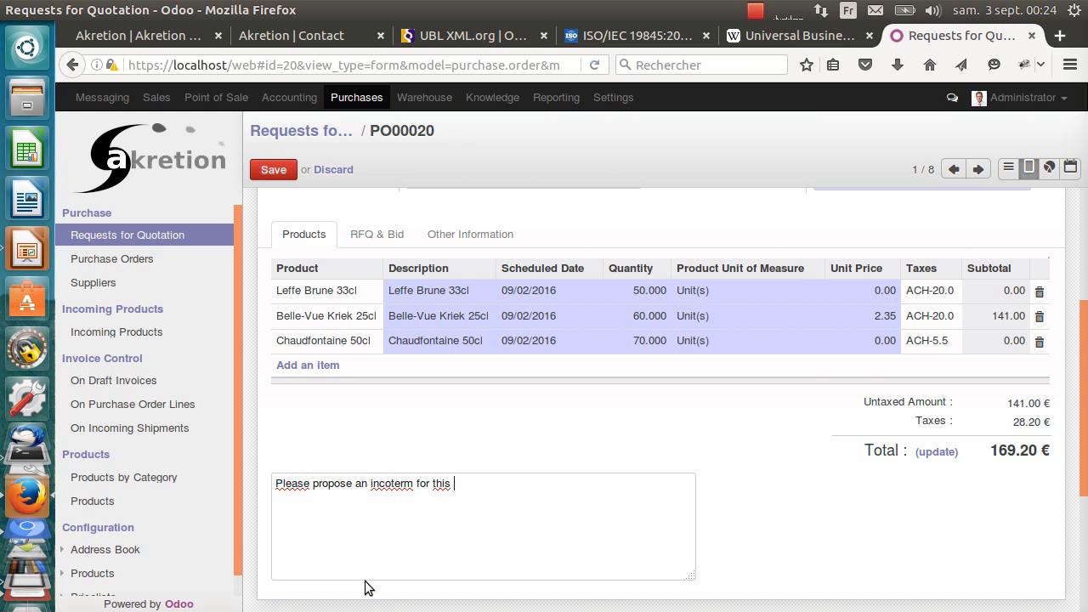
text(deal)
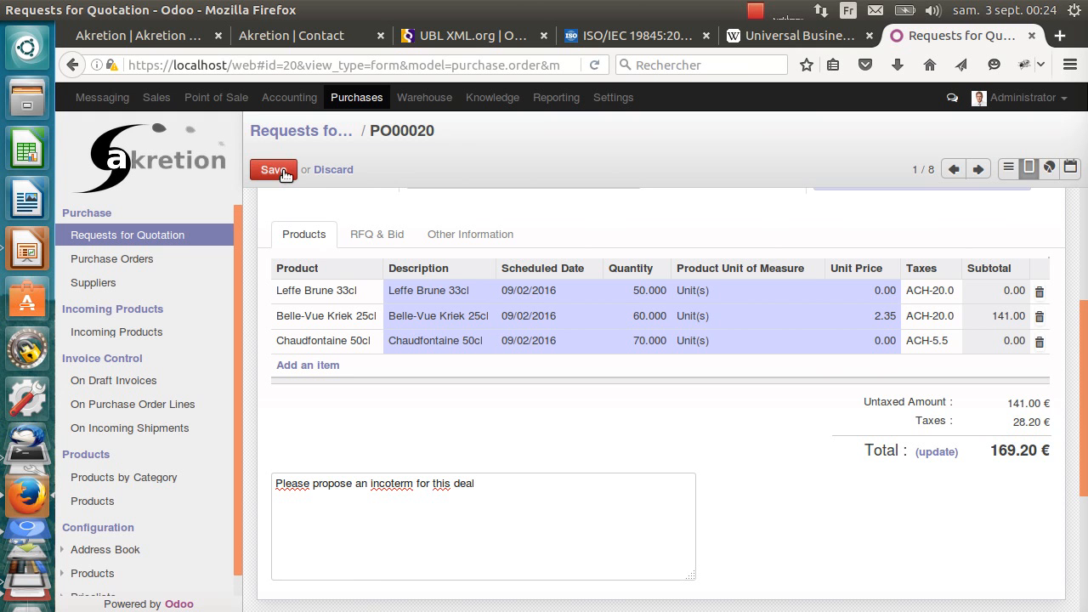
text(.)
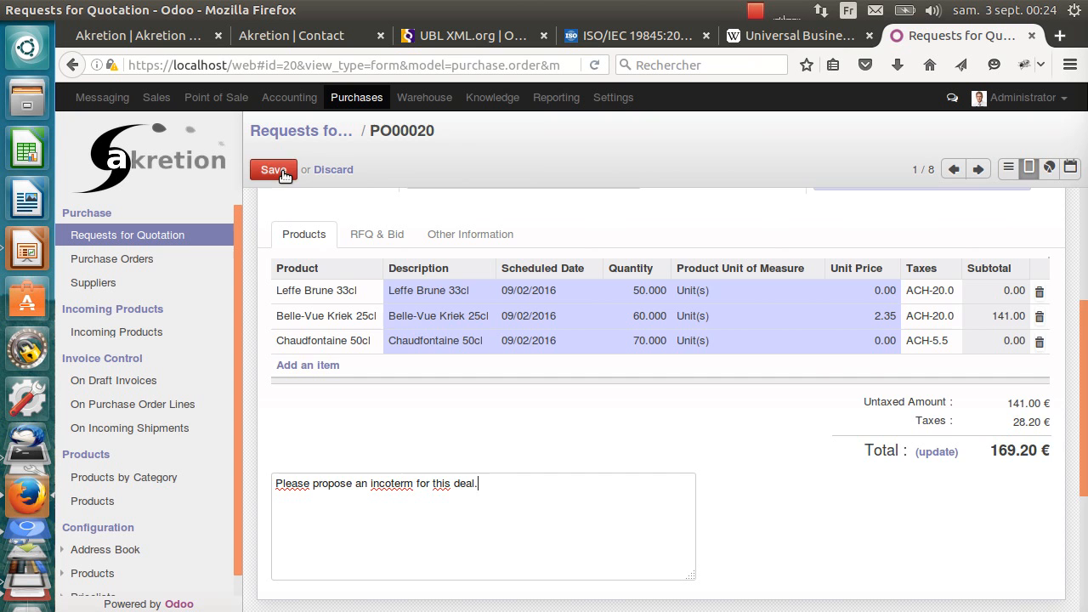
click(272, 170)
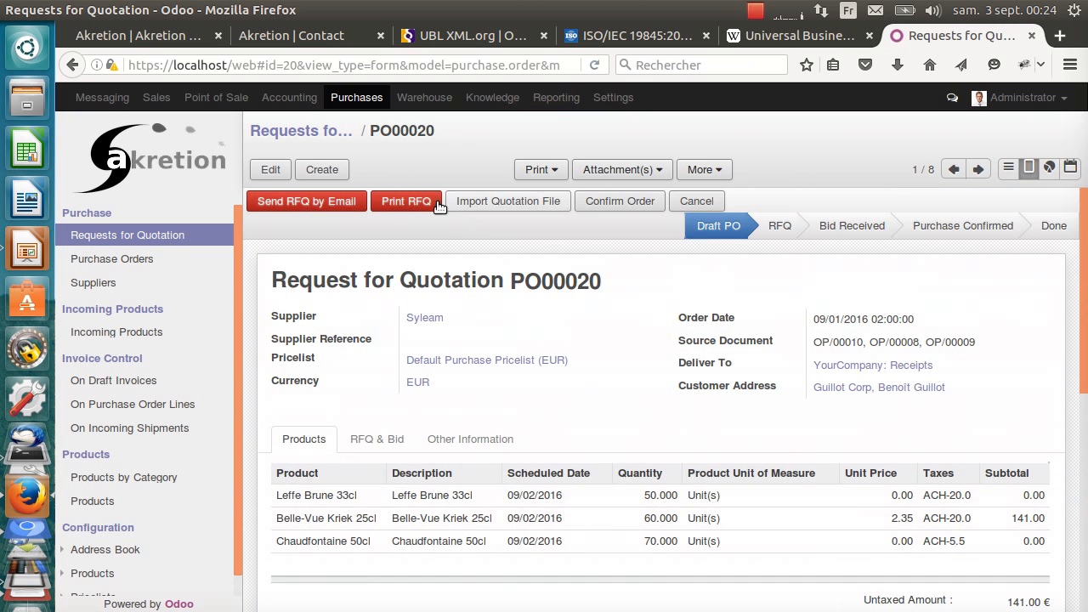
Print PO00020 as PDF and open its embedded UBL-RequestForQuotation-2.1.xml attachment from the Pièces jointes panel.
click(407, 201)
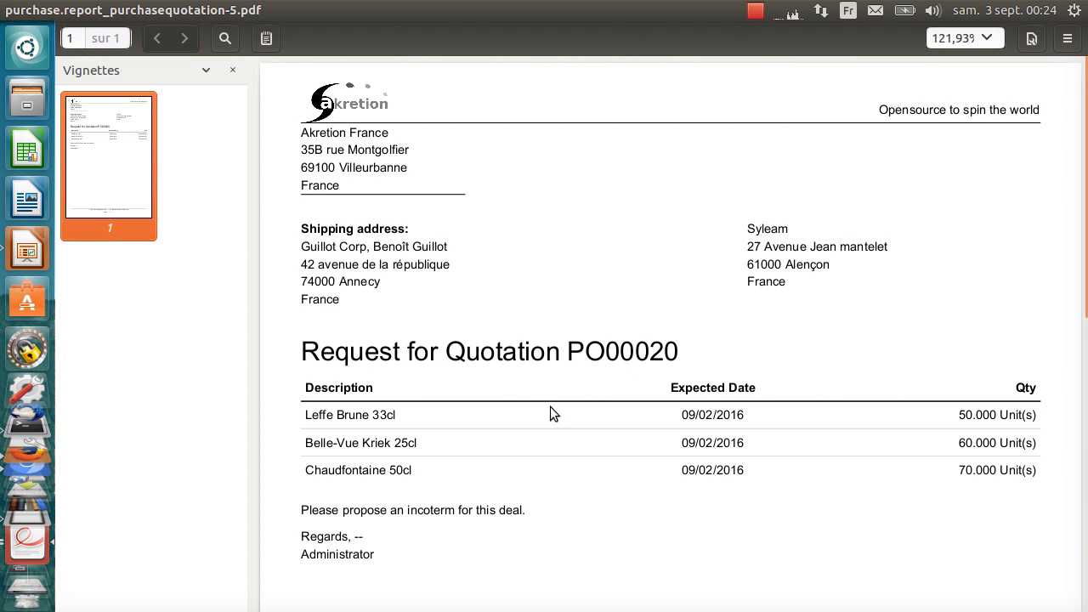
mouse_move(776, 255)
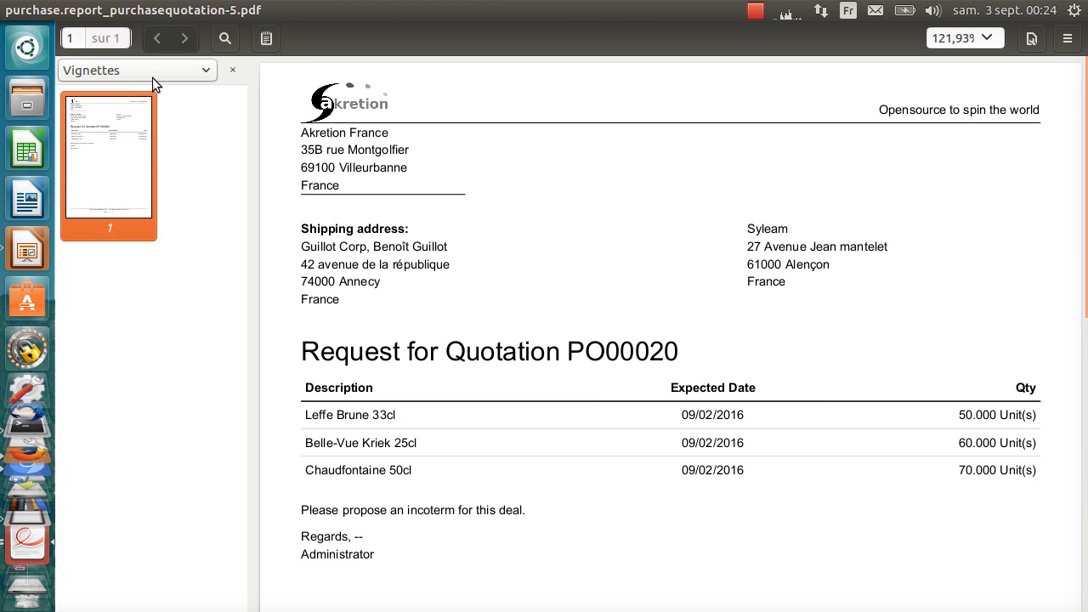
click(136, 70)
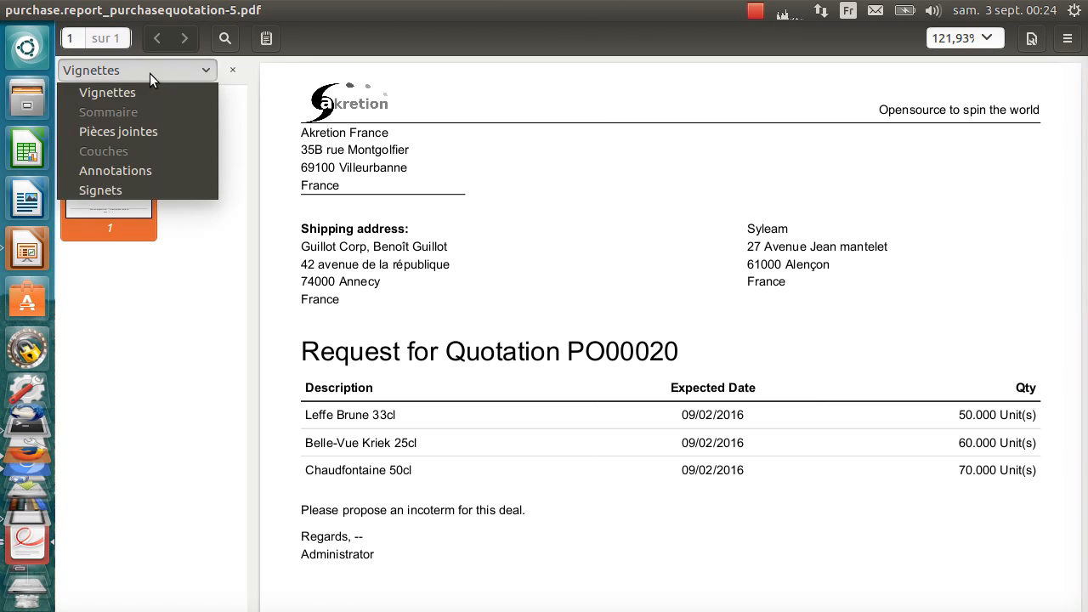
click(119, 133)
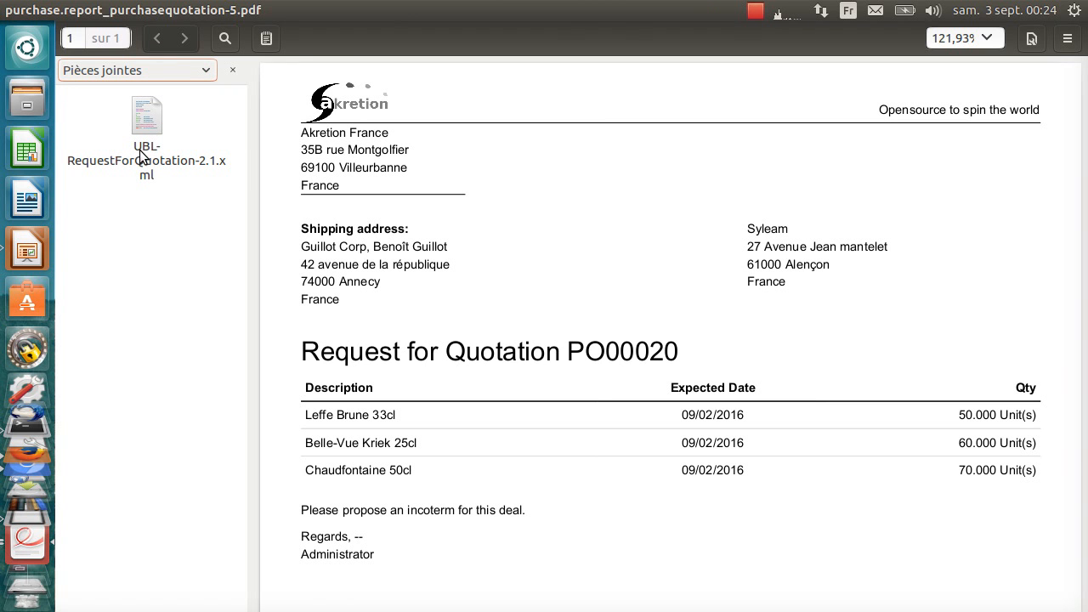
mouse_move(133, 173)
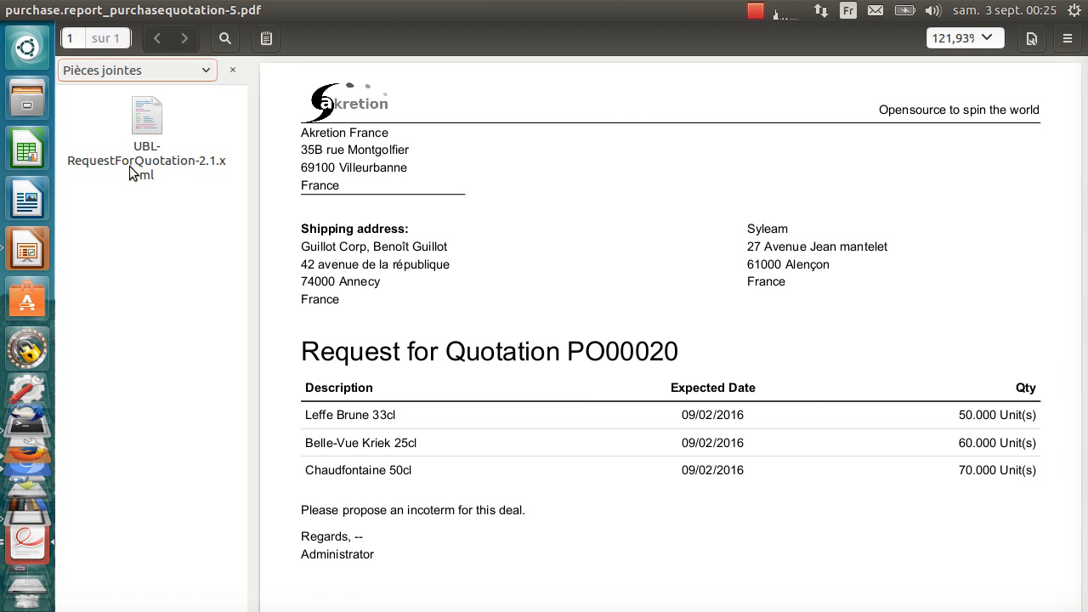
double_click(146, 116)
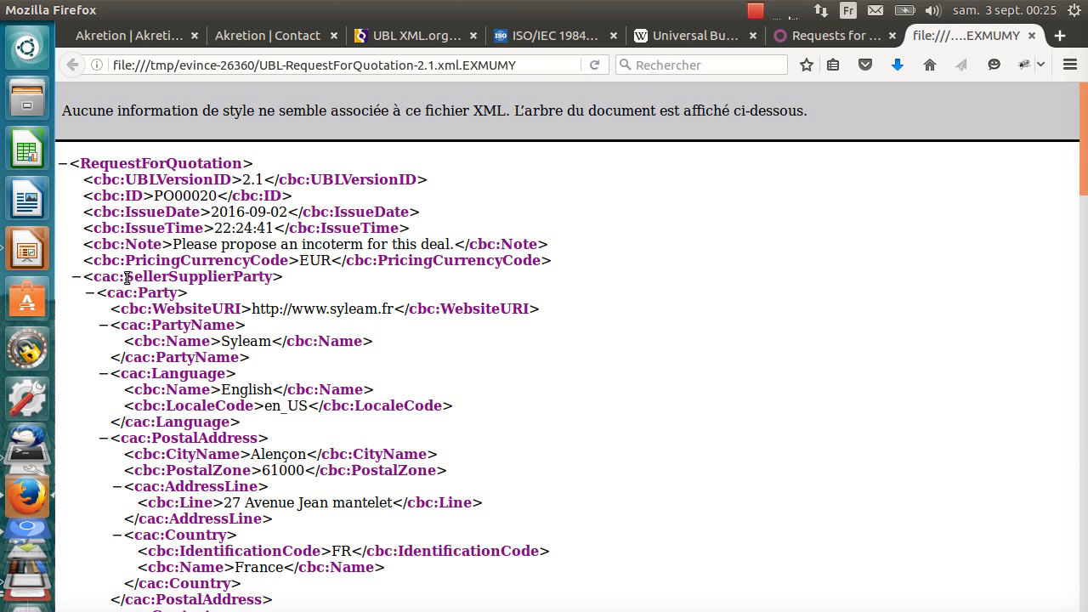
Highlight the seller party, buyer city, delivery contact name and e-mail, then scroll to the line items.
double_click(177, 275)
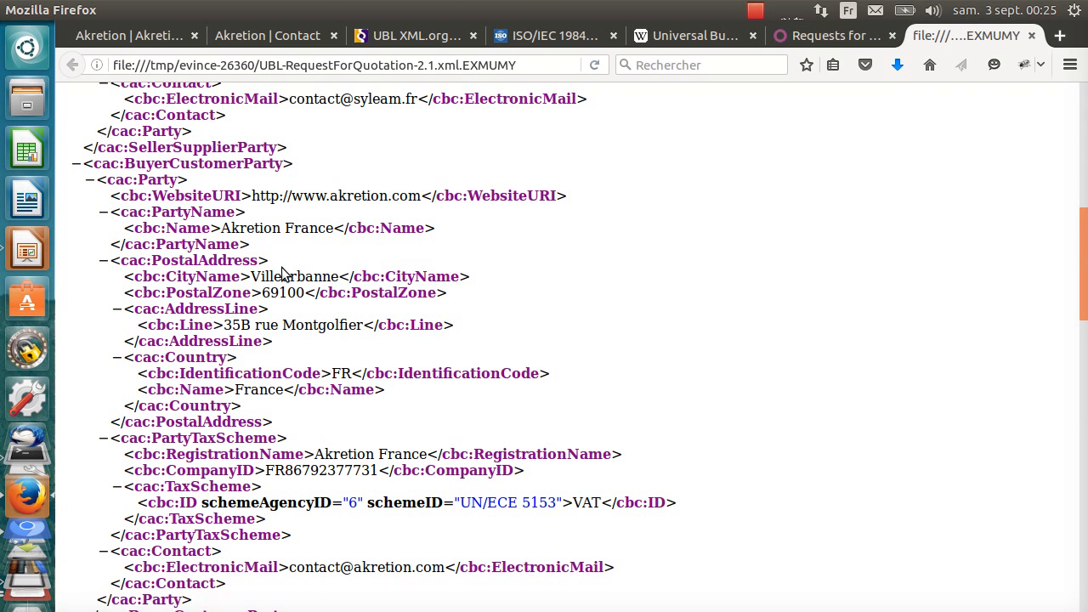
double_click(319, 470)
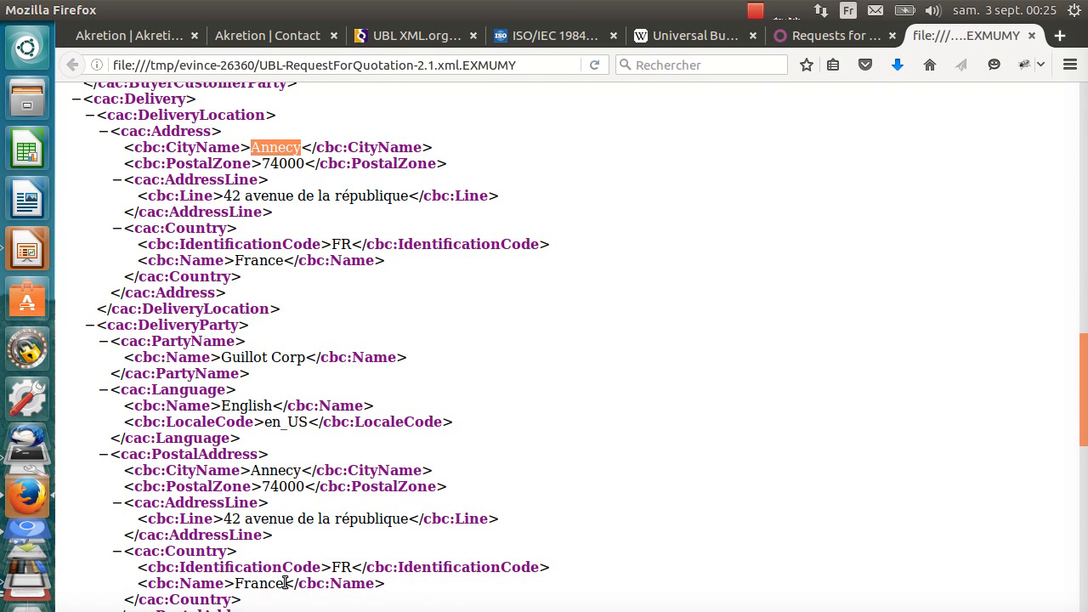
scroll(down, 3)
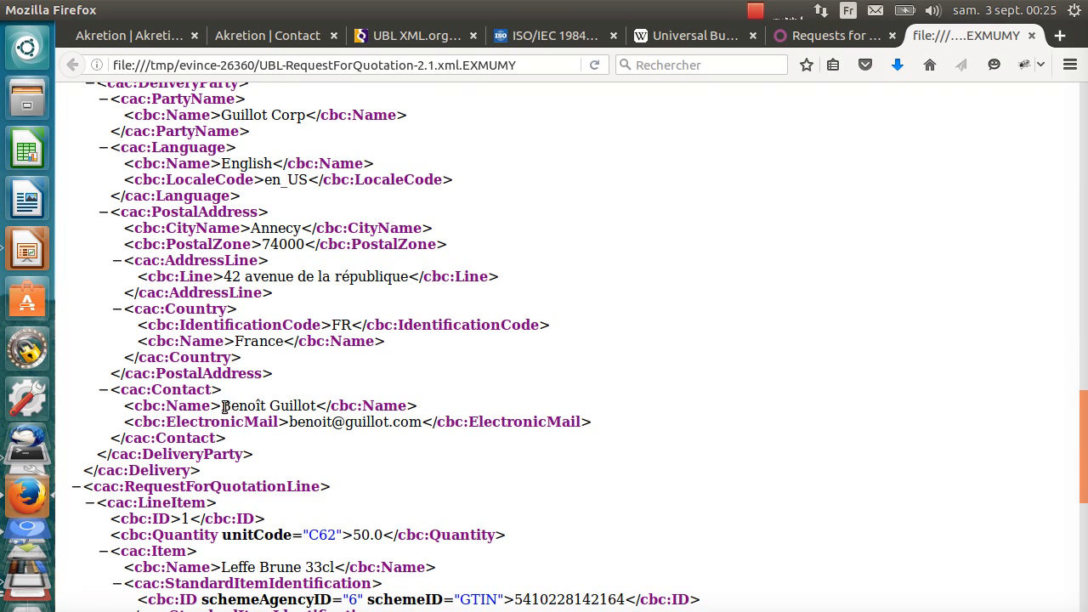
double_click(268, 405)
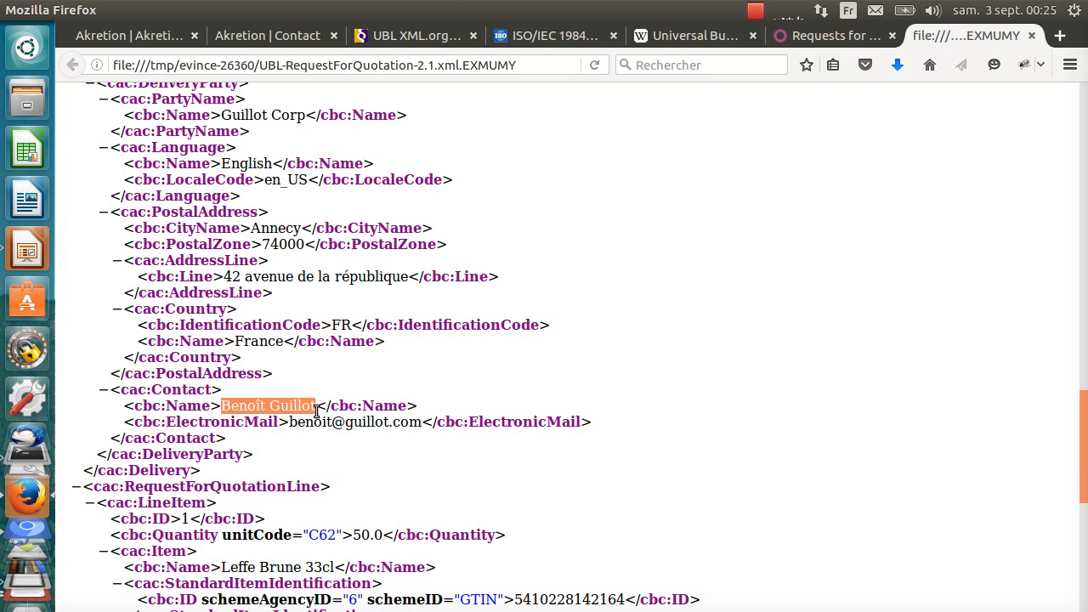
double_click(308, 422)
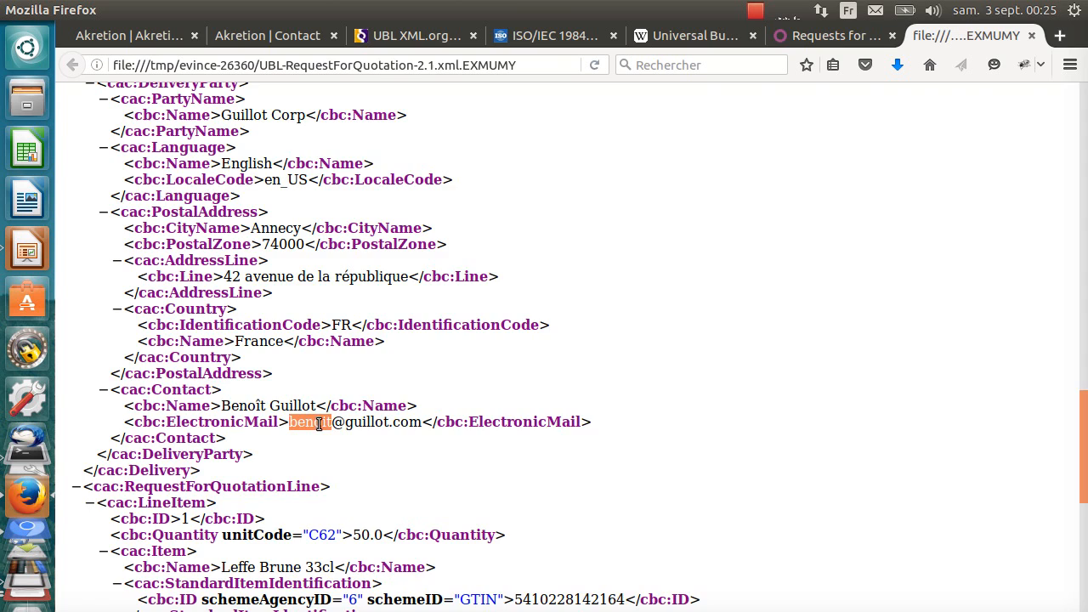
scroll(down, 3)
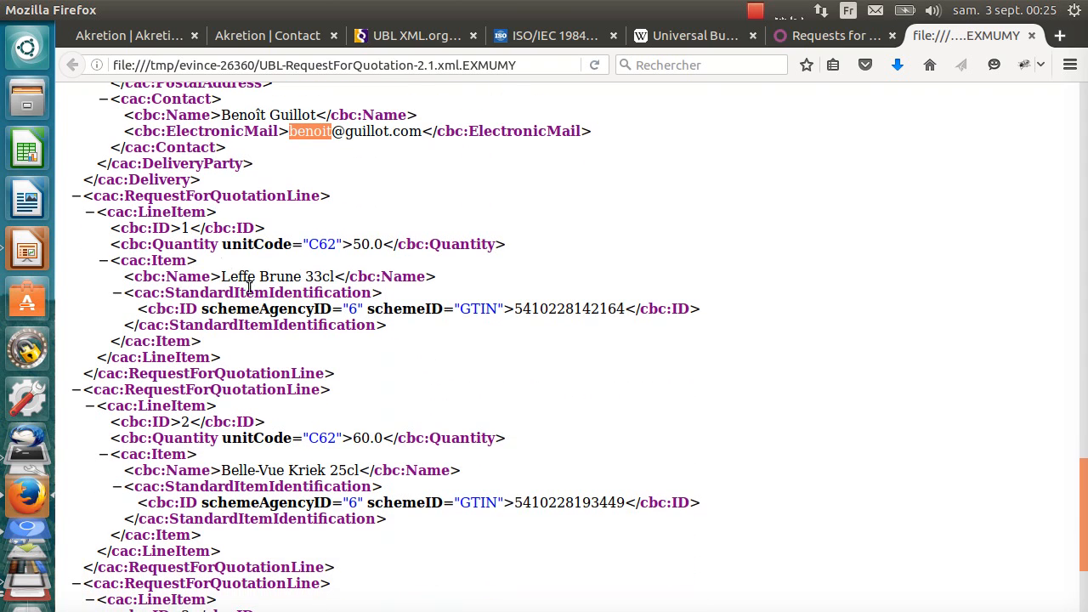
scroll(down, 3)
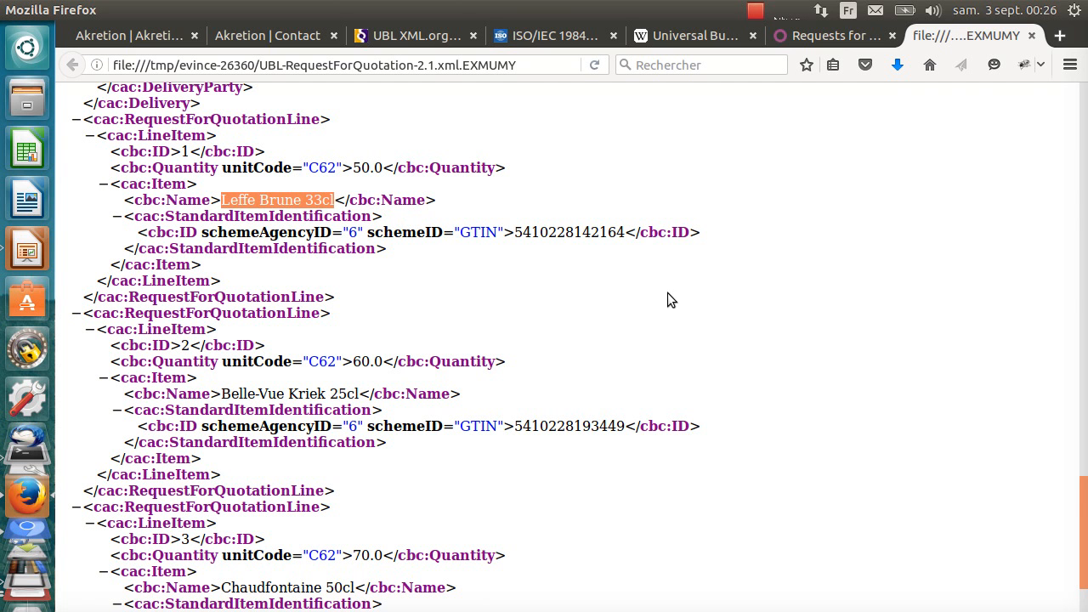
mouse_move(752, 355)
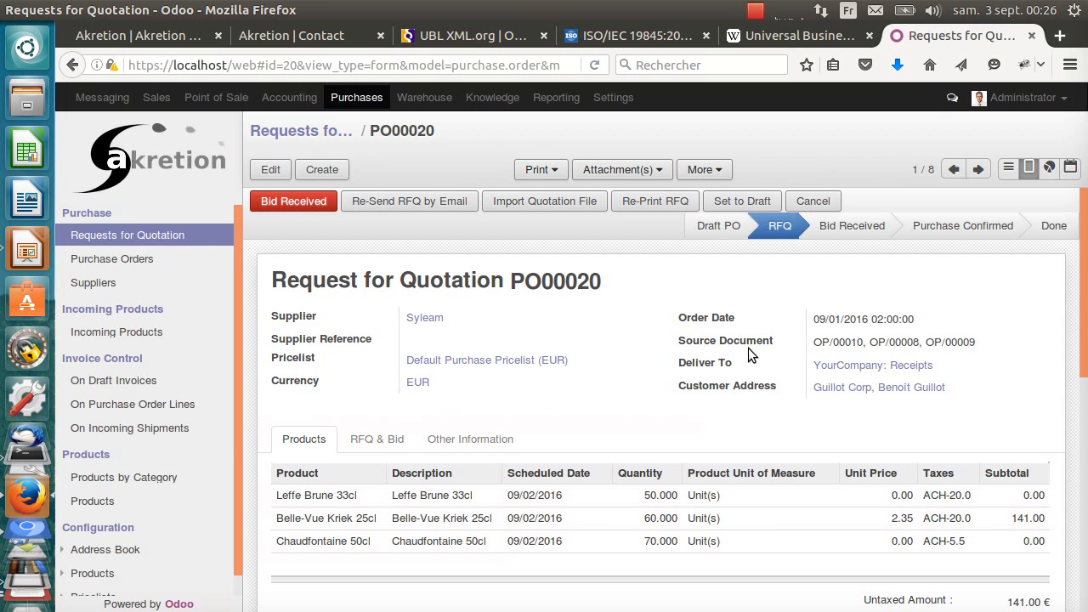
Save a copy of the quotation PDF in tmp under a file name ending in -RFQ.
click(537, 171)
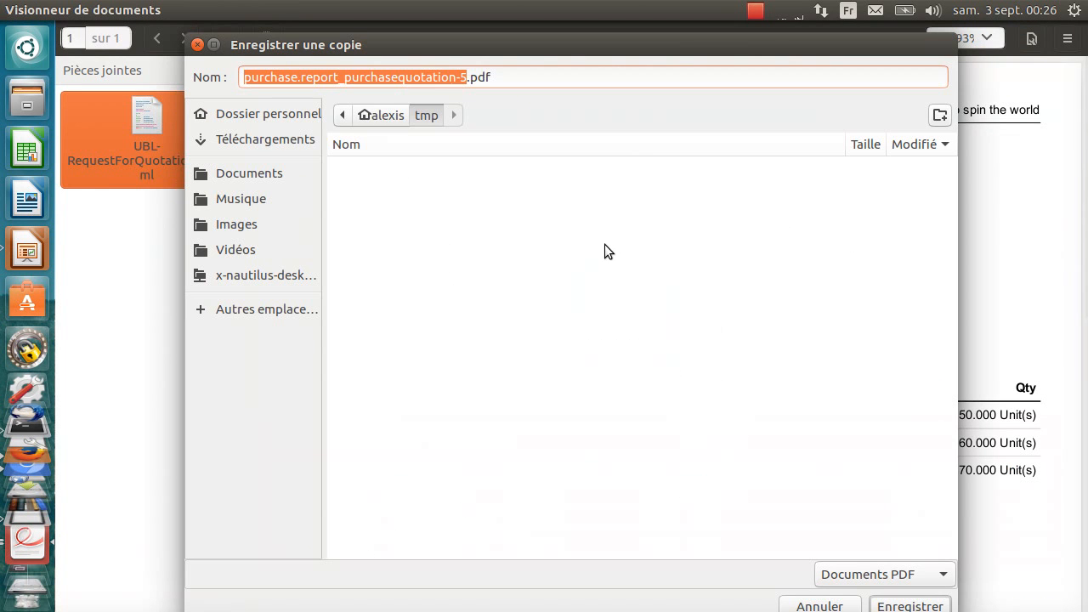
text(SYLEAM)
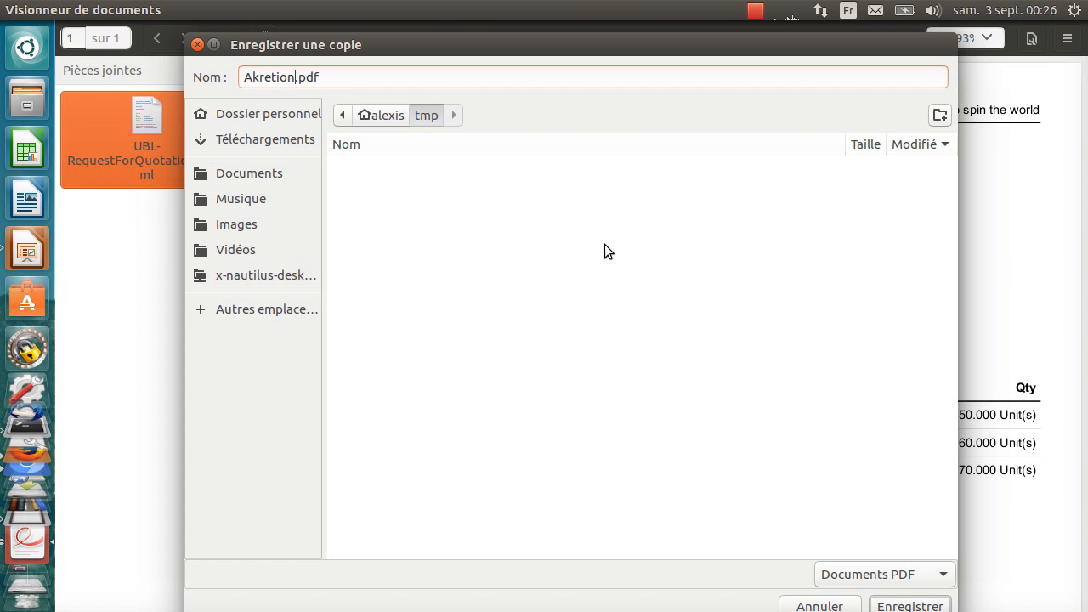
text(-RFQ)
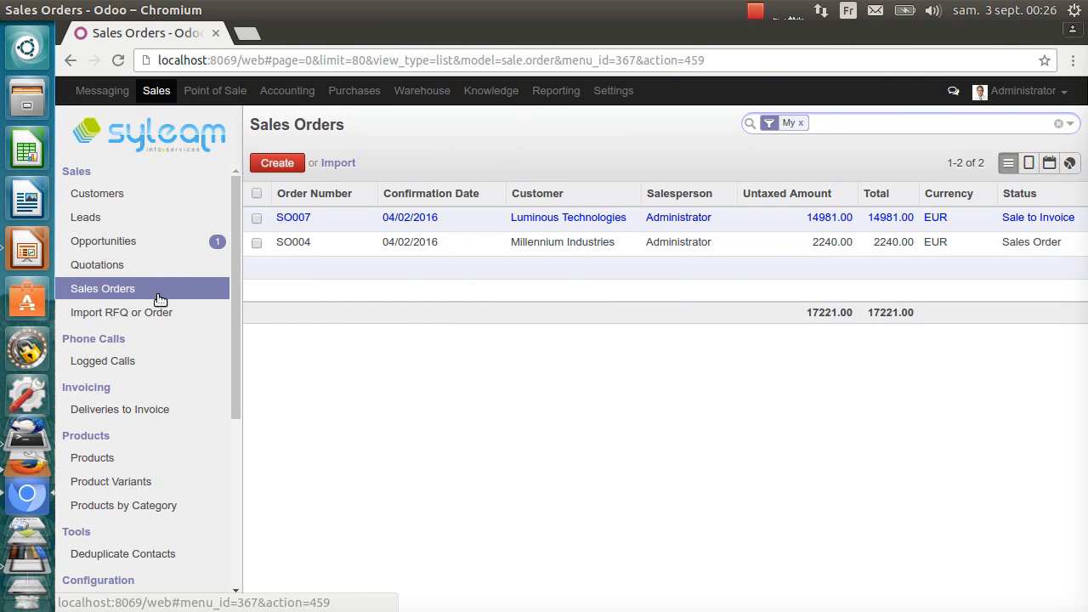
mouse_move(164, 326)
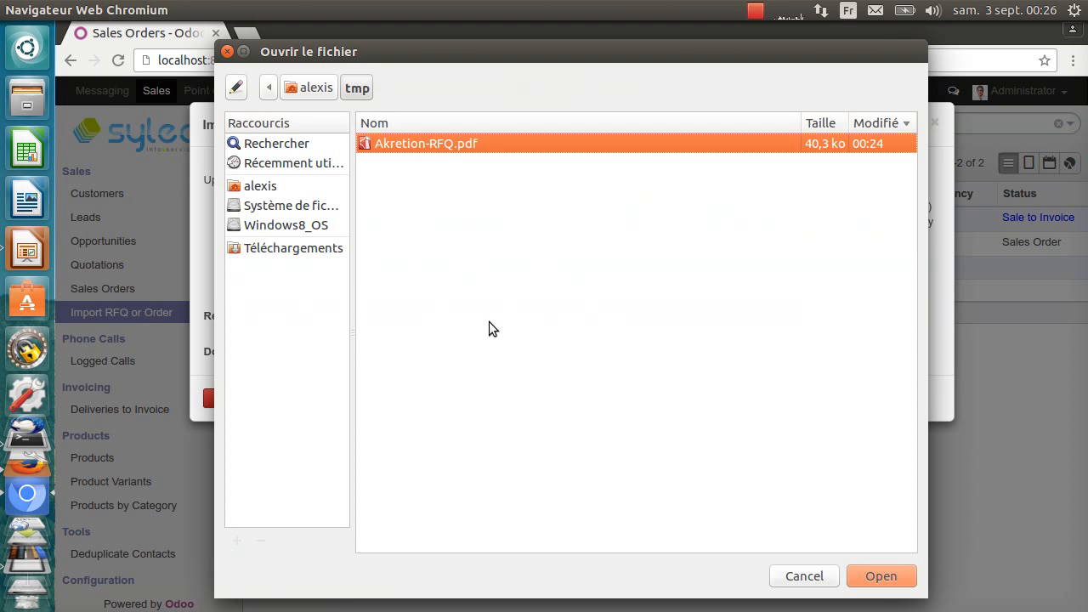
Choose Akretion-RFQ.pdf from tmp as the file to import as a Request For Quotation.
click(881, 575)
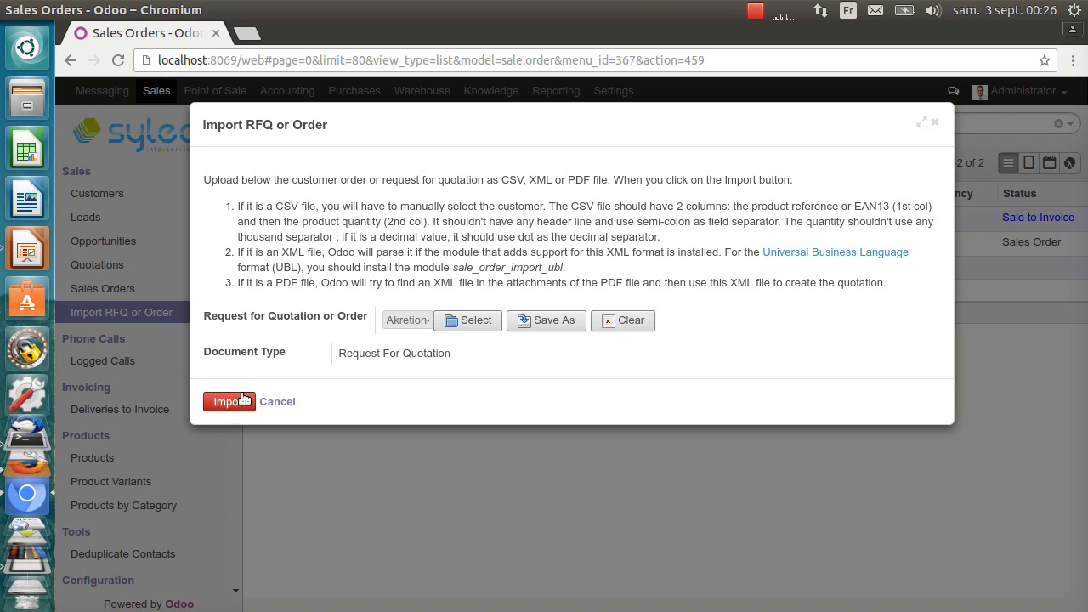
click(228, 402)
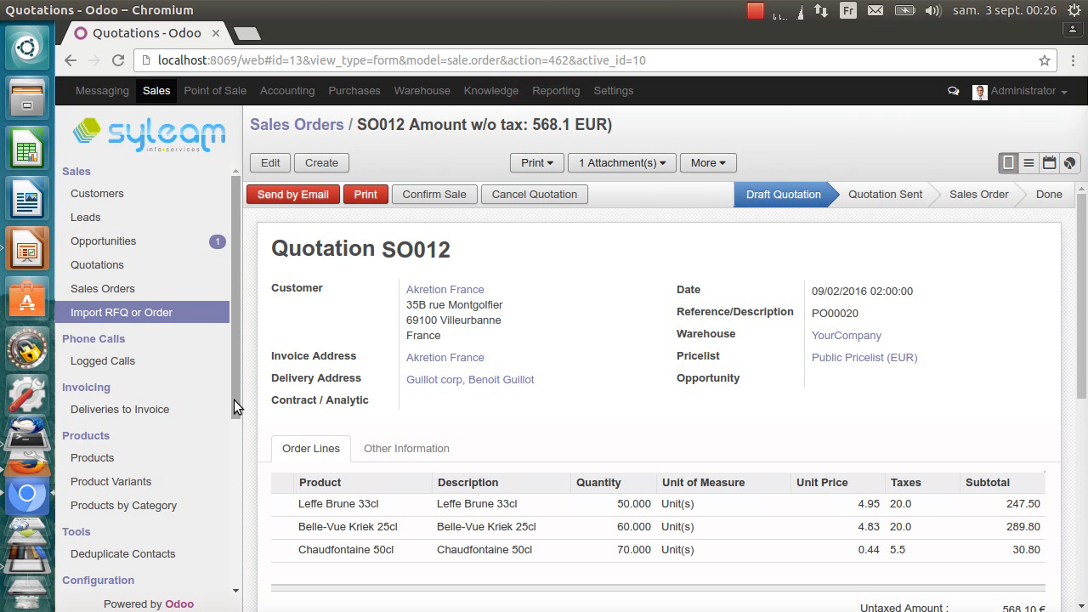
mouse_move(275, 255)
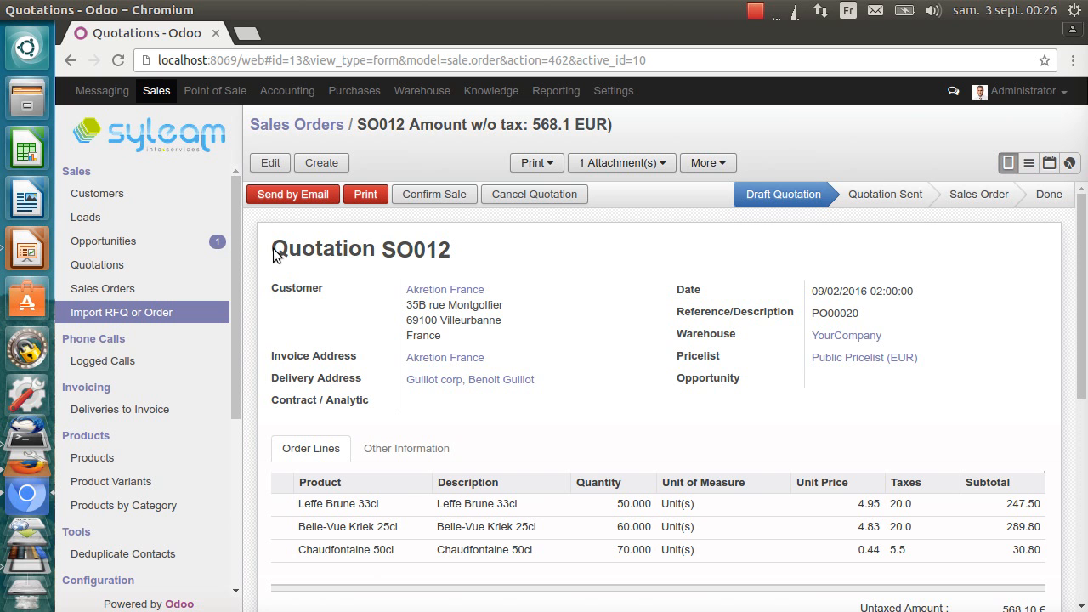
mouse_move(293, 289)
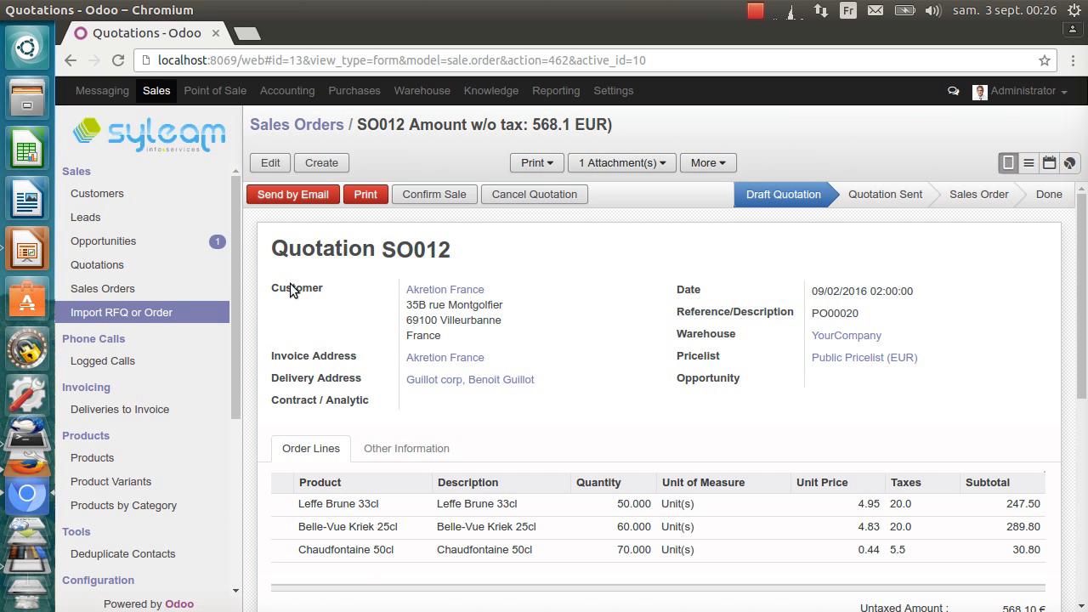
mouse_move(501, 296)
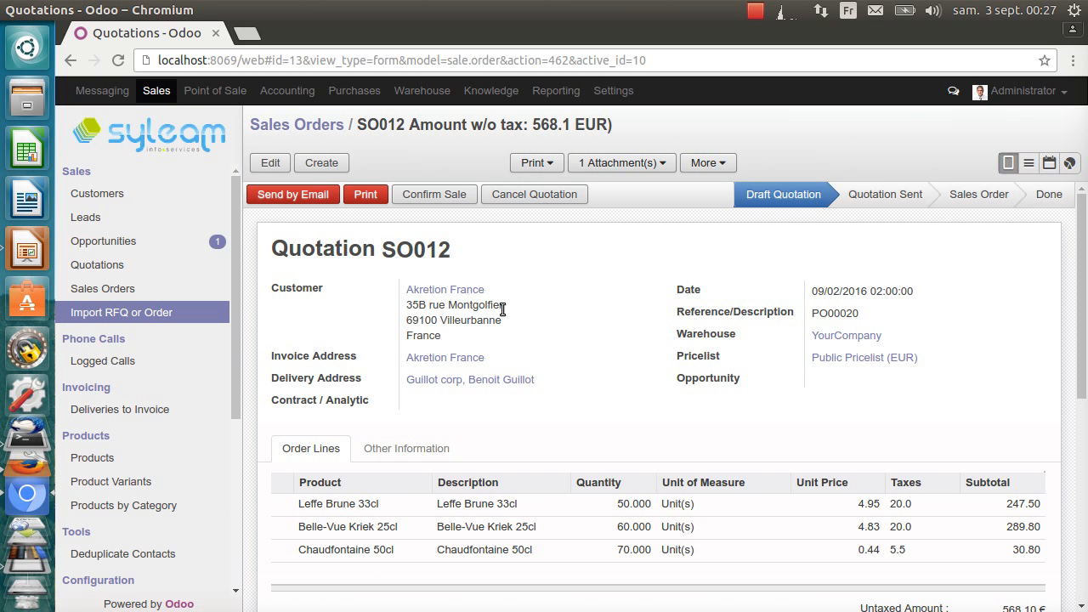
mouse_move(480, 309)
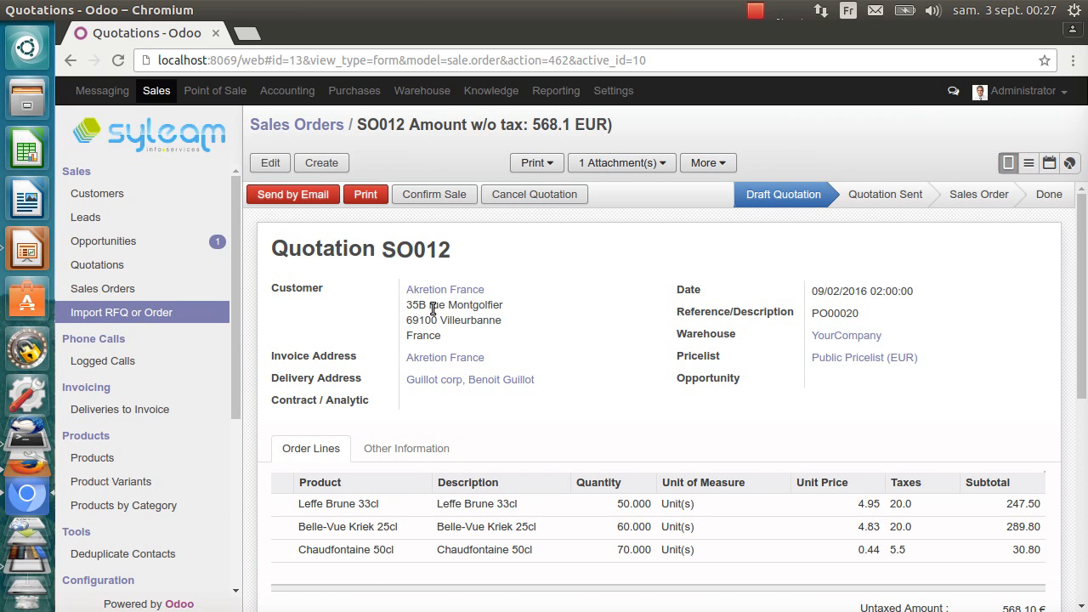
mouse_move(436, 315)
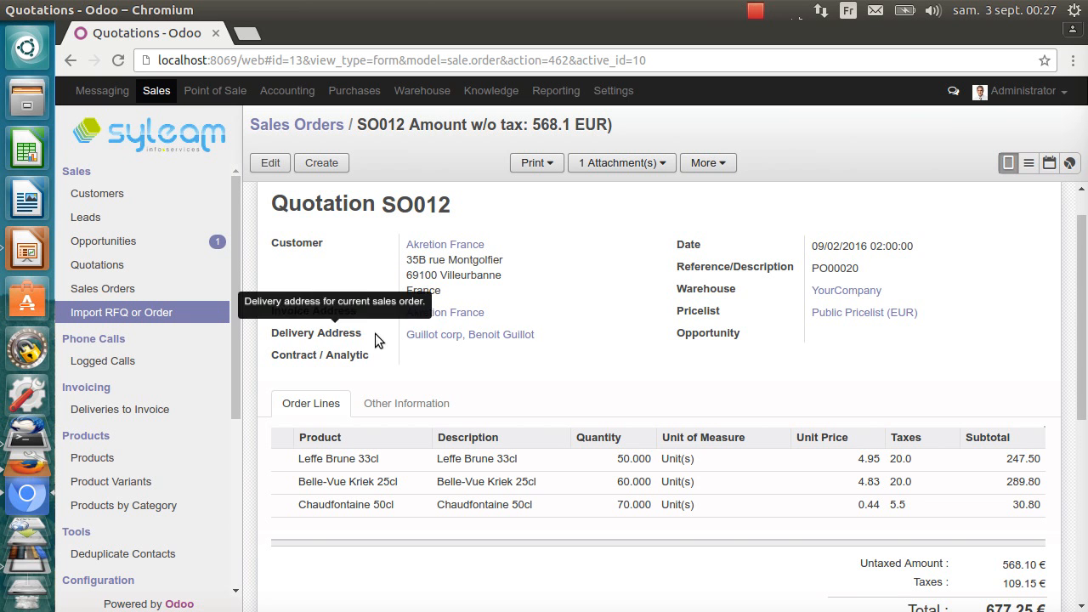
mouse_move(537, 336)
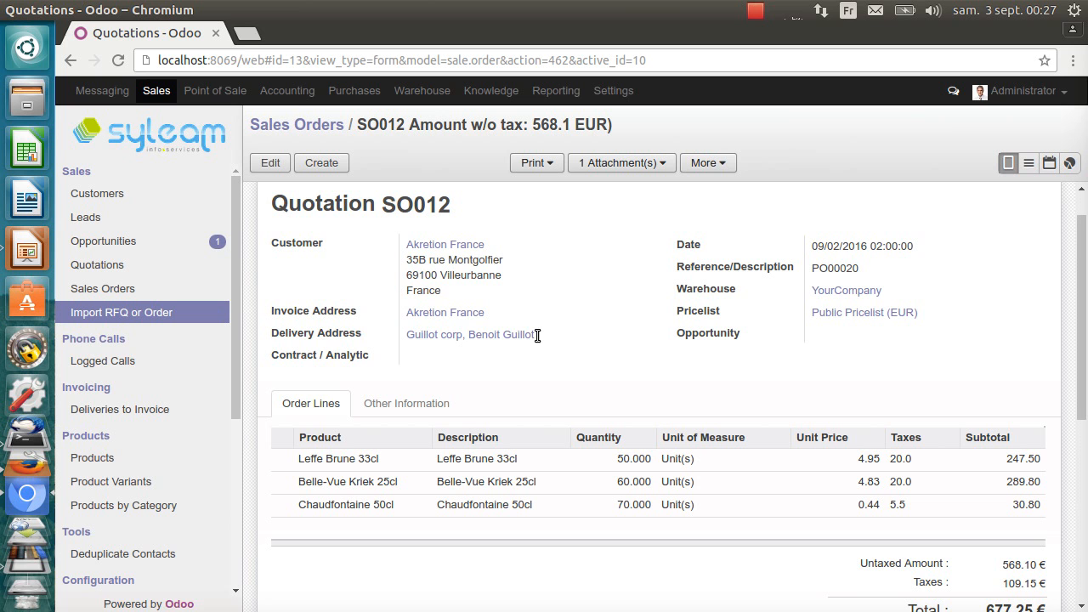
mouse_move(540, 340)
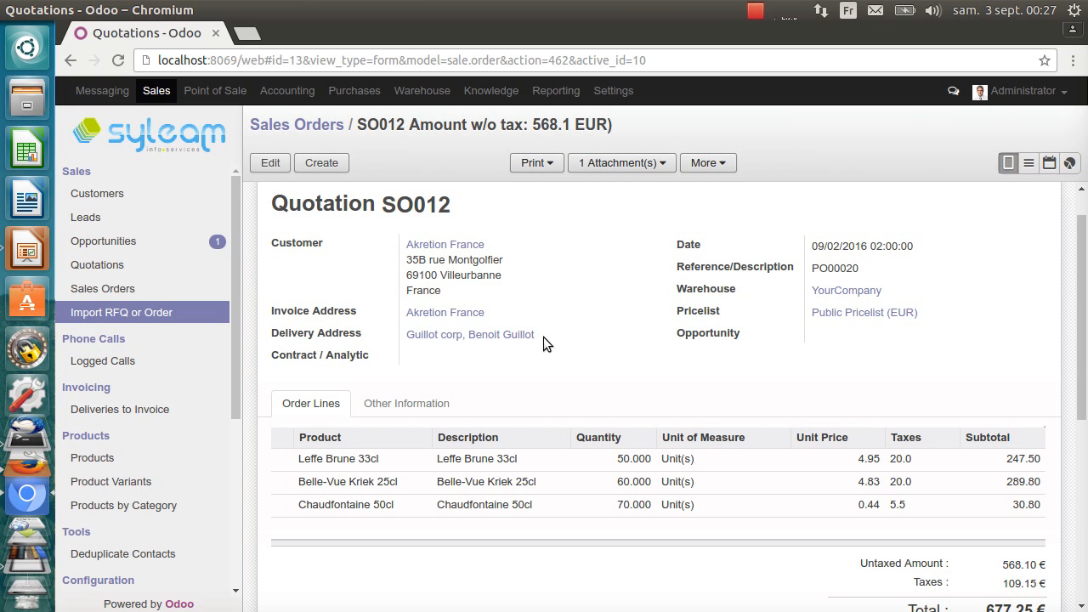
scroll(down, 3)
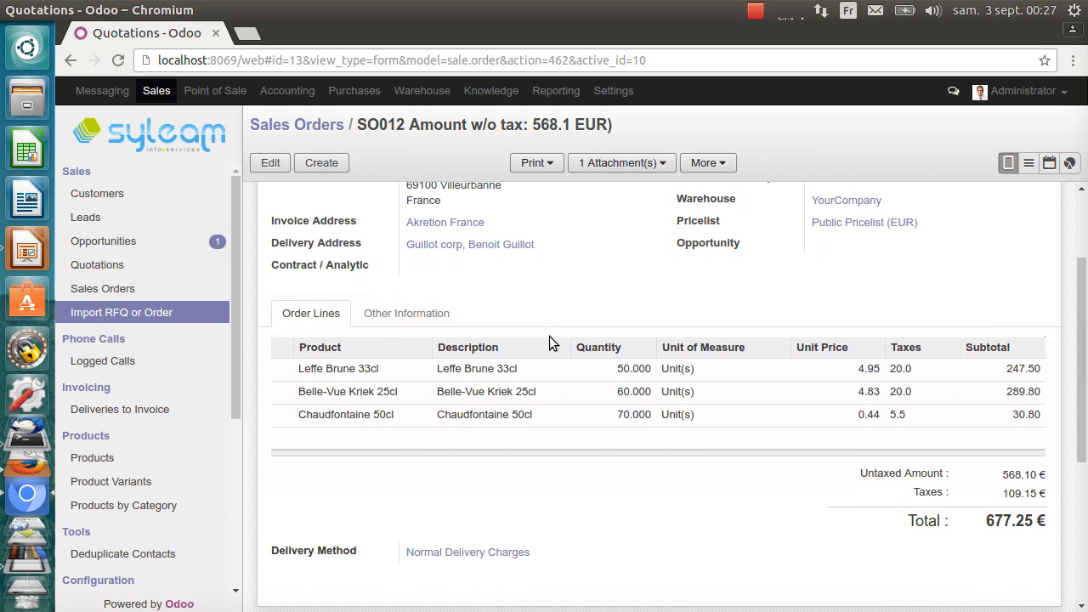
scroll(down, 3)
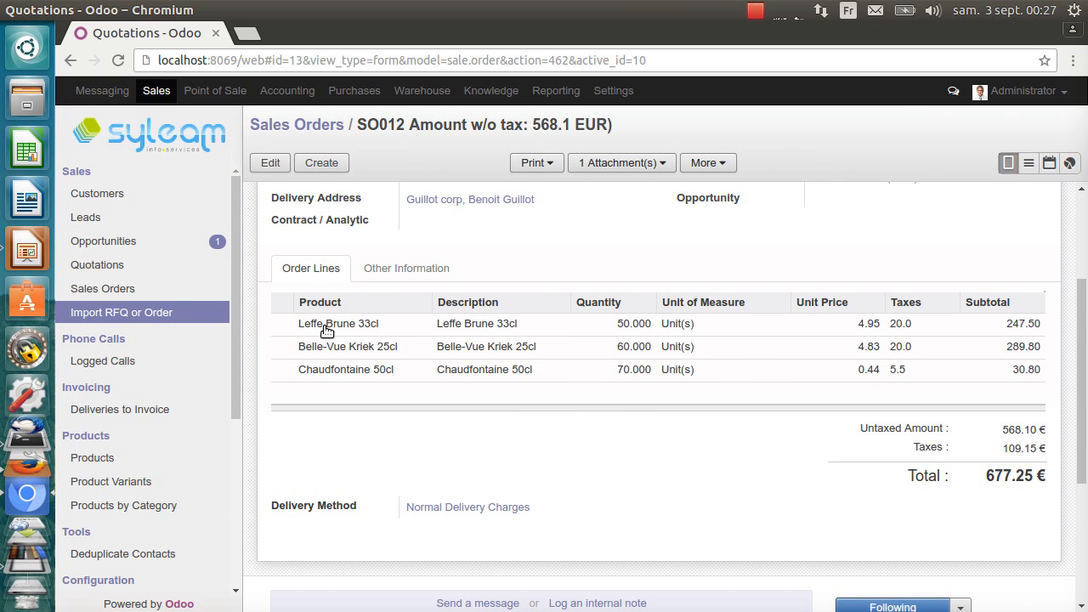
mouse_move(346, 330)
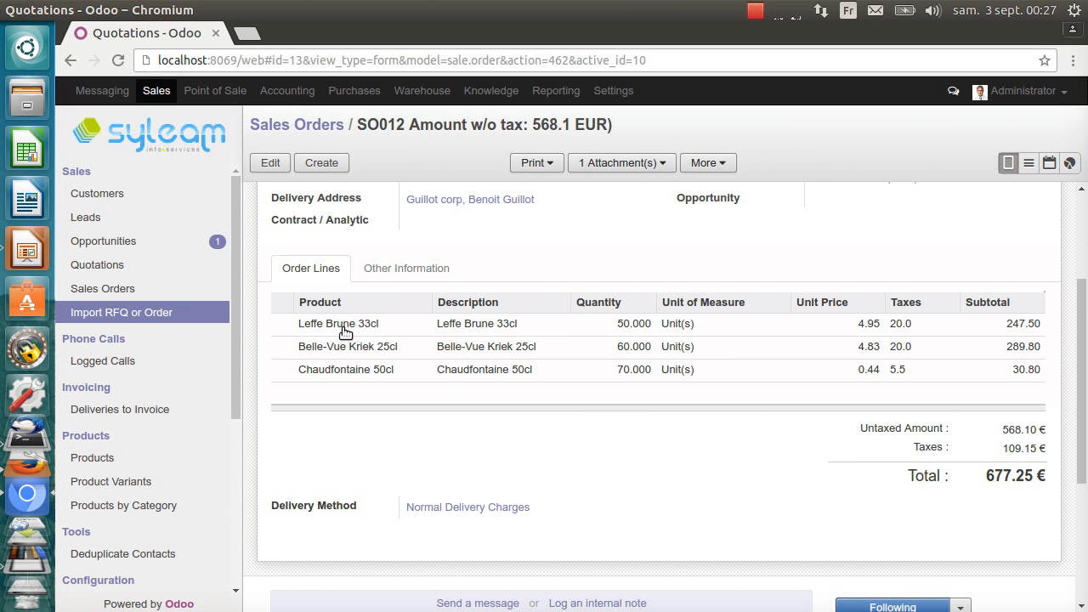
mouse_move(357, 330)
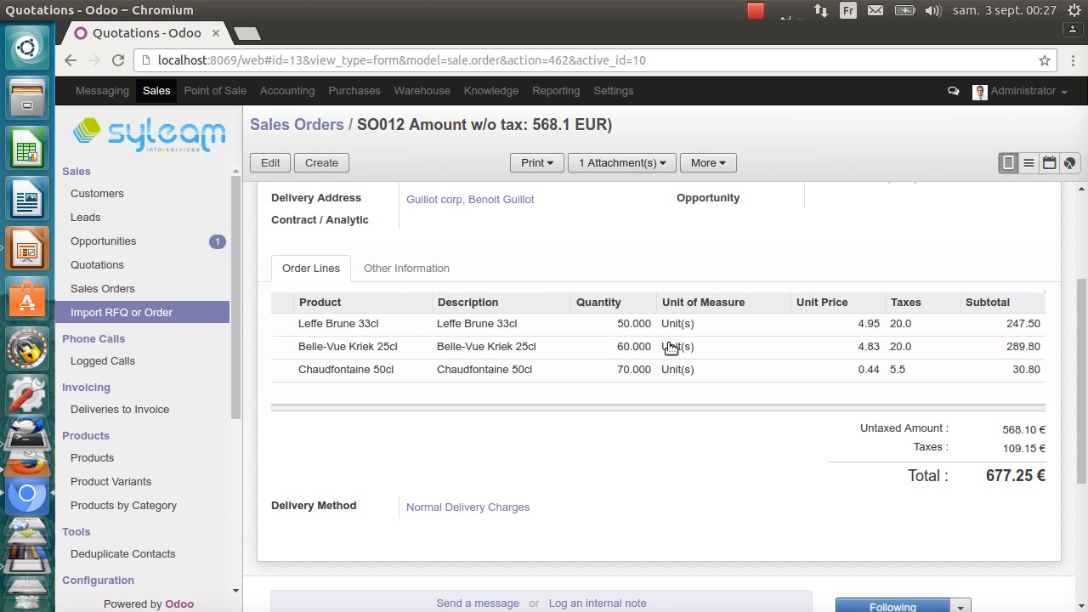
mouse_move(691, 357)
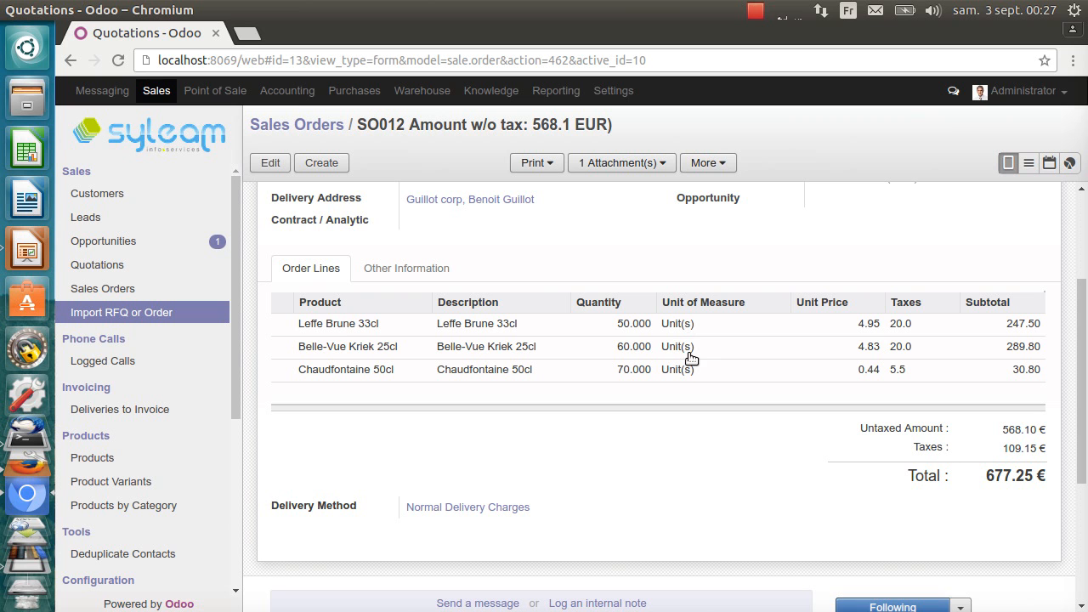
mouse_move(875, 330)
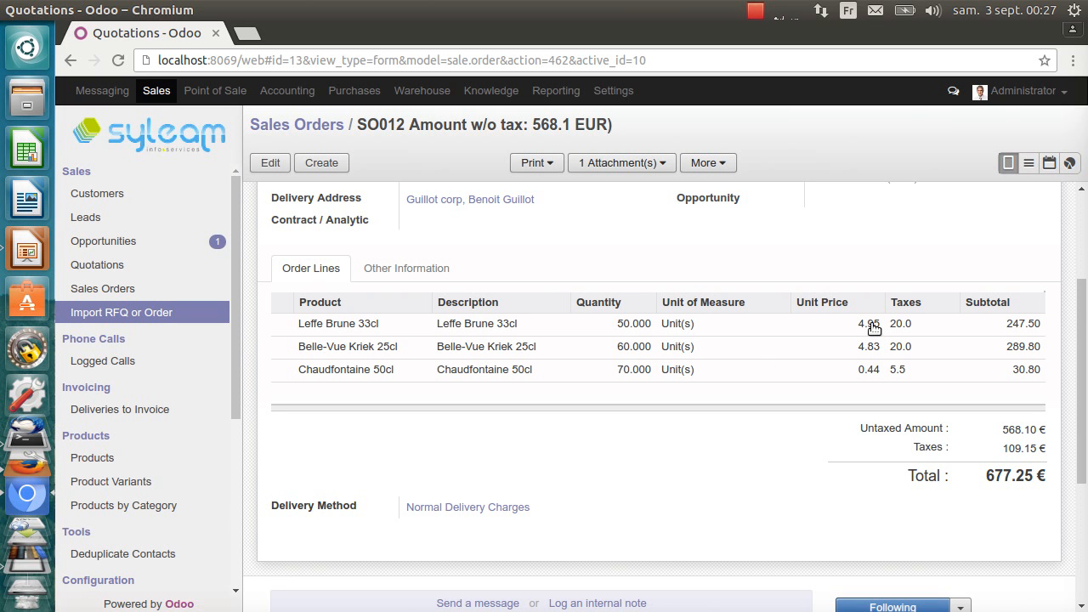
mouse_move(871, 333)
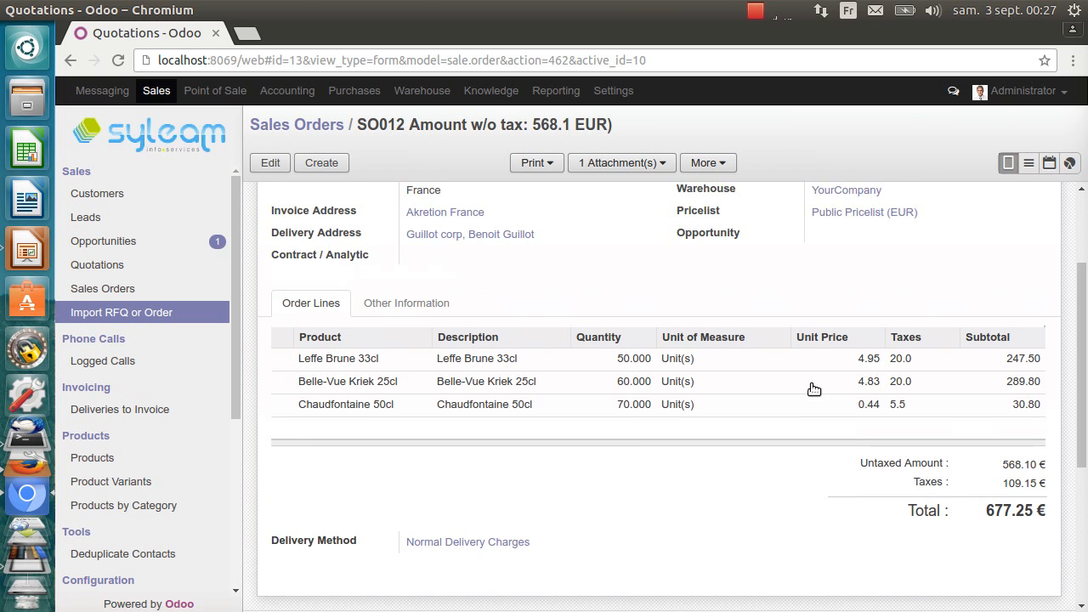
scroll(down, 3)
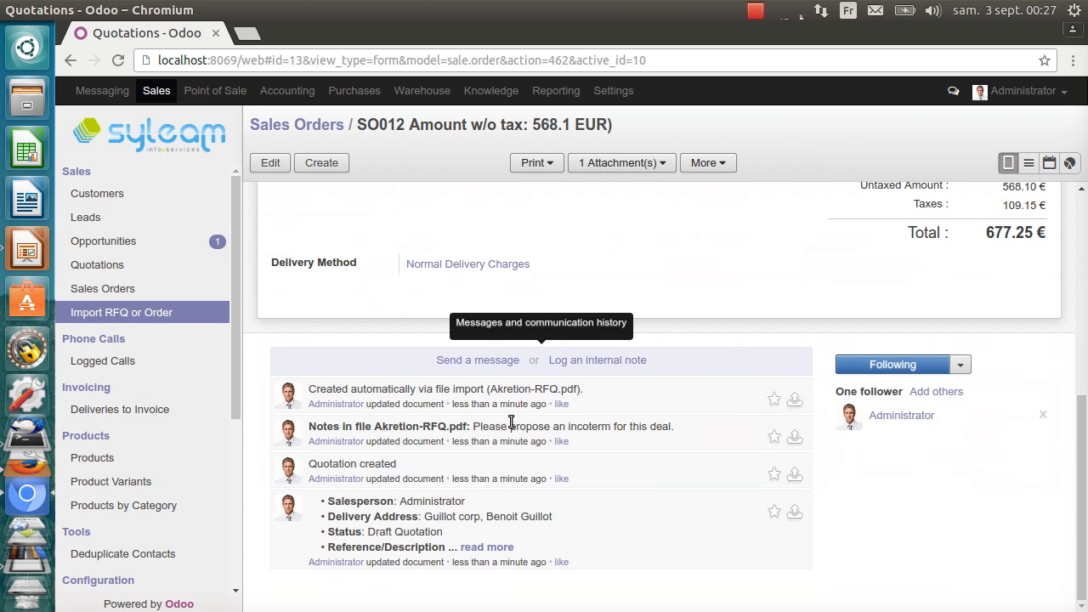
mouse_move(473, 425)
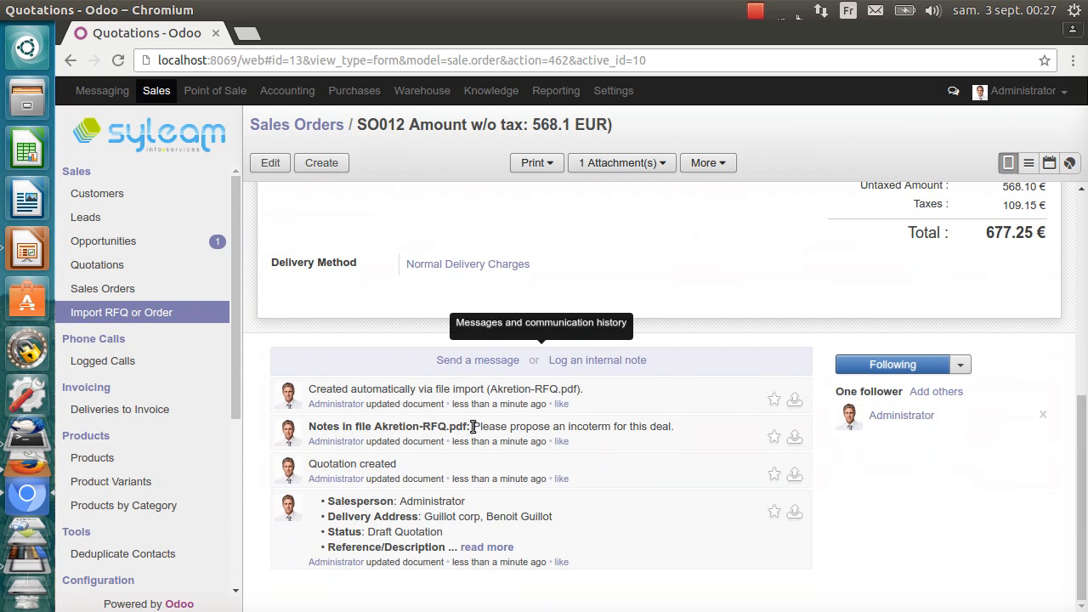
double_click(490, 425)
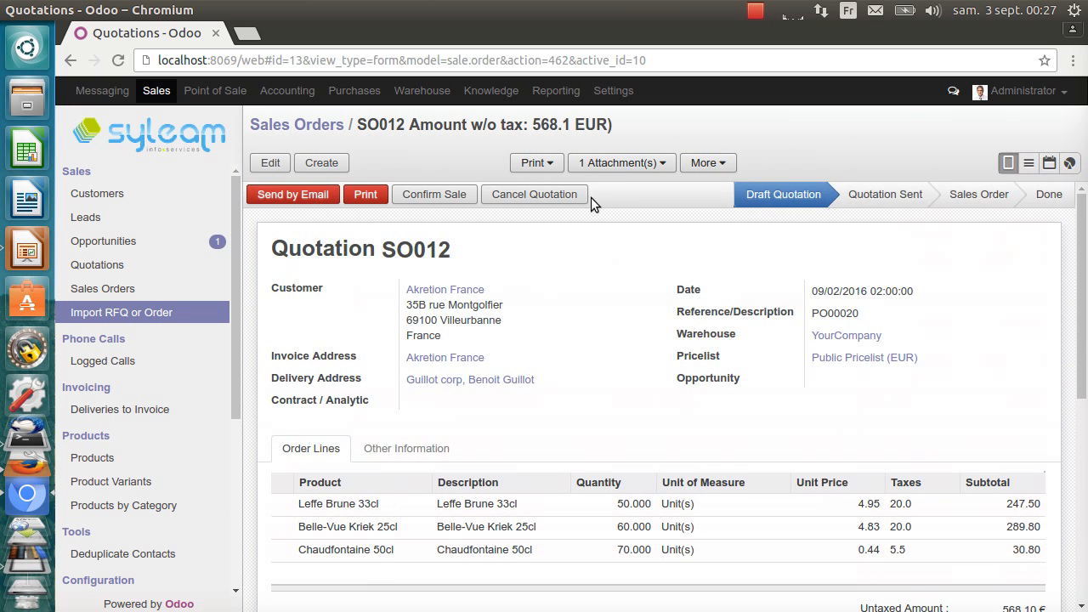
Check SO012's attachments and add the 10 EUR delivery charge line to the quote.
click(619, 163)
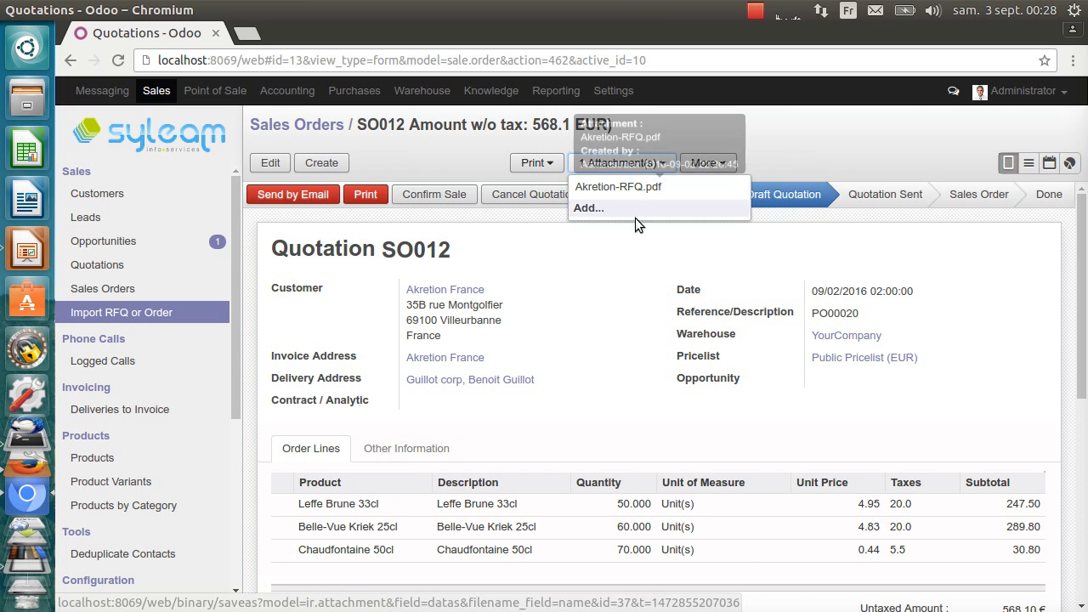
click(269, 163)
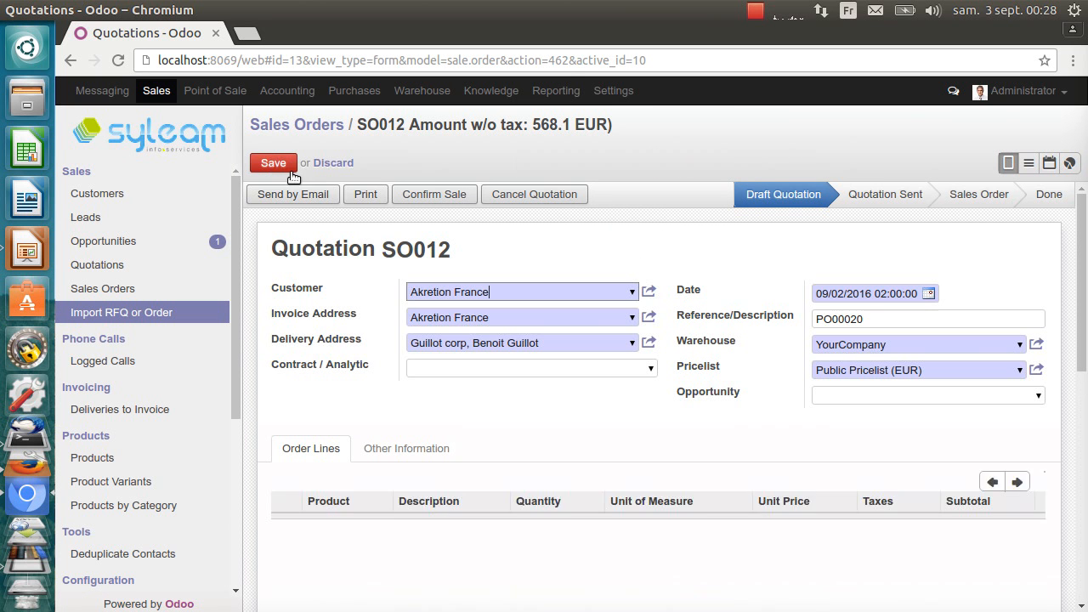
scroll(down, 3)
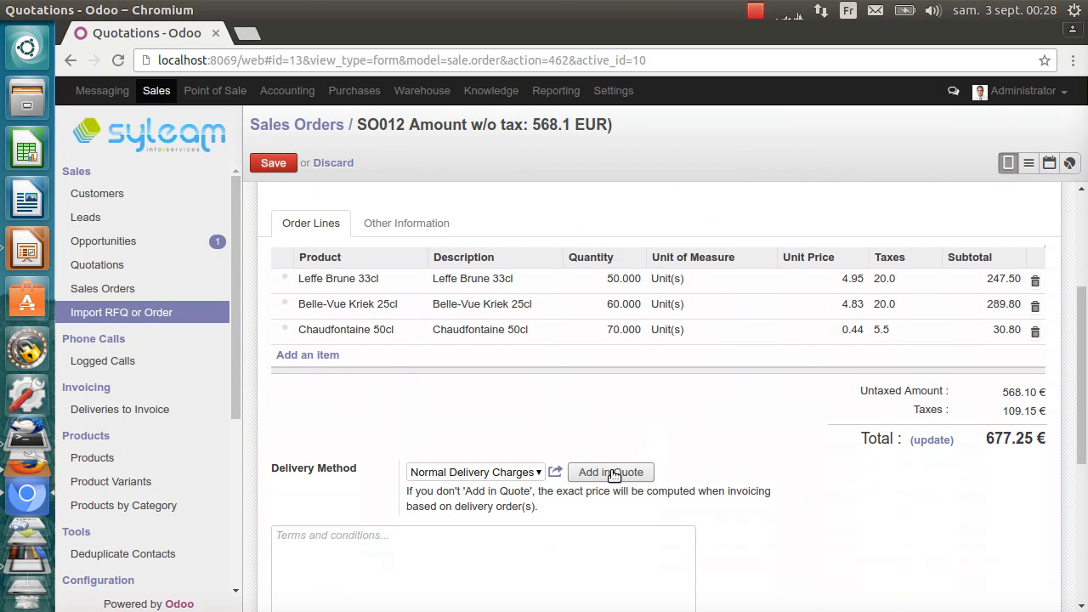
click(611, 473)
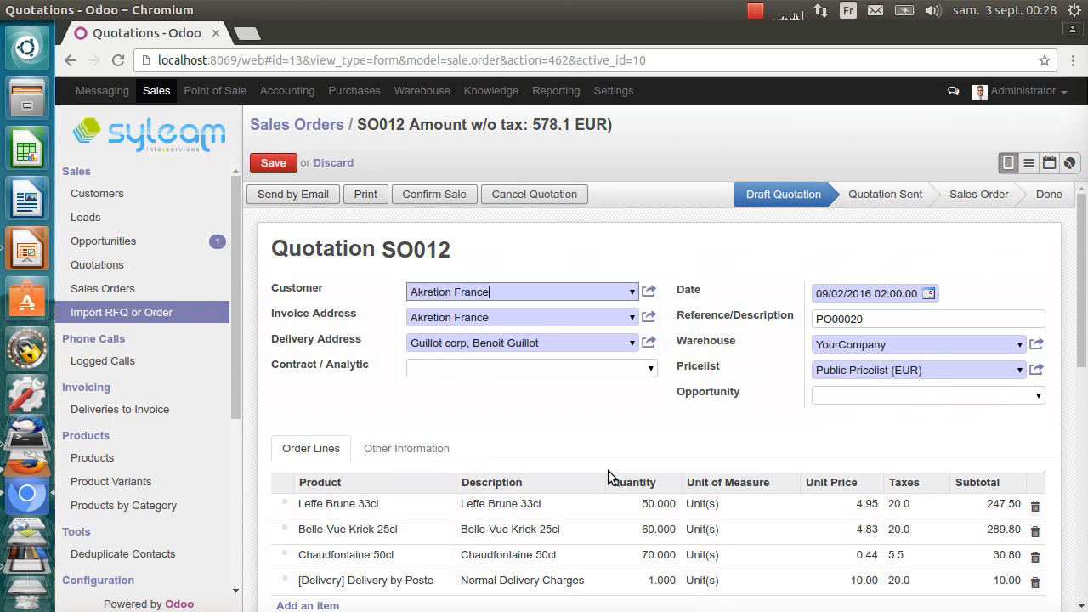
scroll(down, 3)
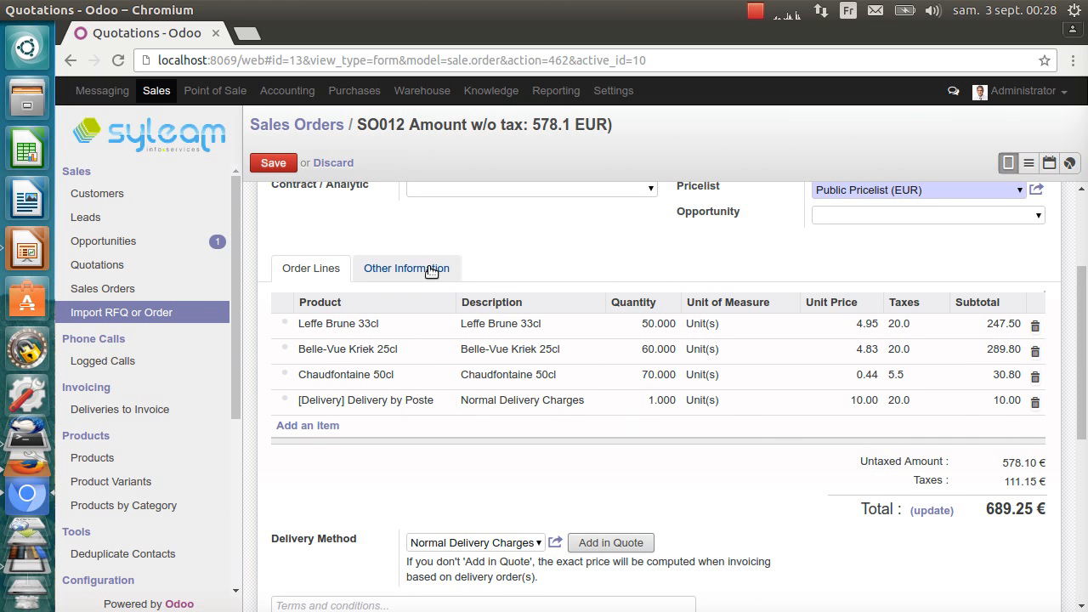
Set the incoterm to DDU Delivered Duty Unpaid, save SO012 and print it as PDF.
click(407, 269)
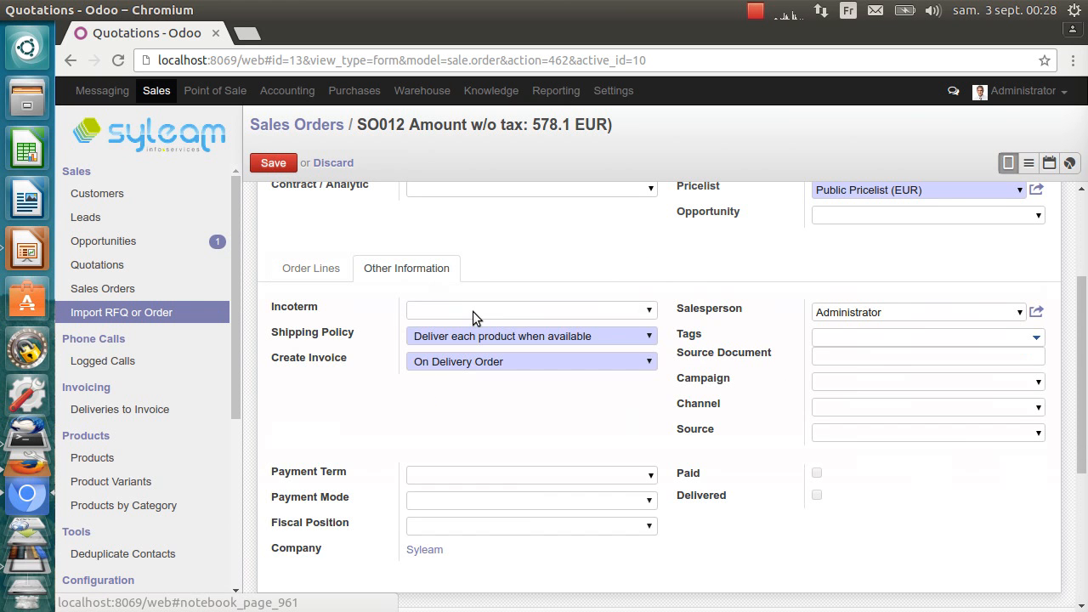
click(530, 310)
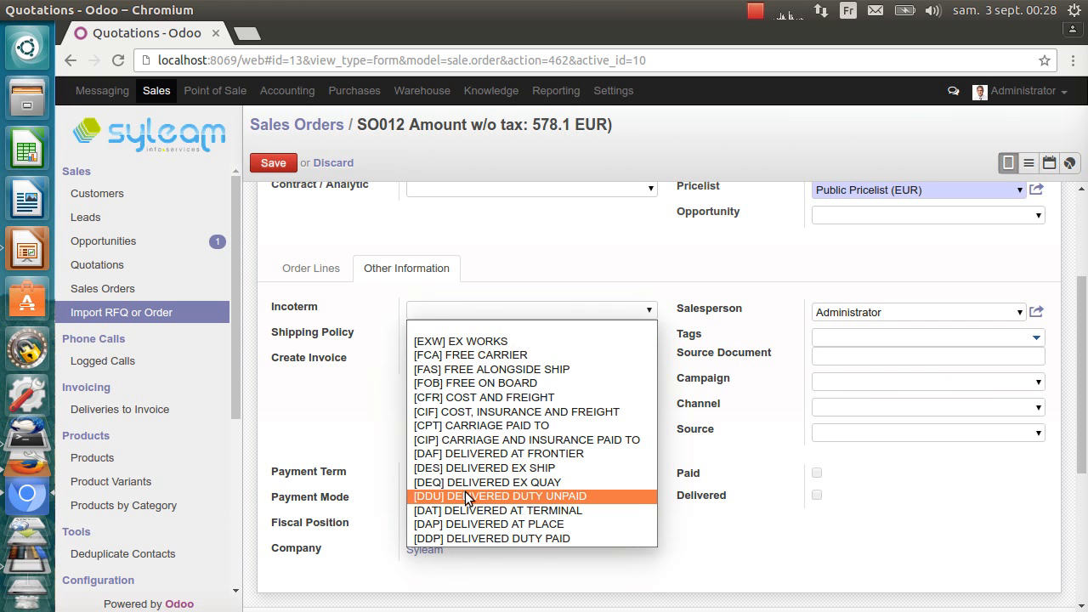
click(500, 497)
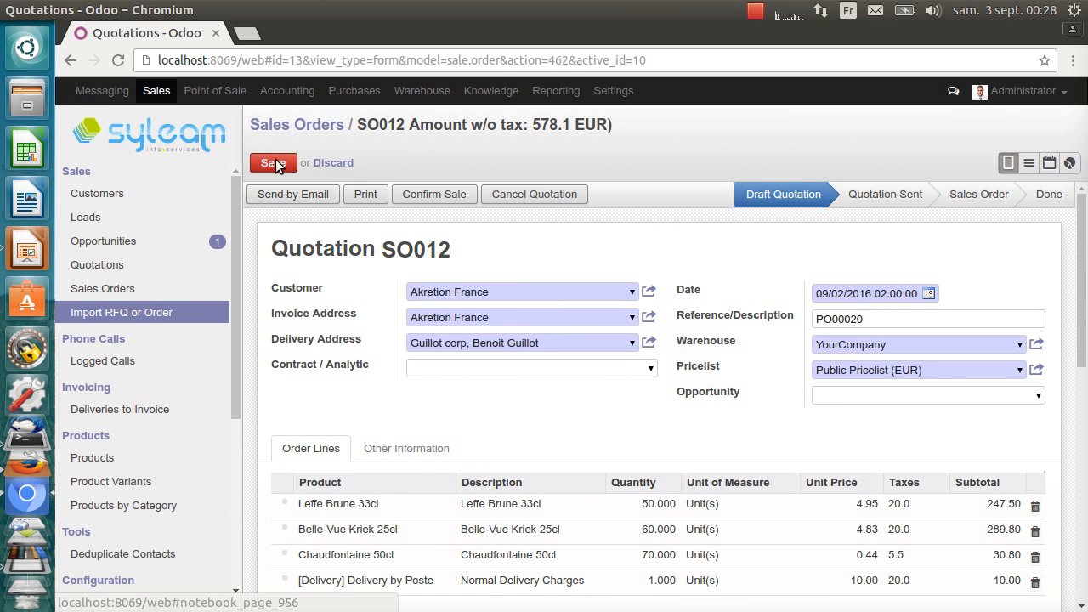
click(272, 163)
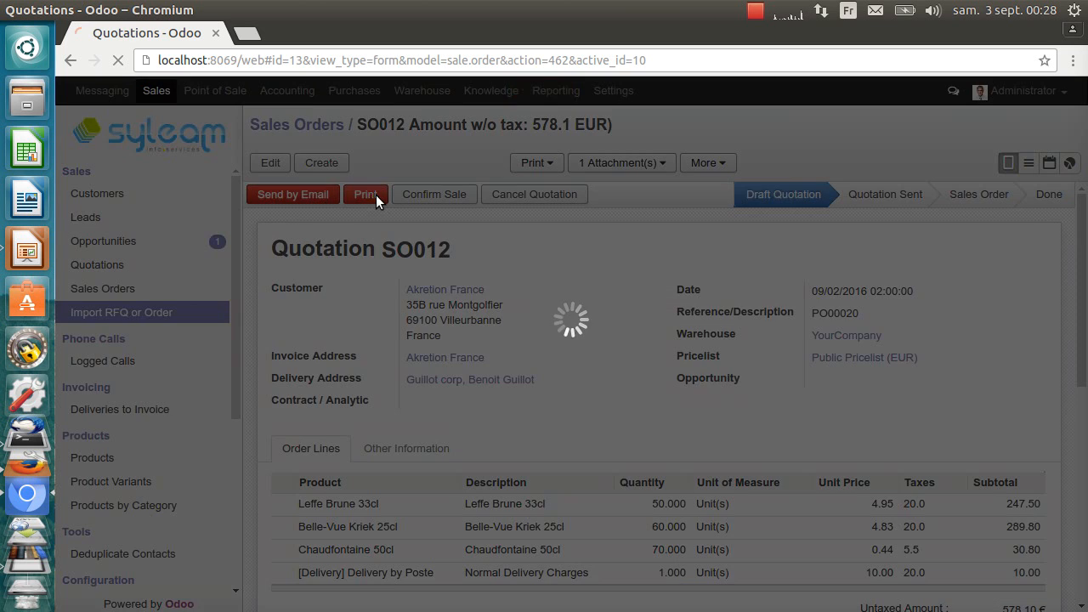
click(365, 194)
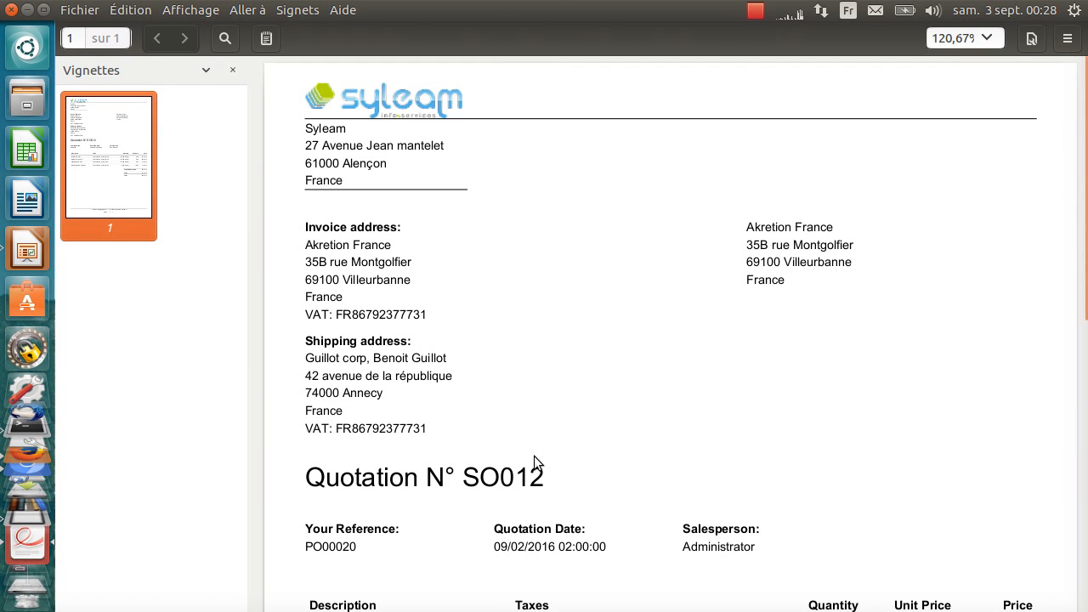
Open the UBL-Quotation-2.1.xml attachment embedded in the SO012 PDF in Firefox.
scroll(down, 3)
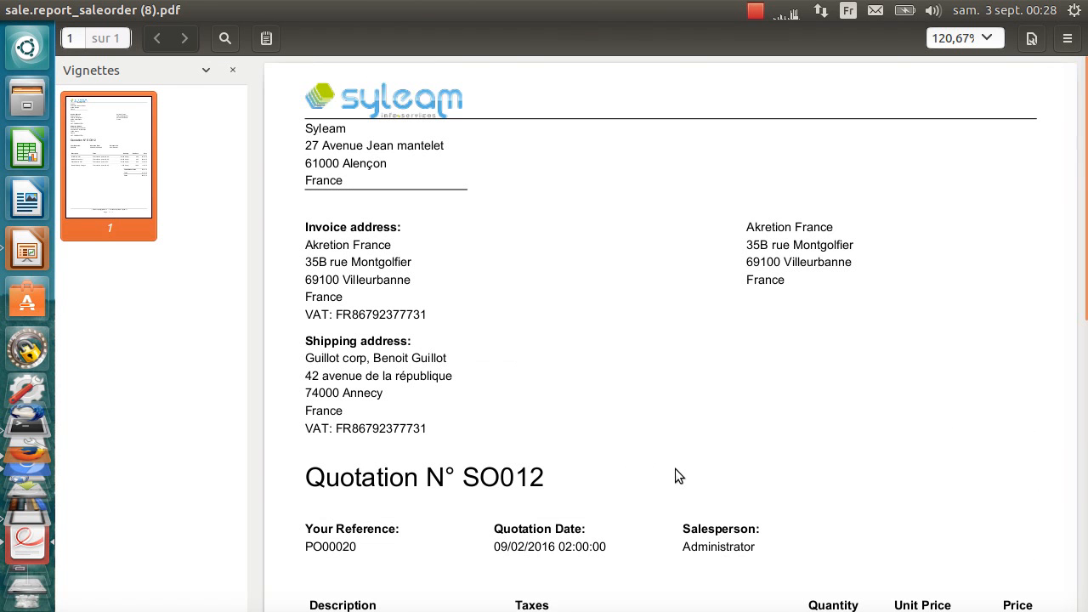
click(204, 69)
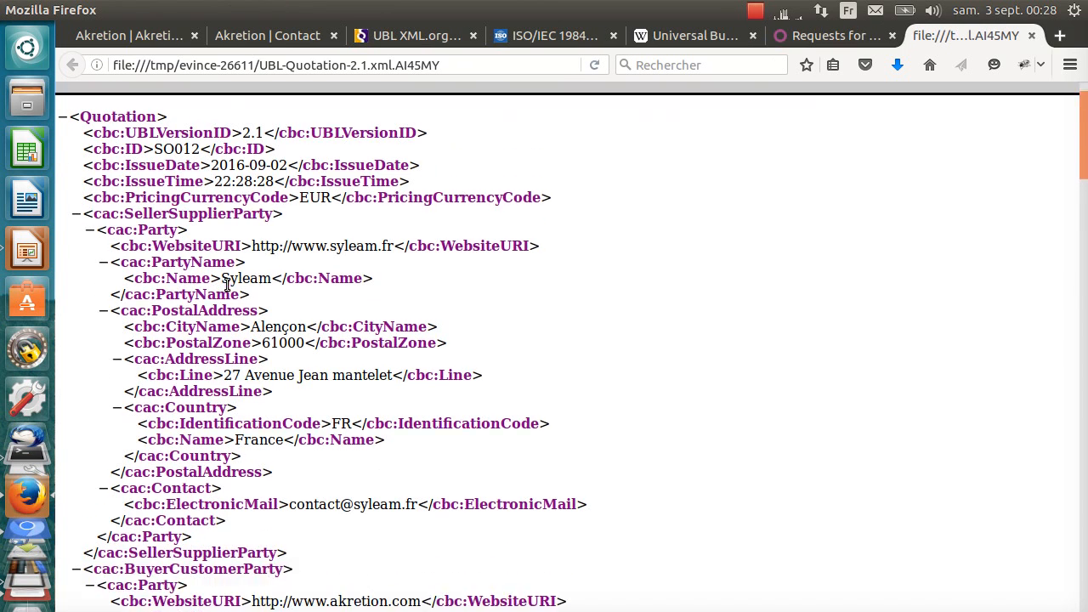
Review the XML's DDU delivery terms and the Guillot delivery party.
scroll(down, 3)
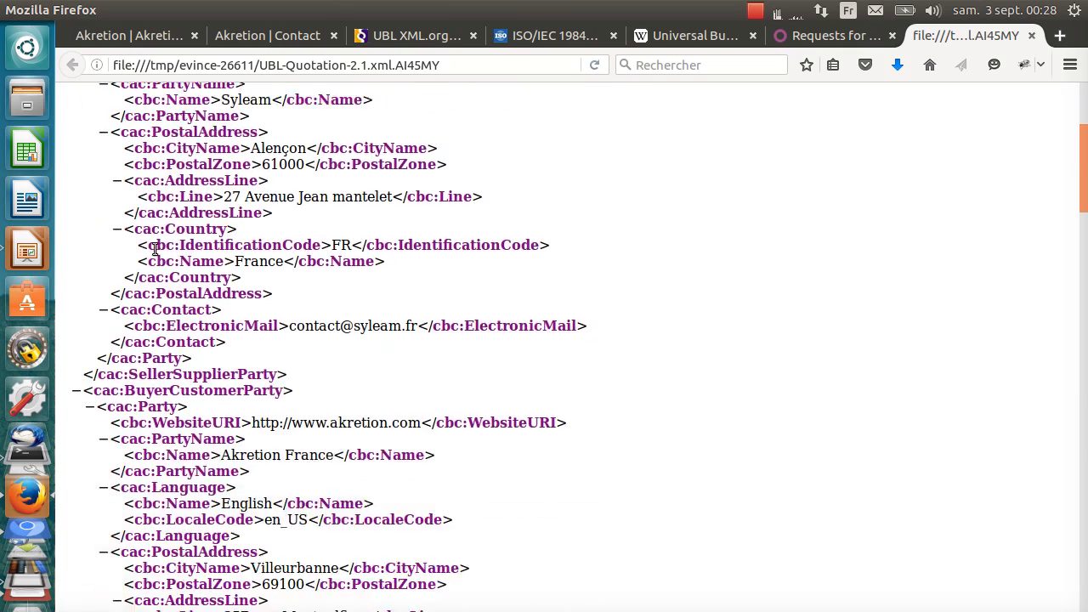
scroll(down, 3)
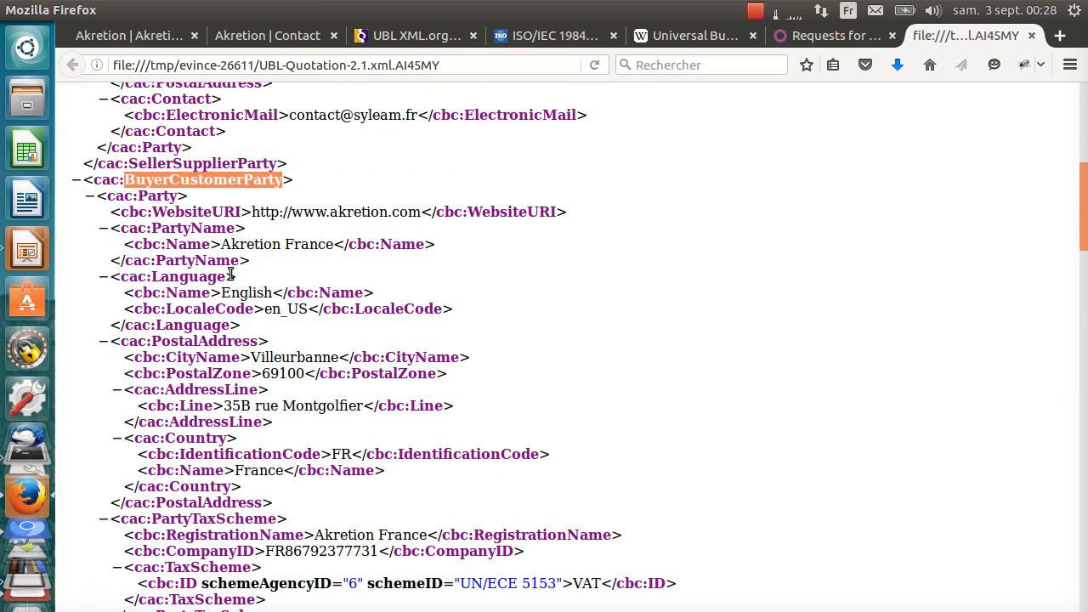
scroll(down, 3)
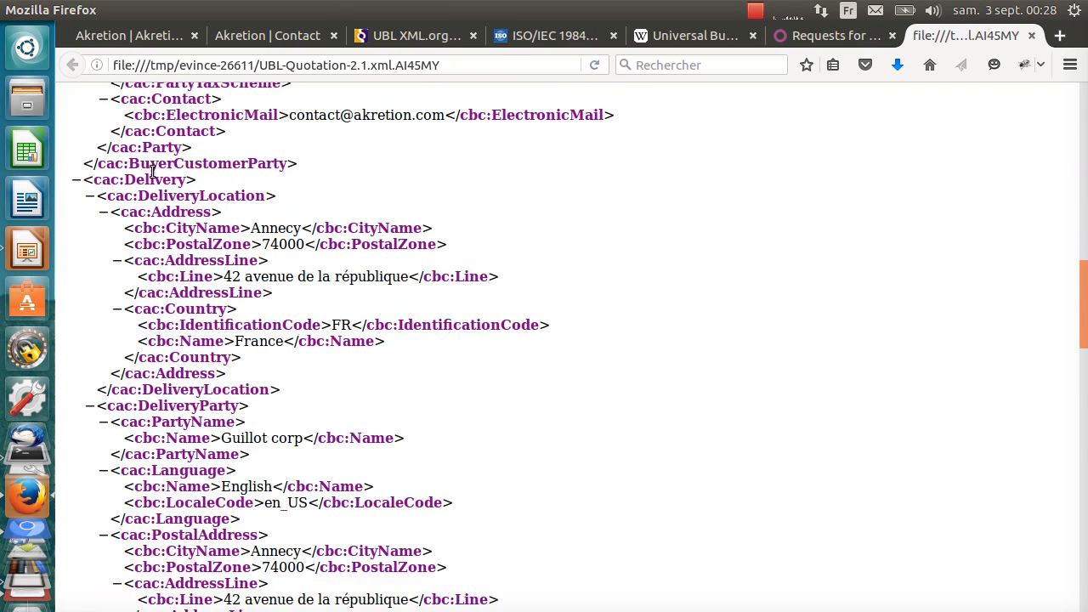
double_click(245, 439)
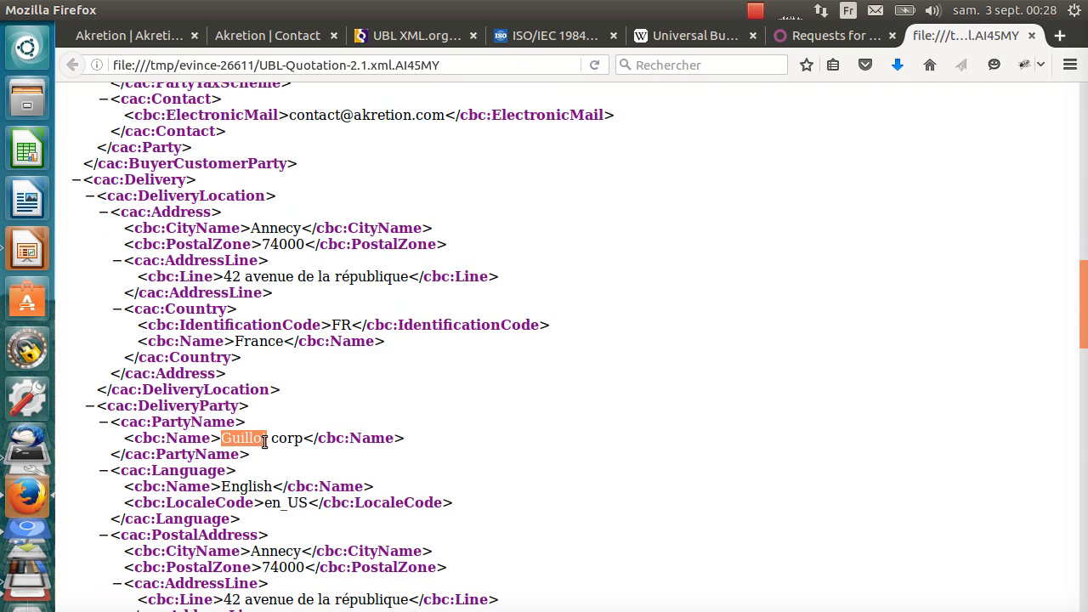
Review the 689.25 EUR payable total and line items, then return to PO00020 in Odoo.
scroll(down, 3)
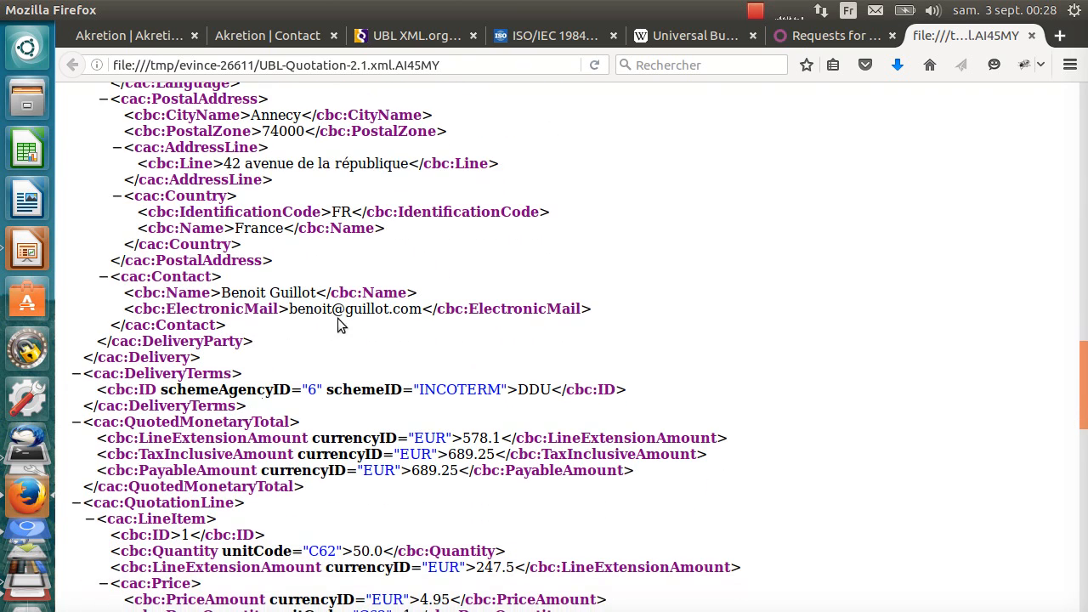
scroll(down, 3)
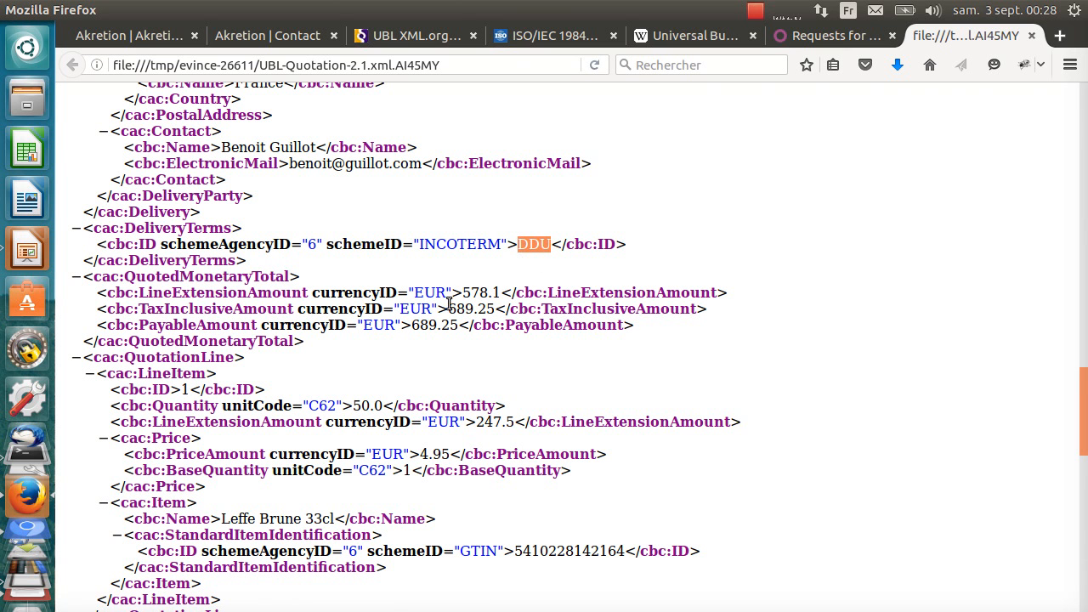
scroll(down, 3)
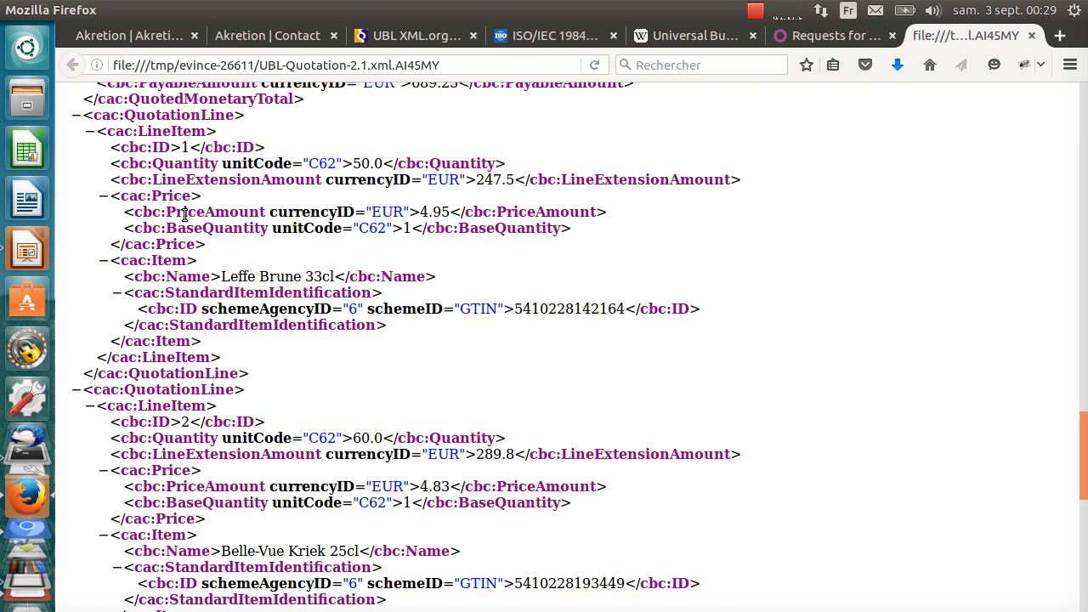
double_click(439, 211)
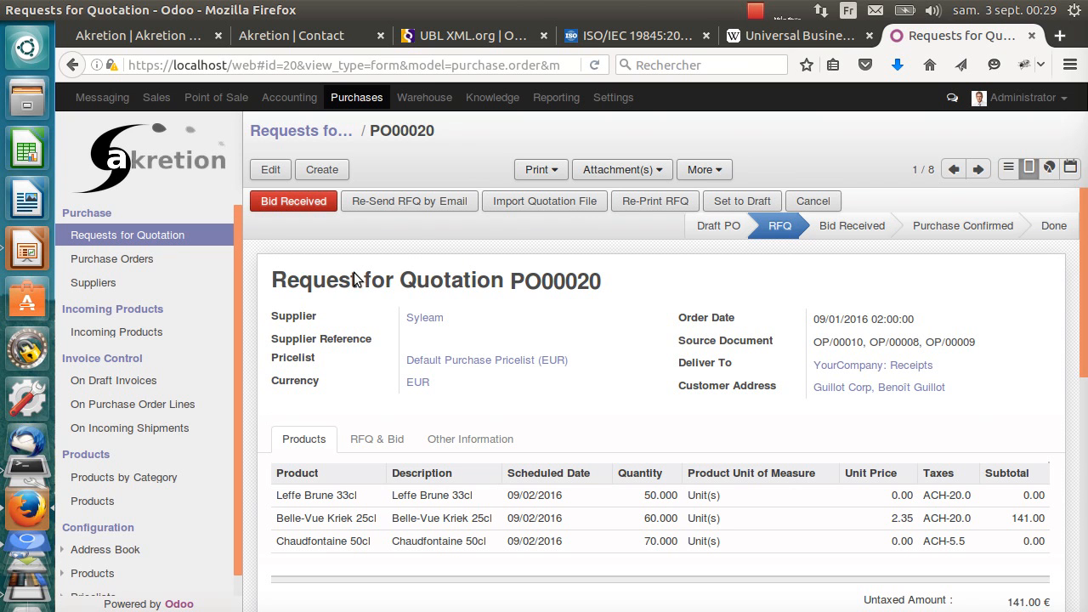
mouse_move(545, 201)
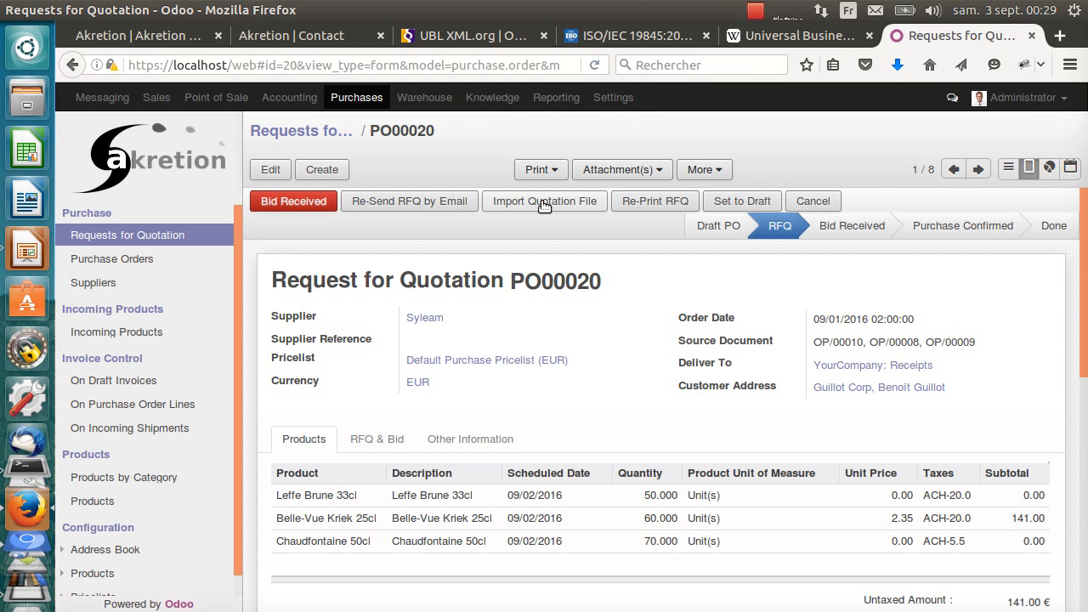
Import SYLEAM-quote.pdf into PO00020 with the Price update option and update the RFQ.
click(544, 201)
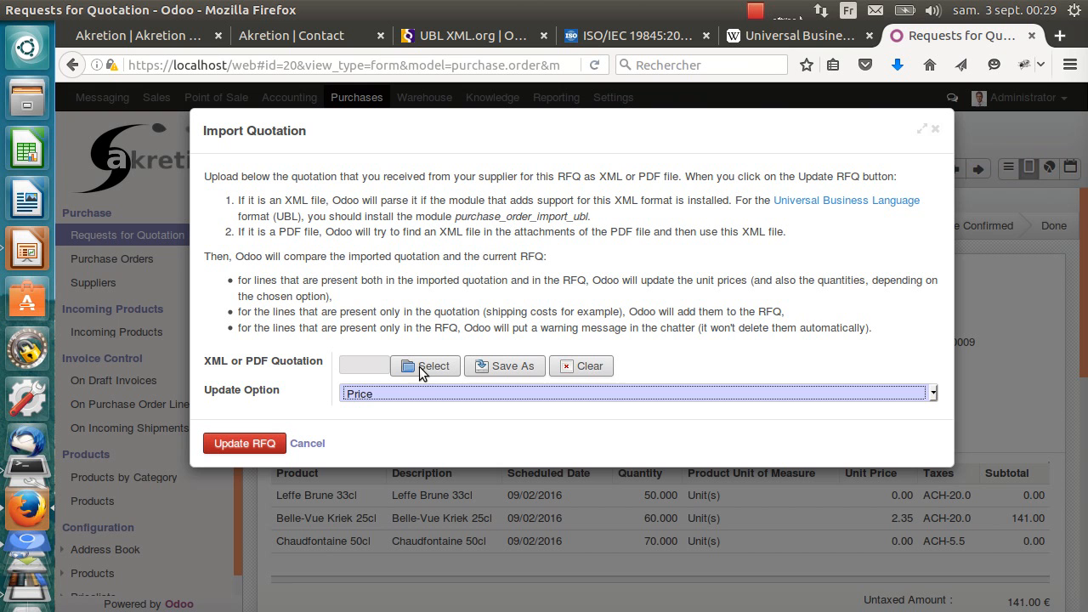
mouse_move(214, 361)
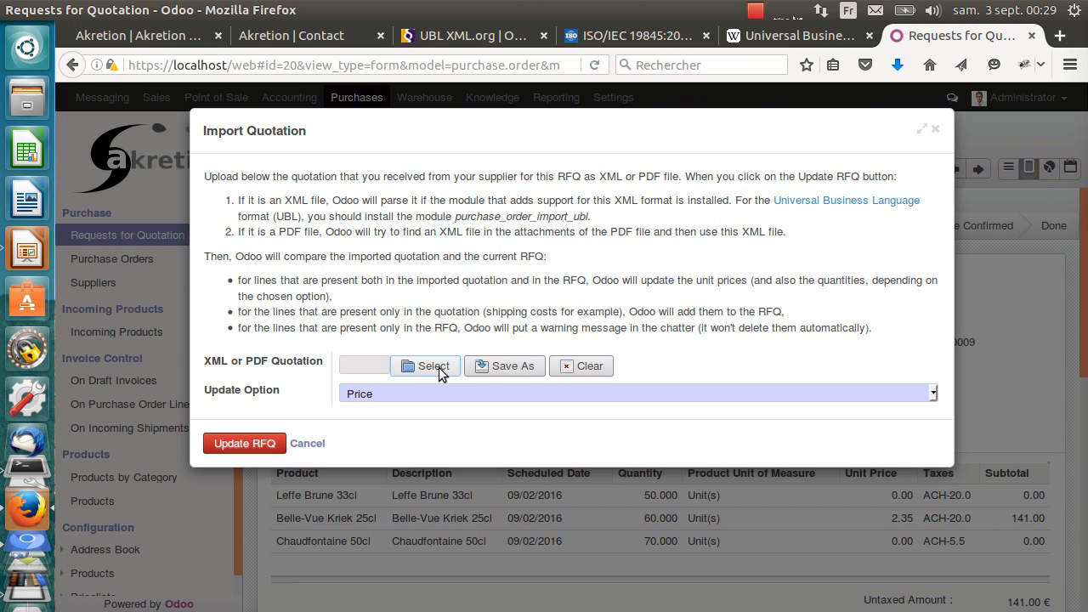
click(425, 365)
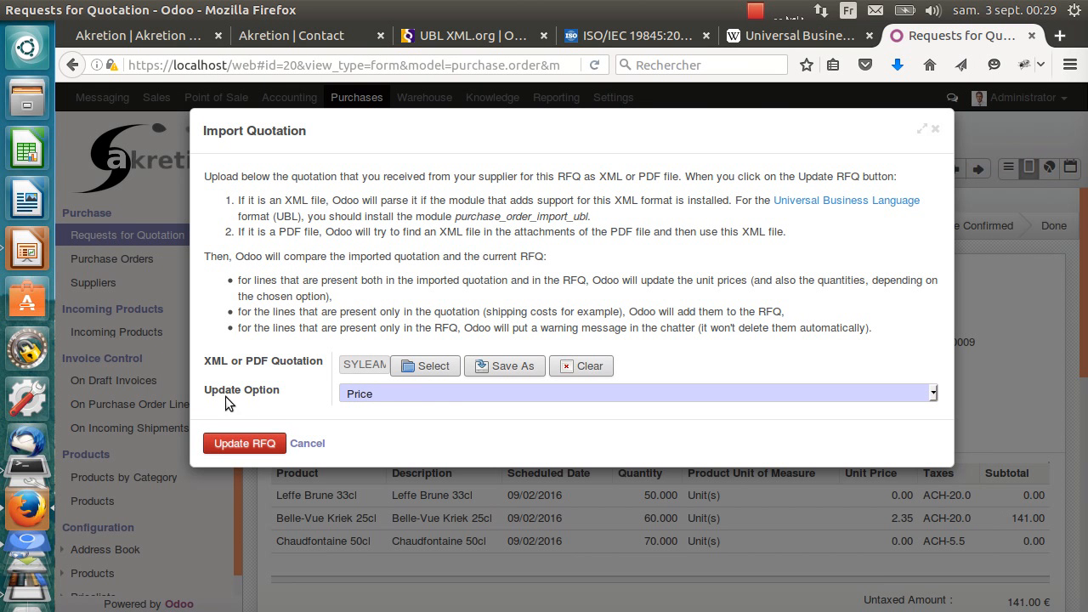
mouse_move(395, 402)
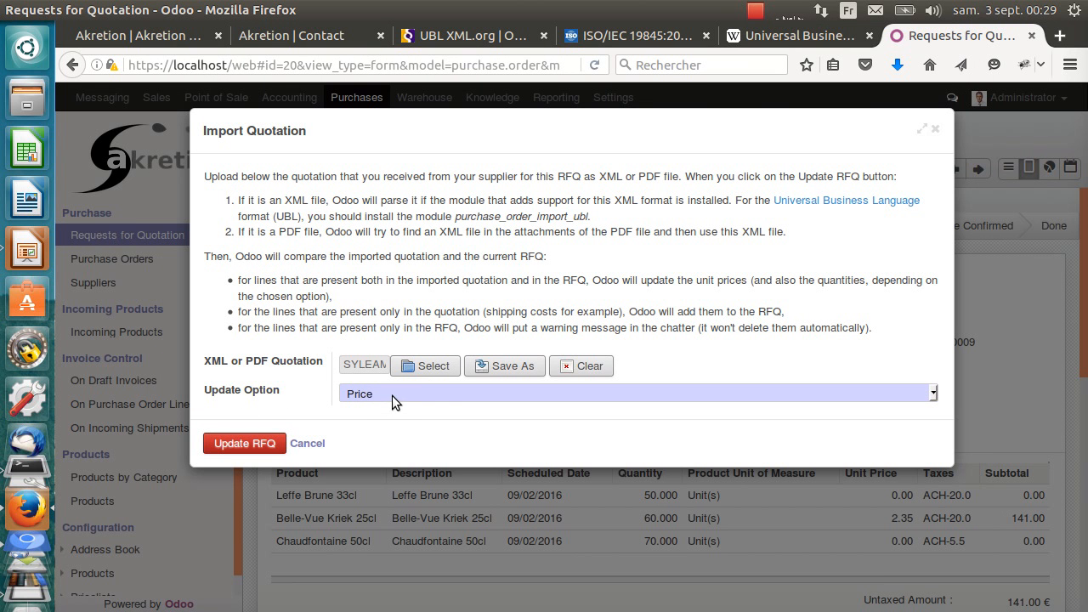
click(636, 393)
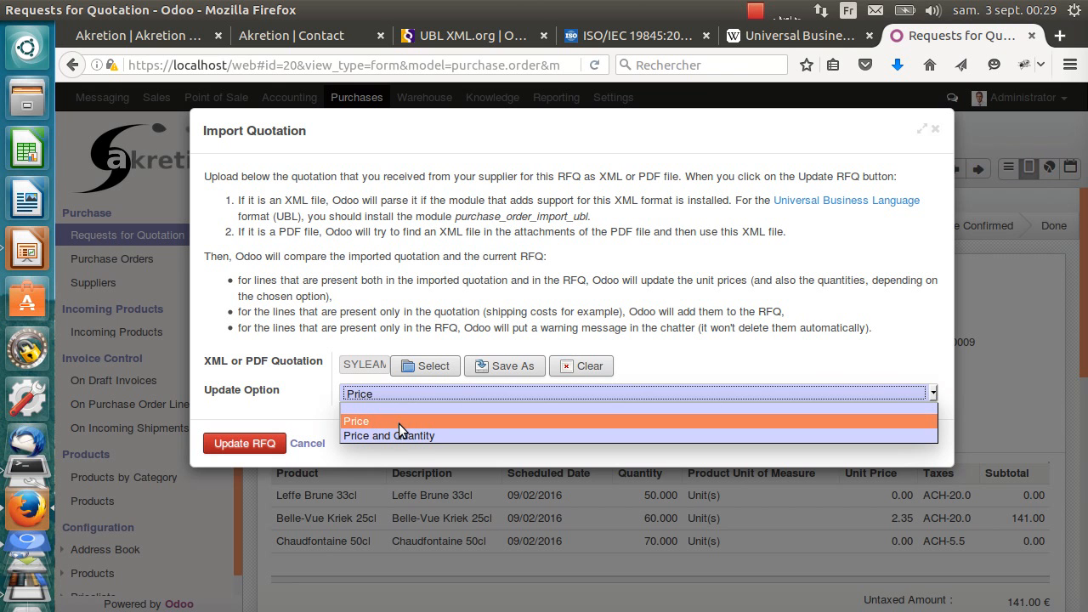
mouse_move(388, 436)
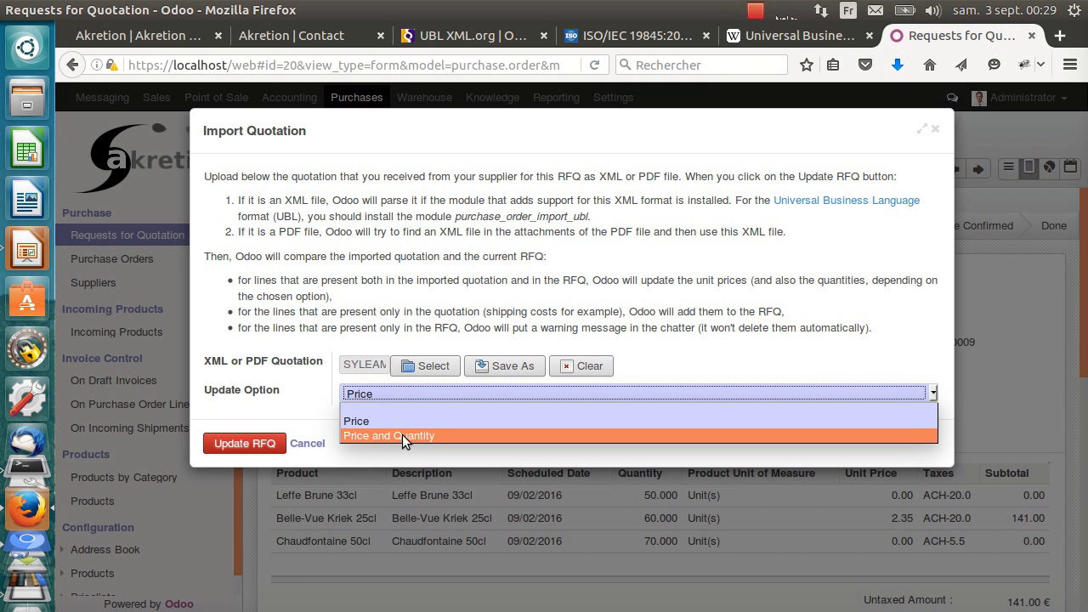
mouse_move(383, 421)
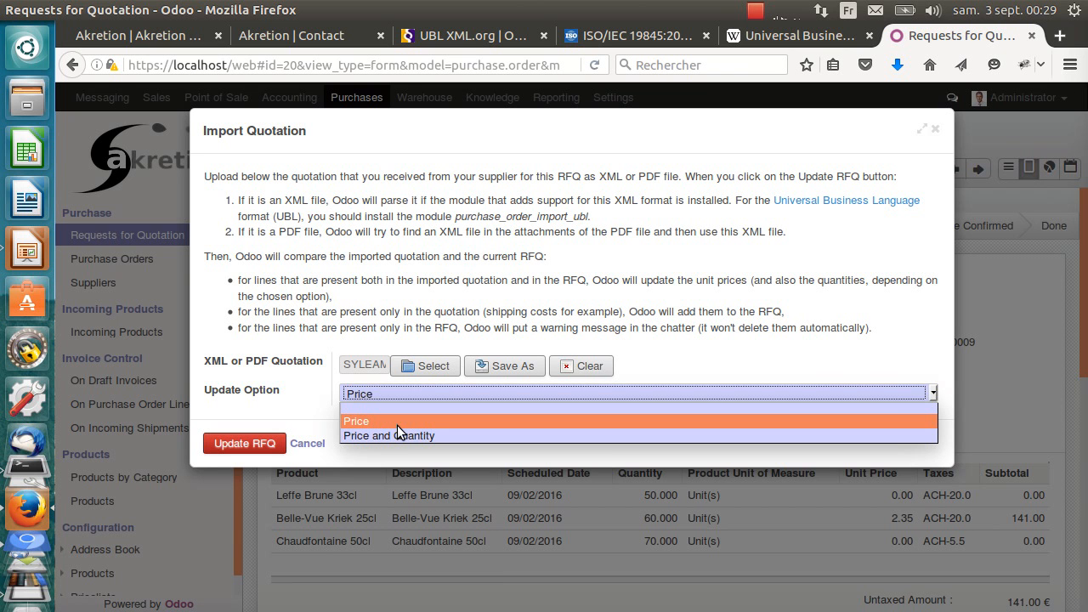
click(357, 422)
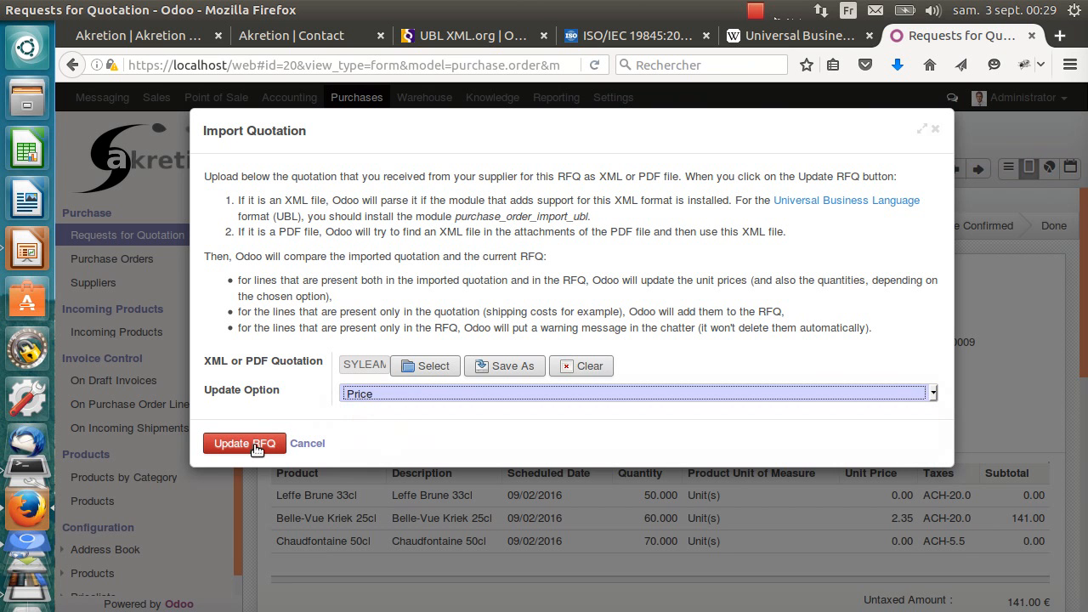
click(245, 442)
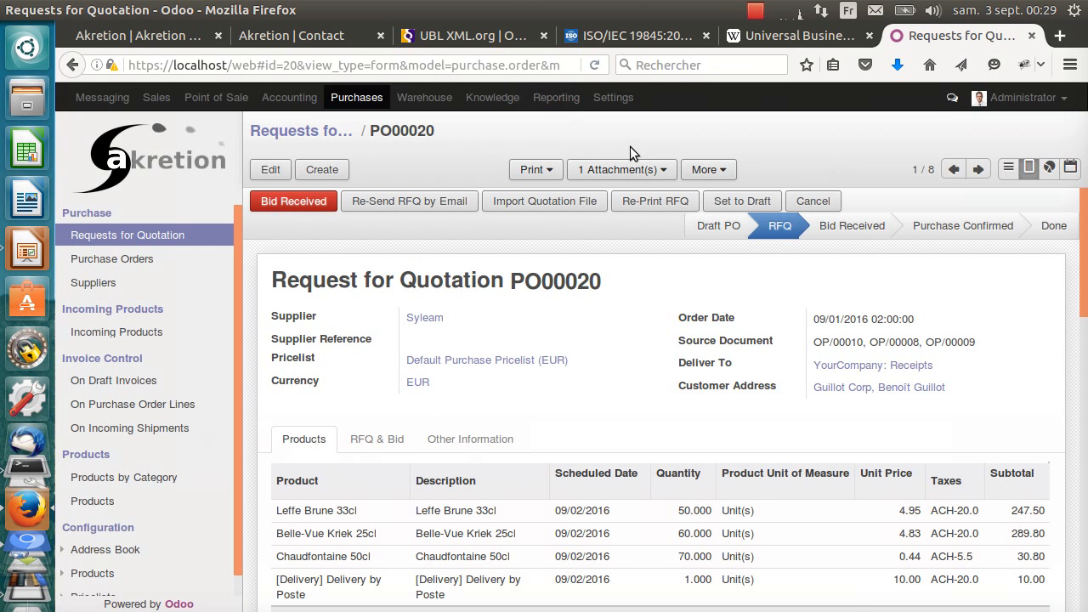
Verify the attached PDF, chatter, delivery line, DDU incoterm and 689.25 EUR total on PO00020.
click(621, 170)
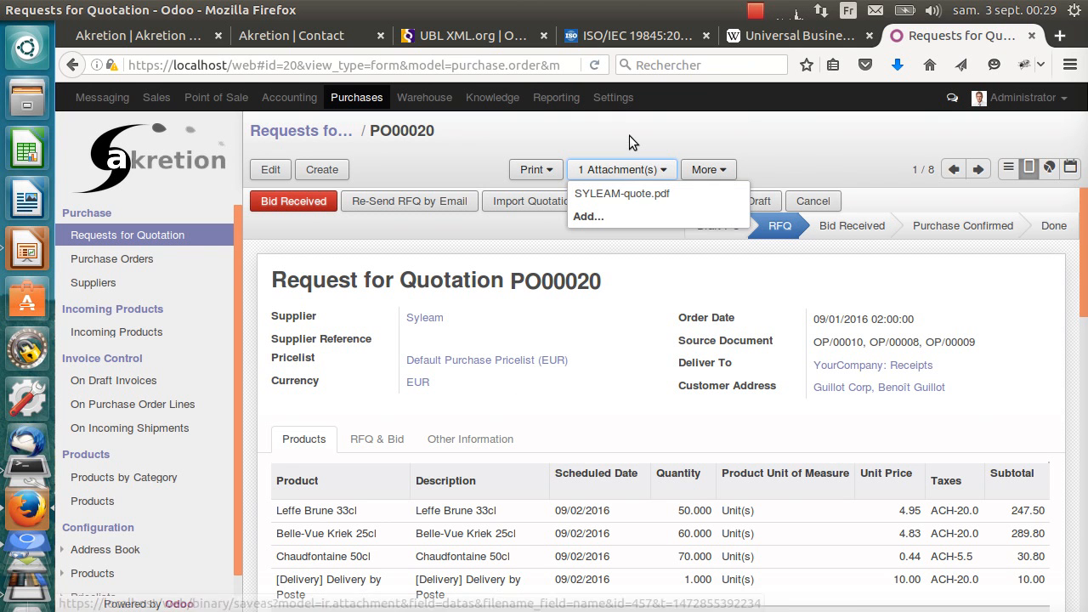
scroll(down, 3)
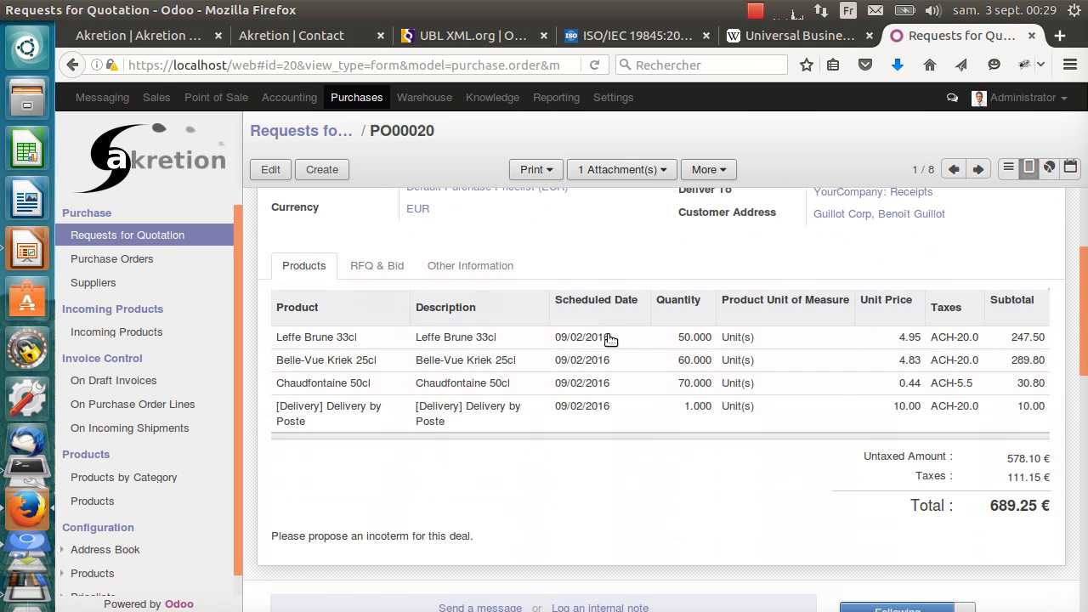
scroll(down, 3)
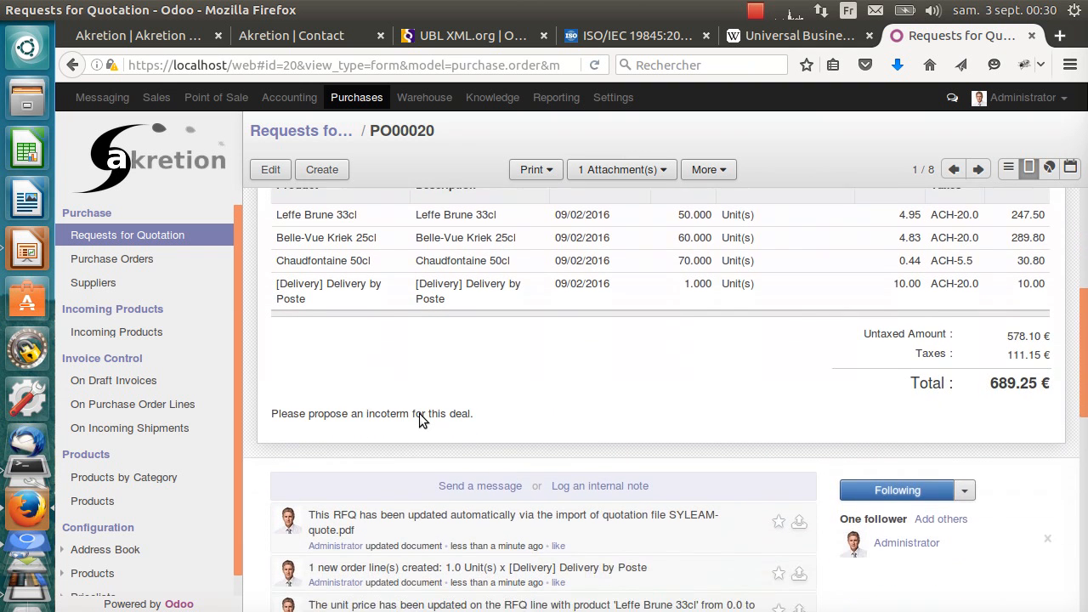
scroll(down, 3)
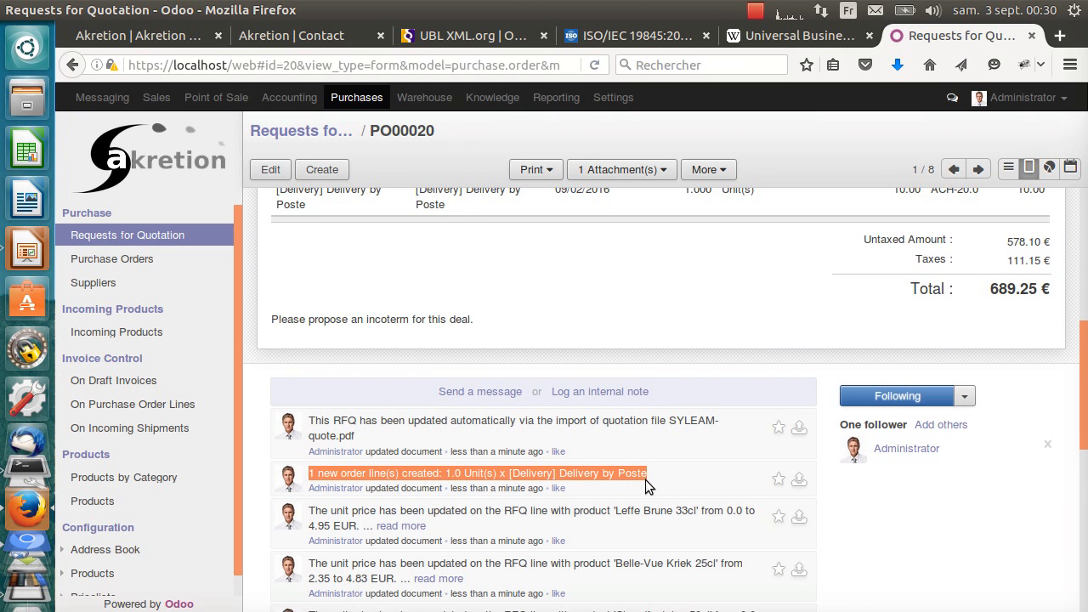
scroll(down, 3)
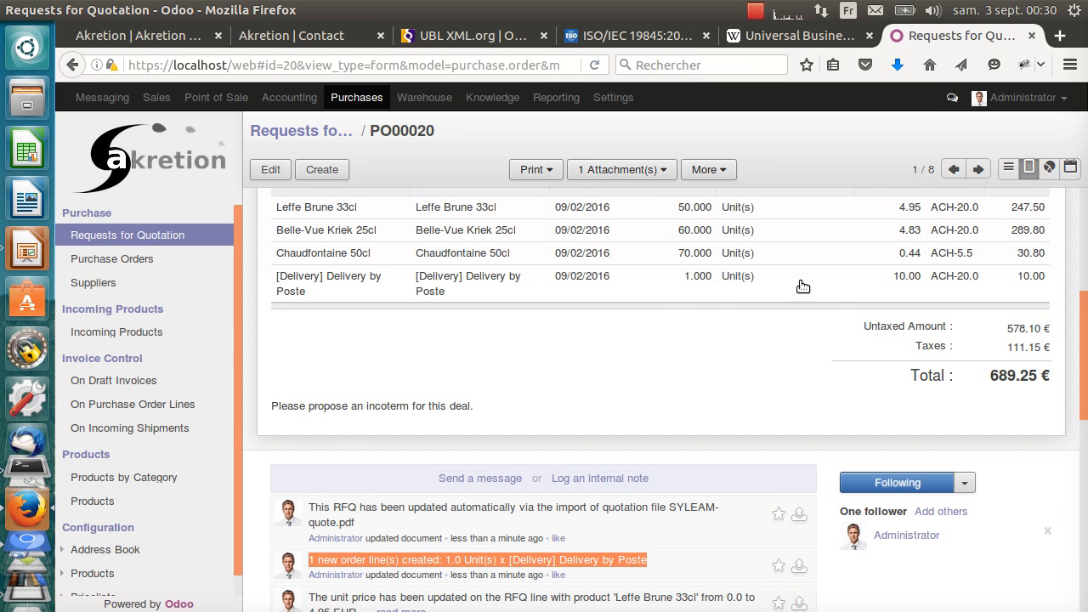
mouse_move(670, 360)
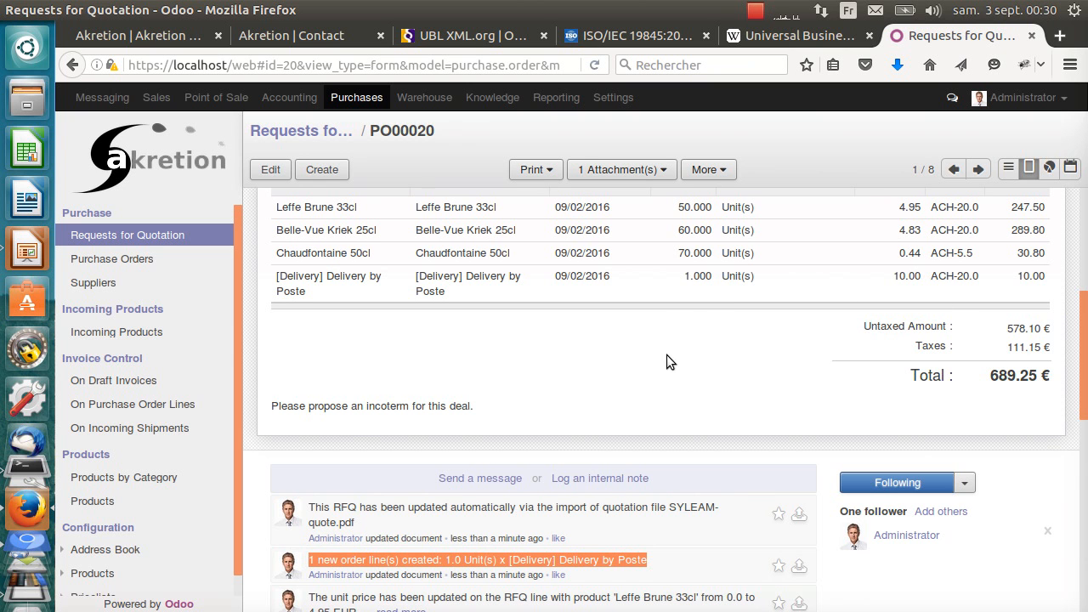
scroll(down, 3)
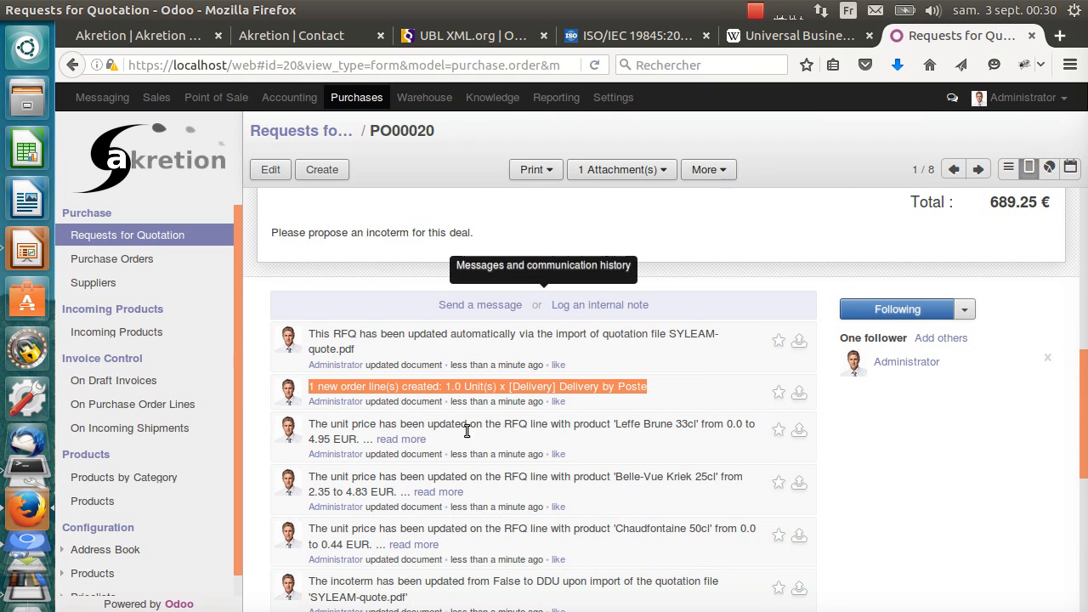
mouse_move(718, 529)
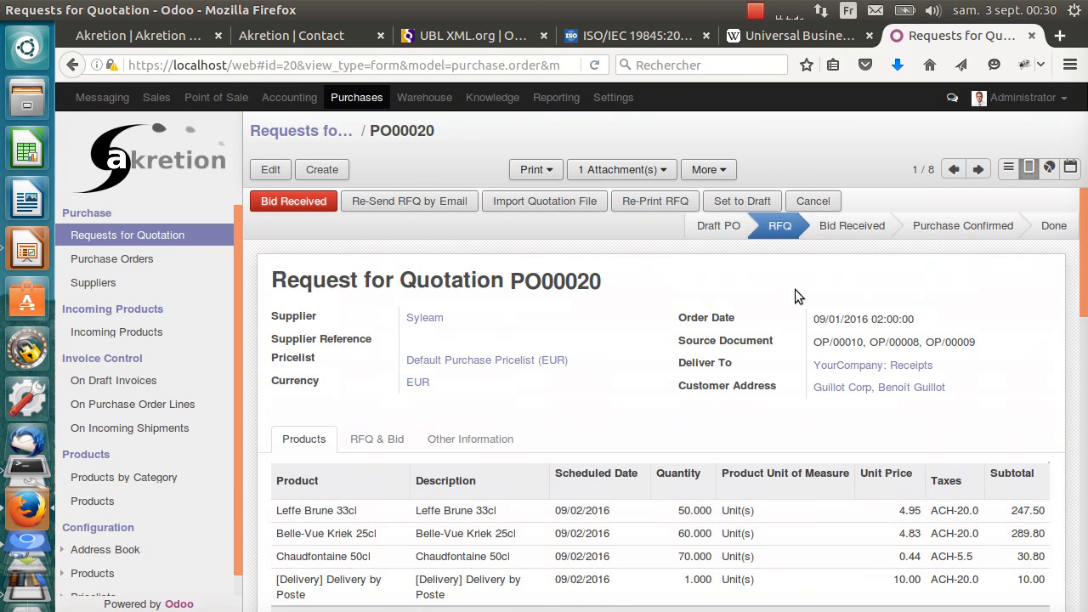
click(378, 439)
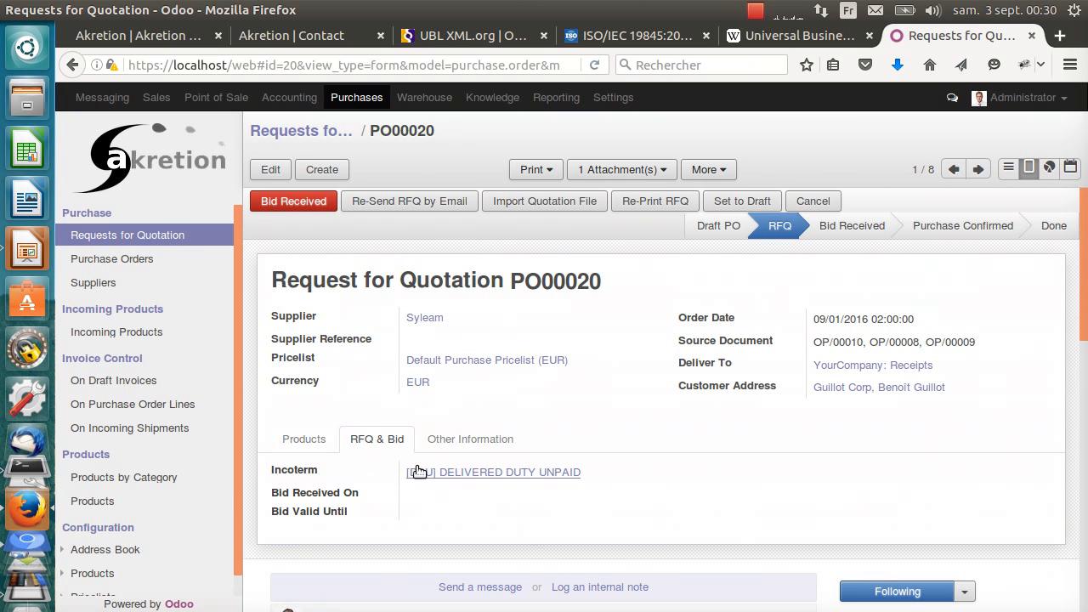
click(303, 439)
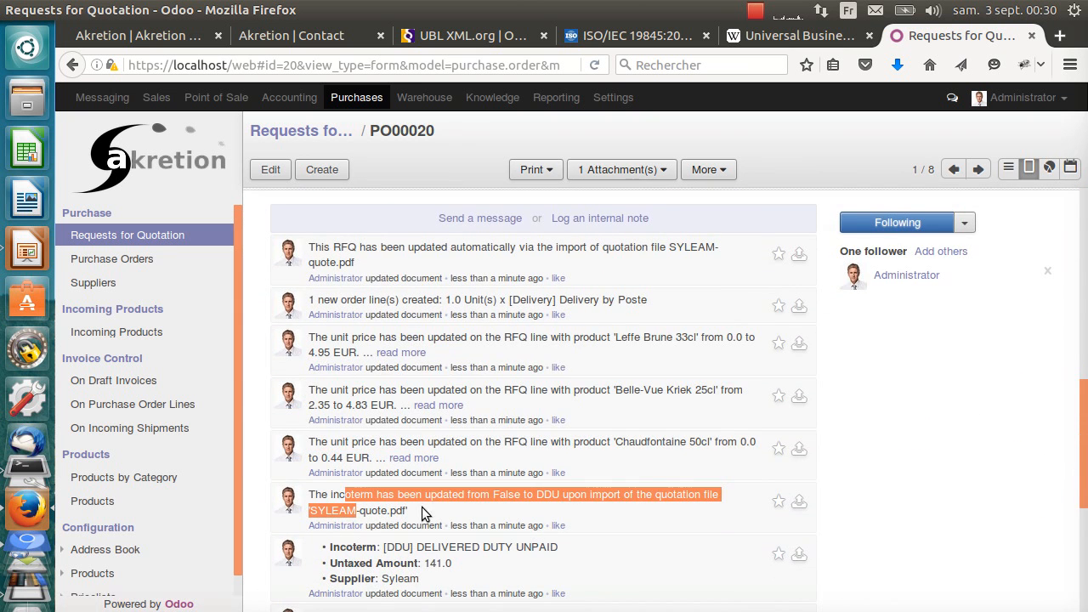
click(1029, 167)
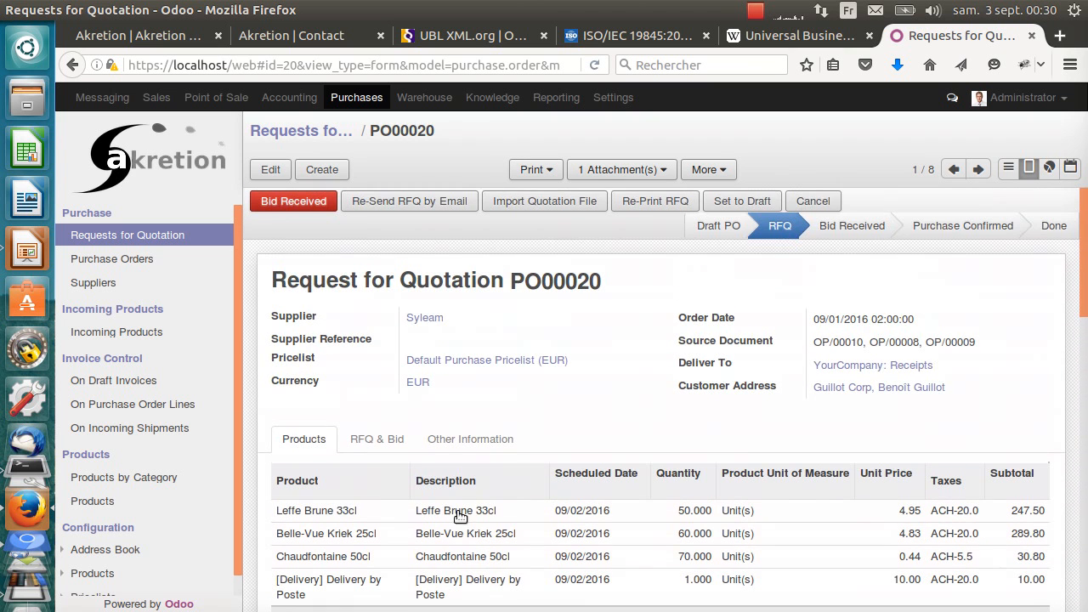
mouse_move(306, 274)
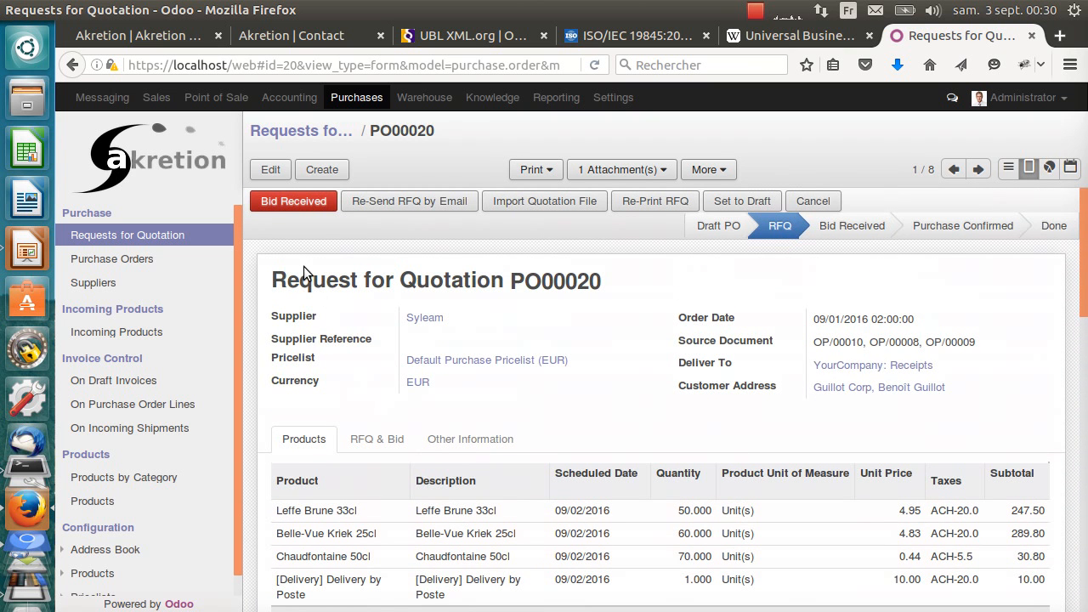
Lower the Leffe Brune 33cl quantity on PO00020 from 50 to 40.
click(271, 170)
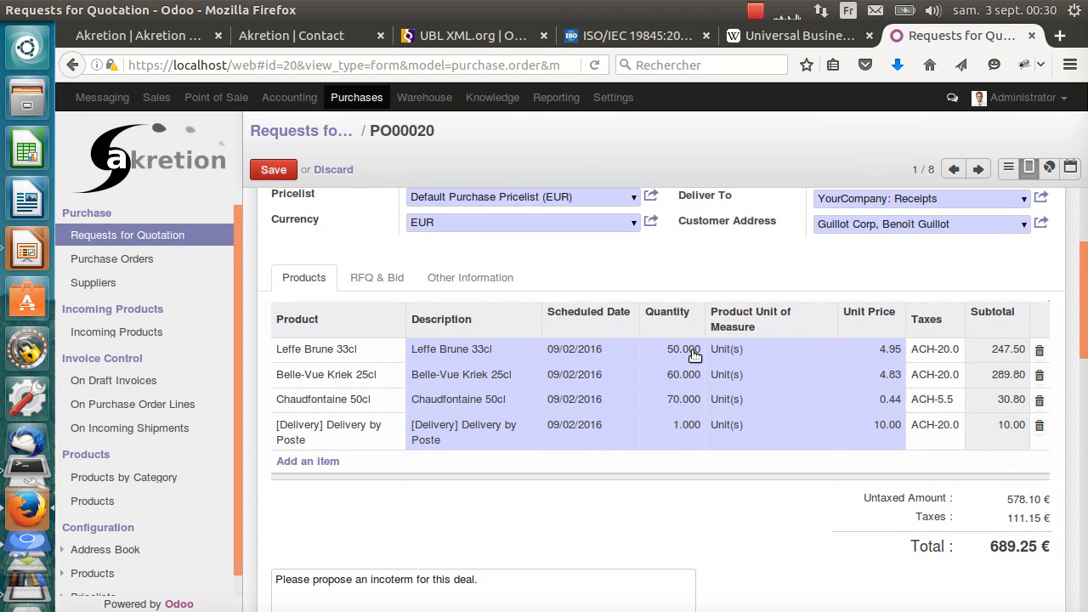
click(680, 350)
text(40)
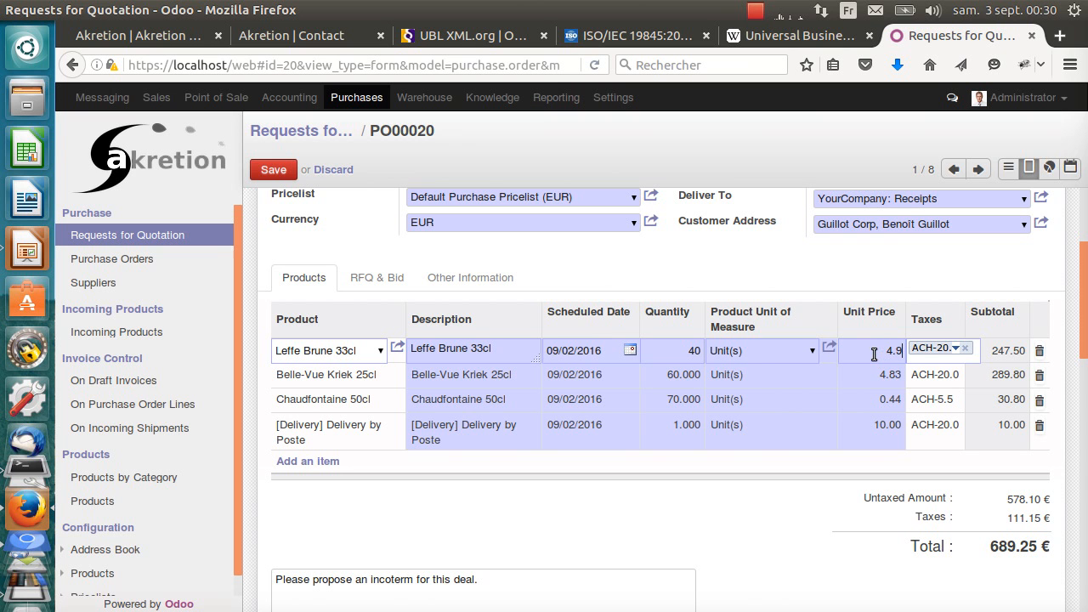
scroll(down, 3)
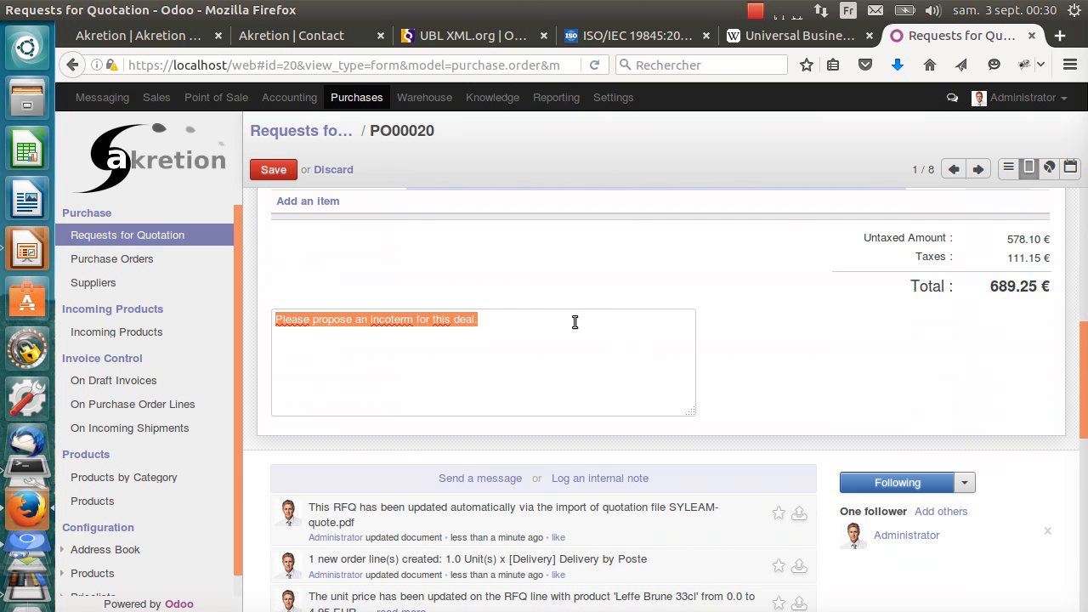
Add a note telling the supplier they can adapt the Leffe order line's price.
text(We changed the Qty from 50 to 40 for L)
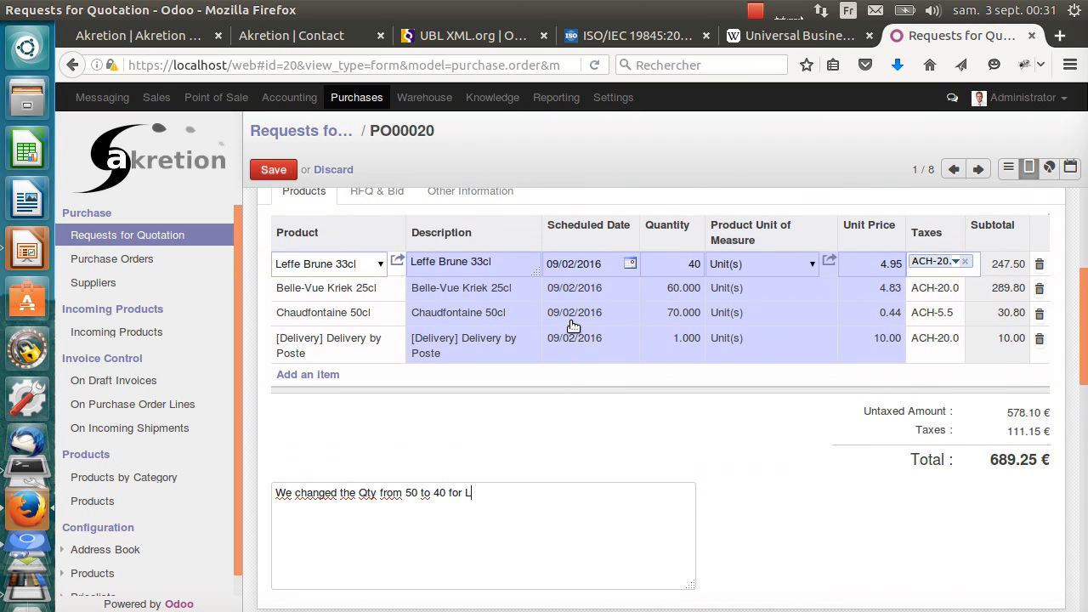
text(effe)
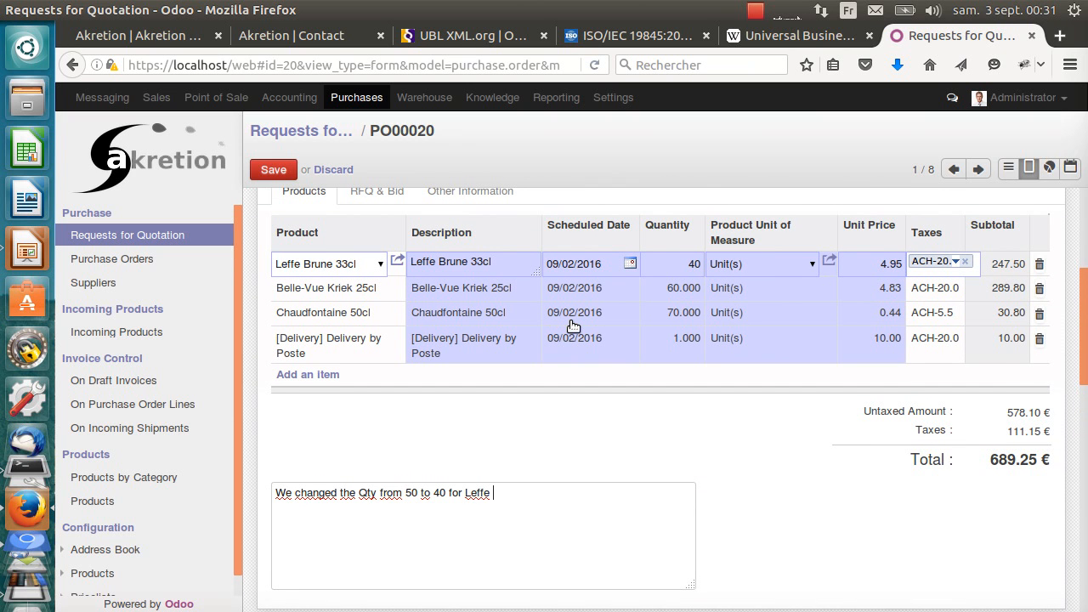
text(; you can adapt the price of that)
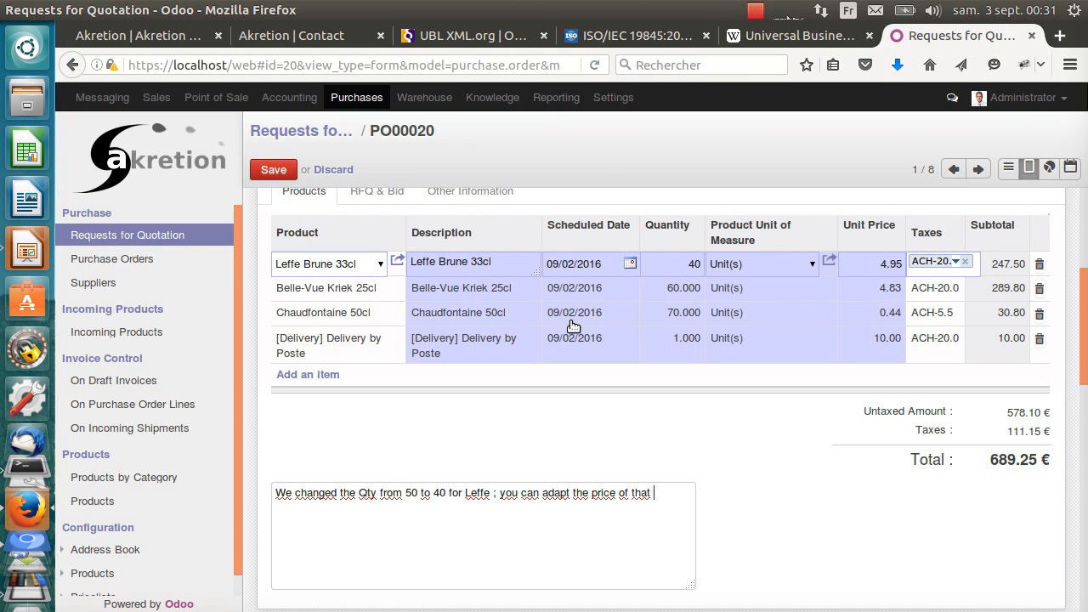
text(orde)
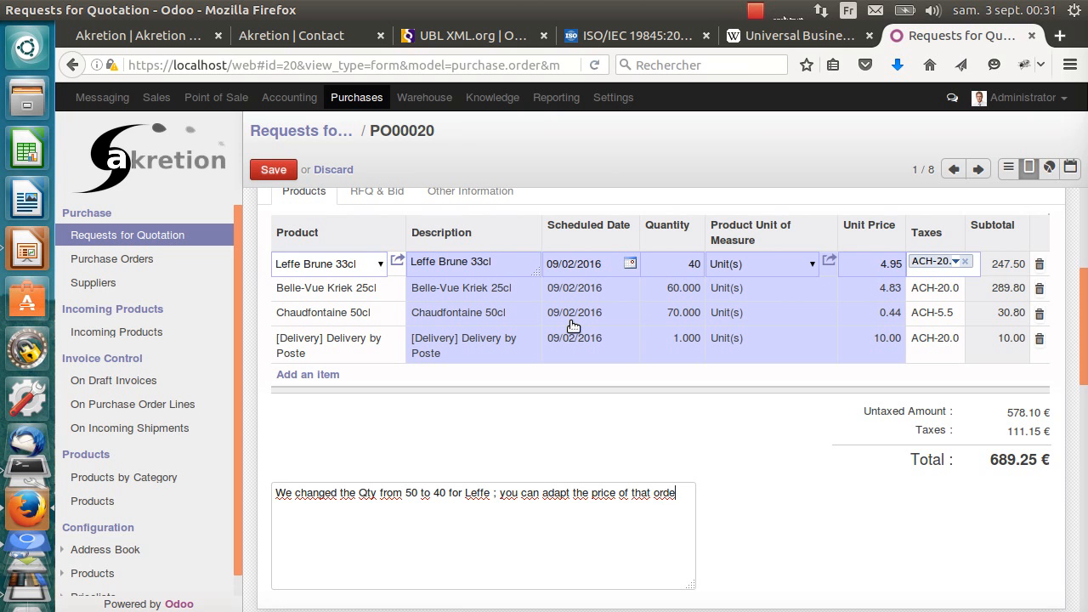
text(line if needed.)
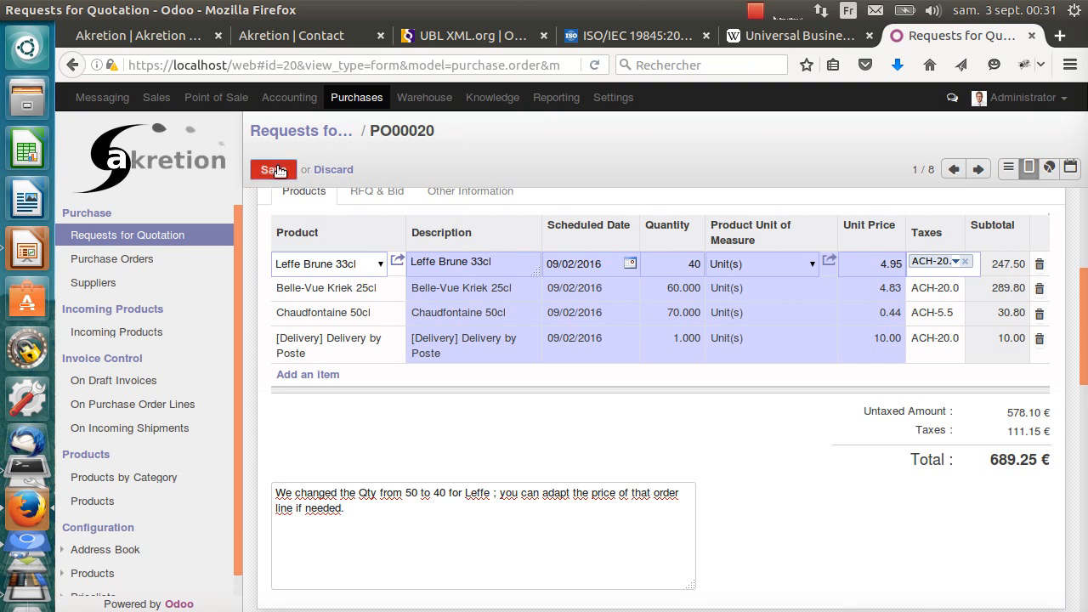
Save PO00020, mark the bid received, confirm the order and print the Purchase Order PDF.
click(272, 170)
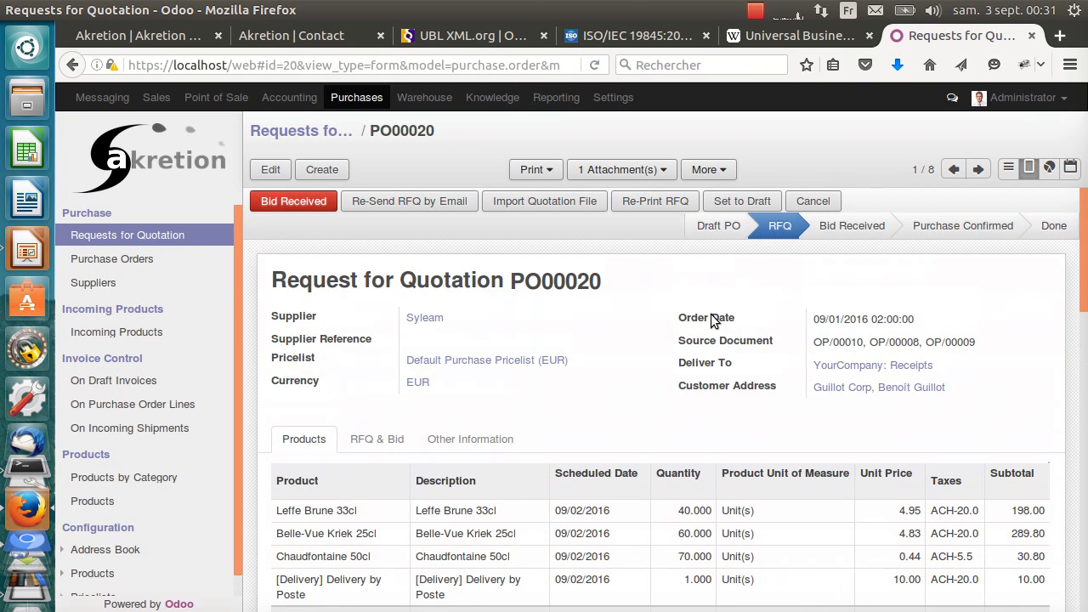
click(293, 200)
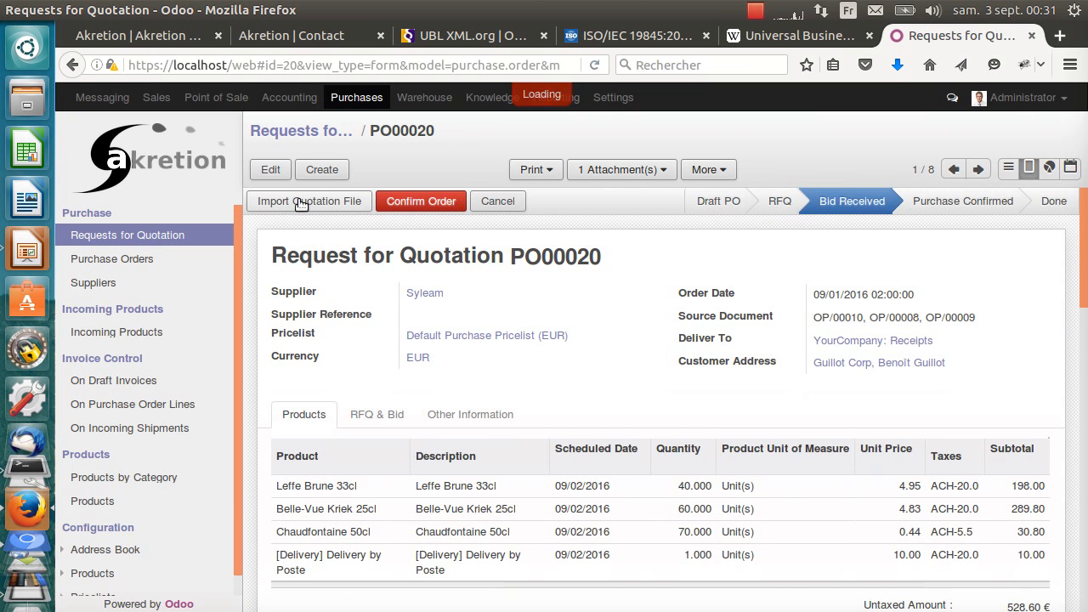
click(422, 201)
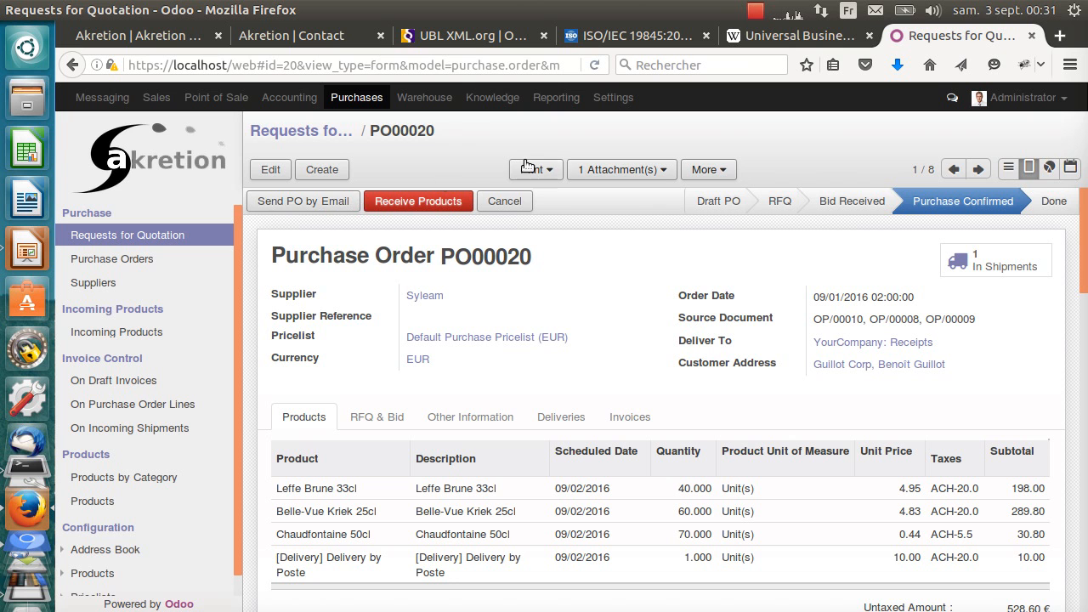
click(530, 170)
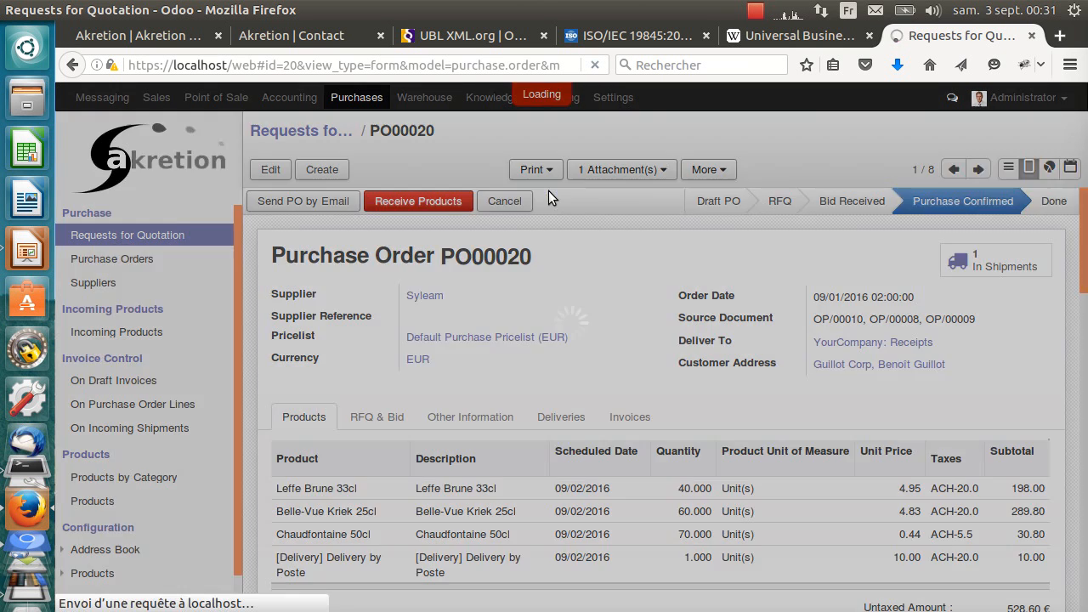
click(533, 170)
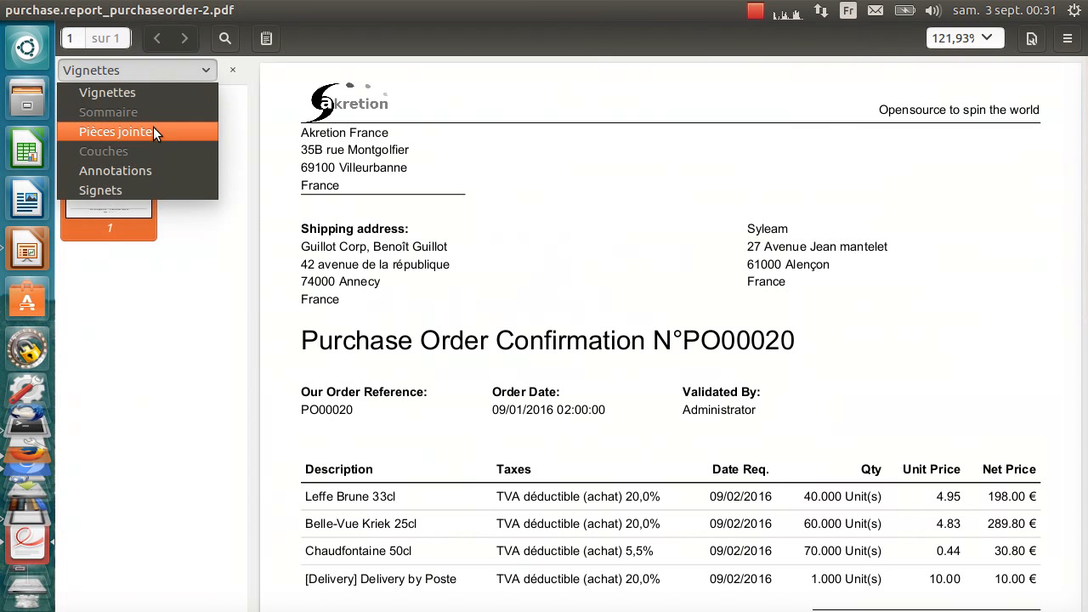
Review the embedded UBL-Order-2.1.xml (40 Leffe Brune, price note) and save a copy as AKRETION-PO.pdf in tmp.
click(117, 133)
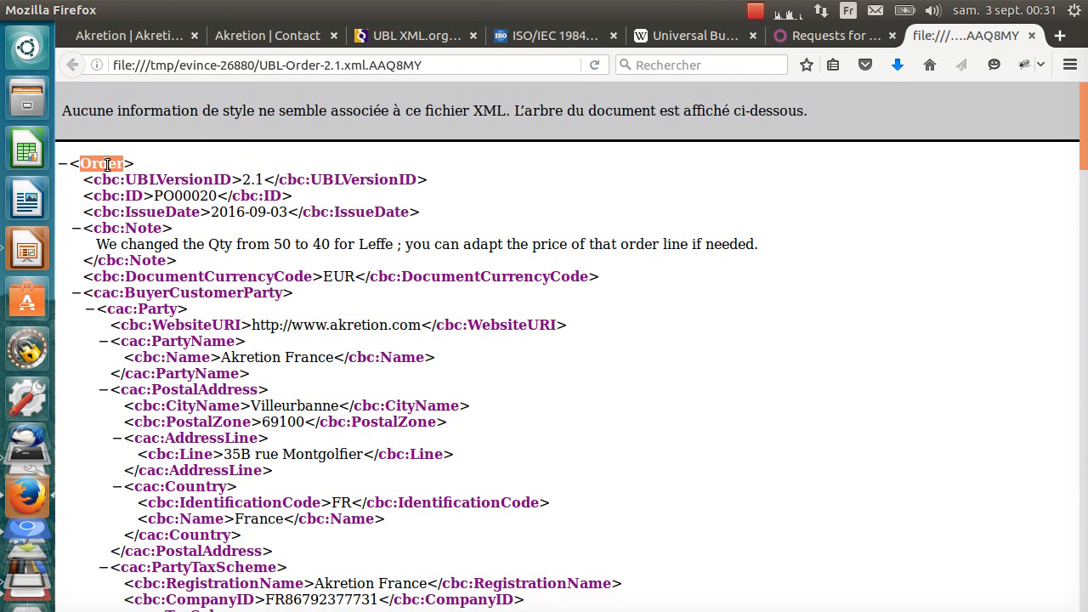
scroll(down, 3)
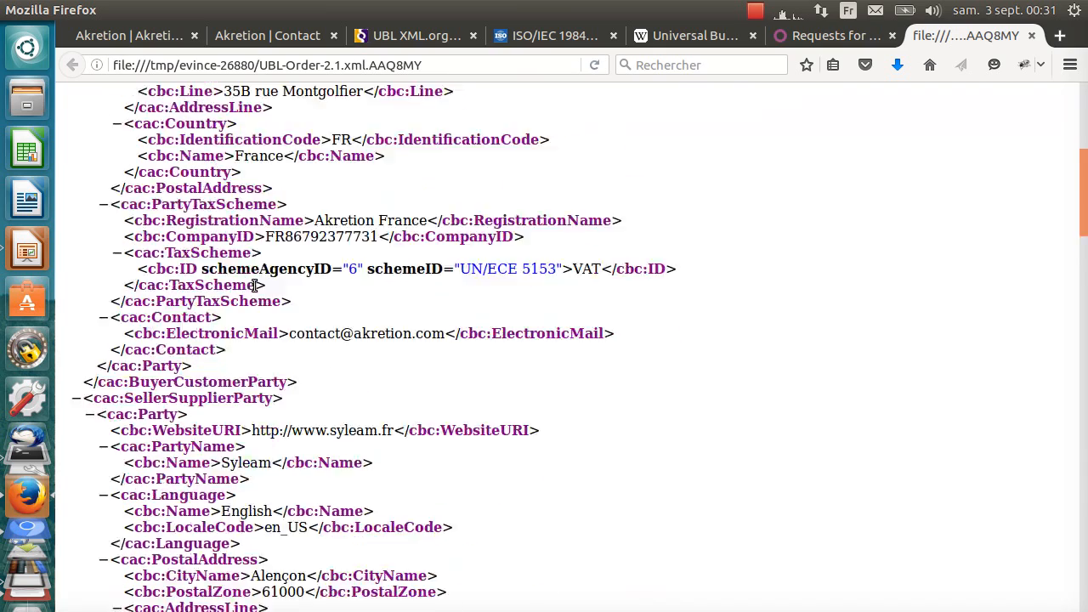
scroll(down, 3)
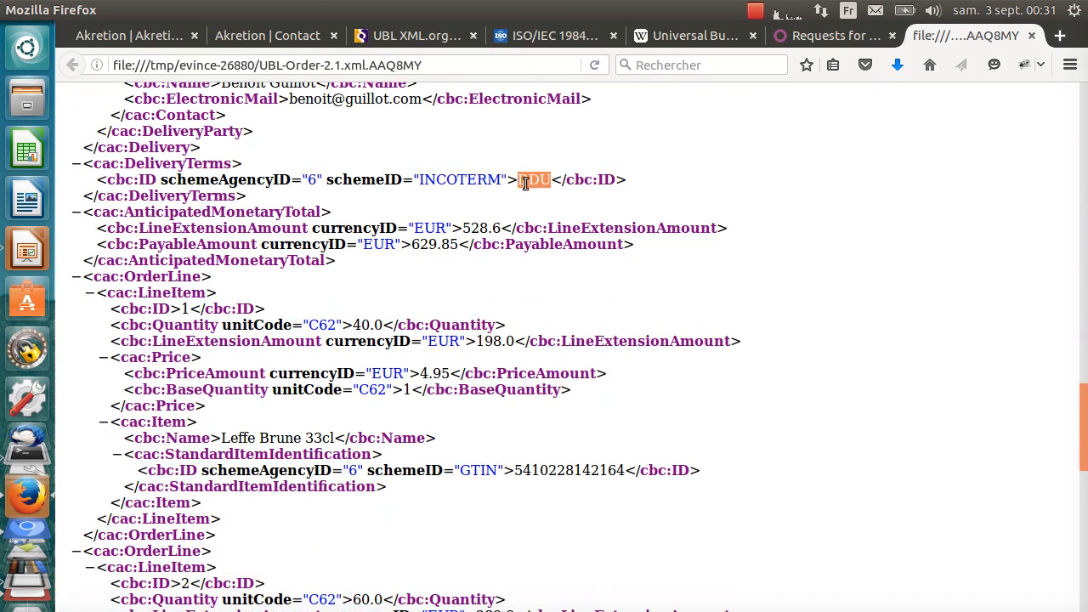
scroll(down, 3)
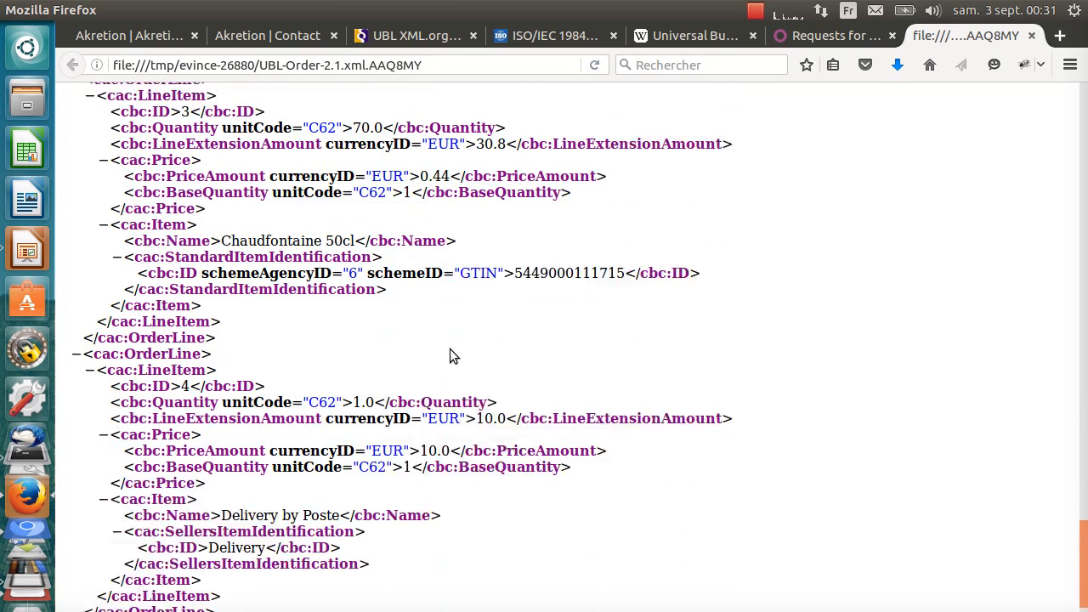
scroll(down, 3)
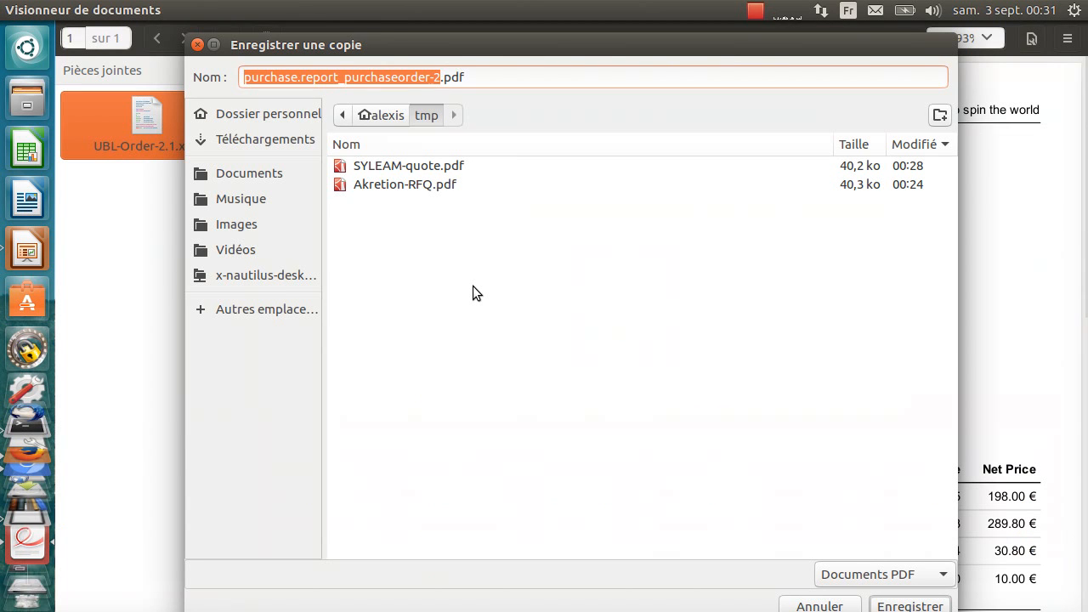
text(AKRE)
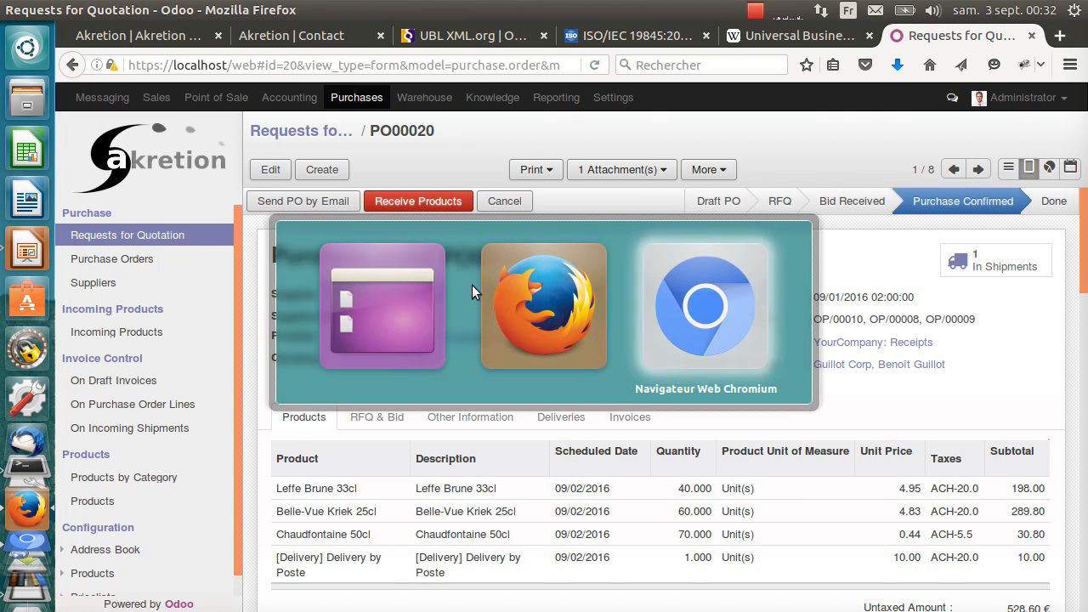
On the supplier's Odoo, load AKRETION-PO.pdf in Import RFQ or Order with prices from the Pricelist.
click(706, 306)
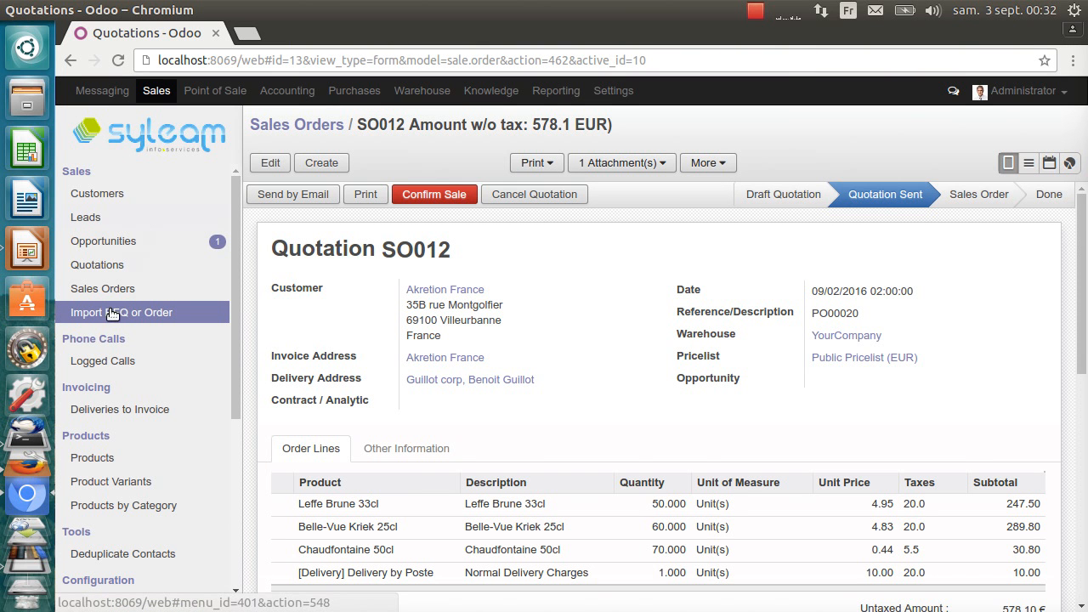
click(119, 313)
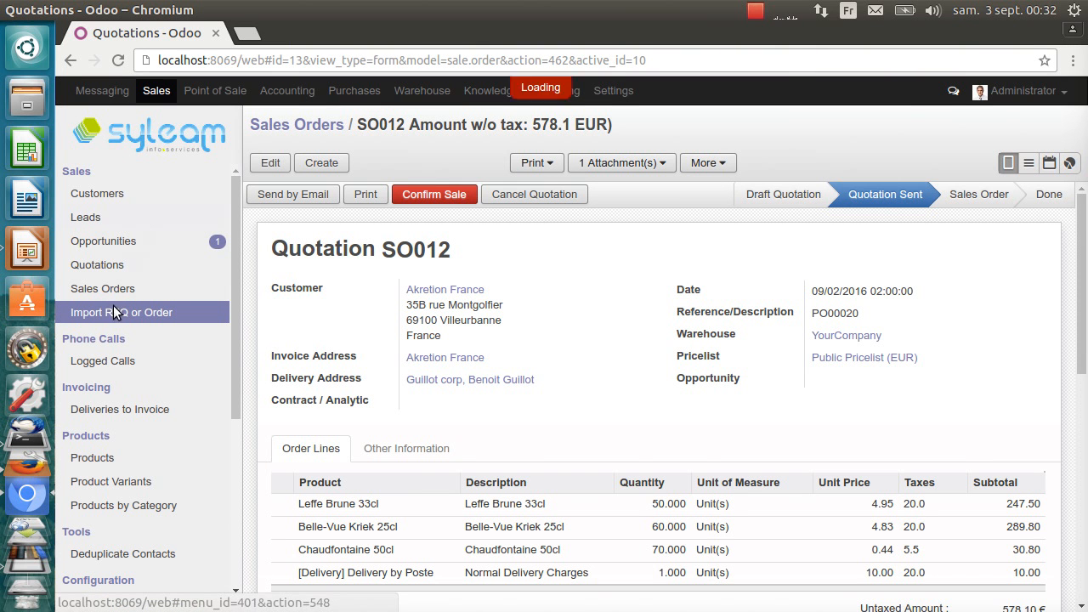
click(119, 313)
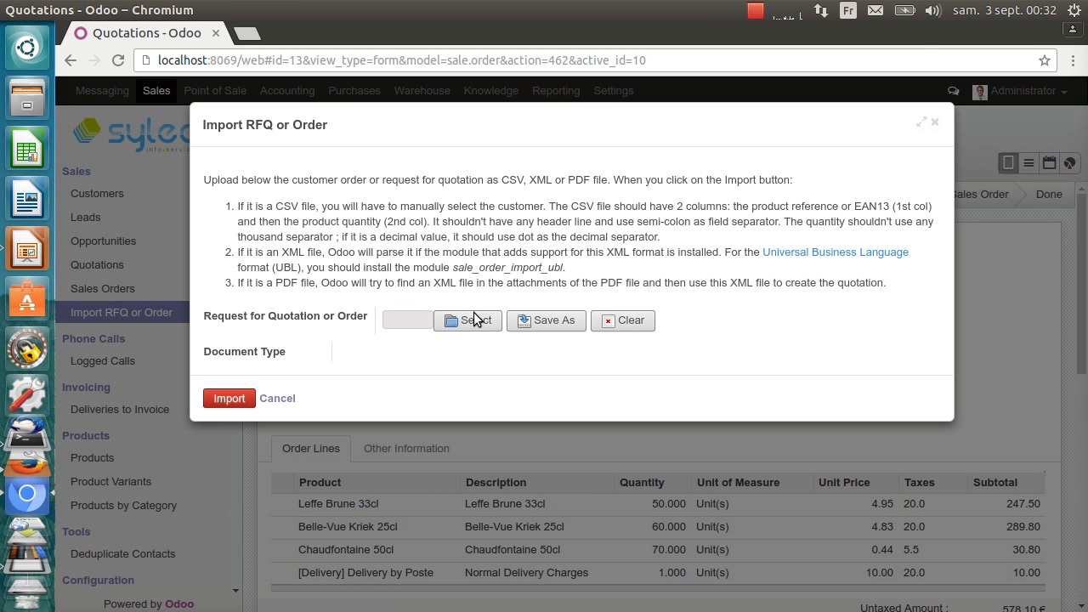
click(466, 320)
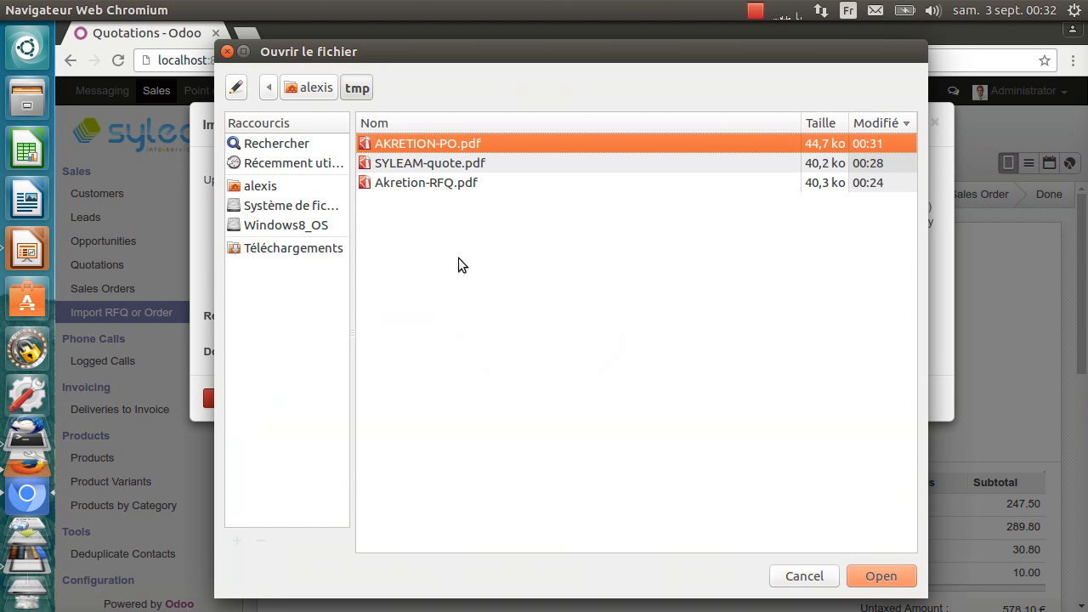
click(881, 574)
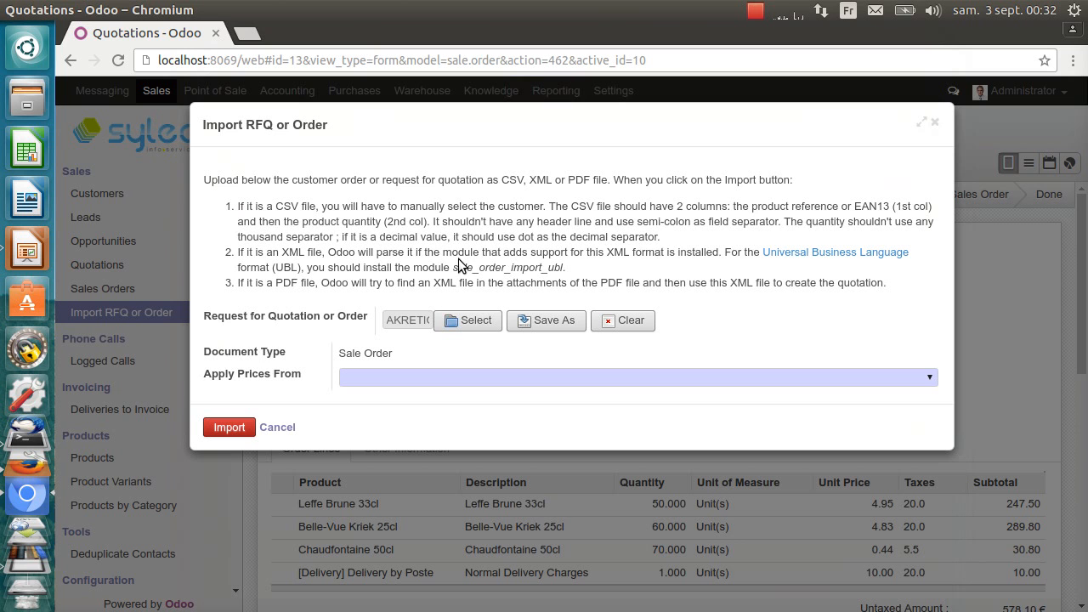
mouse_move(338, 364)
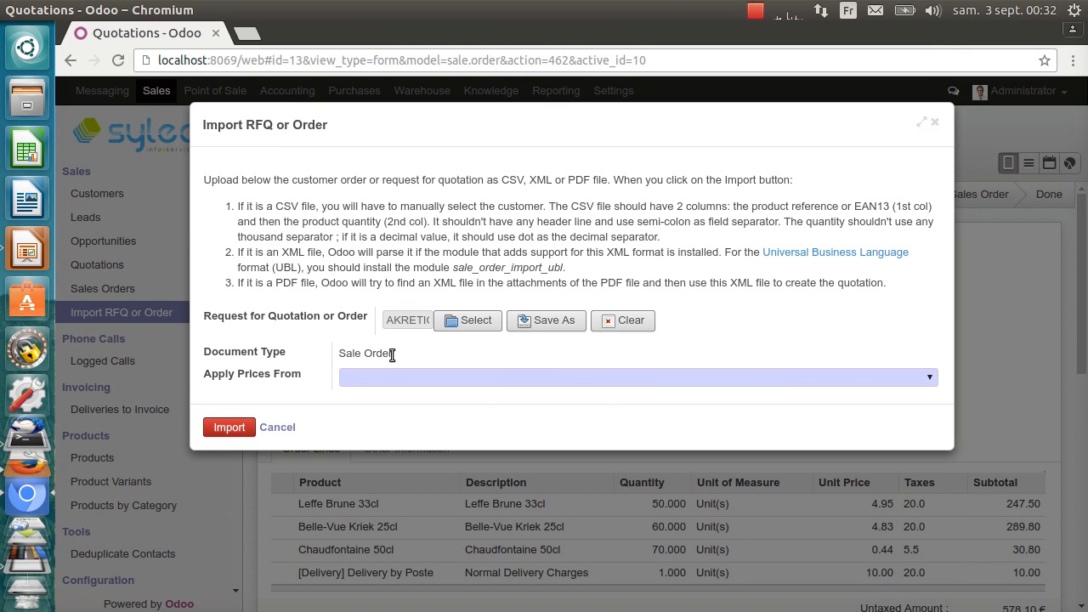
mouse_move(228, 381)
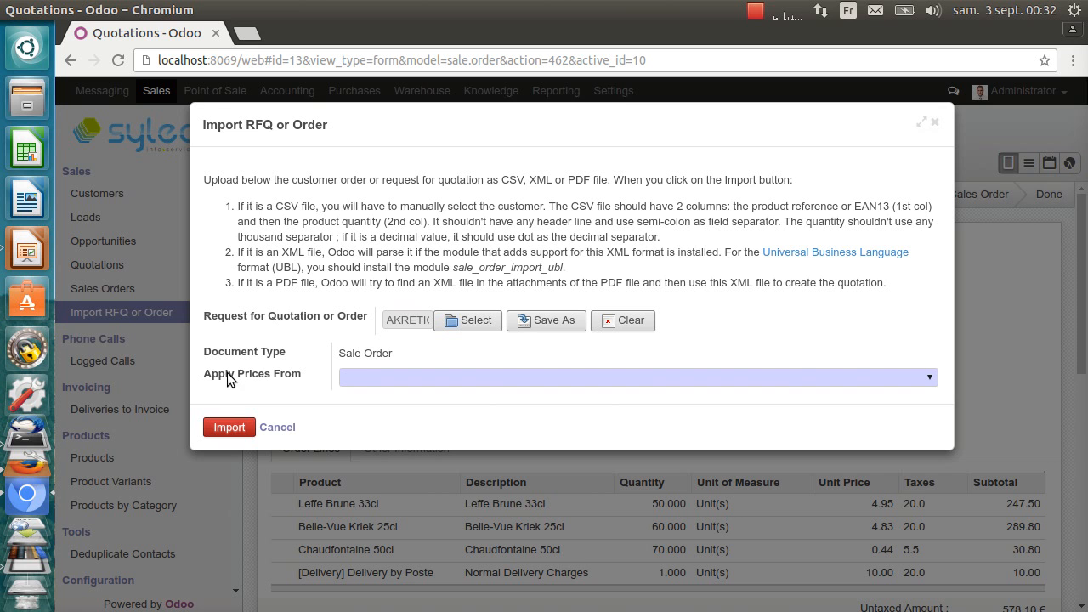
click(636, 377)
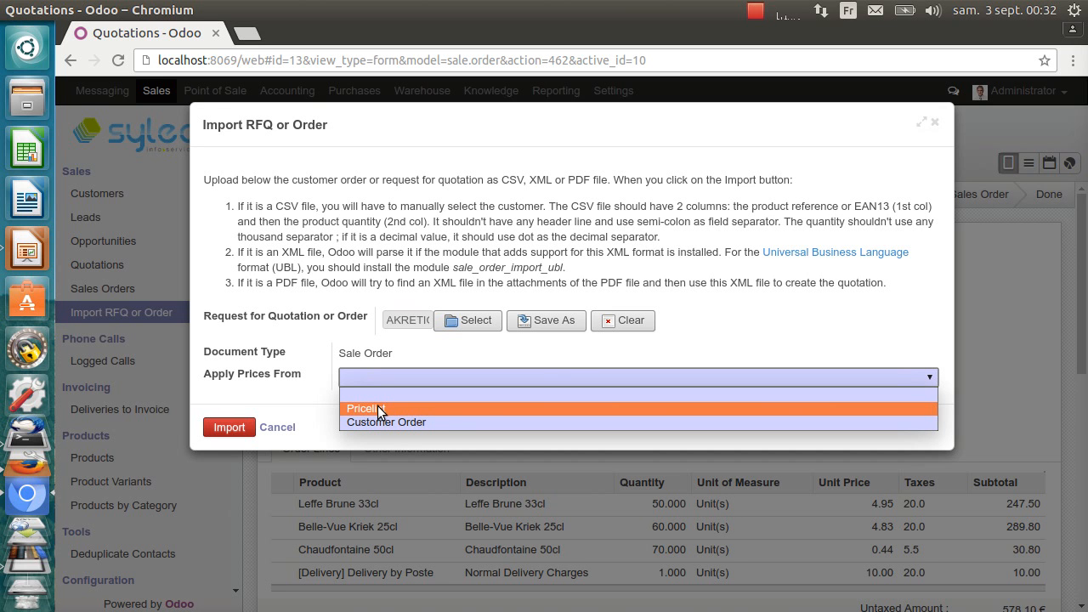
mouse_move(388, 422)
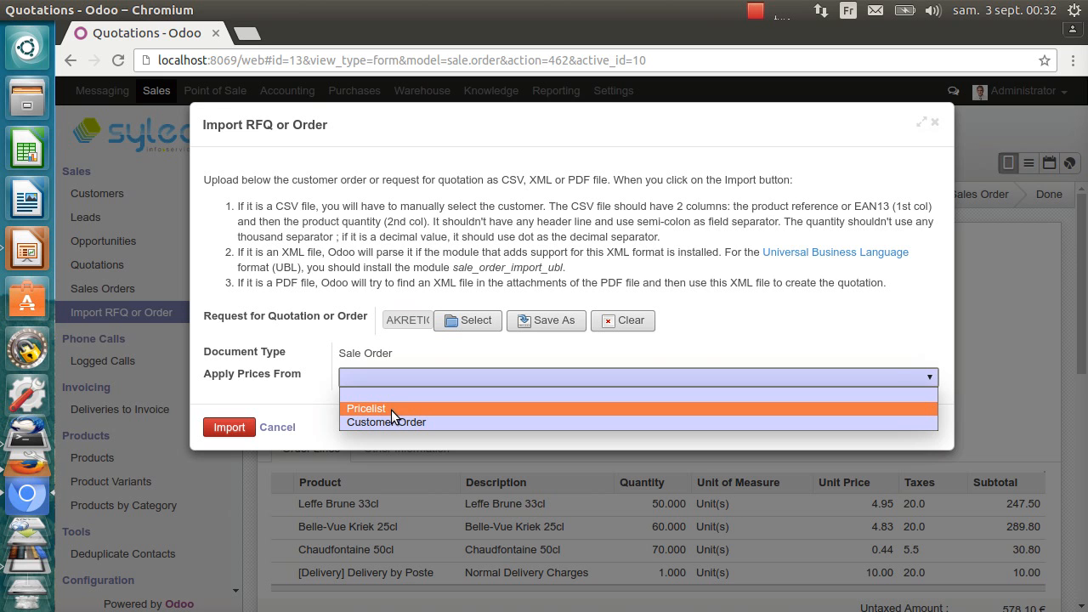
mouse_move(384, 415)
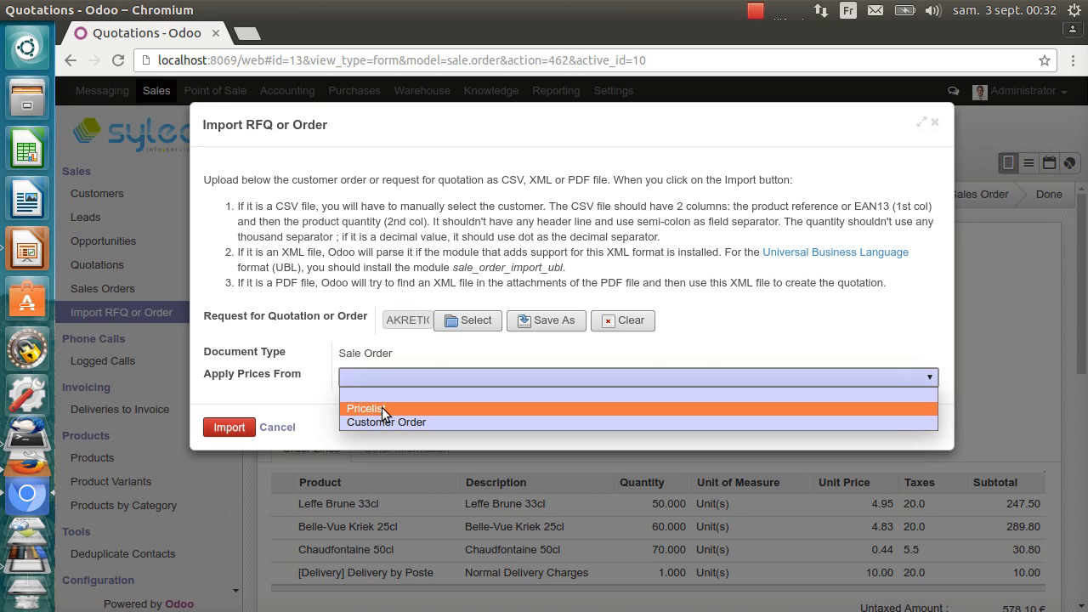
click(365, 408)
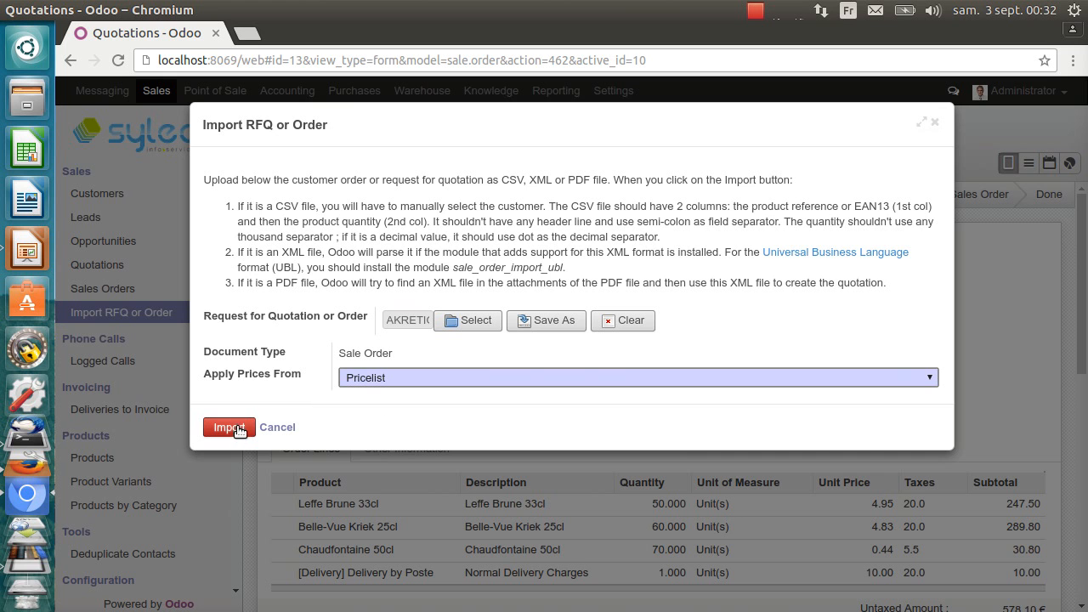
click(228, 427)
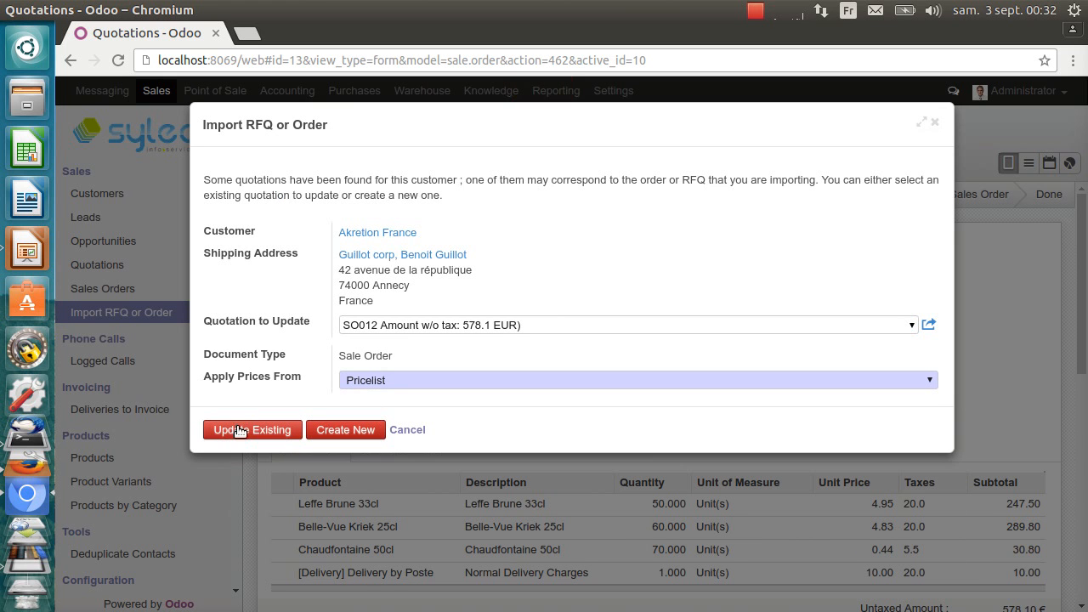
mouse_move(387, 255)
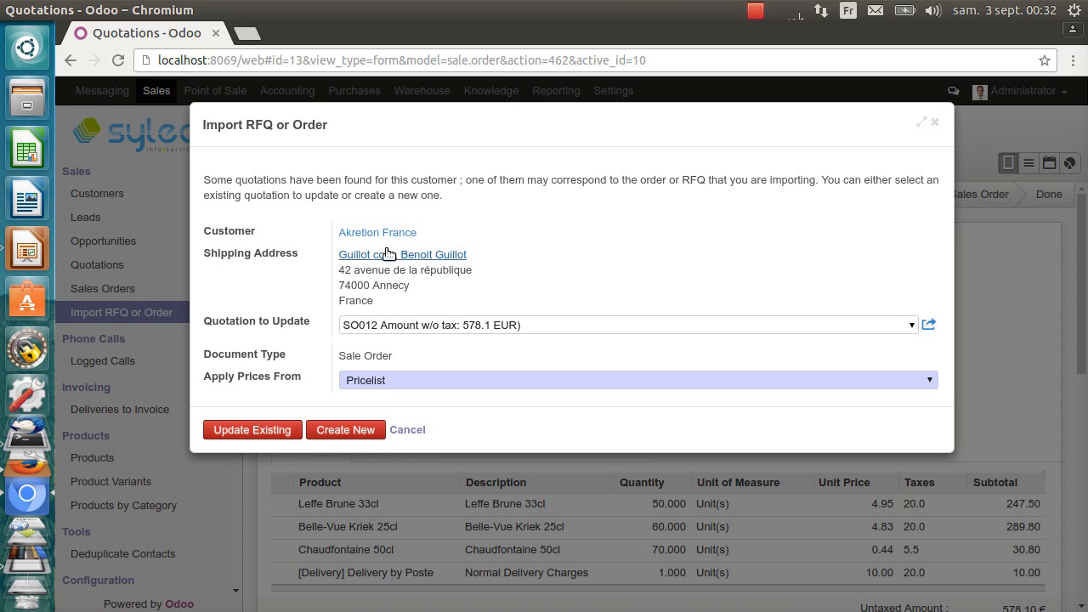
mouse_move(370, 284)
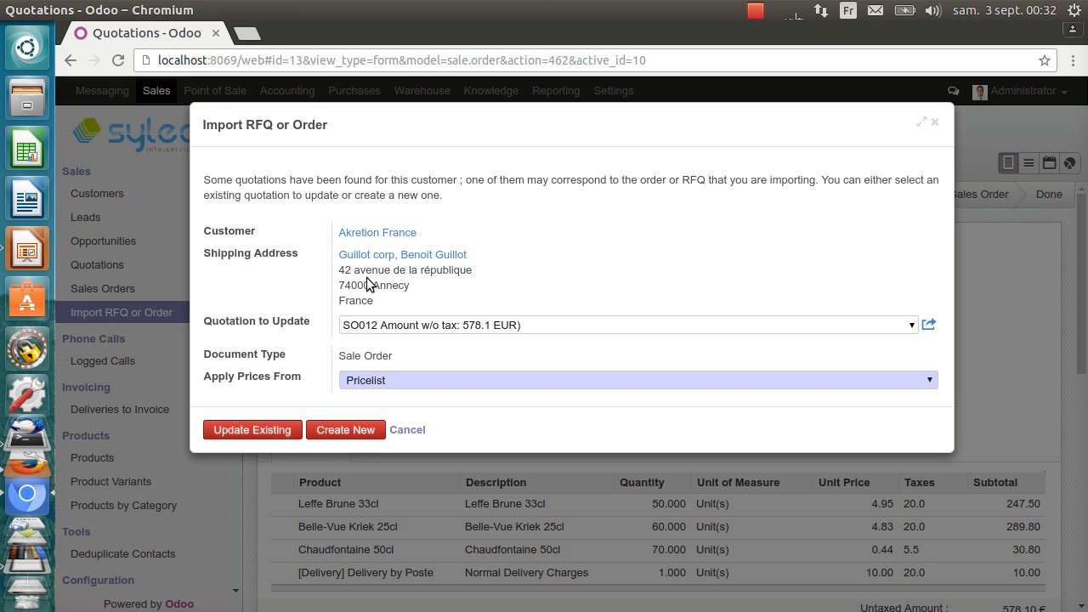
mouse_move(358, 314)
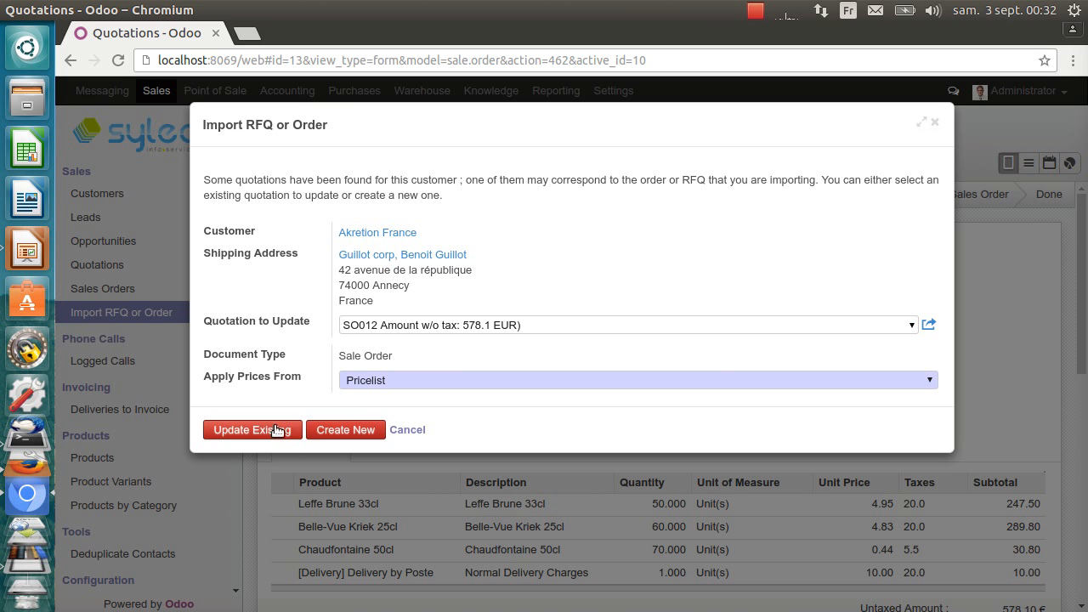
click(251, 428)
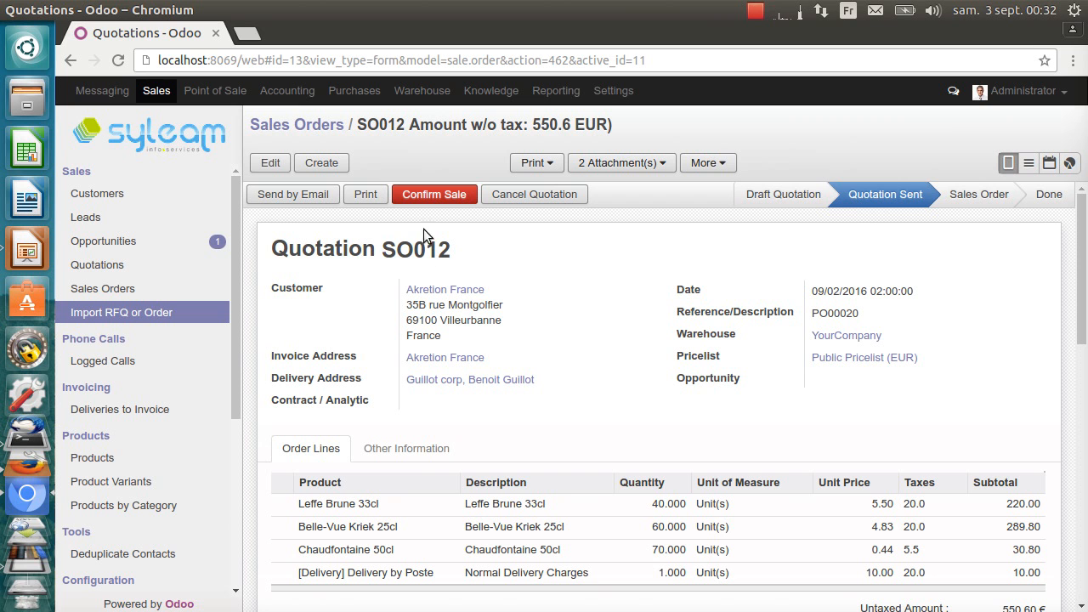
double_click(415, 248)
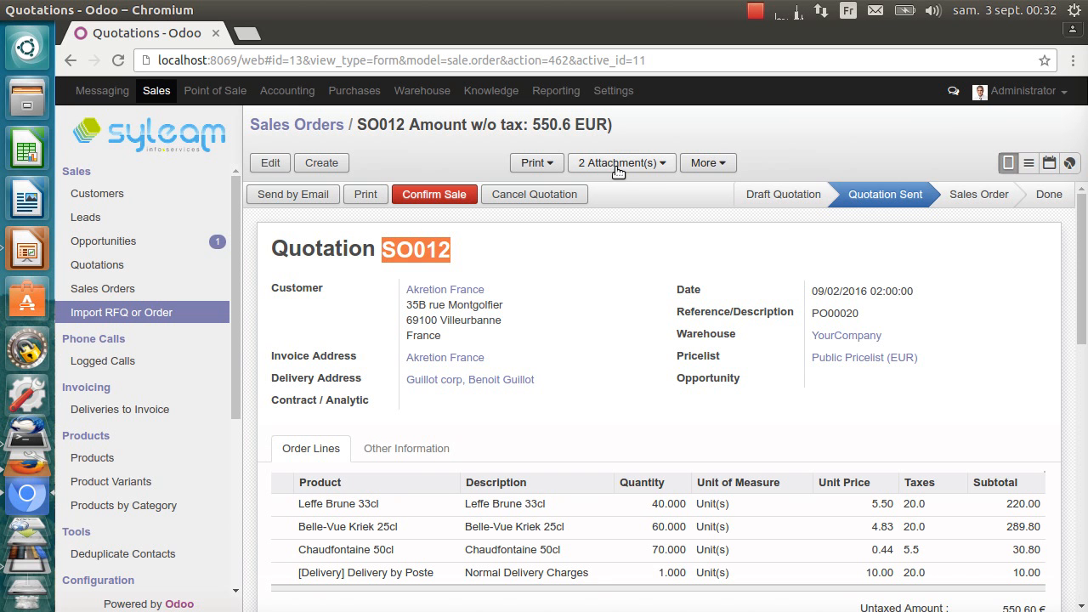
click(622, 163)
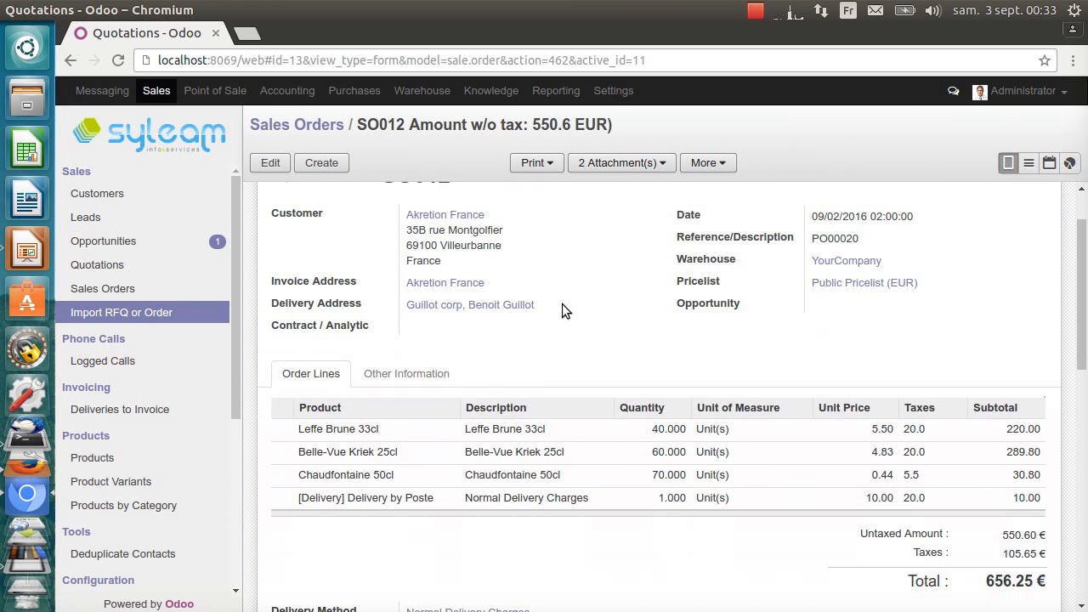
scroll(down, 3)
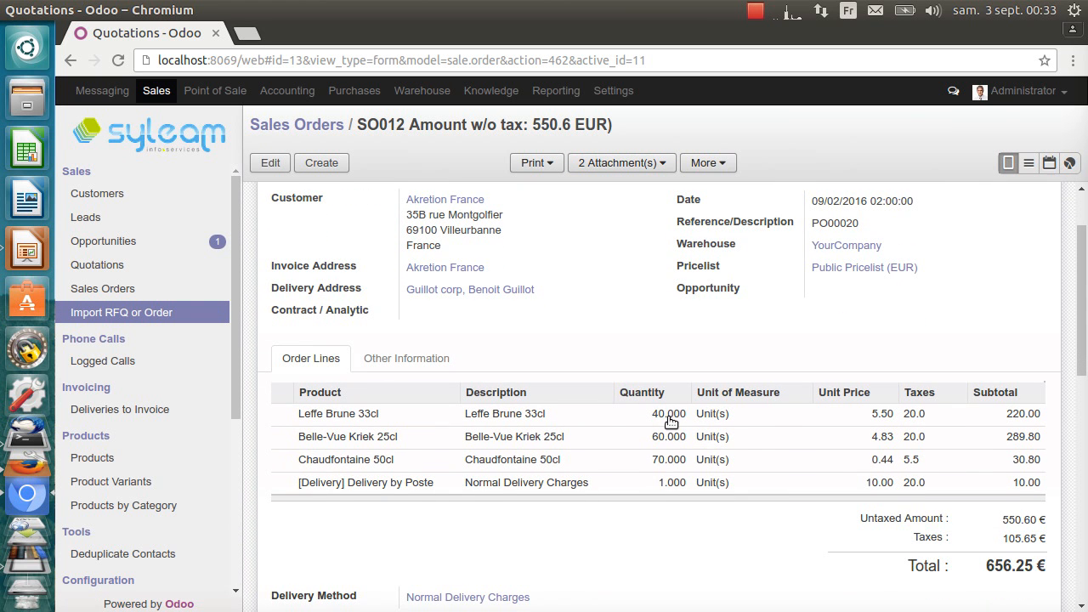
scroll(down, 3)
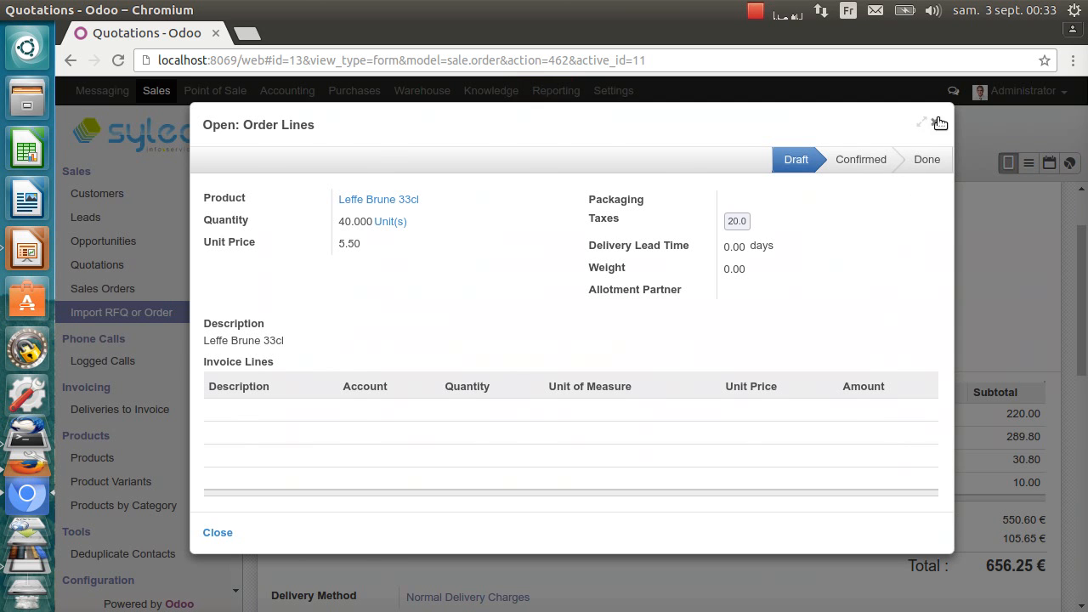
click(218, 533)
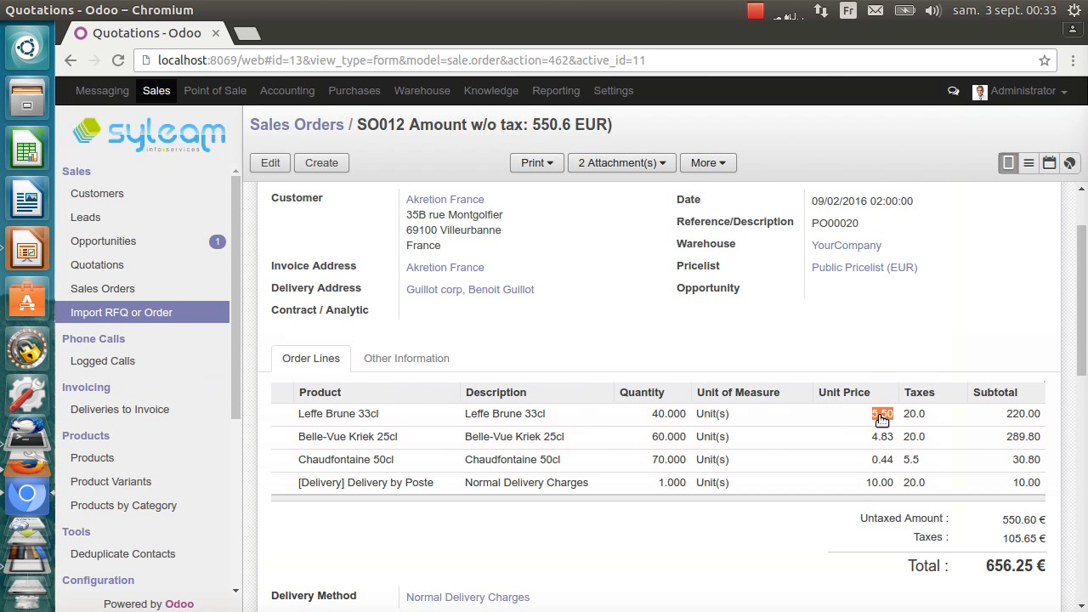
mouse_move(871, 343)
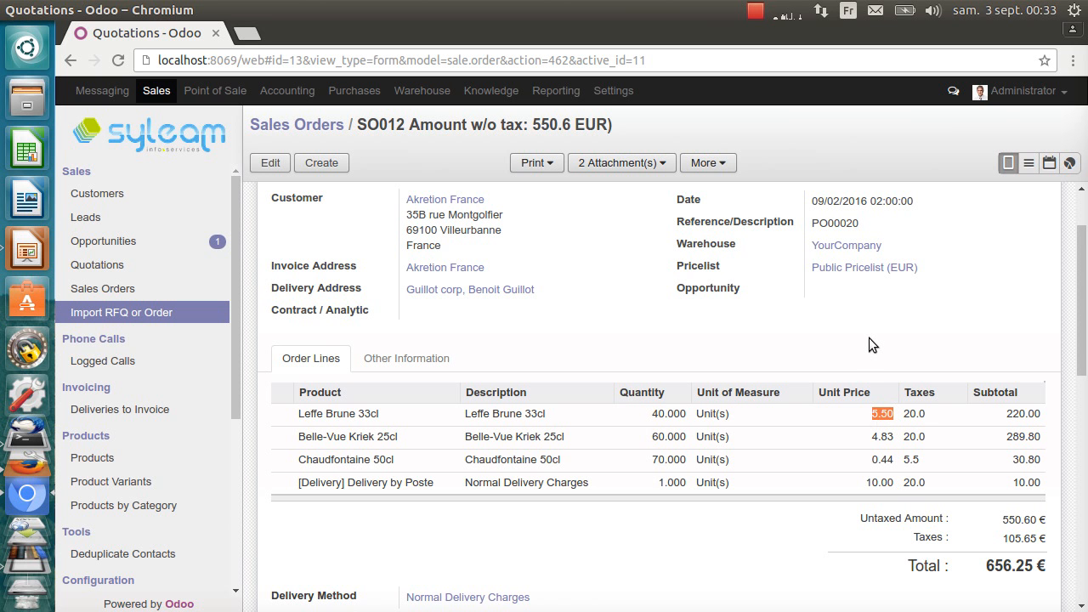
scroll(down, 3)
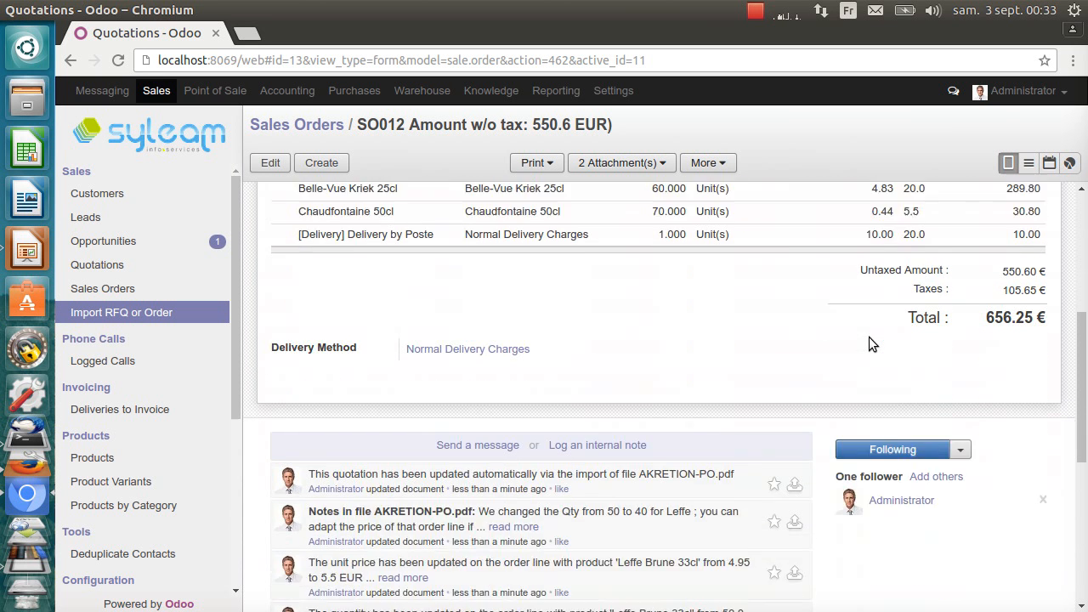
scroll(down, 3)
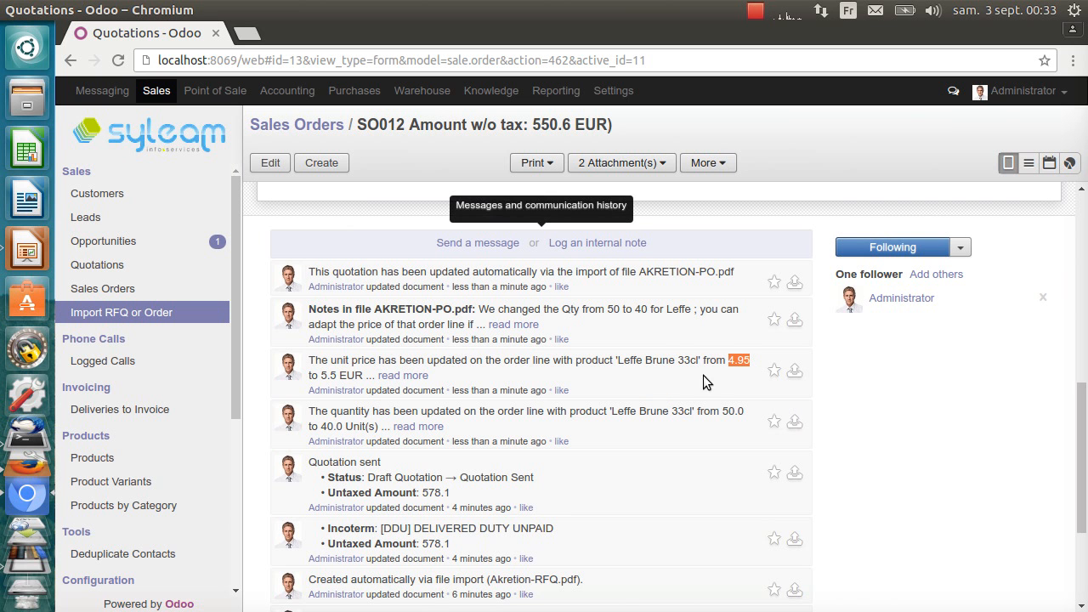
mouse_move(335, 371)
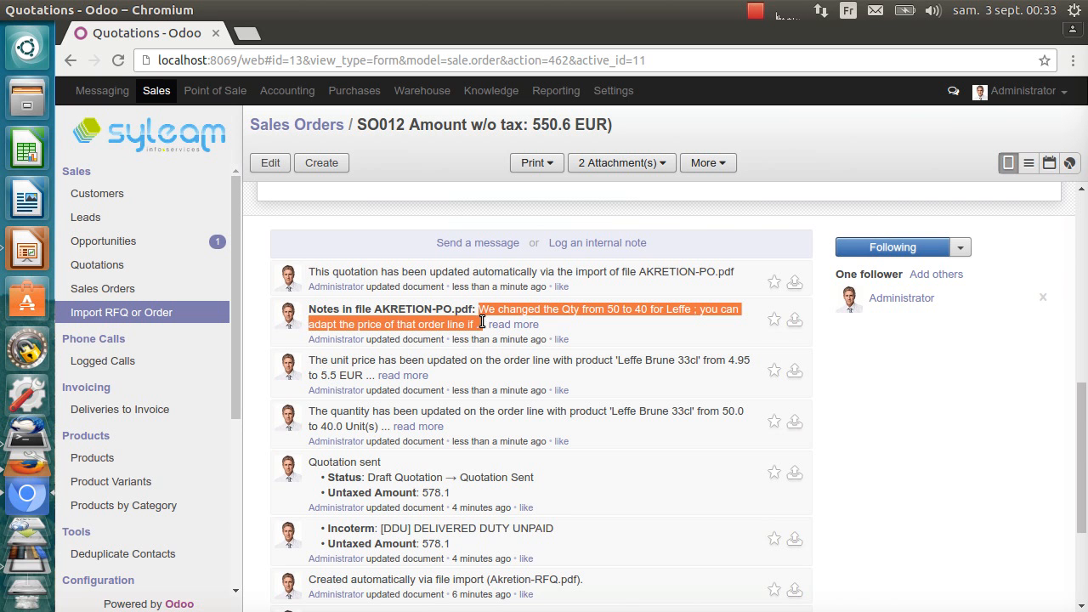
mouse_move(536, 309)
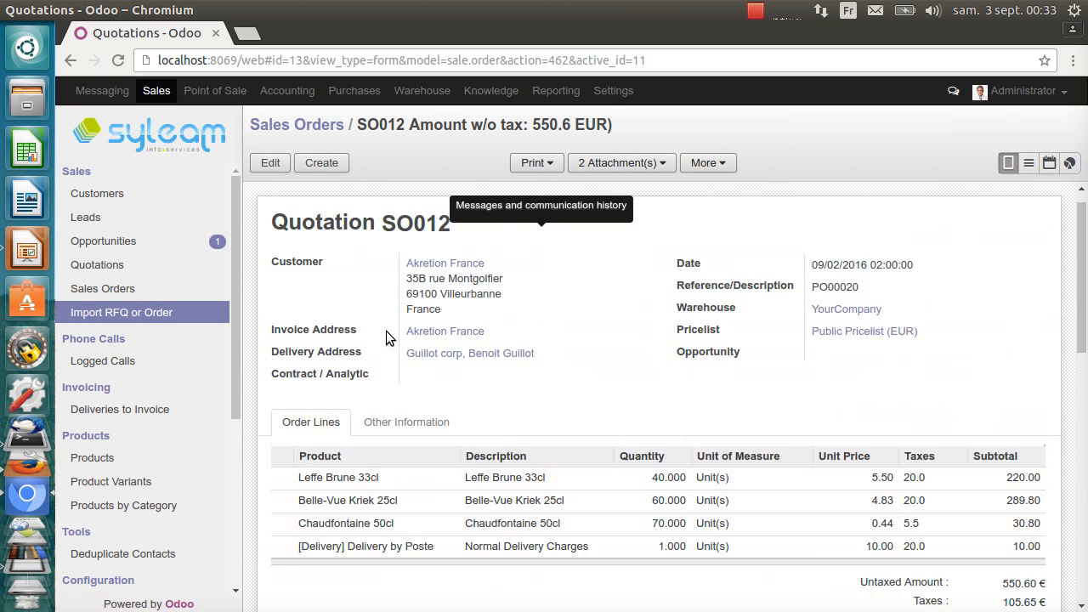
Set the Delivery by Poste unit price to 9 on SO012, save it and confirm the sale.
click(268, 163)
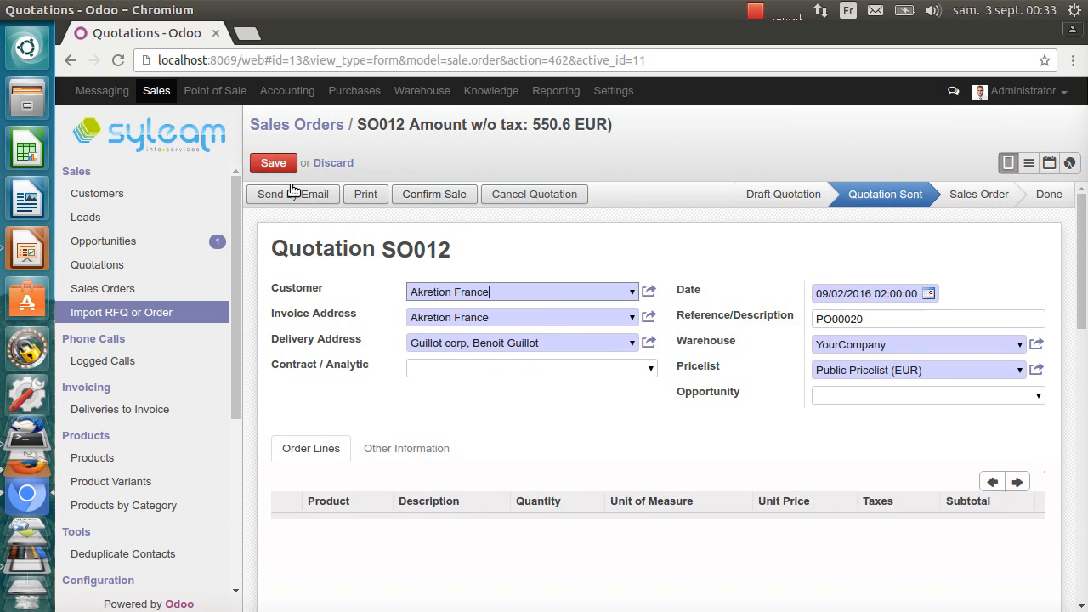
scroll(down, 3)
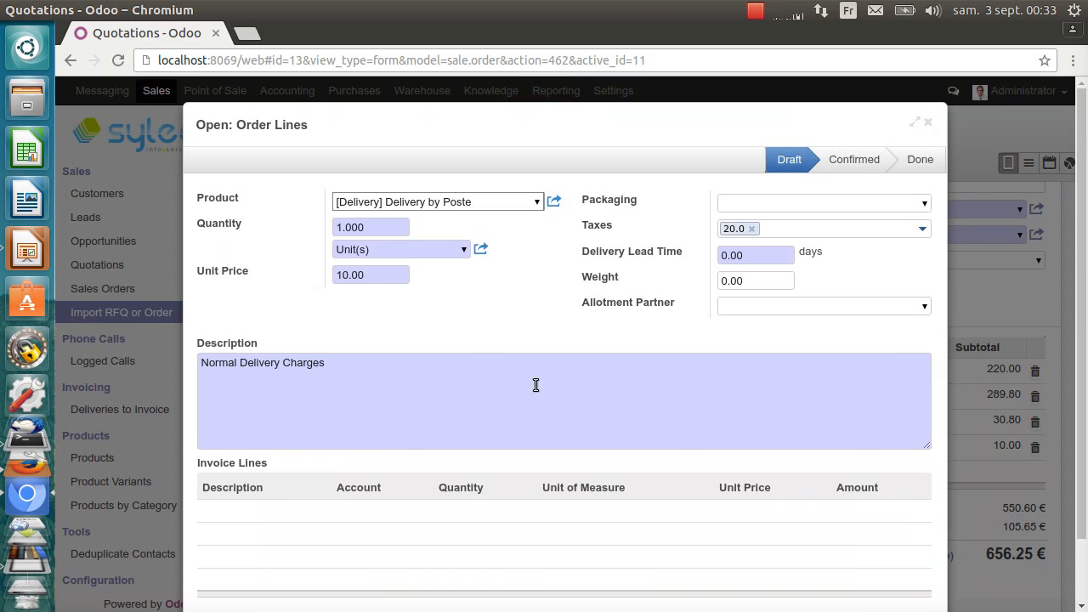
click(370, 276)
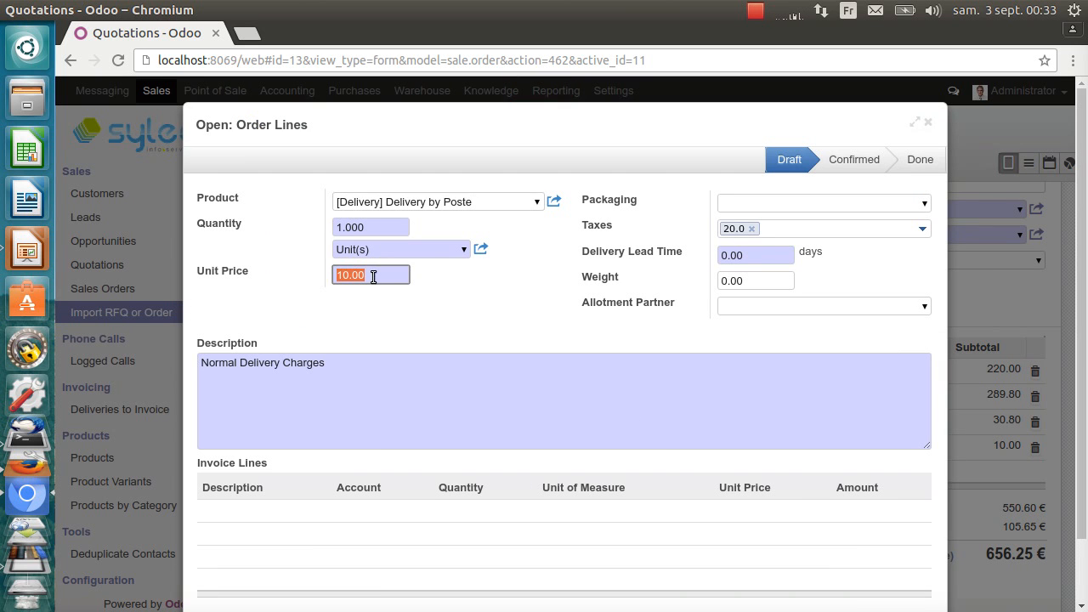
text(9)
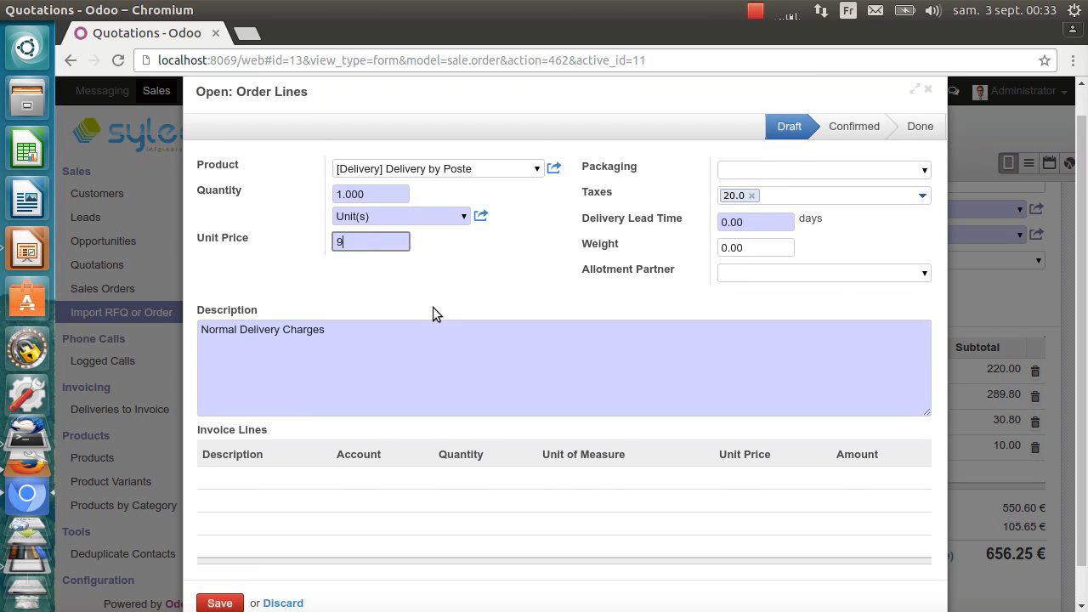
click(219, 602)
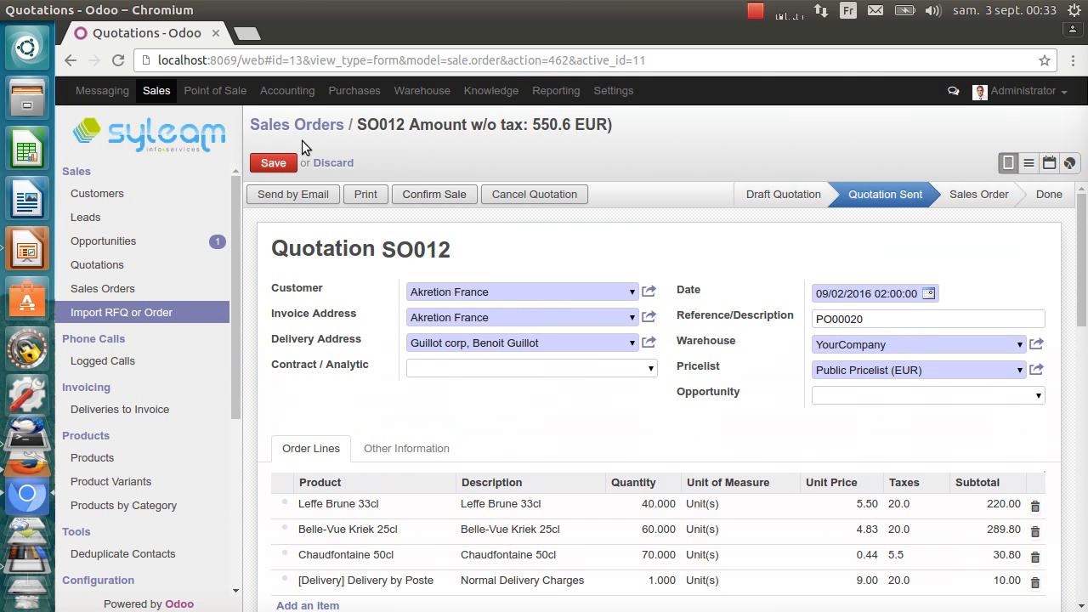
click(272, 164)
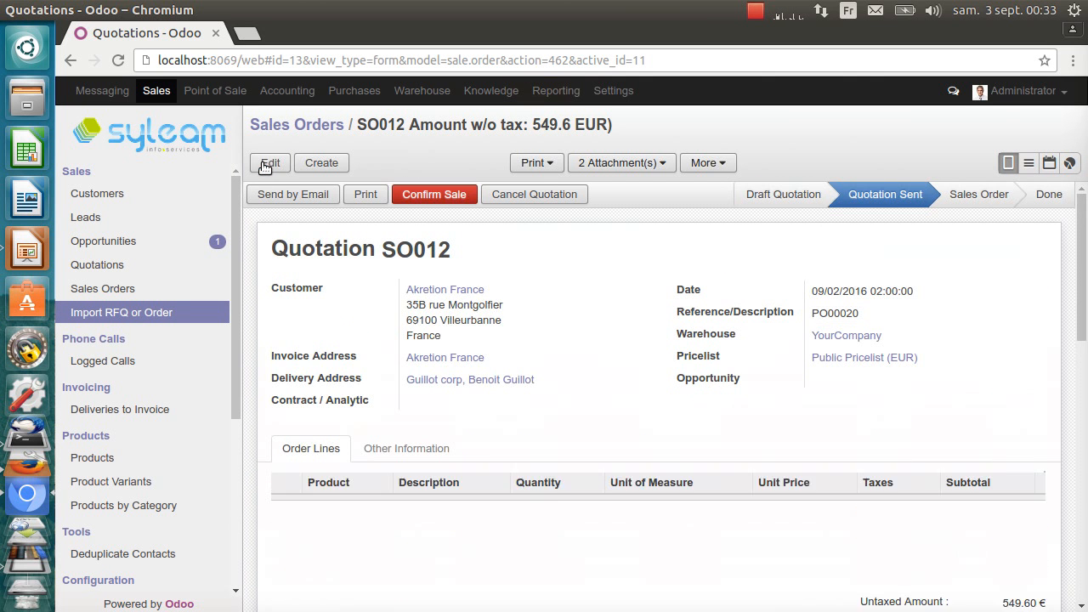
click(435, 193)
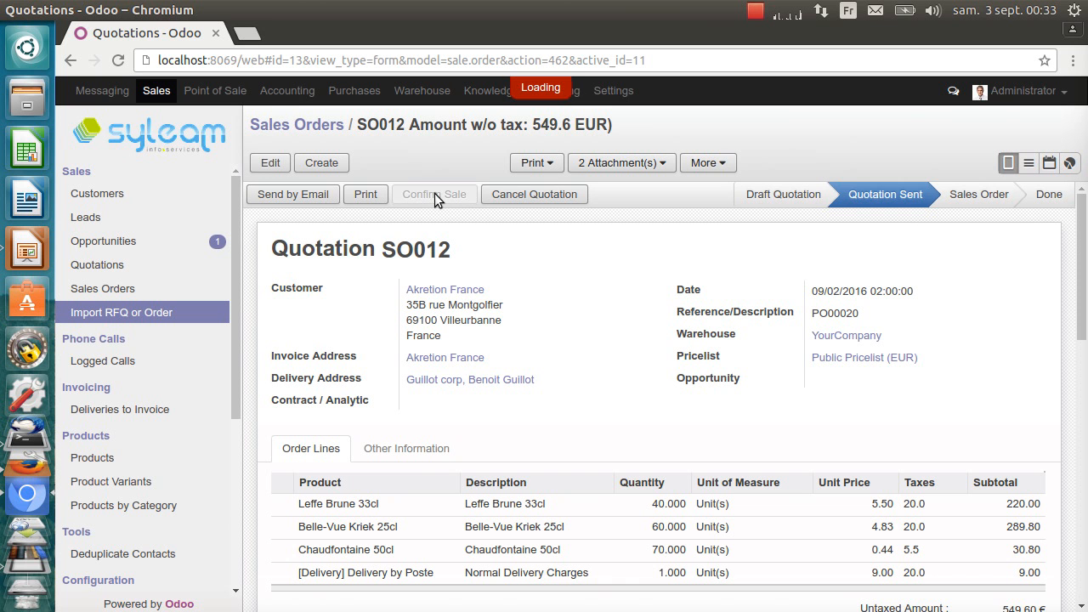
Print confirmed sales order SO012 as a PDF and view it in Document Viewer.
click(434, 194)
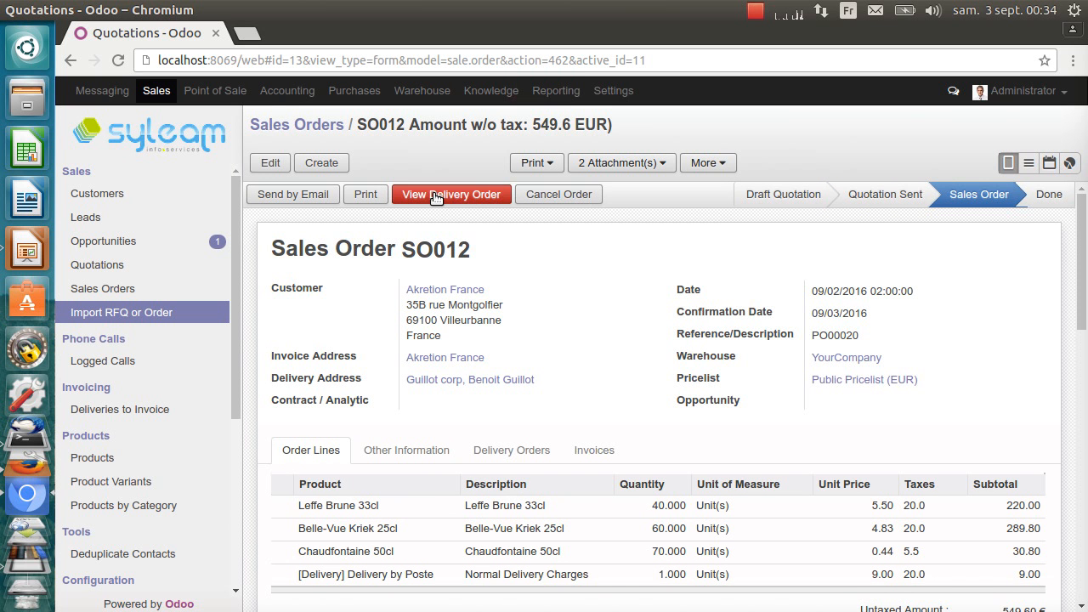
click(453, 194)
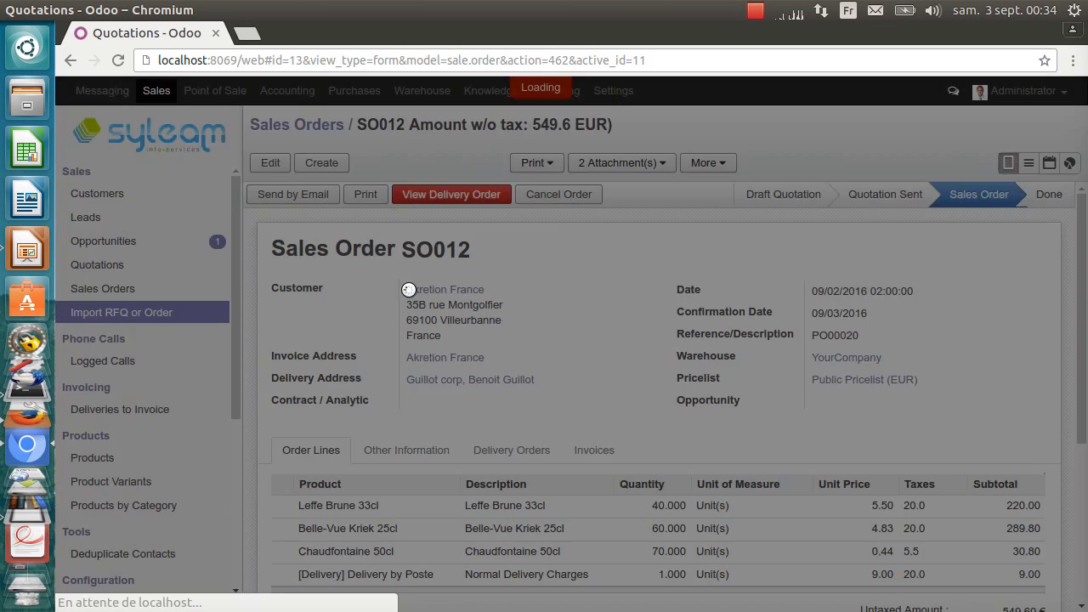
click(365, 194)
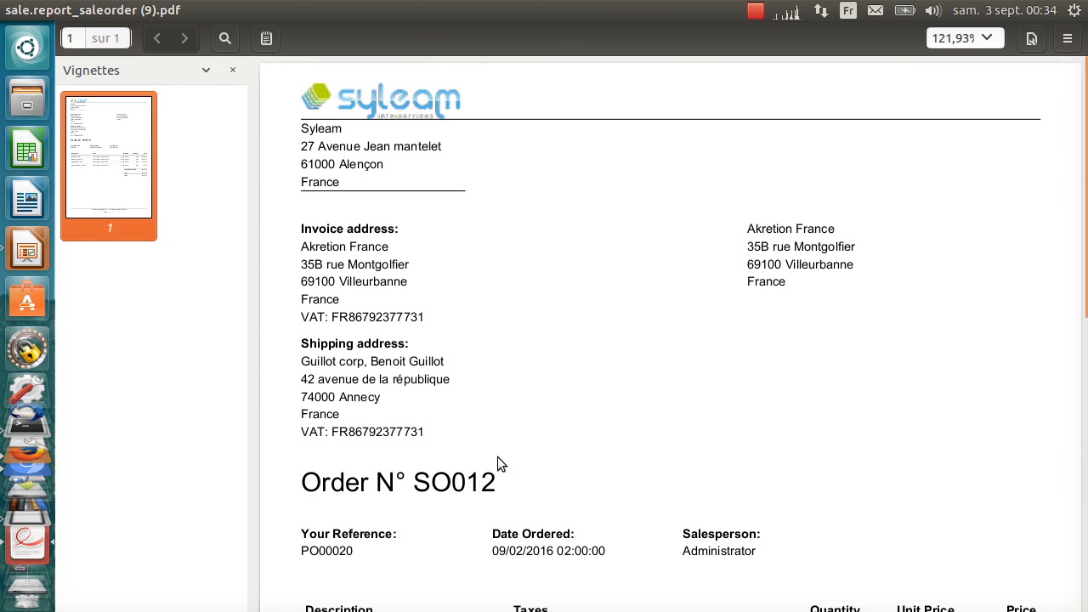
Show the files embedded in the SO012 order PDF via the Pièces jointes side panel.
click(136, 70)
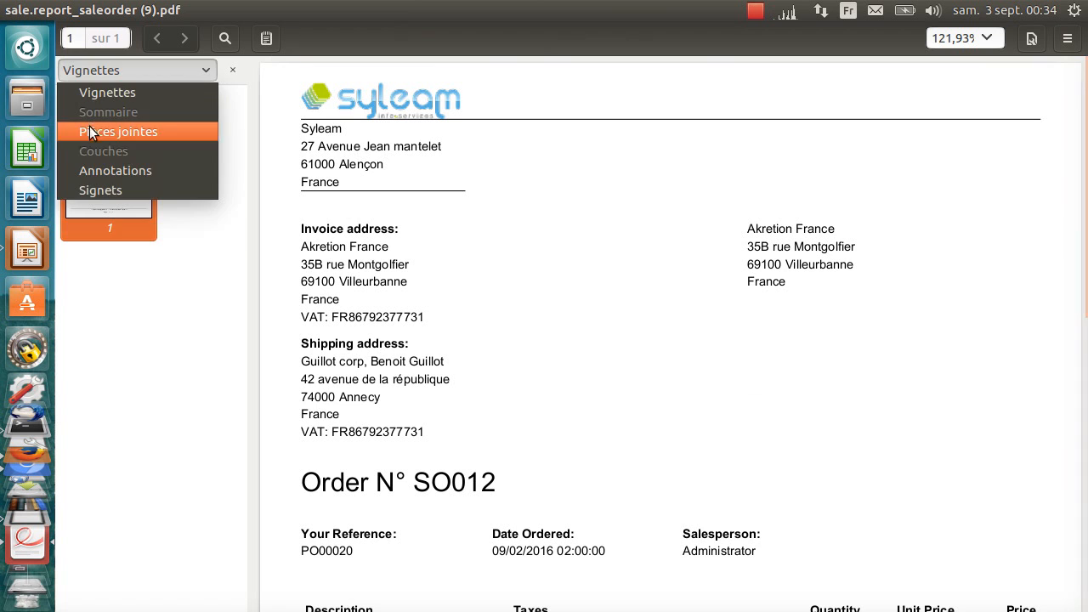
click(119, 131)
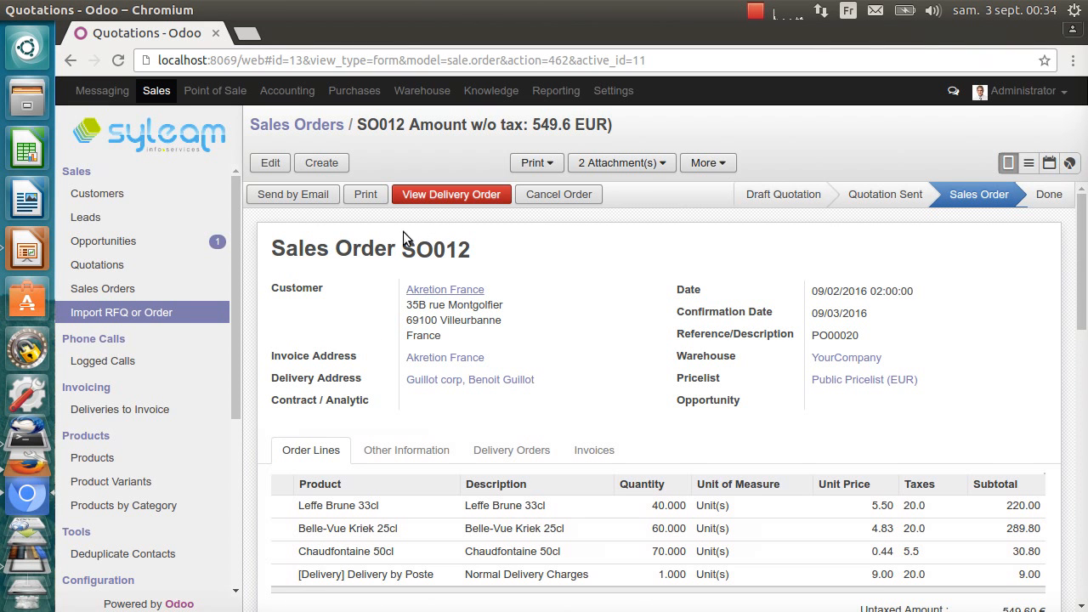
mouse_move(442, 194)
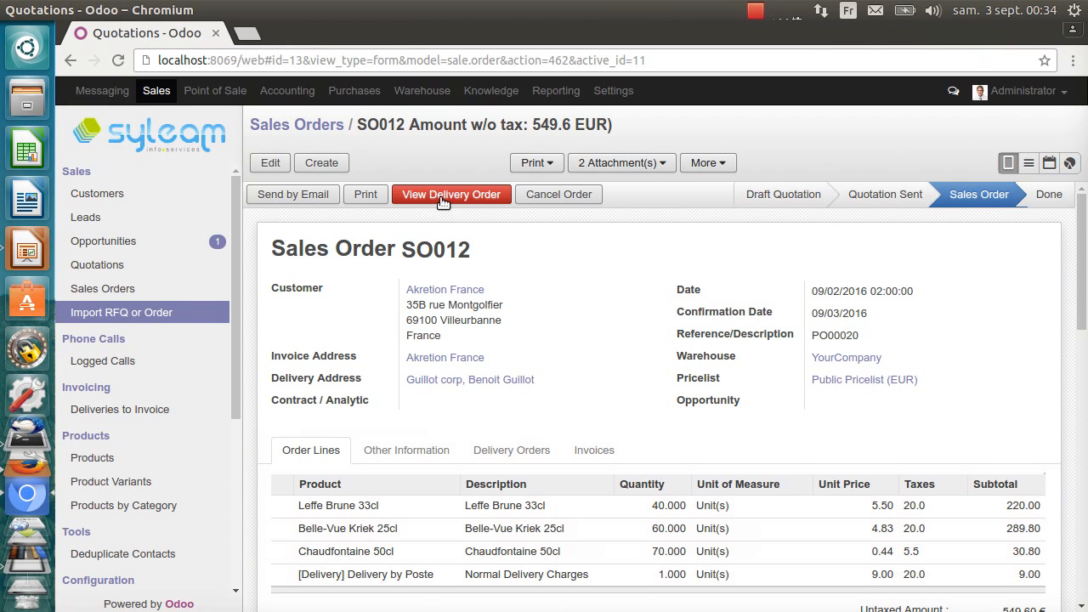
Reserve stock for delivery WH/OUT/00007 and transfer all three beer products to the customer.
click(452, 194)
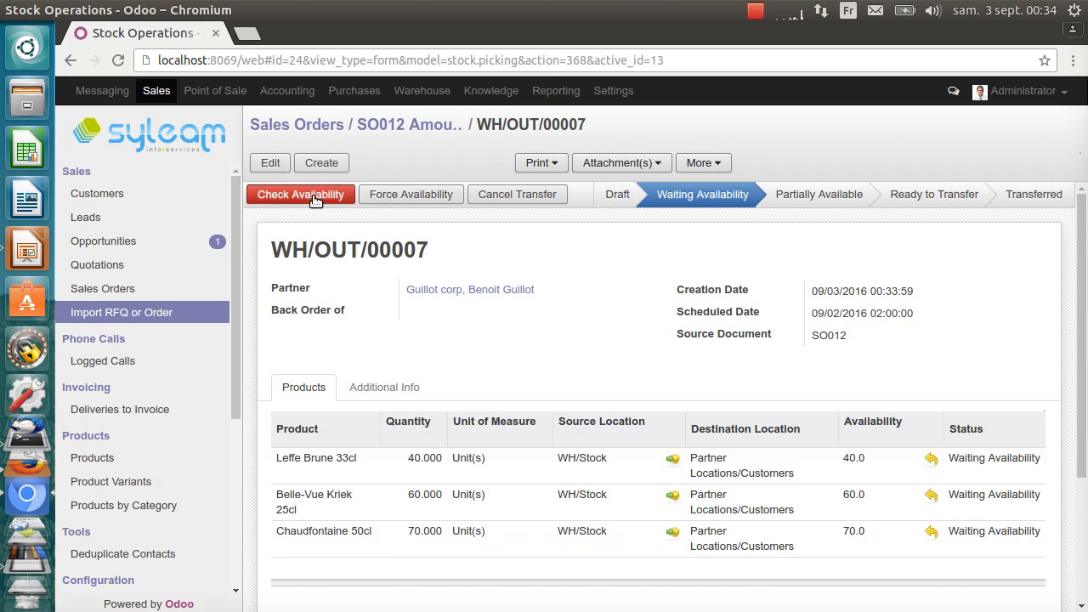
click(299, 194)
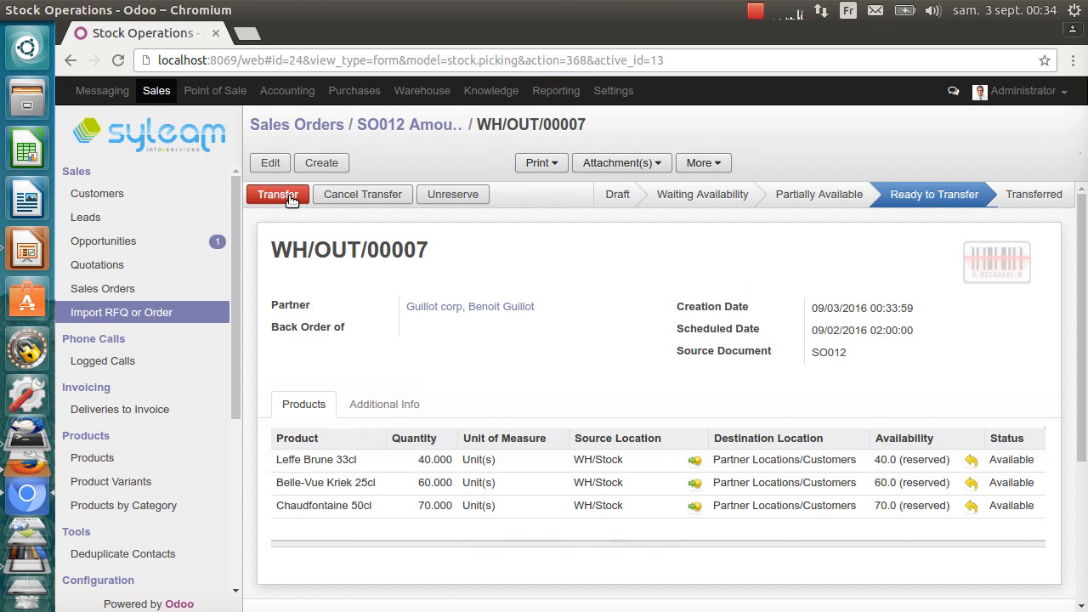
mouse_move(297, 213)
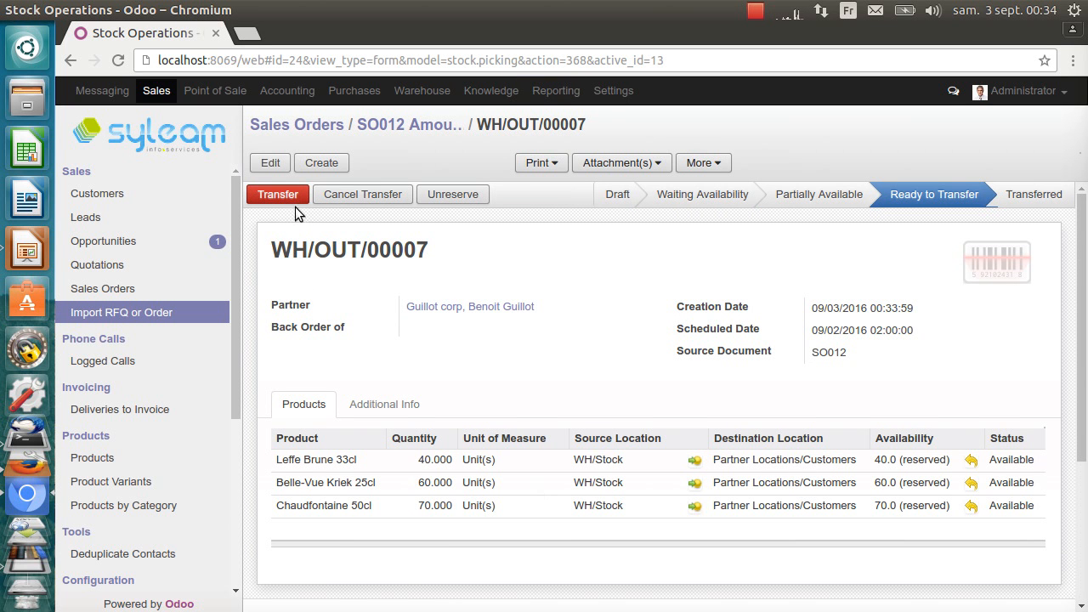
click(277, 194)
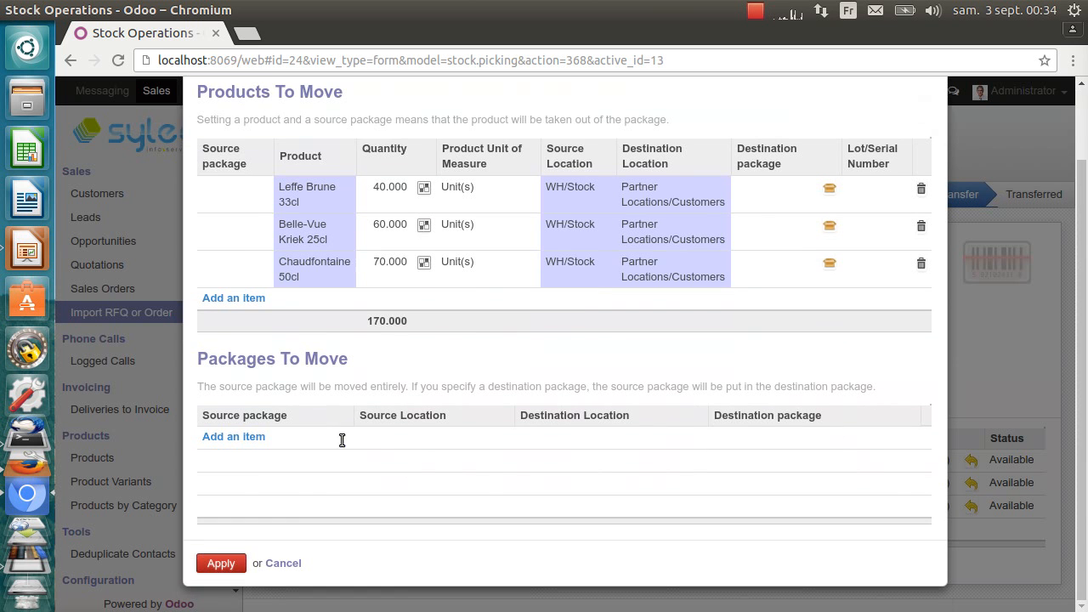
click(221, 563)
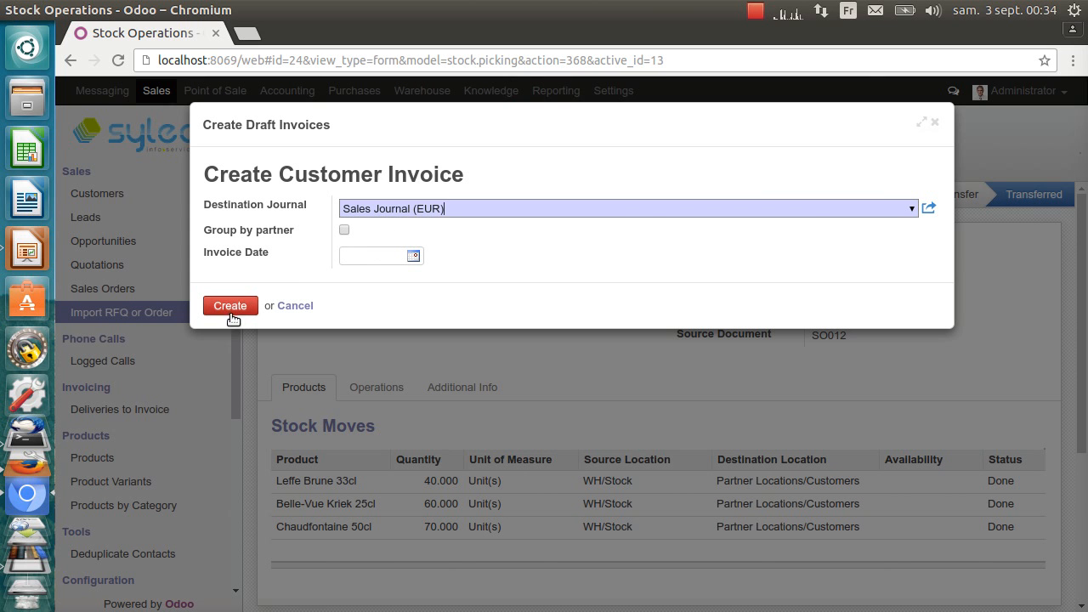
Create and validate the Akretion France customer invoice SAJ/2016/0002.
click(229, 306)
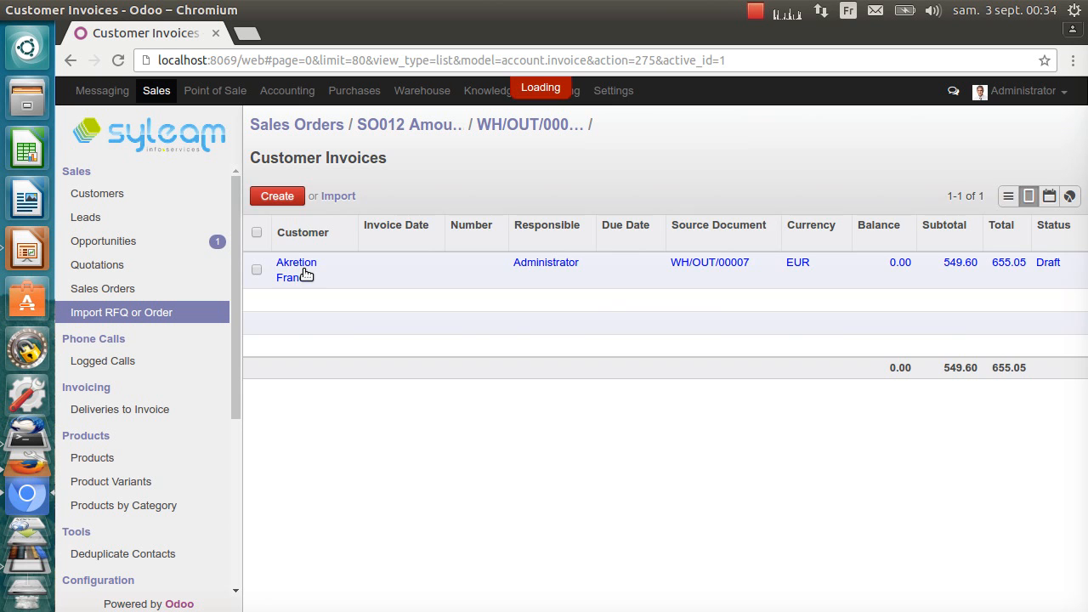
click(296, 269)
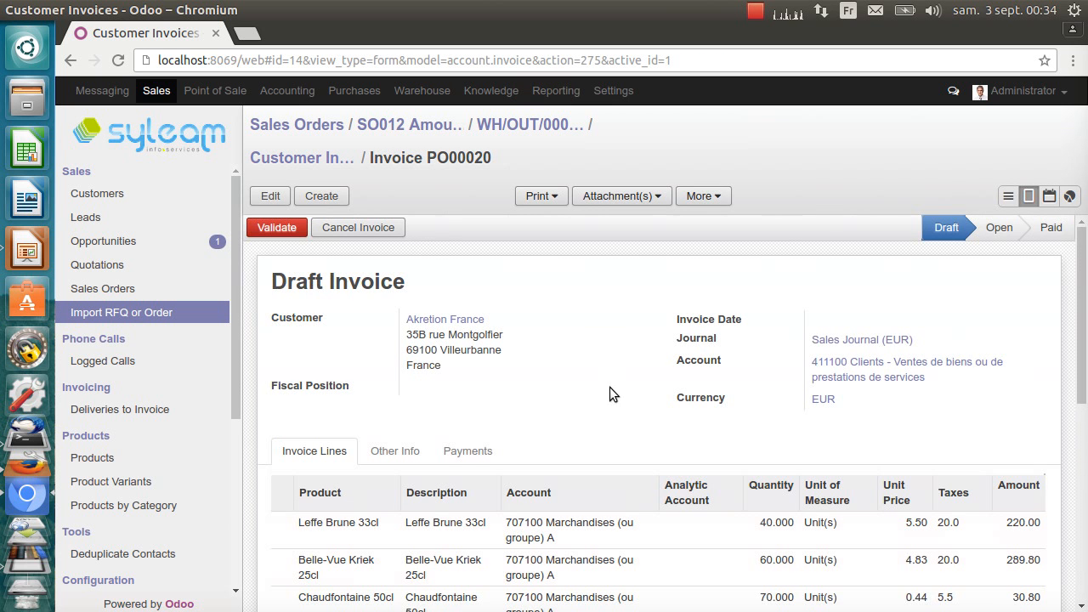
scroll(down, 3)
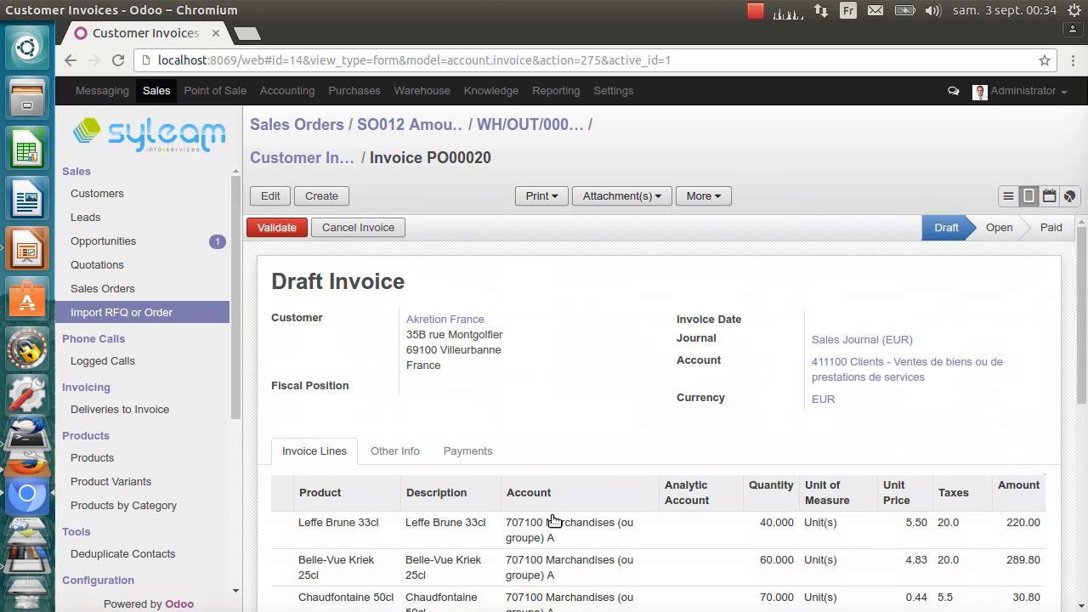
click(276, 228)
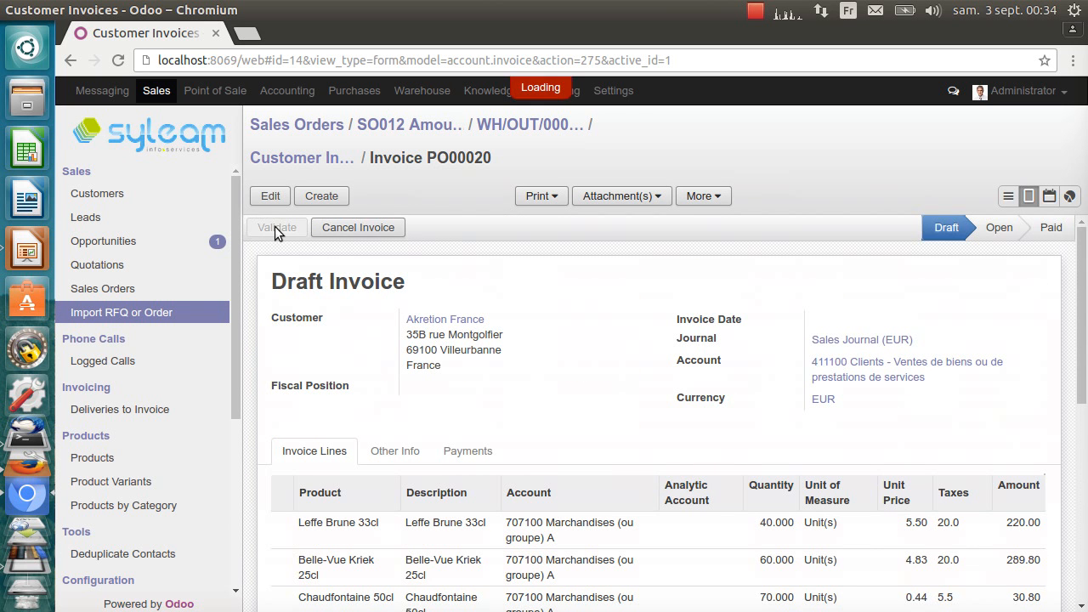
Print invoice SAJ/2016/0002 as a PDF report.
click(276, 228)
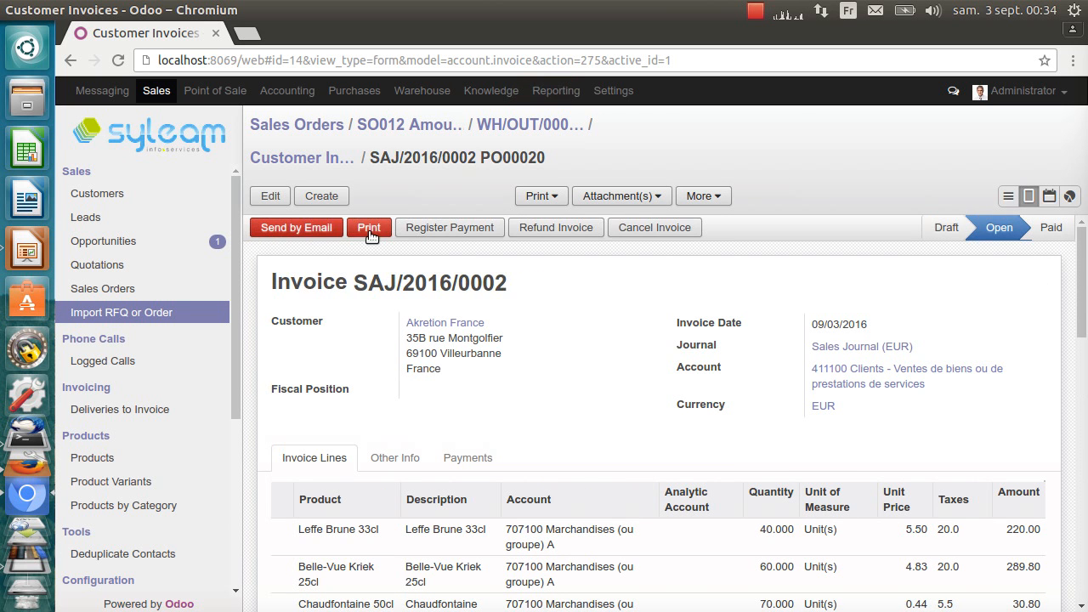
click(369, 228)
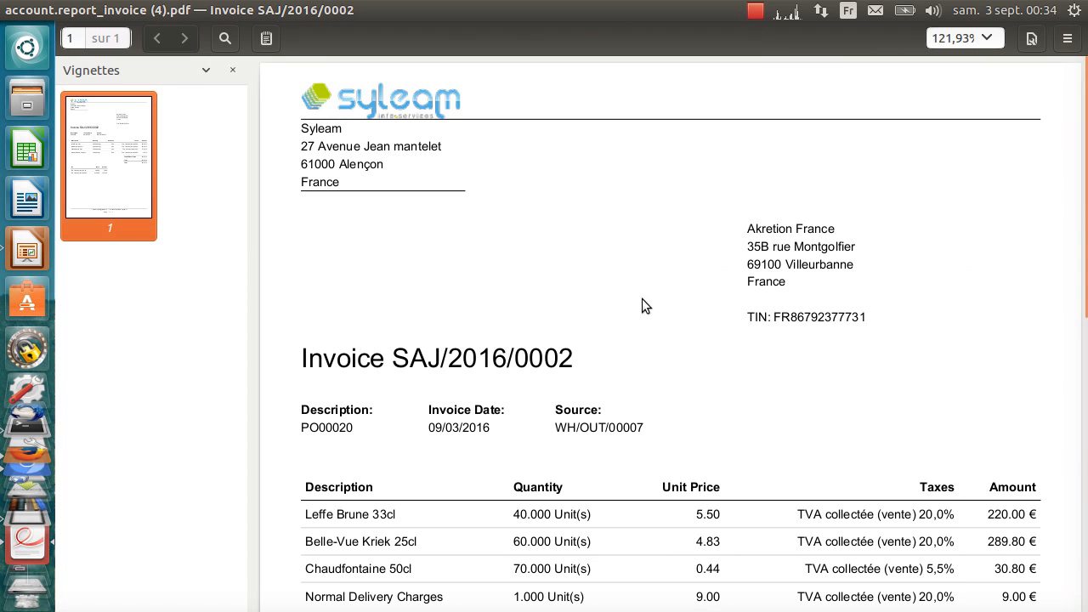
mouse_move(653, 224)
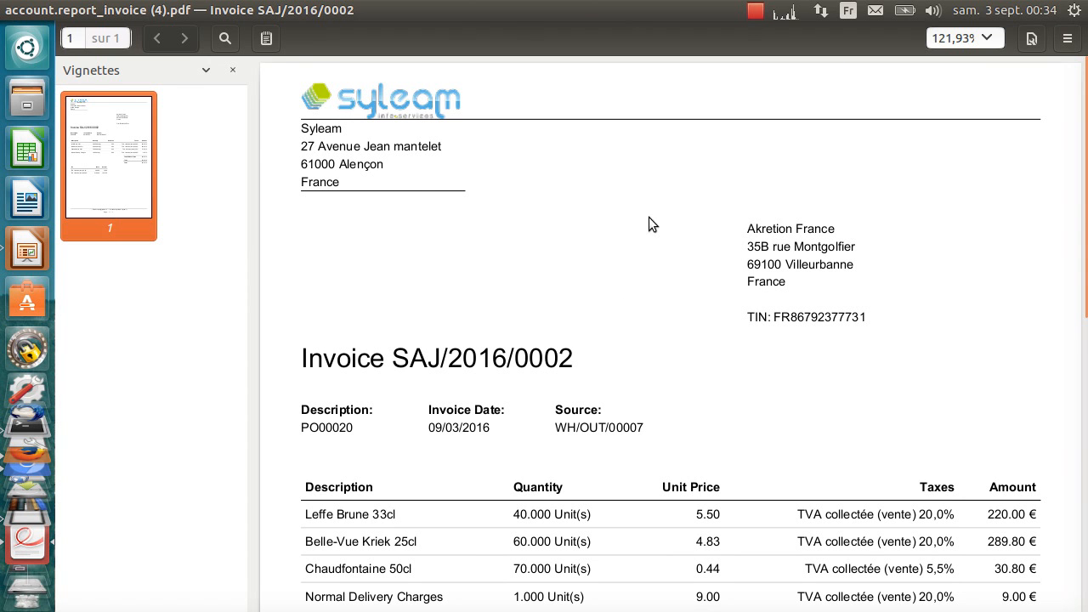
Reveal ZUGFeRD-invoice.xml among the invoice PDF's attachments and save a copy into tmp.
click(136, 70)
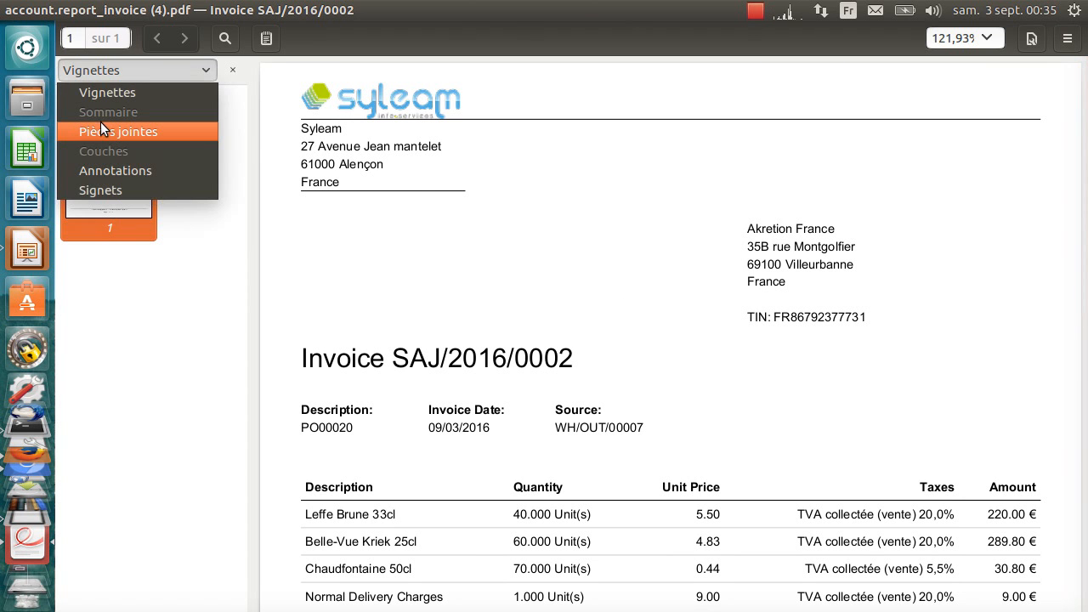
click(116, 130)
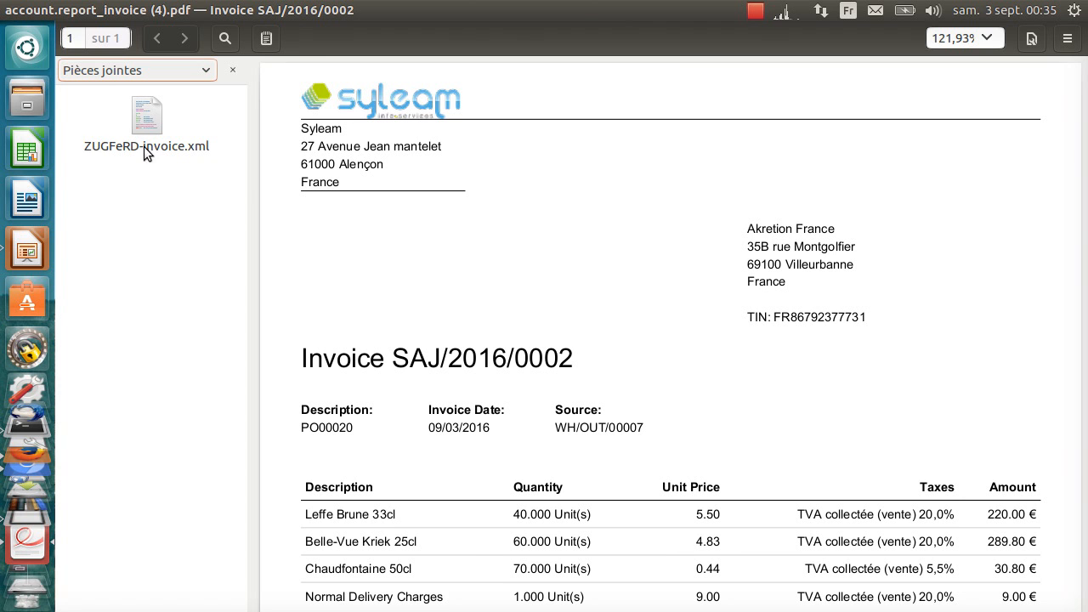
mouse_move(194, 134)
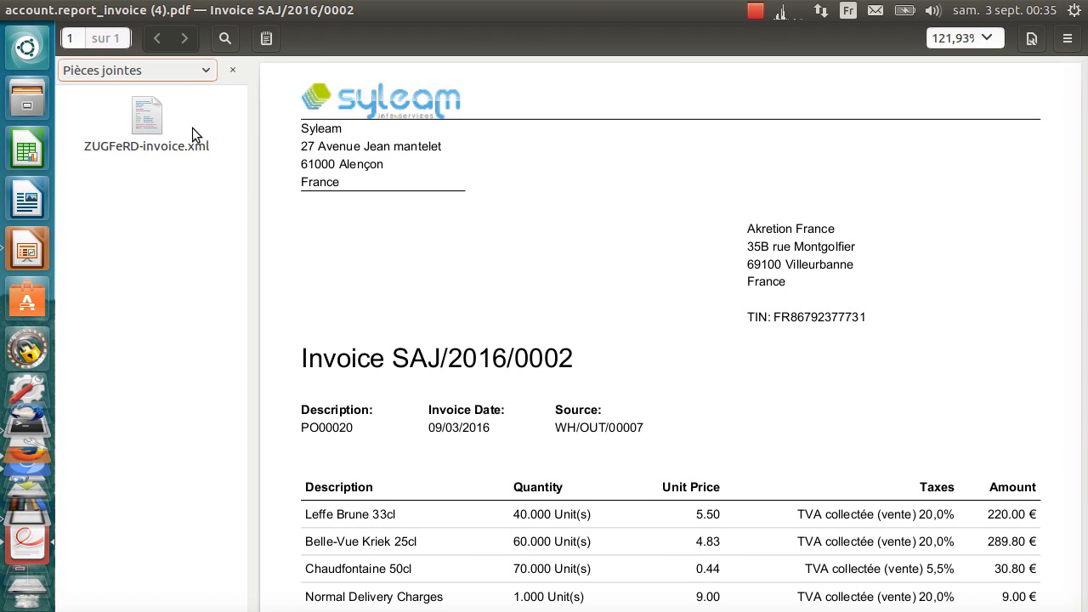
scroll(down, 3)
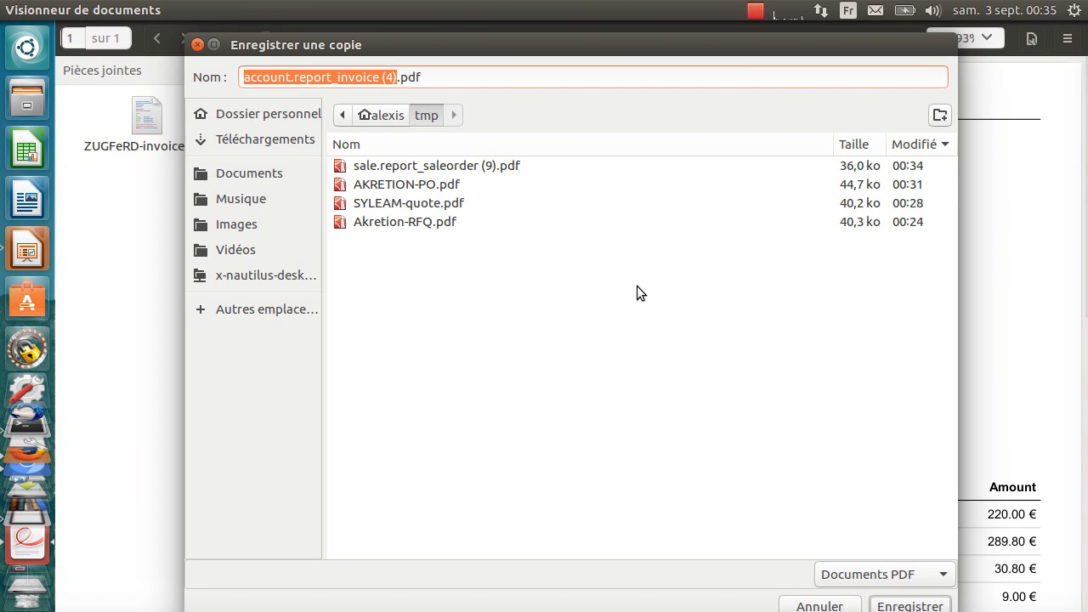
key(Delete)
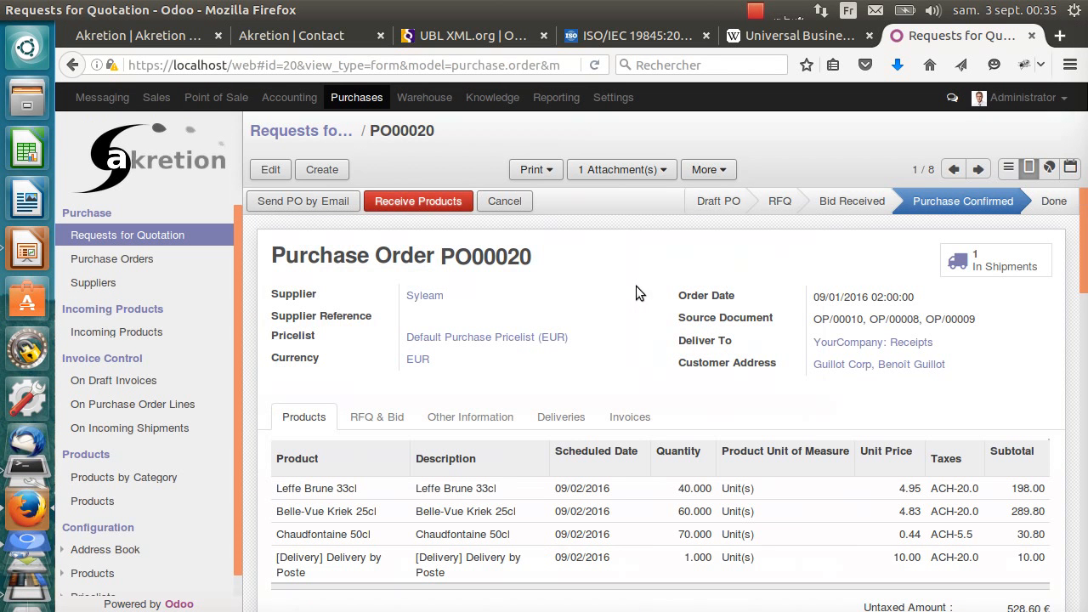
mouse_move(405, 289)
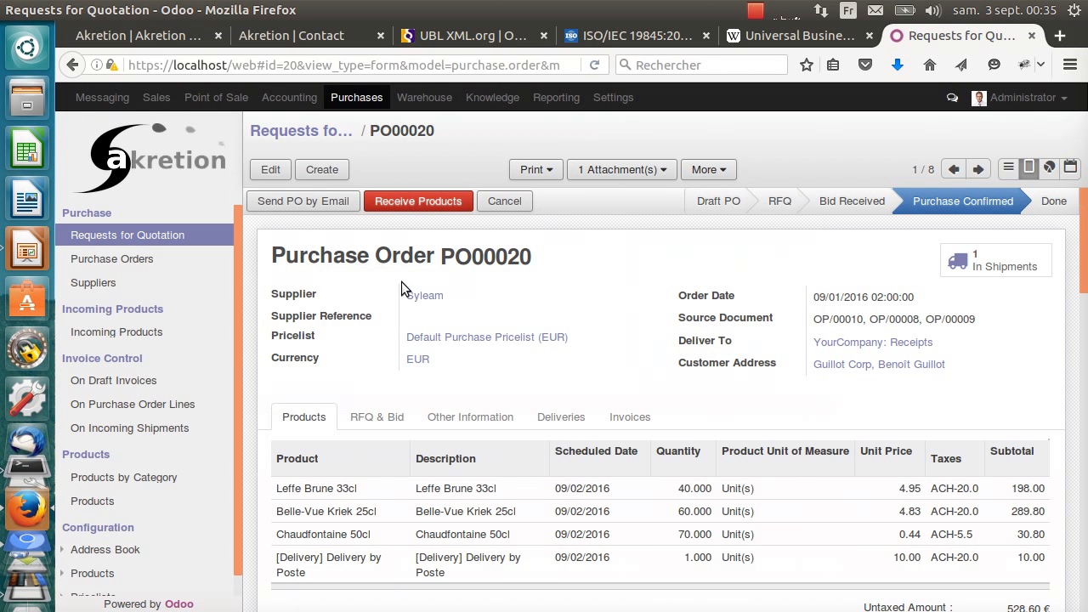
Receive all products of PO00020's incoming shipment WH/IN/00010.
click(418, 200)
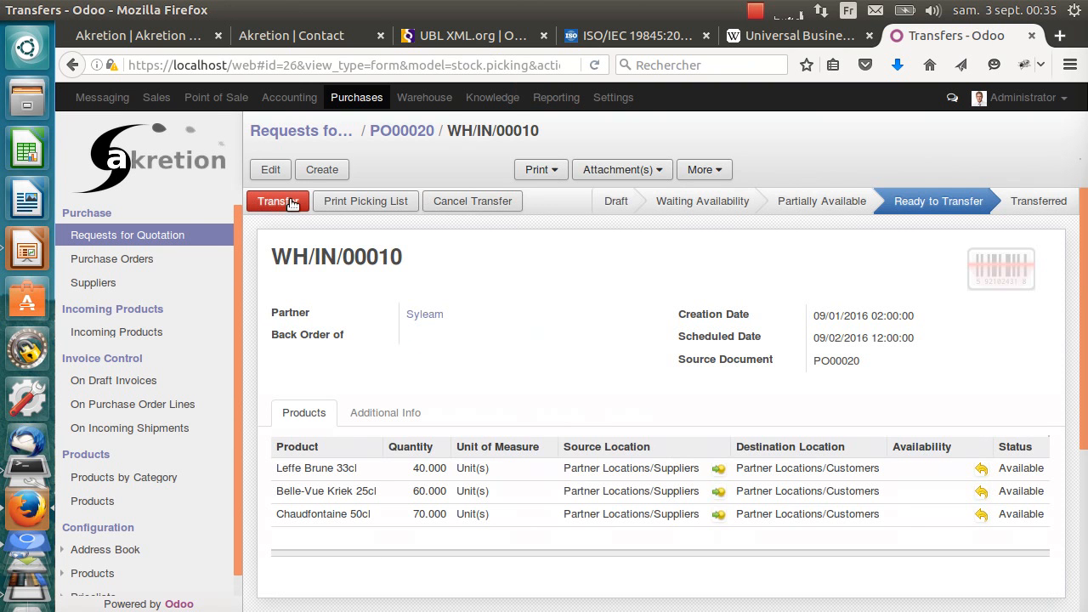
click(279, 201)
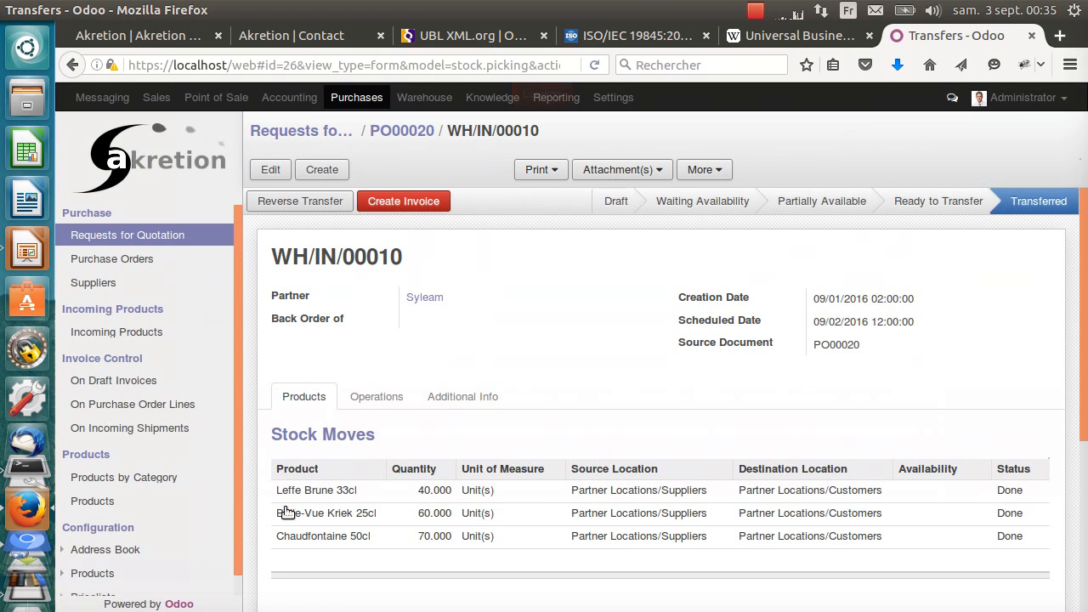
click(405, 201)
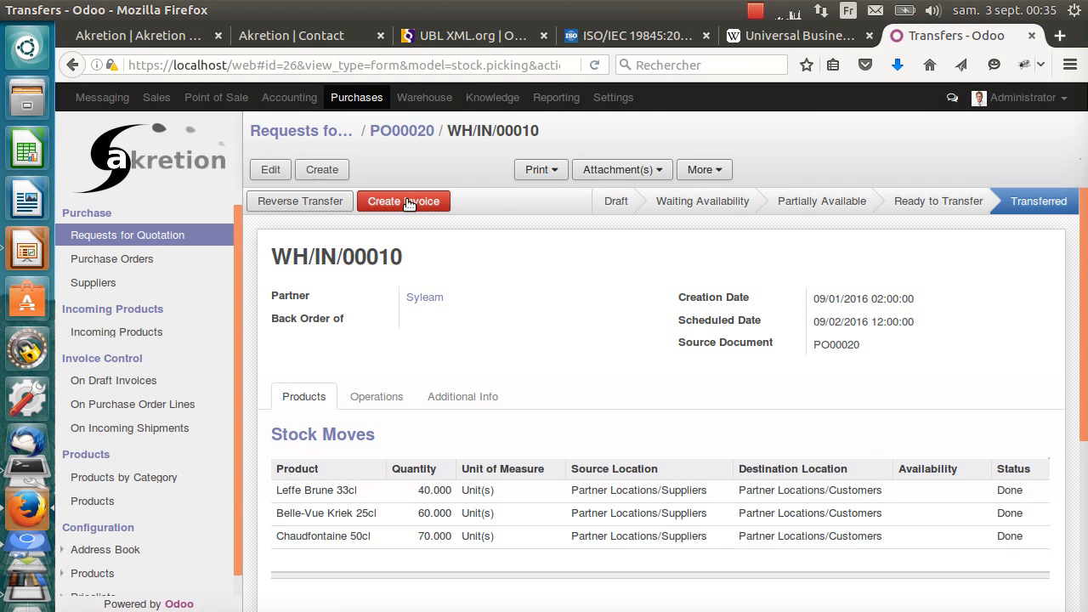
Create the draft Syleam supplier invoice from the receipt and review its 629.85 EUR lines.
click(403, 201)
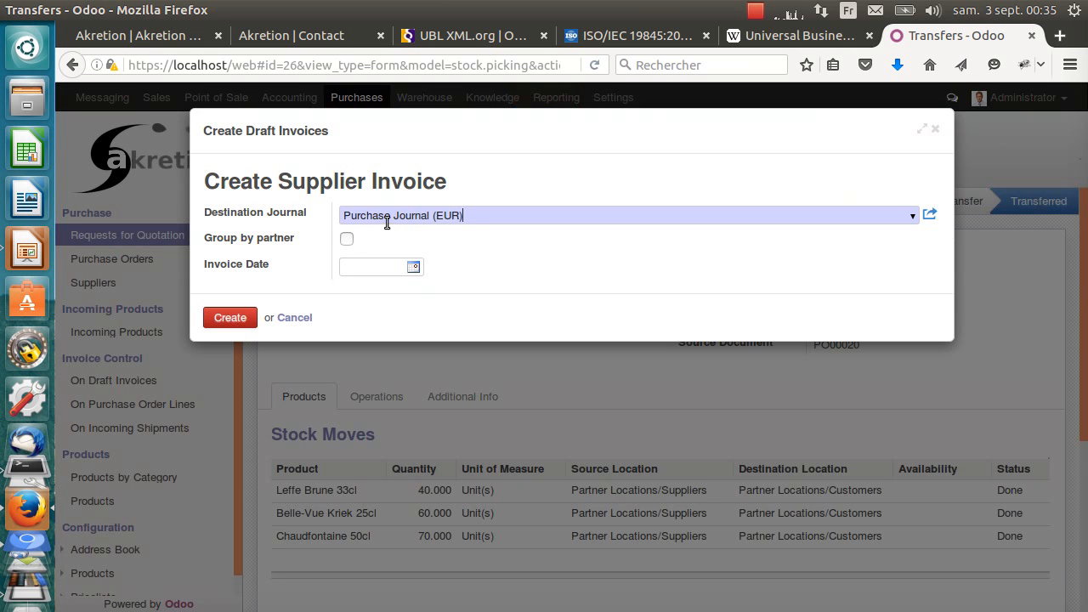
click(229, 318)
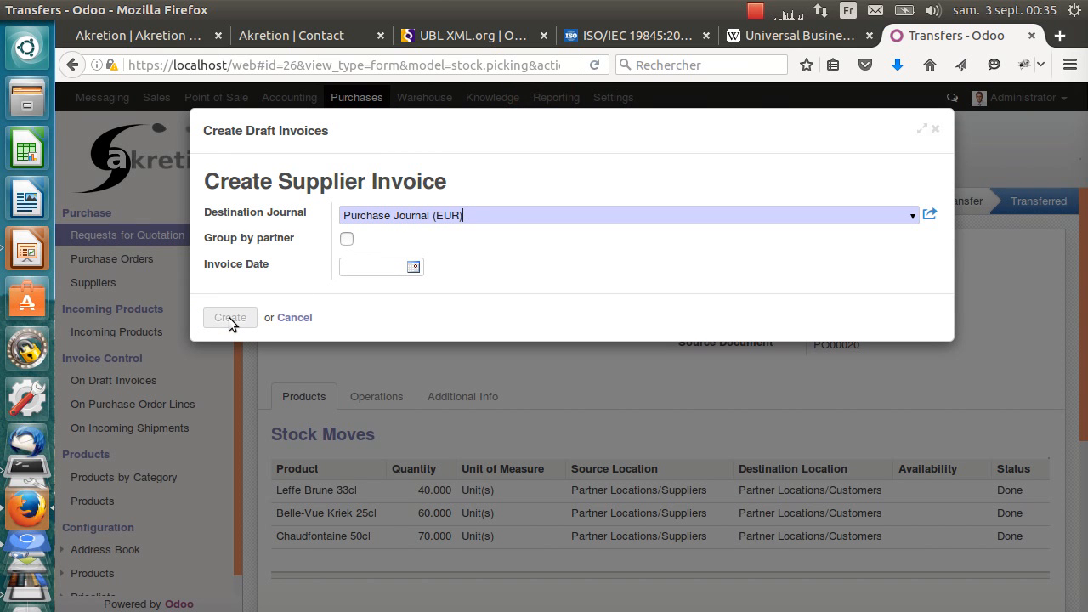
click(229, 318)
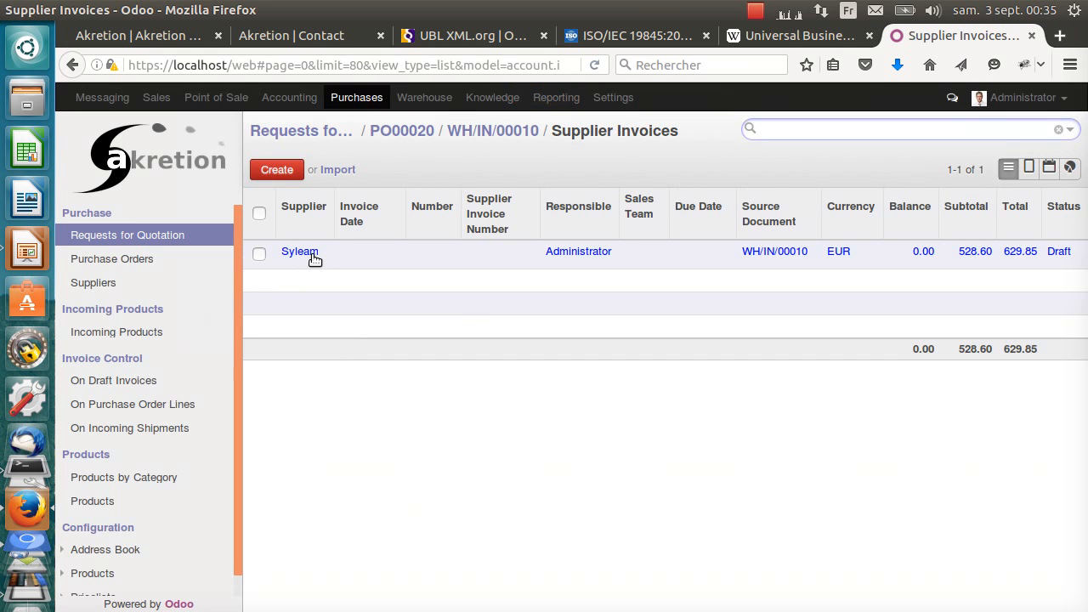
click(299, 251)
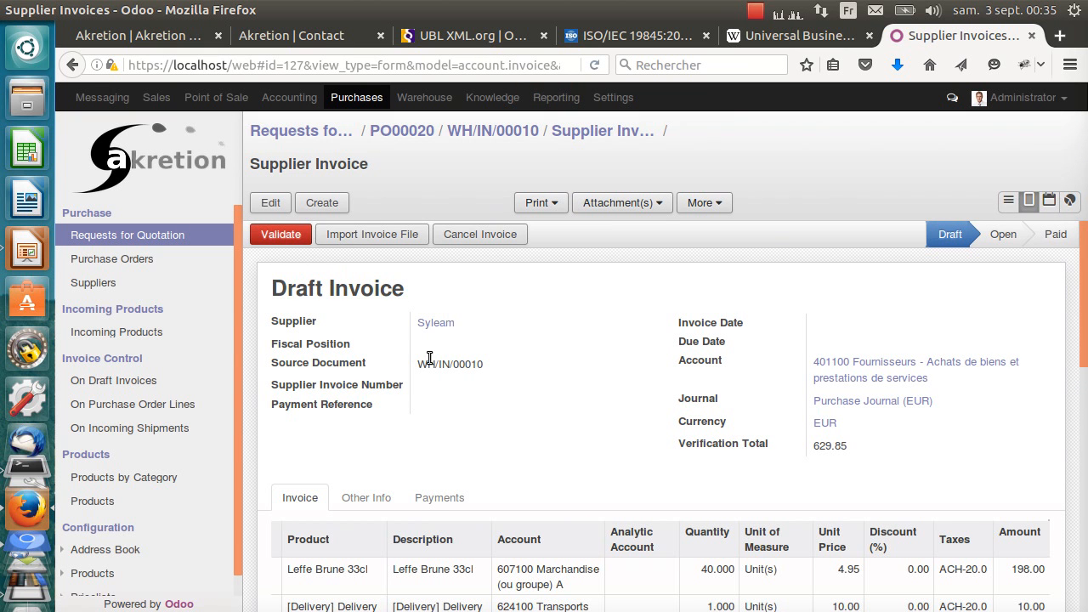
mouse_move(417, 391)
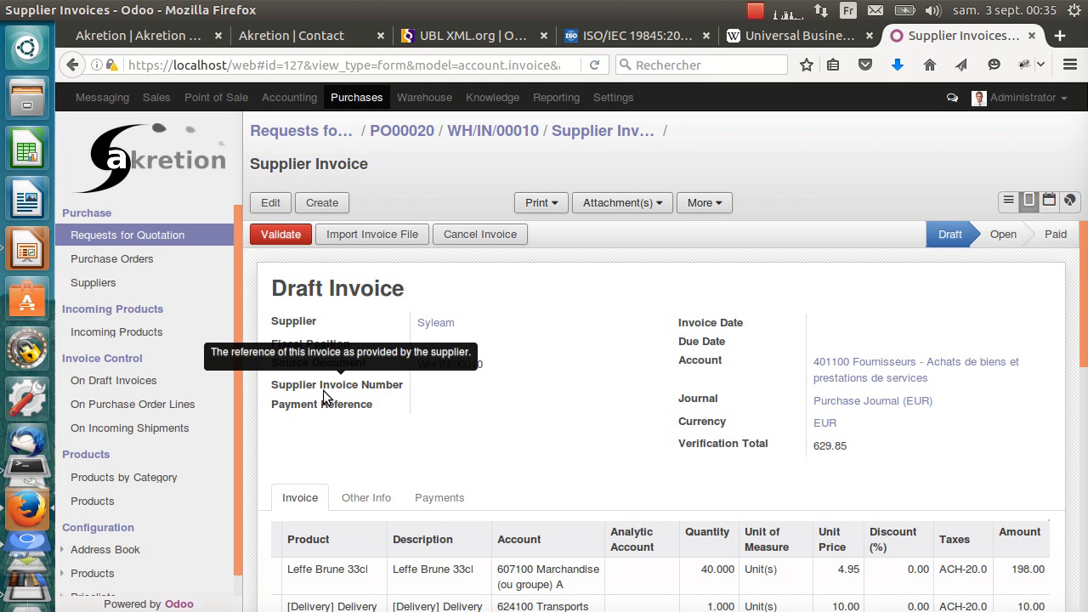
scroll(down, 3)
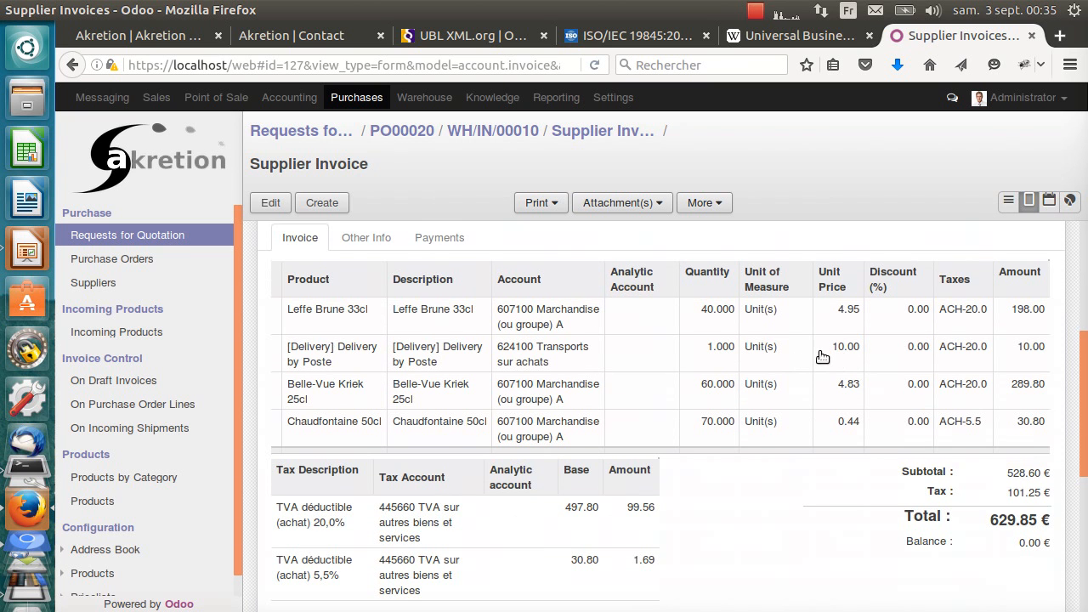
mouse_move(840, 357)
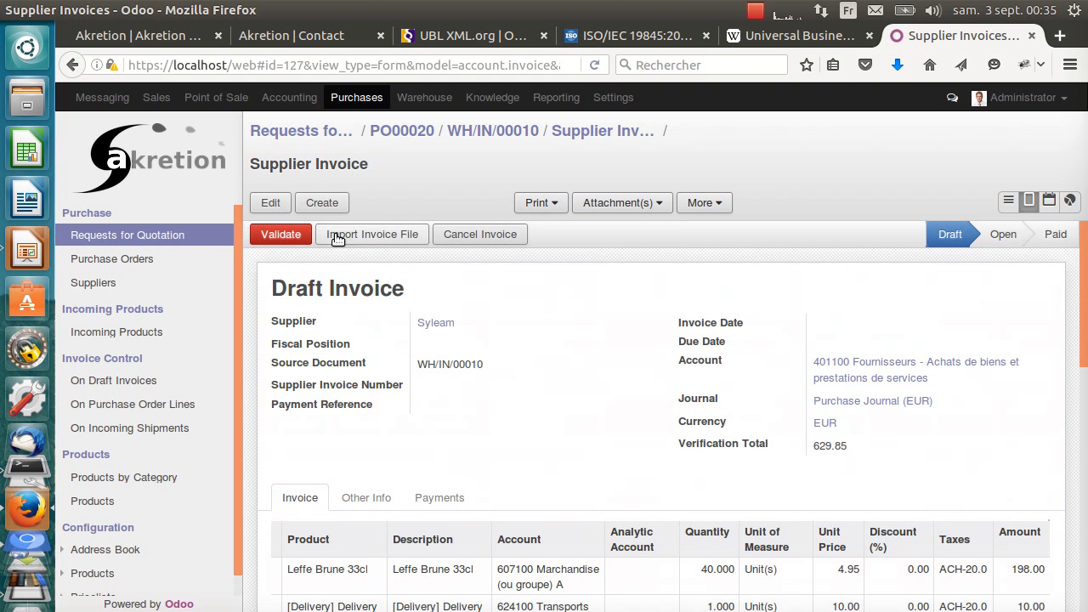
Import the saved Syleam PDF so the draft shows reference SAJ/2016/0002 and total 655.05.
click(371, 234)
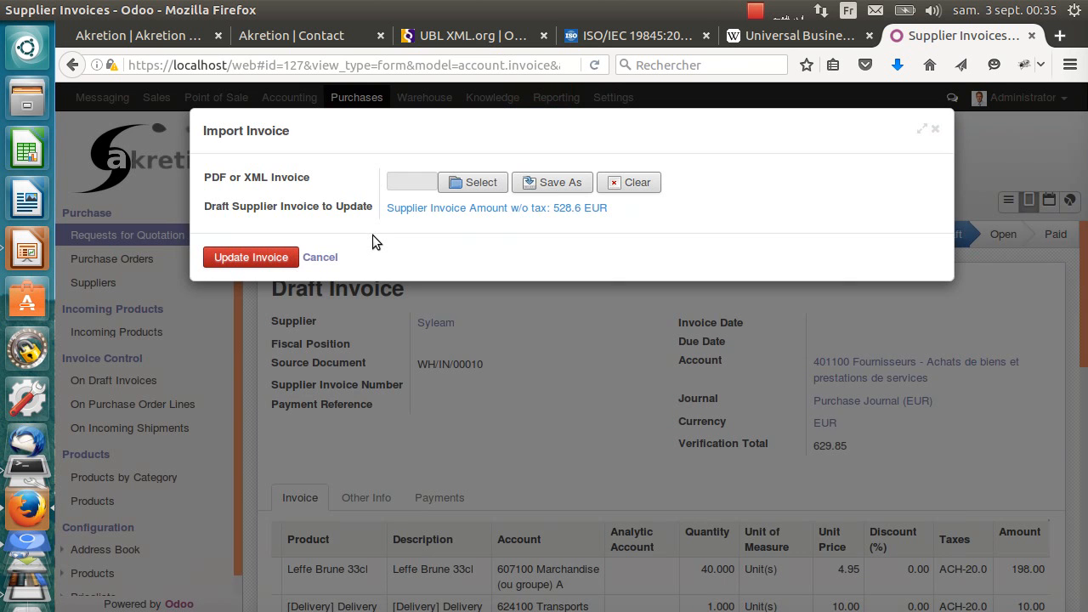
click(473, 182)
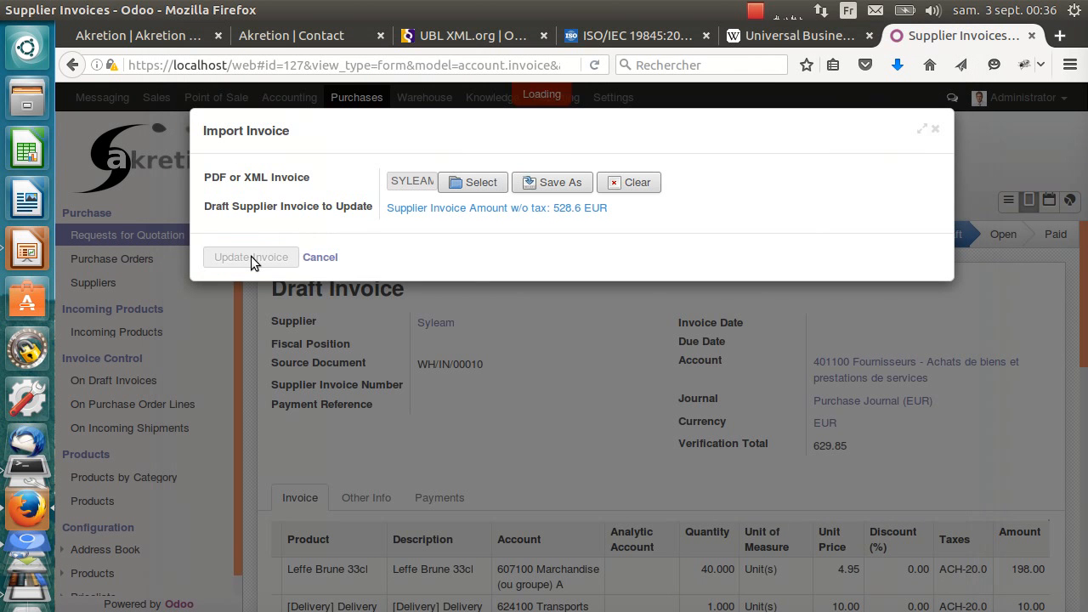
click(250, 257)
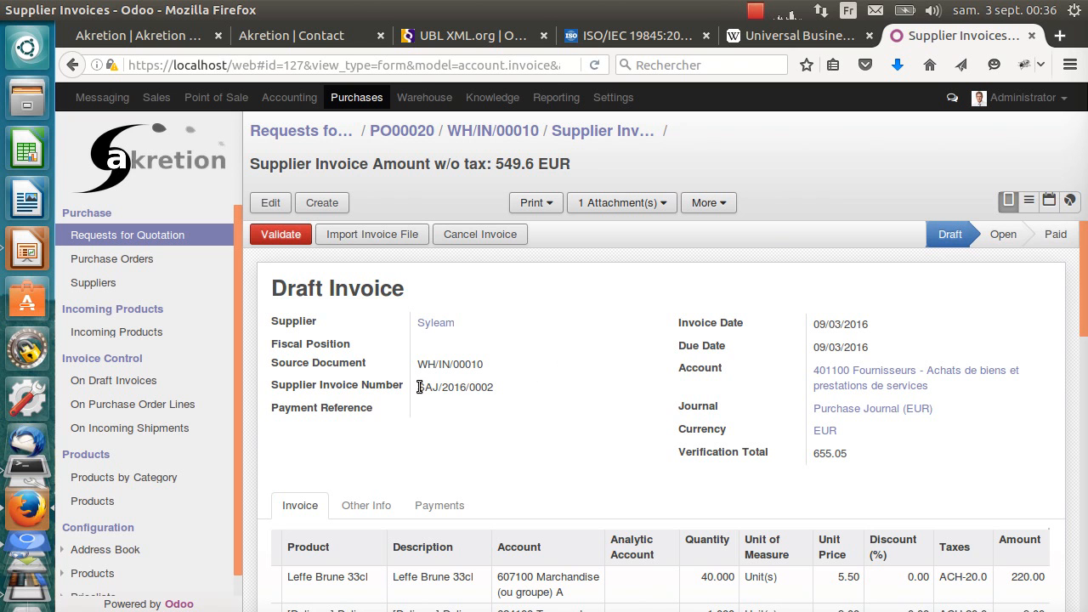
double_click(480, 387)
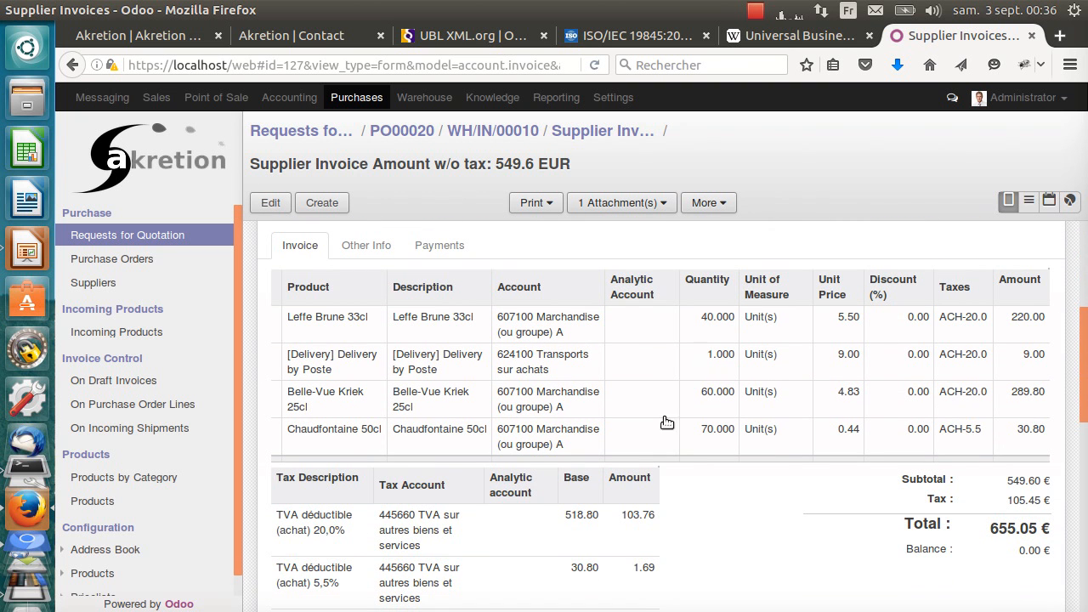
mouse_move(751, 351)
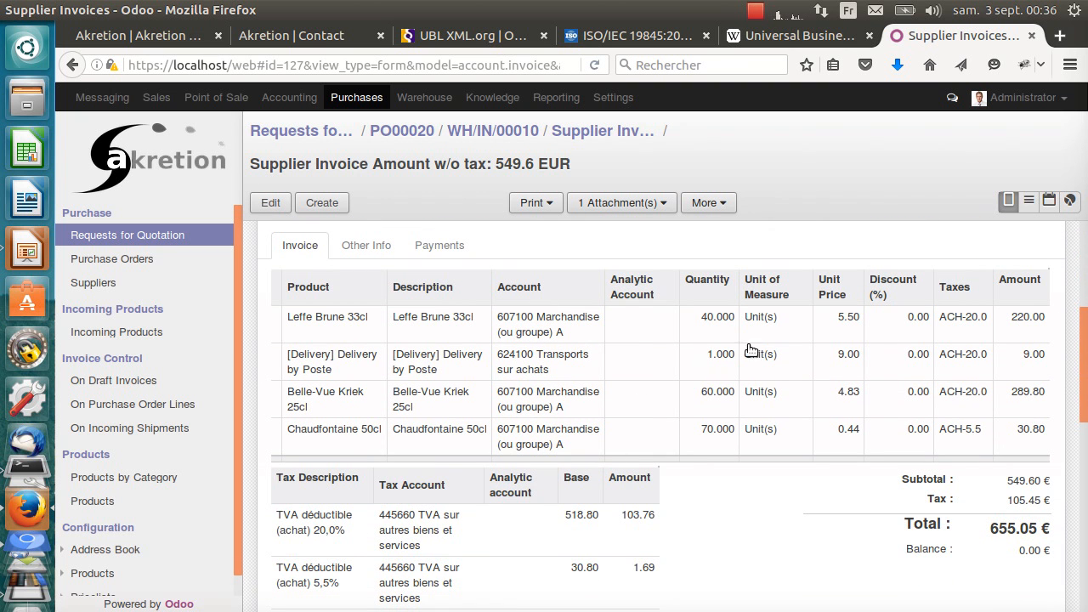
mouse_move(563, 371)
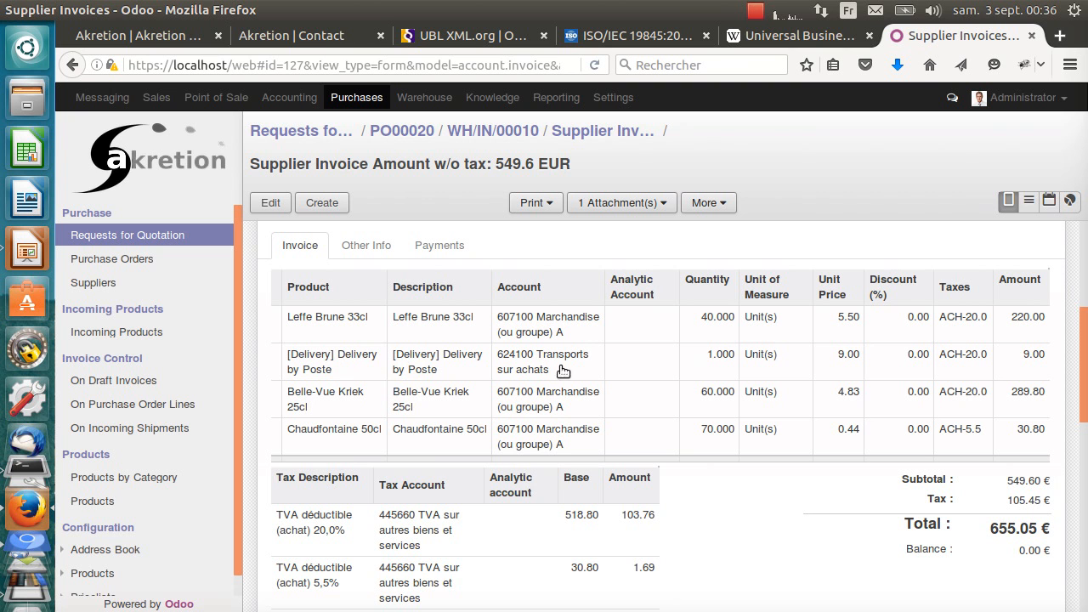
mouse_move(857, 364)
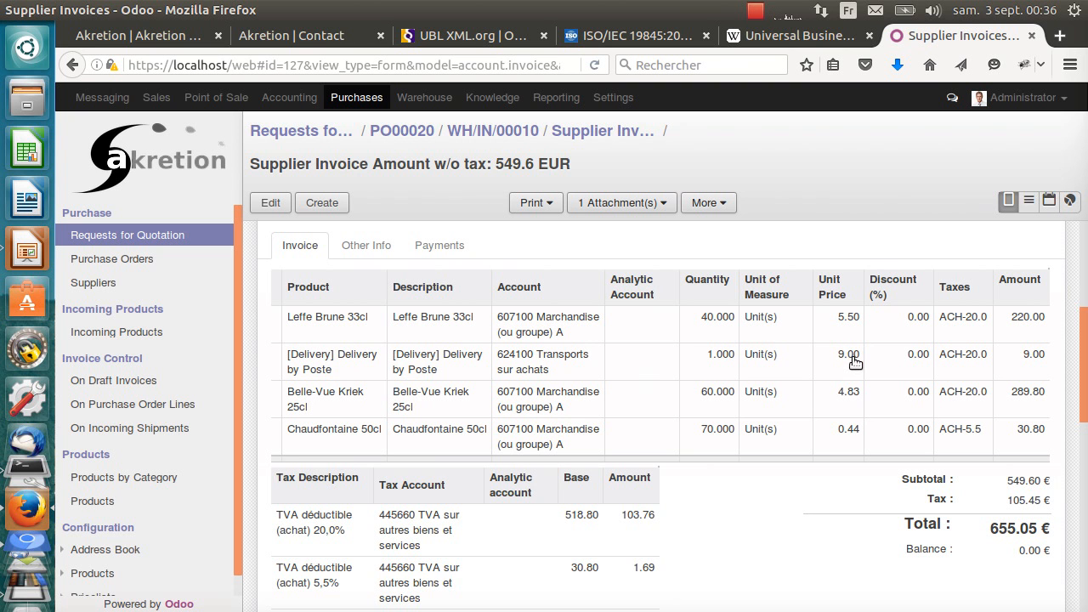
scroll(down, 3)
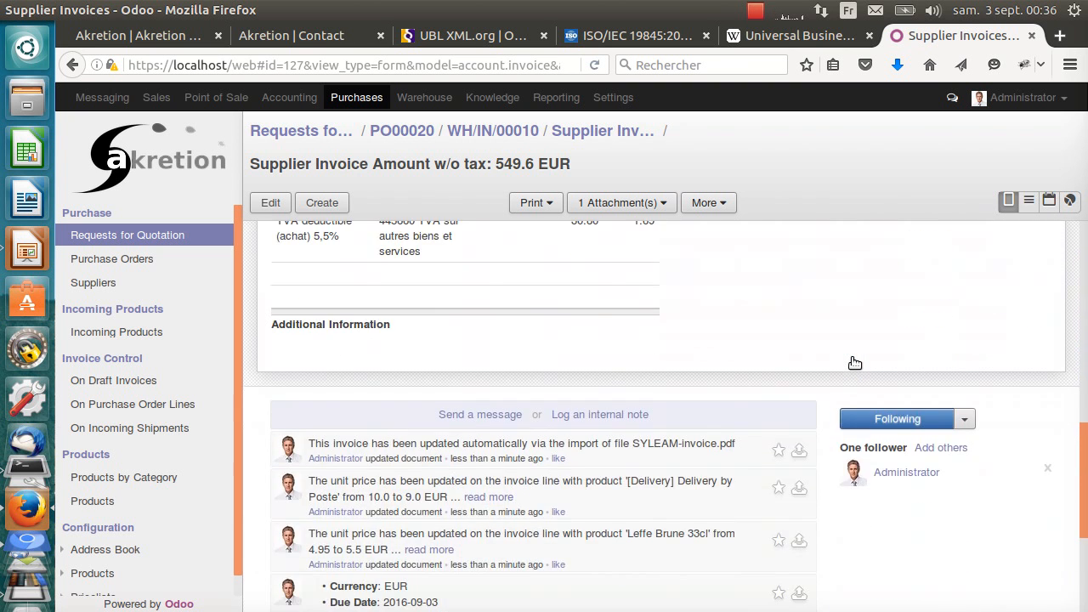
scroll(down, 3)
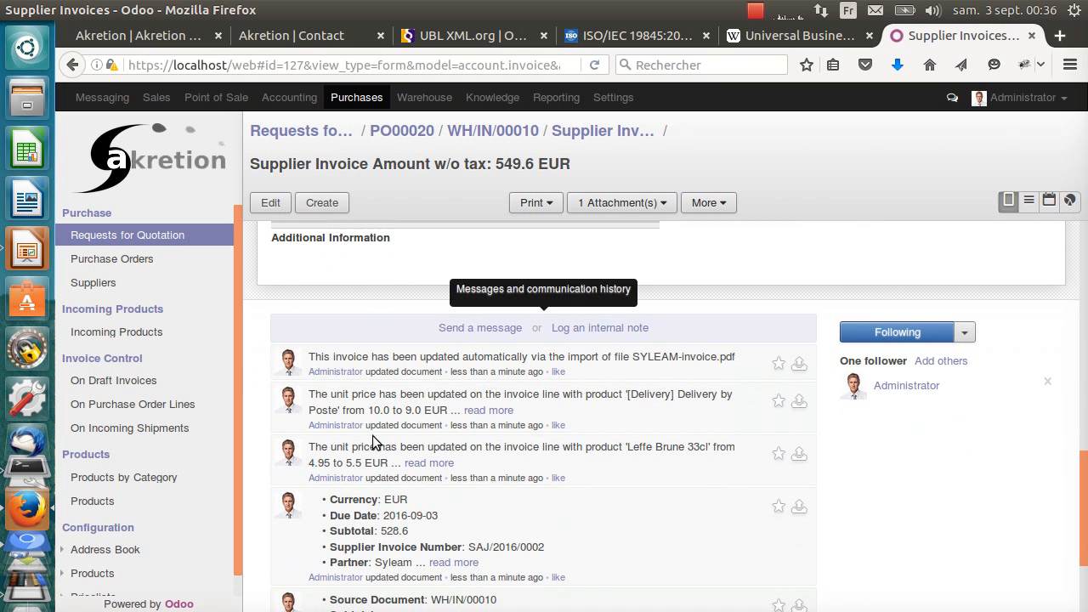
mouse_move(377, 408)
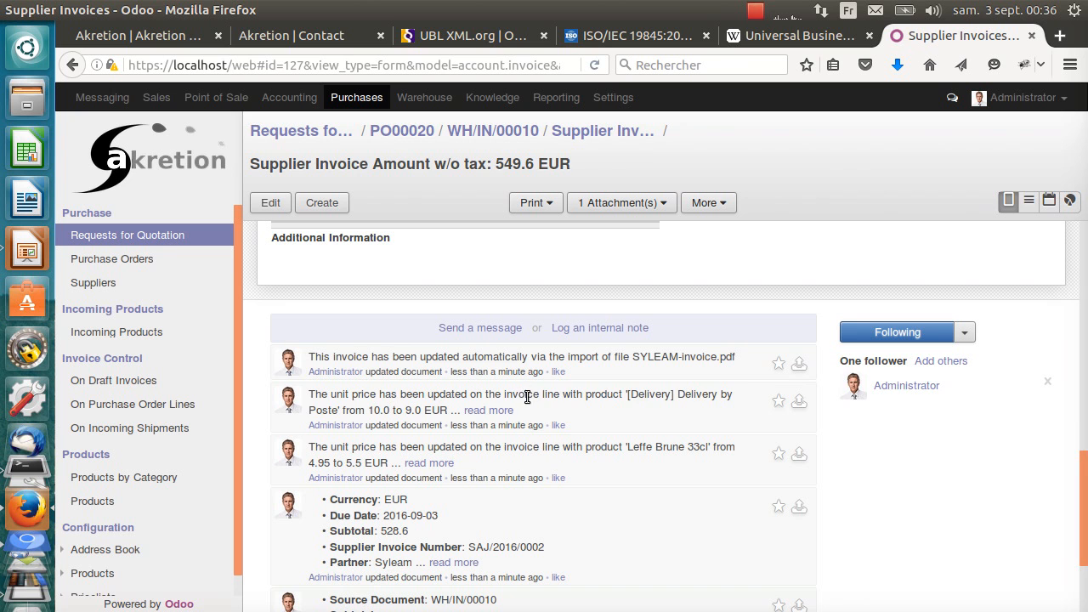
drag(525, 395, 442, 409)
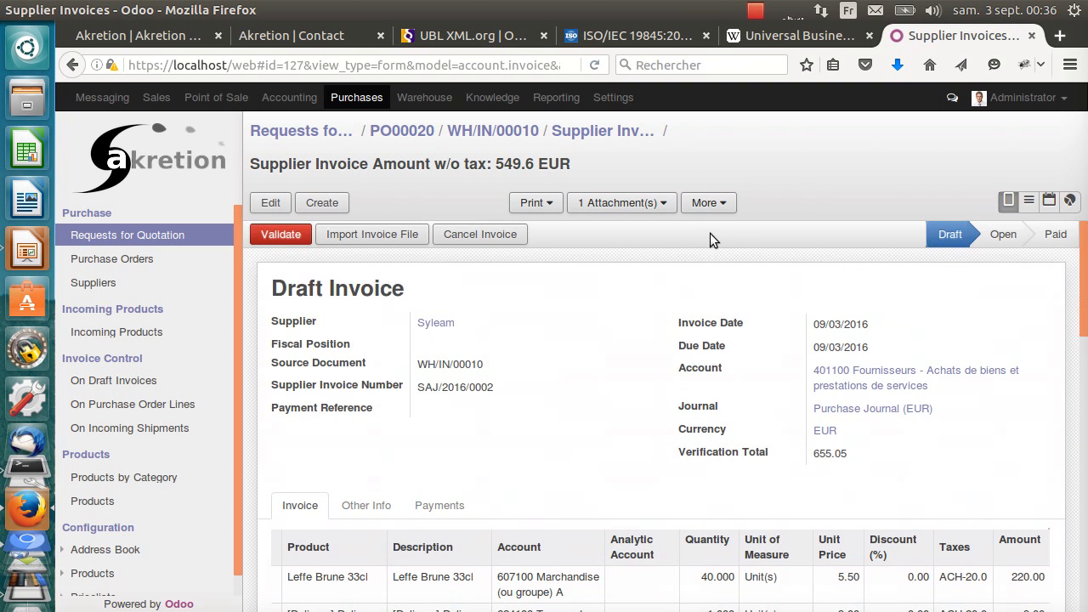
Check the draft against the Syleam PDF and validate it as open invoice EXJ/2016/0001.
click(619, 203)
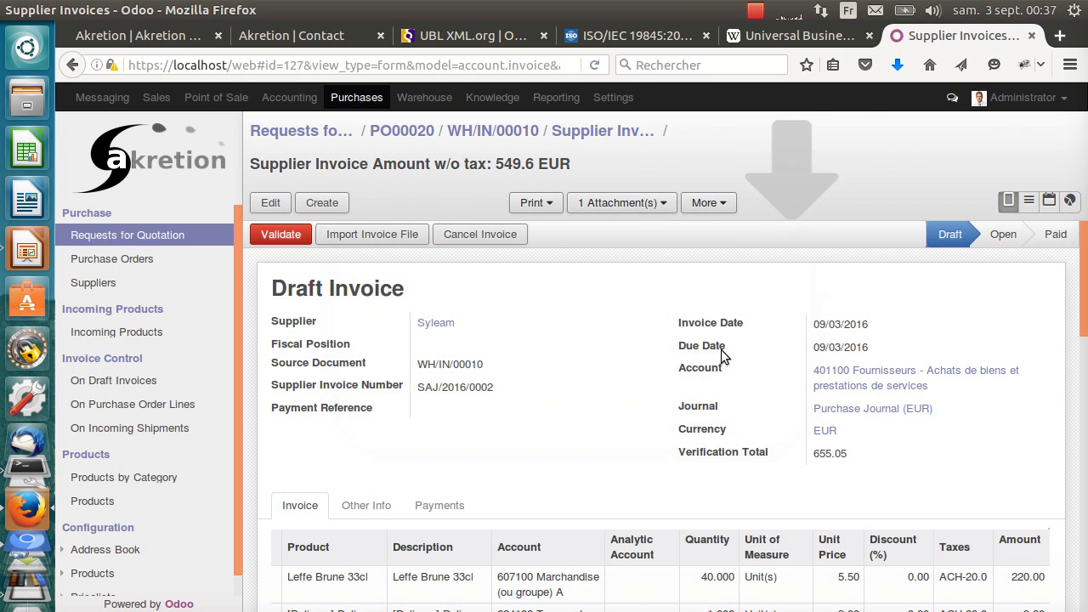
click(621, 202)
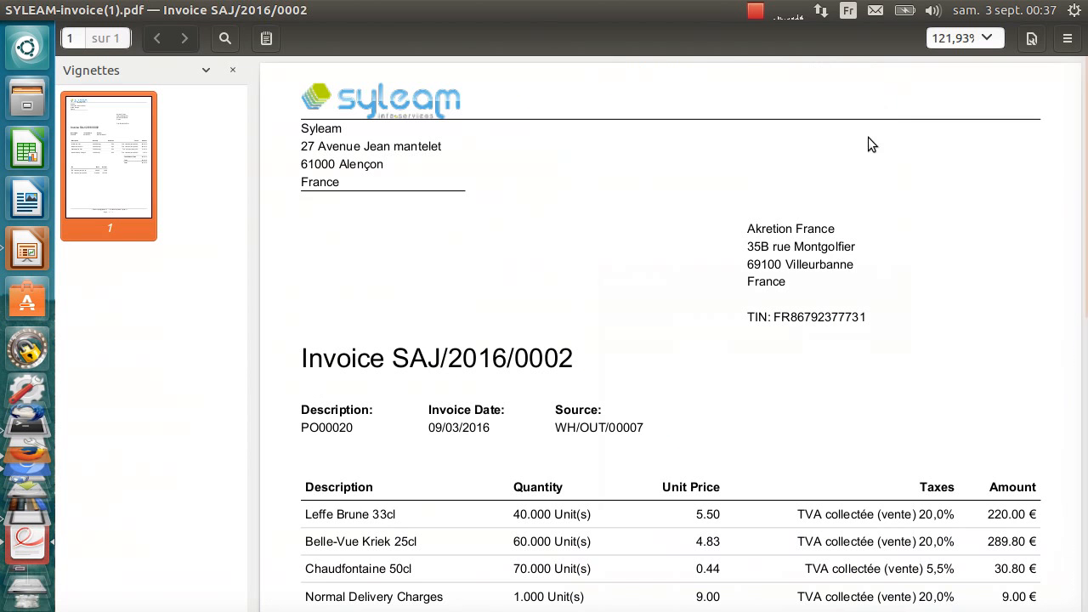
scroll(down, 3)
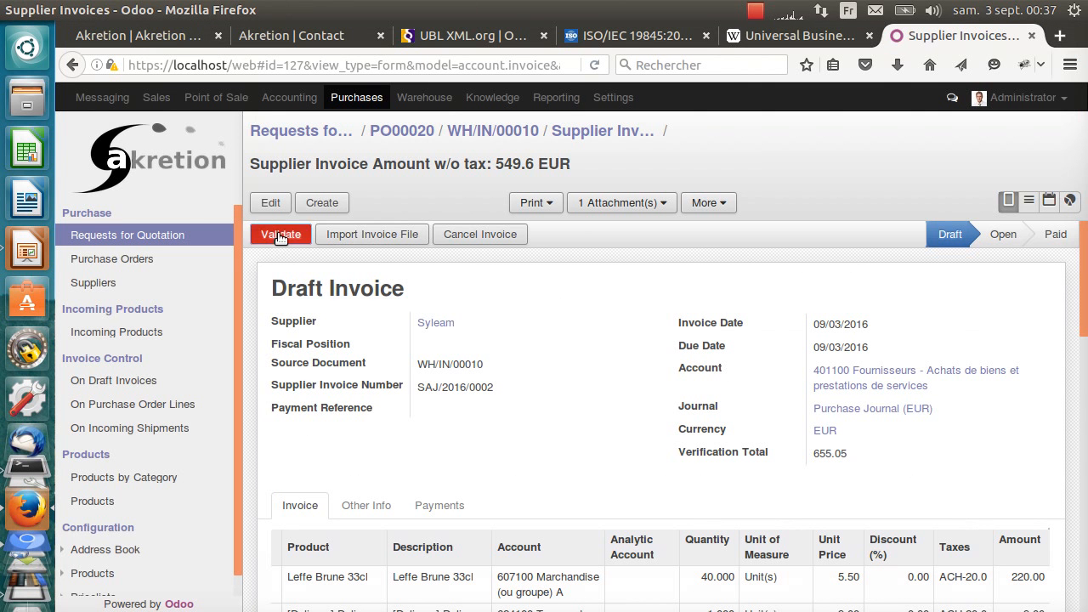
click(281, 235)
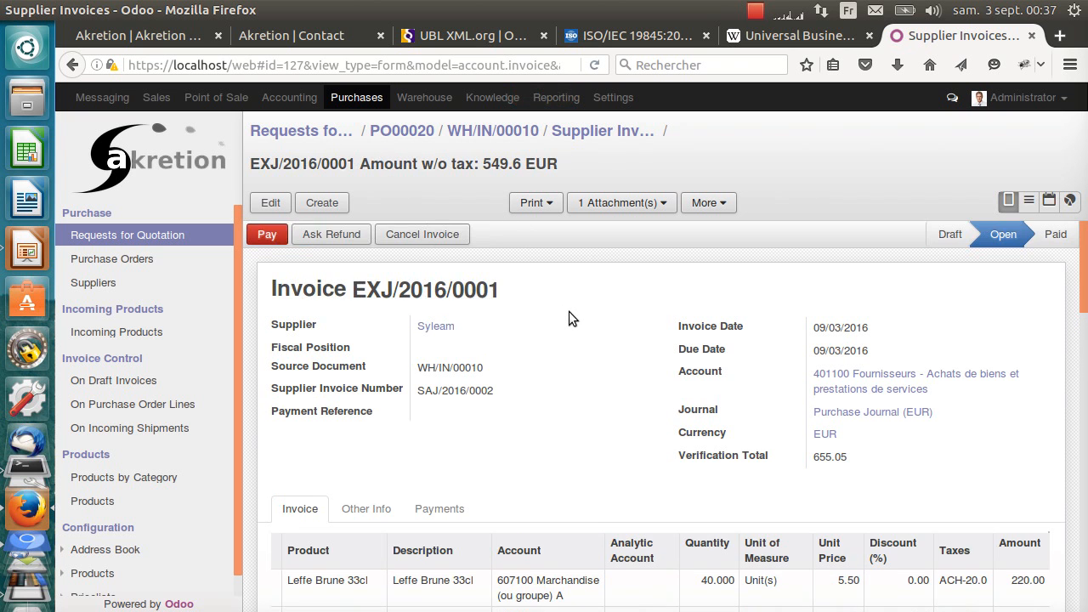
scroll(down, 3)
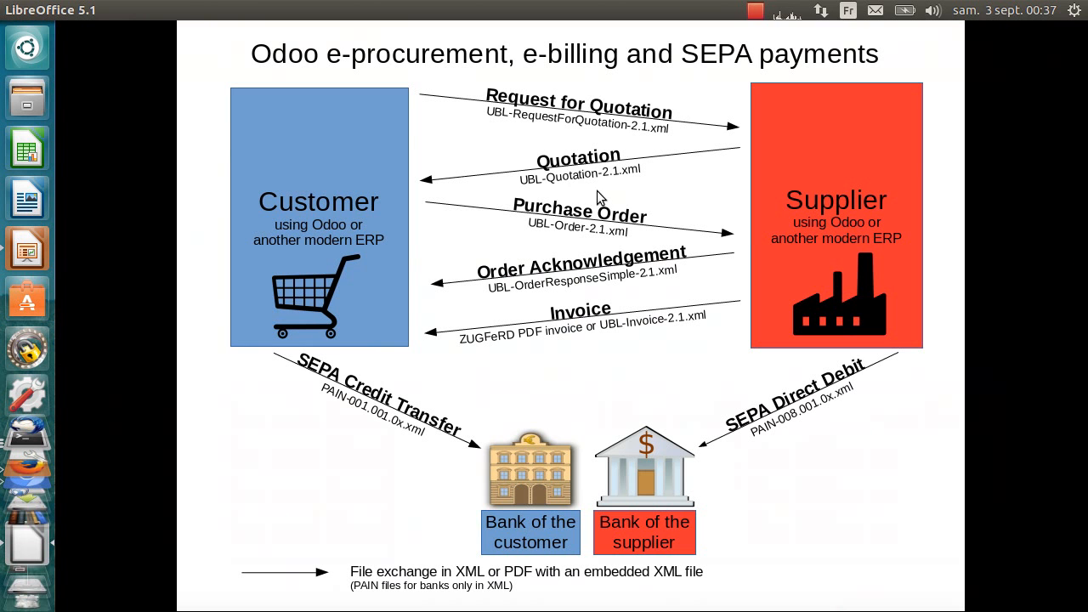
mouse_move(410, 71)
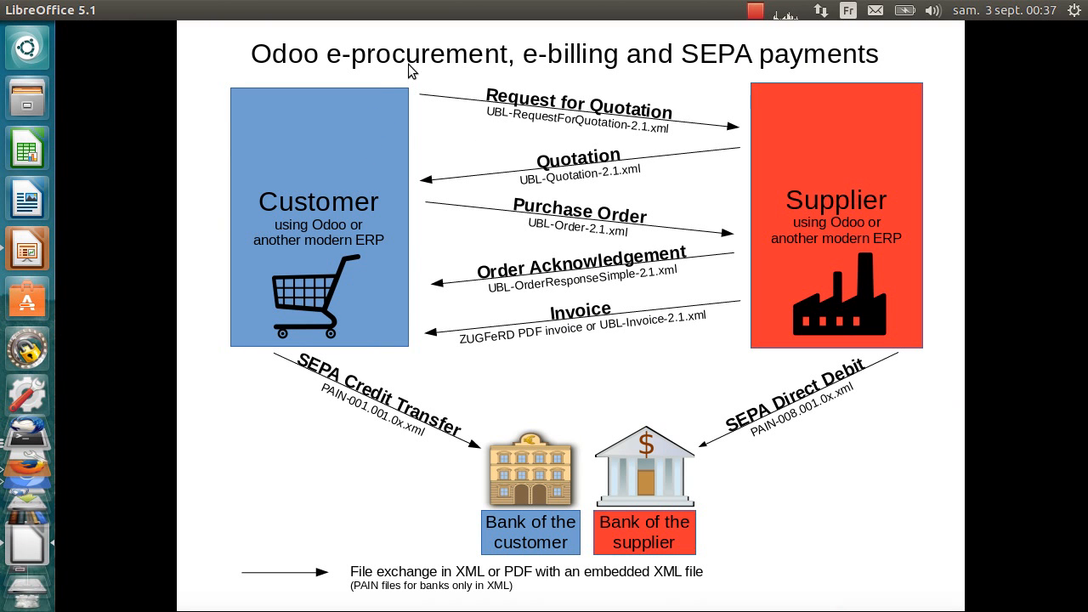
mouse_move(632, 186)
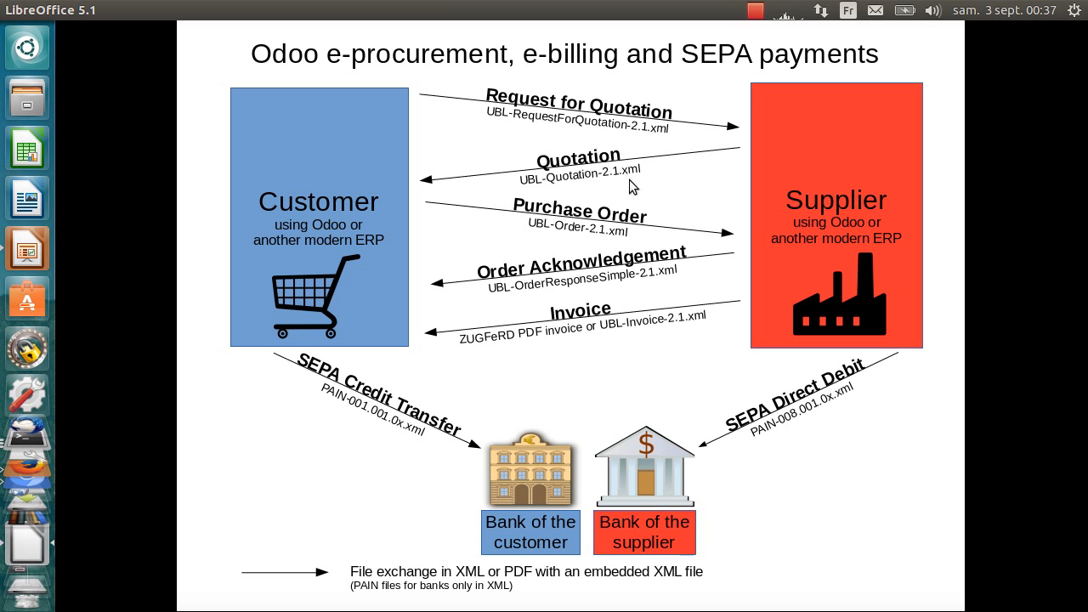
mouse_move(476, 343)
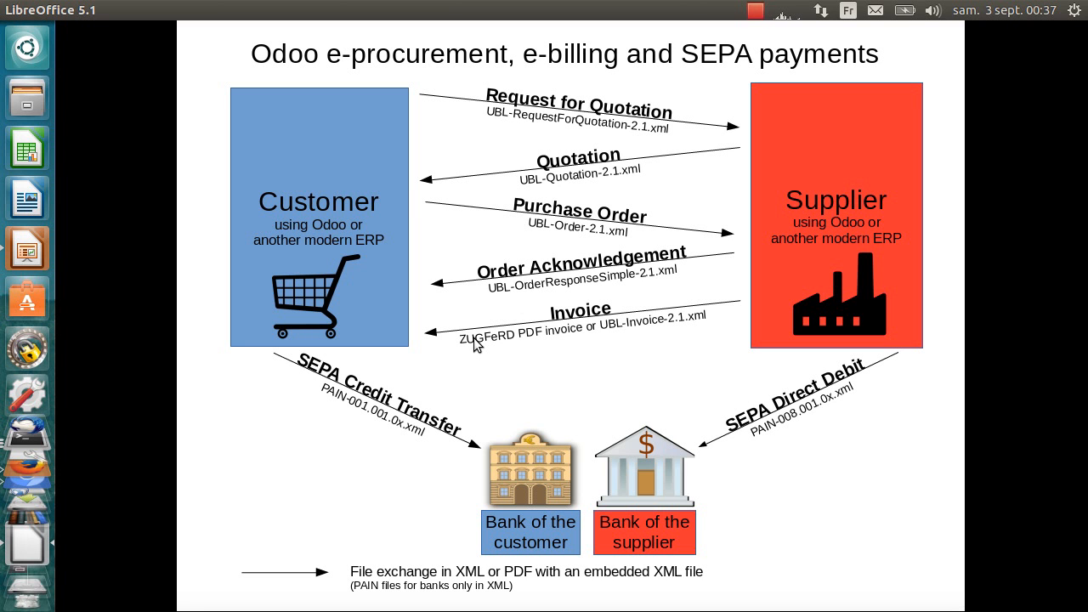
mouse_move(531, 119)
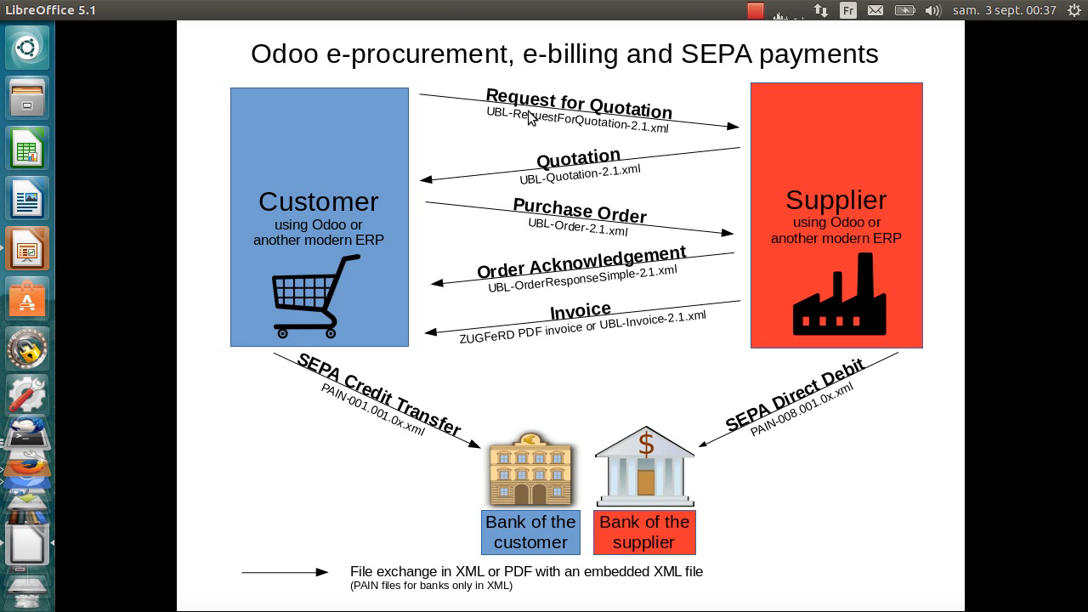
mouse_move(643, 136)
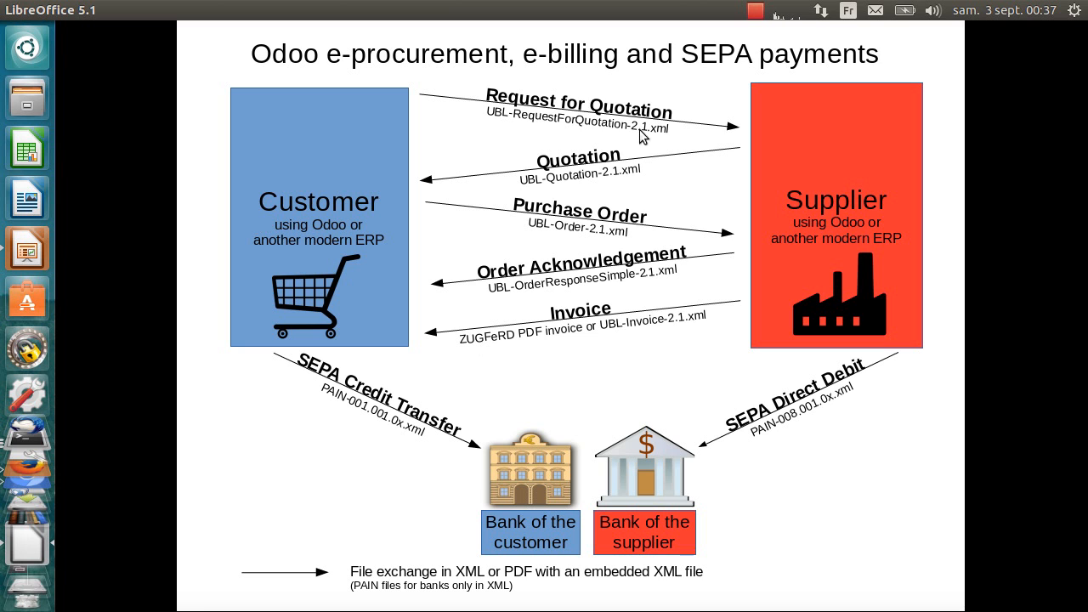
mouse_move(502, 344)
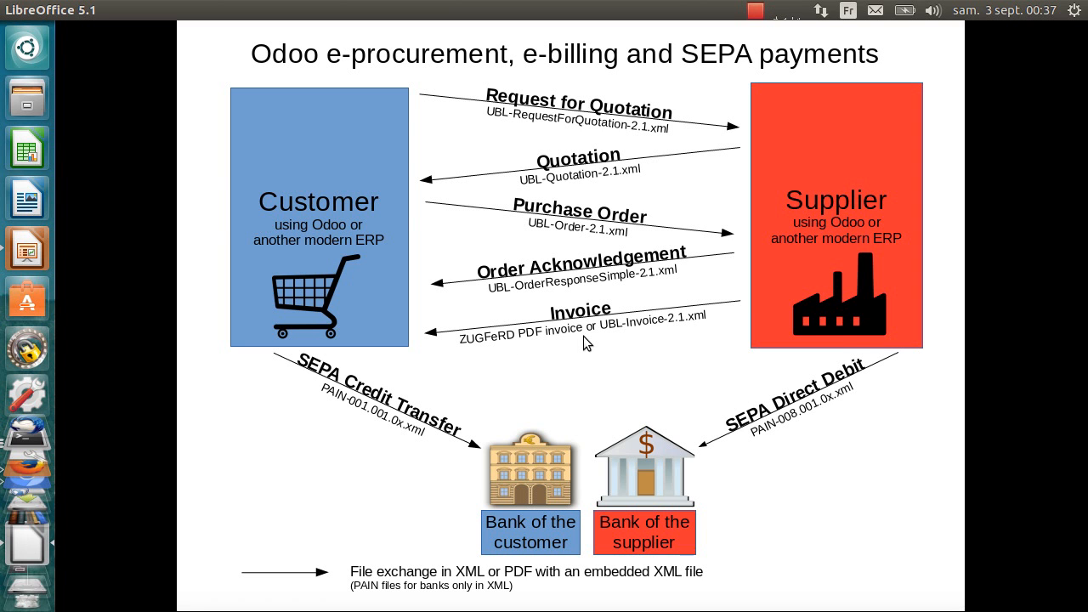
mouse_move(631, 340)
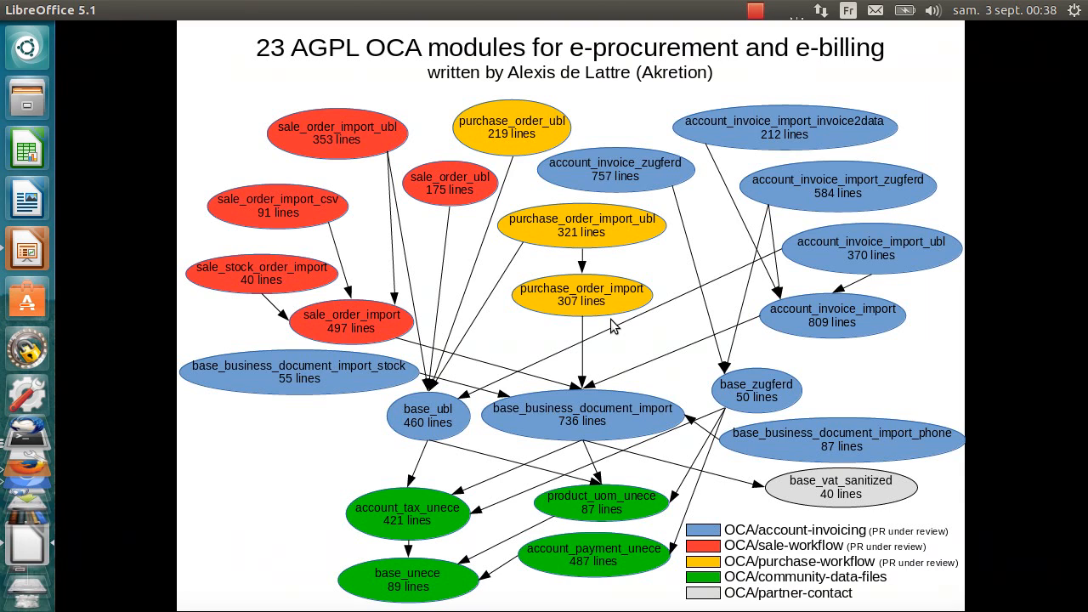
mouse_move(394, 189)
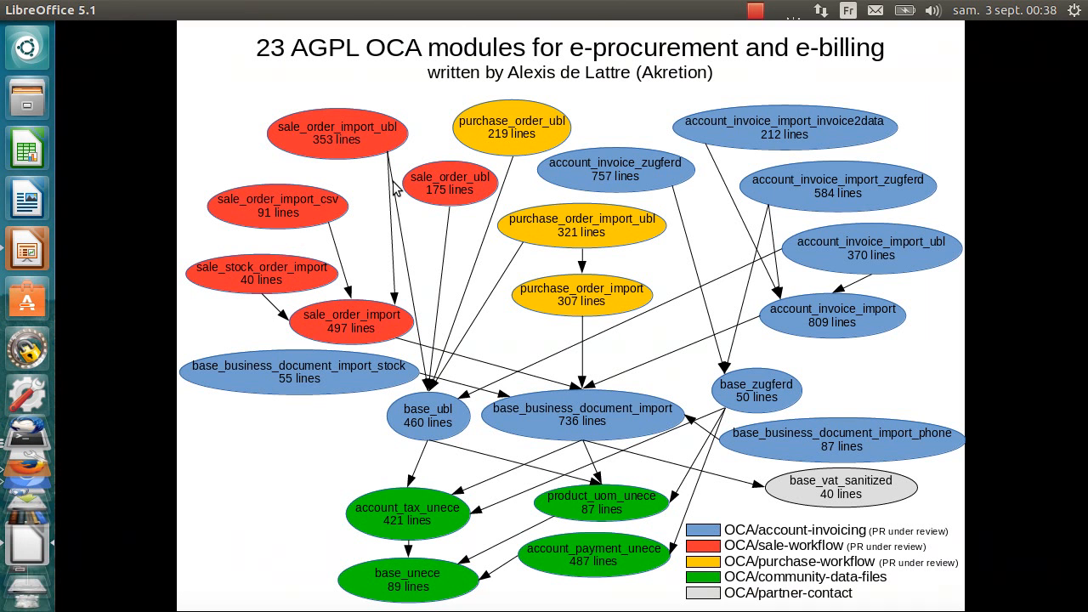
mouse_move(292, 53)
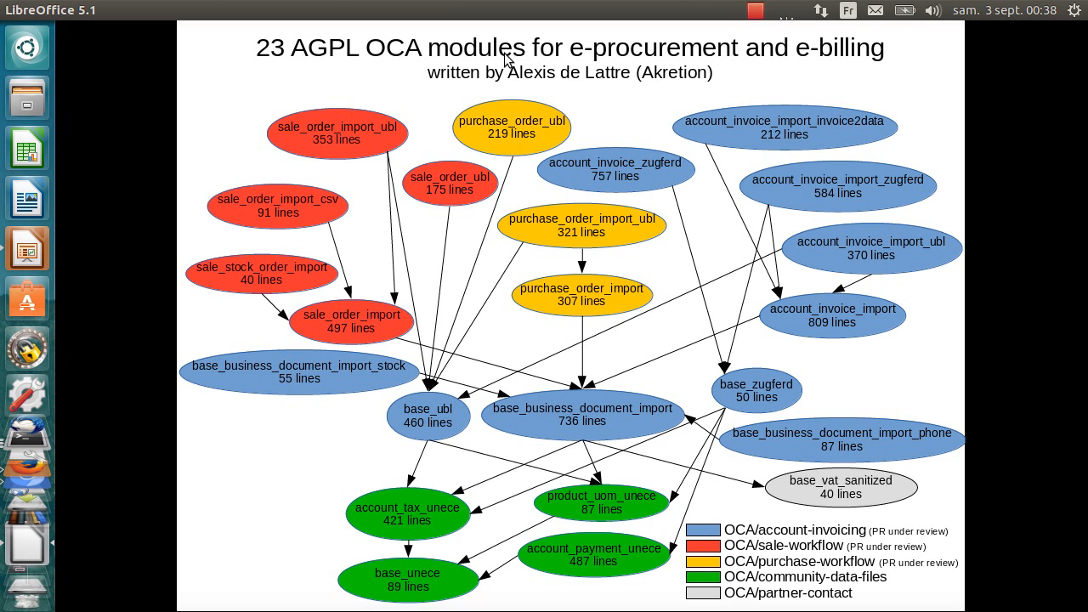
mouse_move(843, 578)
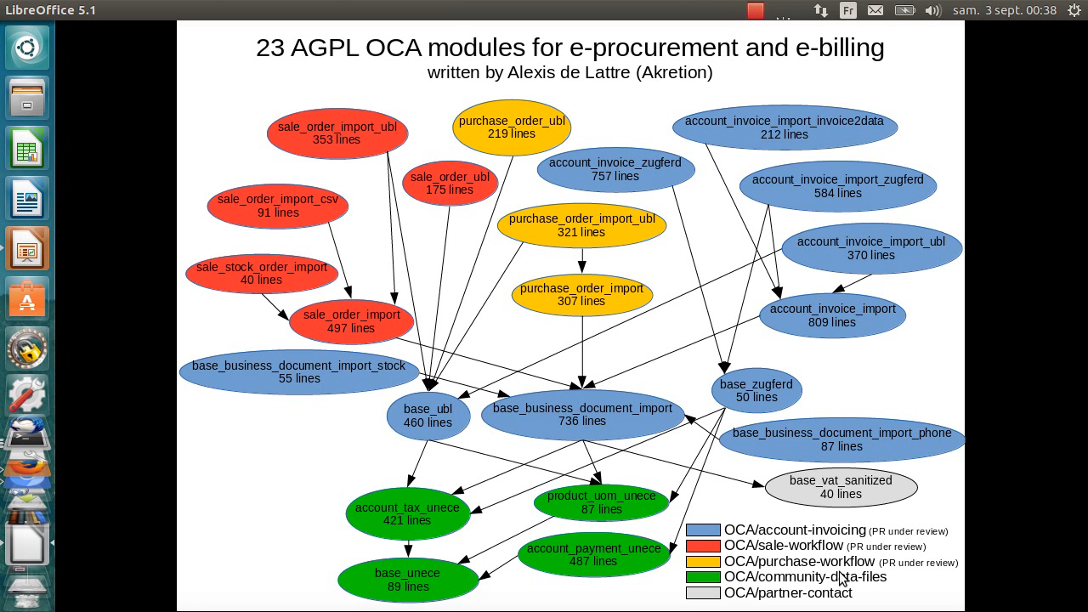
mouse_move(374, 61)
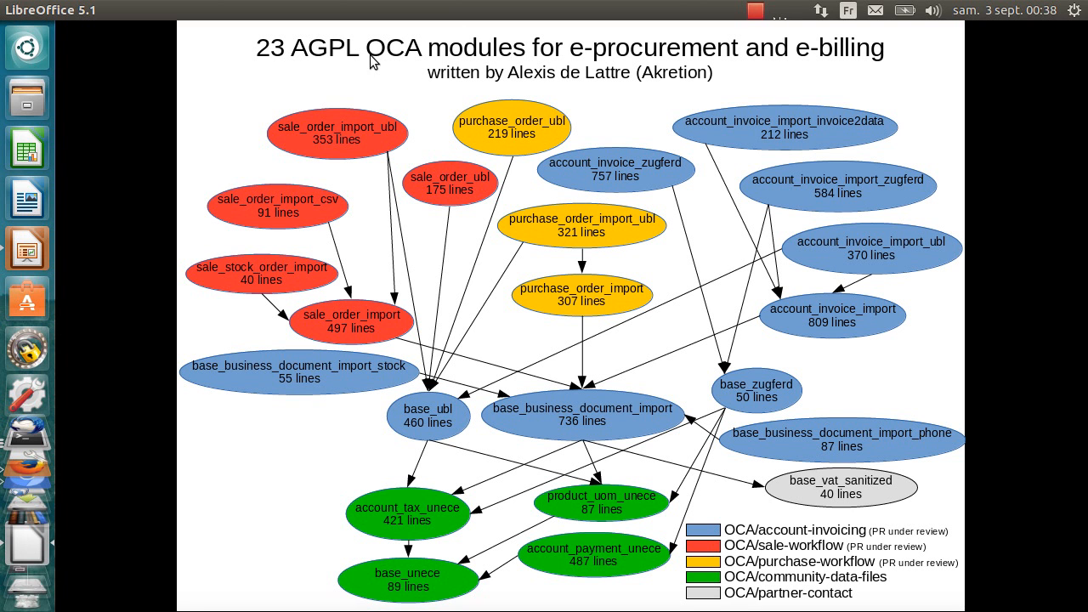
mouse_move(881, 543)
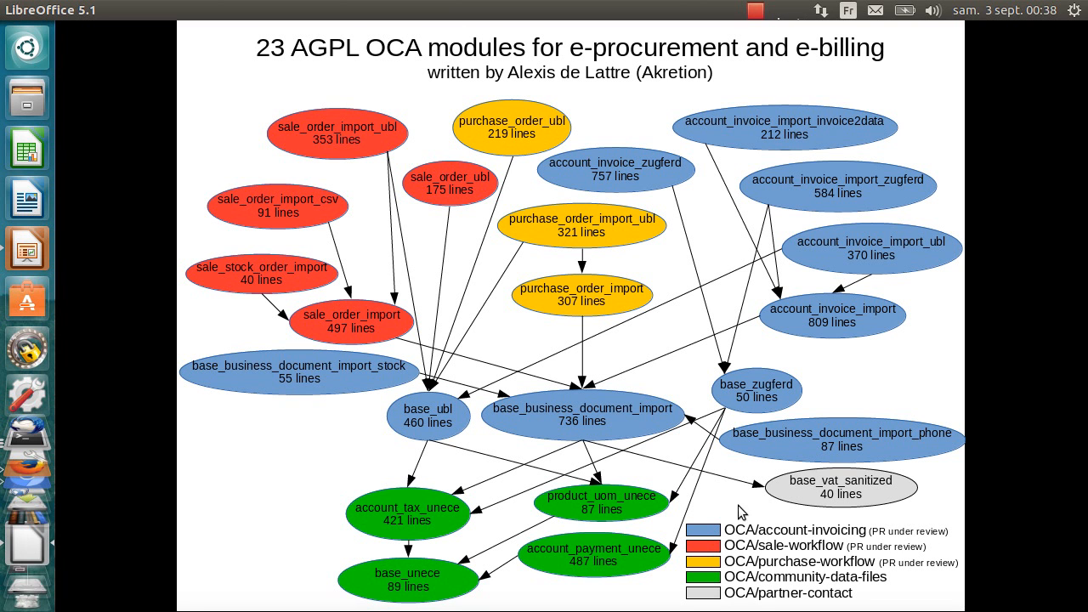
mouse_move(715, 565)
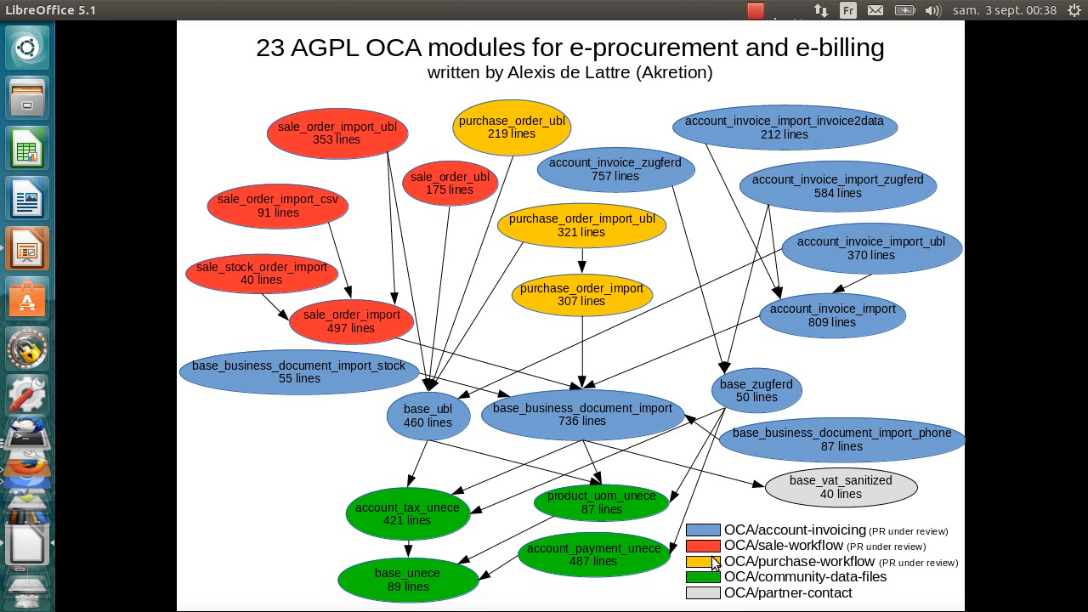
mouse_move(497, 510)
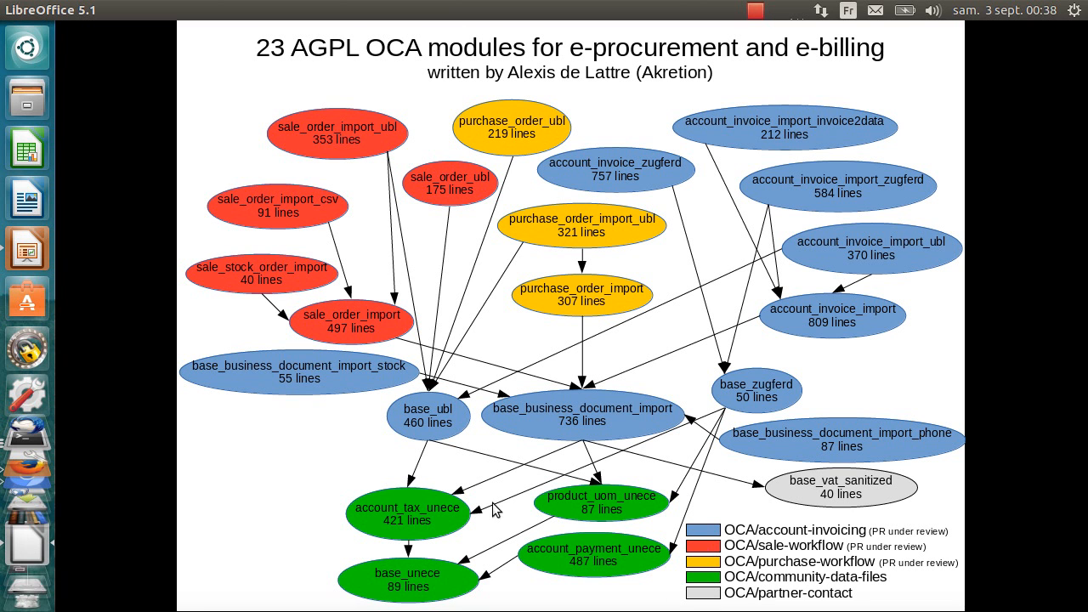
mouse_move(280, 377)
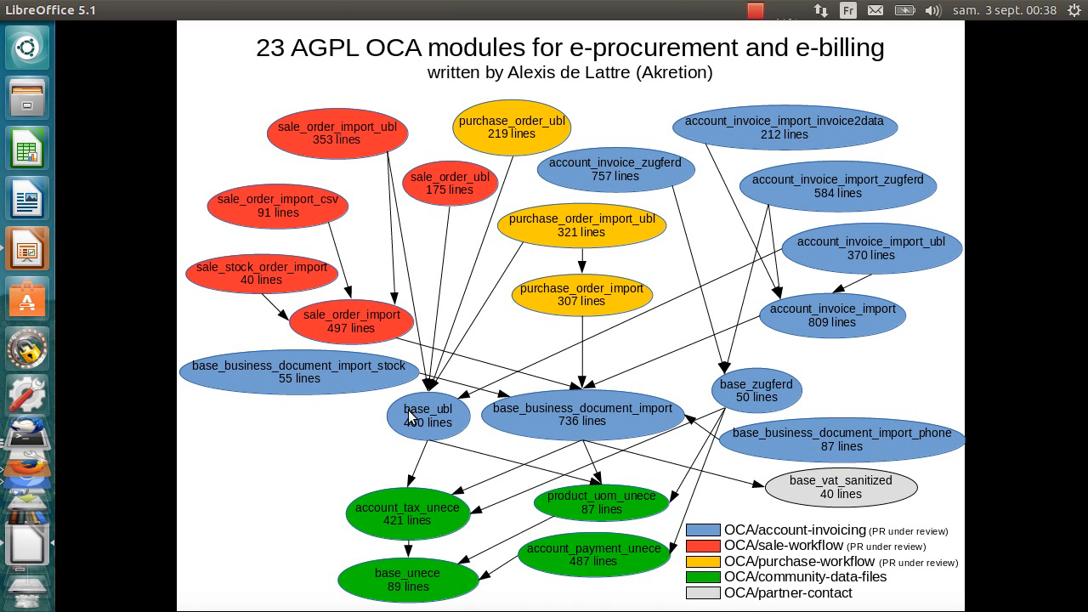
mouse_move(462, 221)
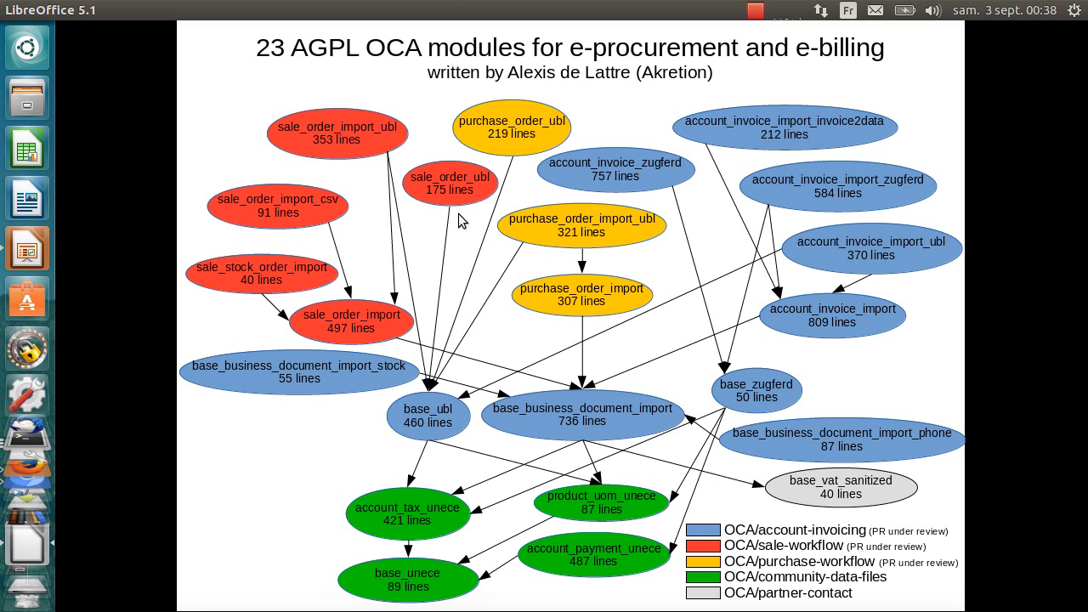
mouse_move(759, 408)
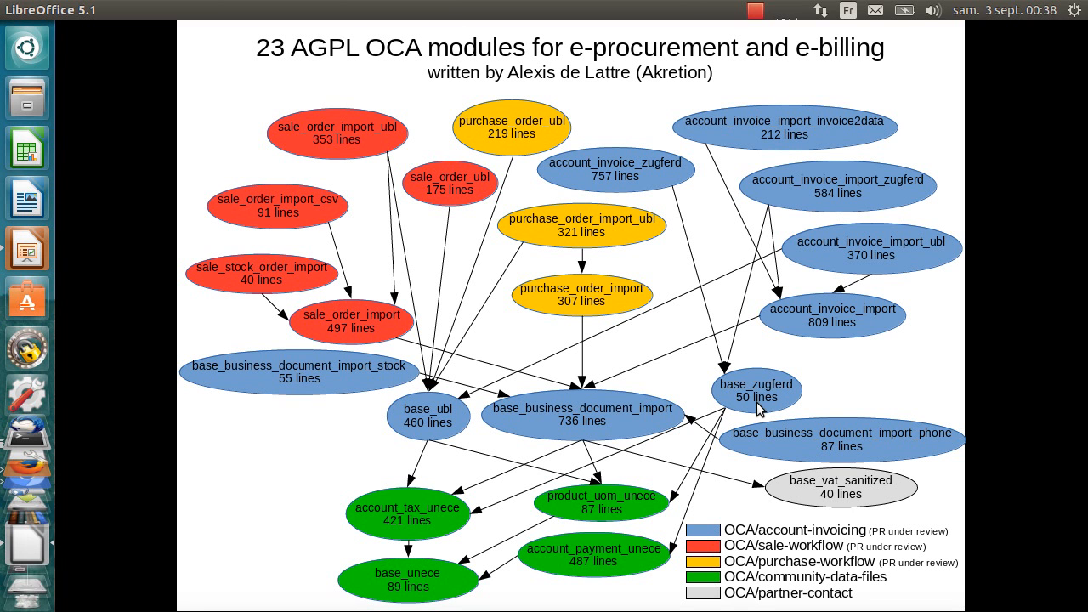
mouse_move(478, 408)
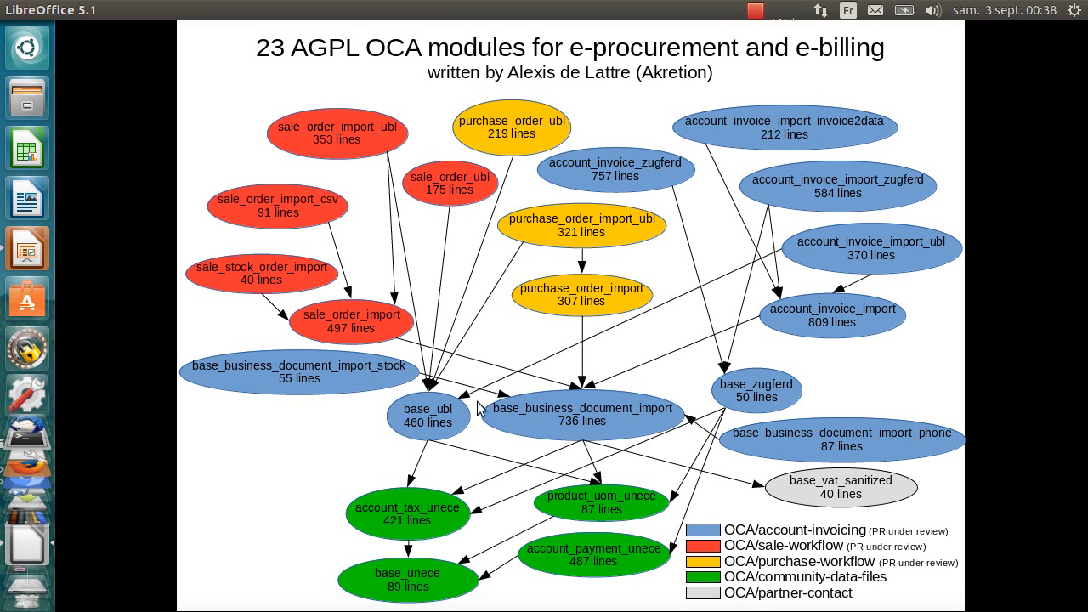
mouse_move(508, 441)
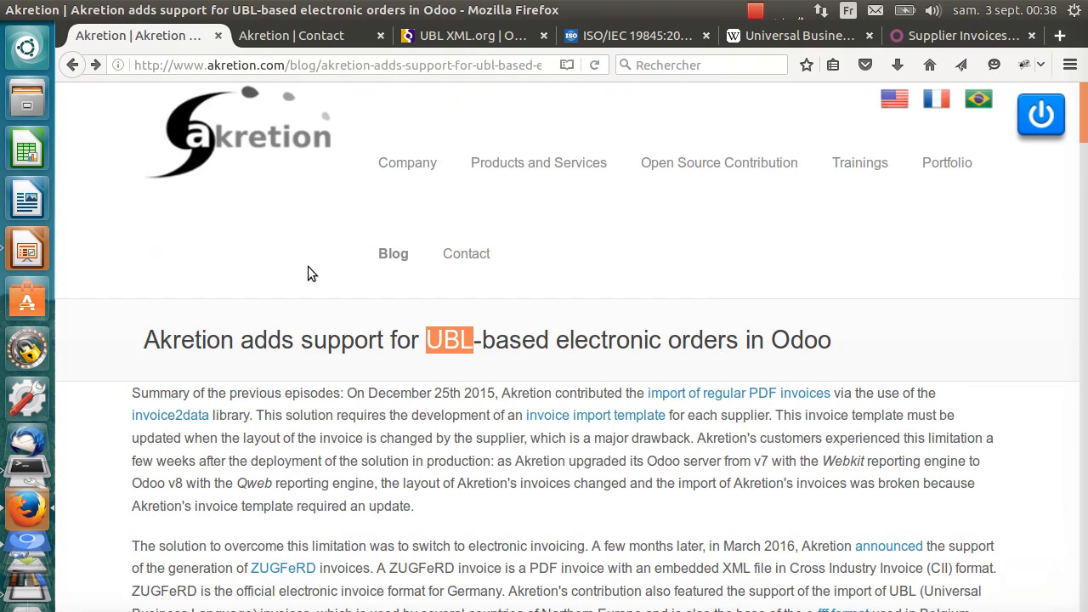
Follow the blog's account invoicing link to GitHub pull request #122 in OCA/account-invoicing.
scroll(down, 3)
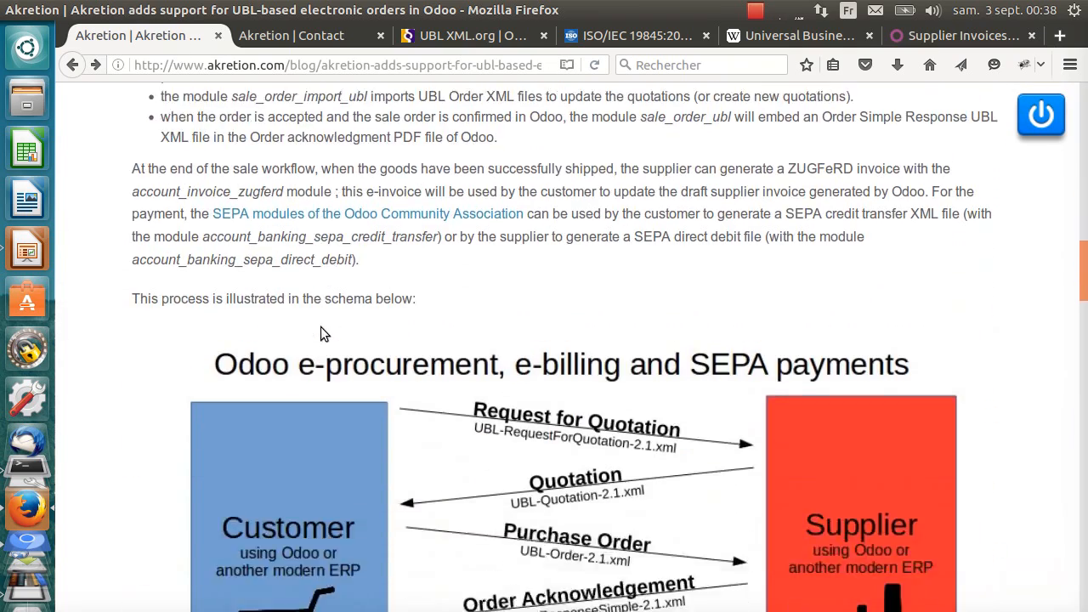
scroll(down, 3)
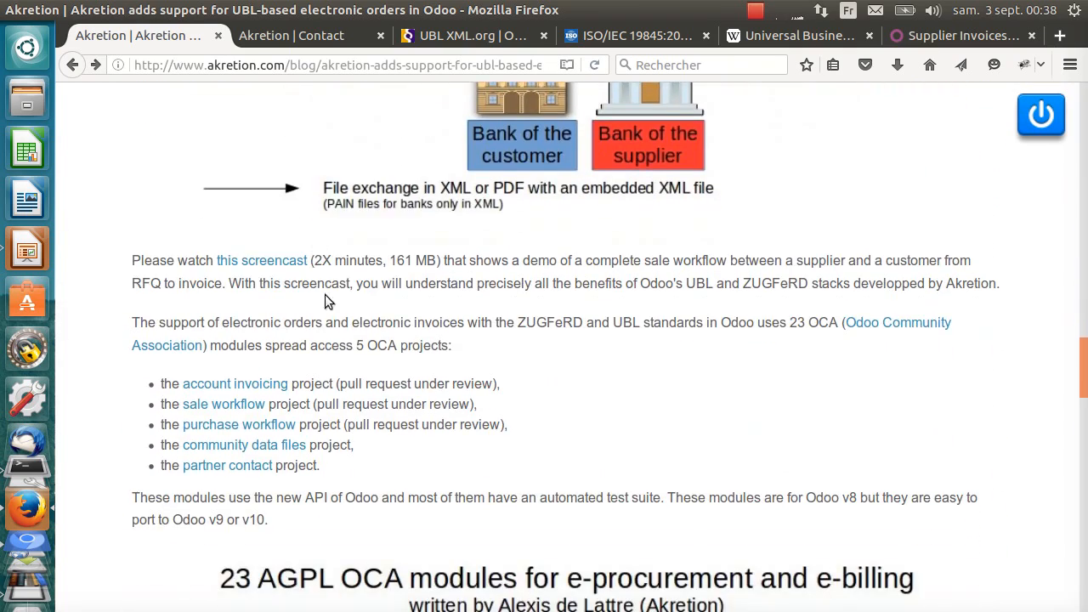
mouse_move(235, 385)
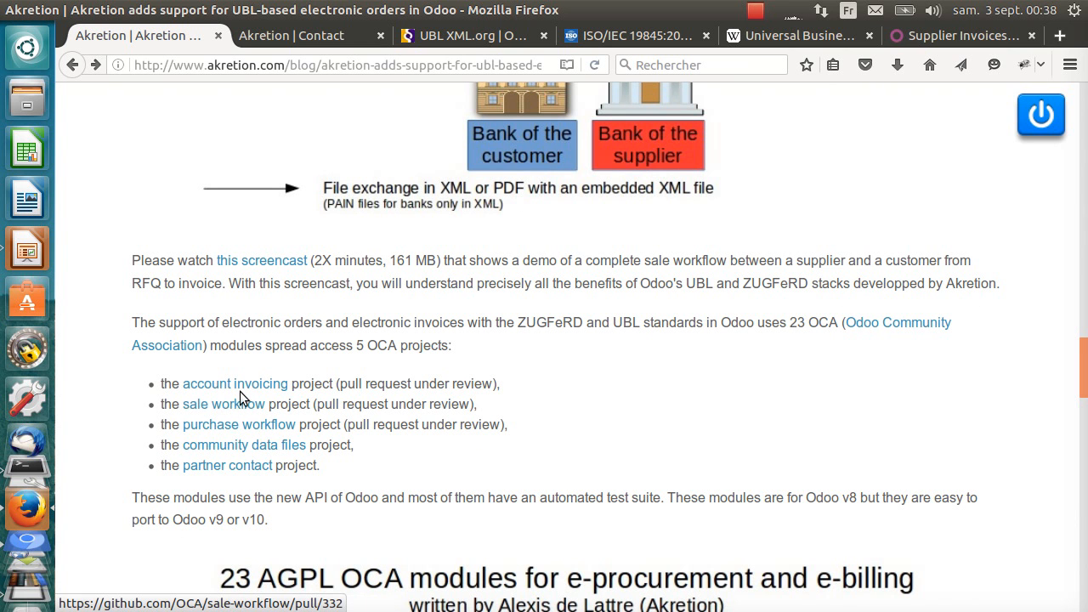
click(235, 384)
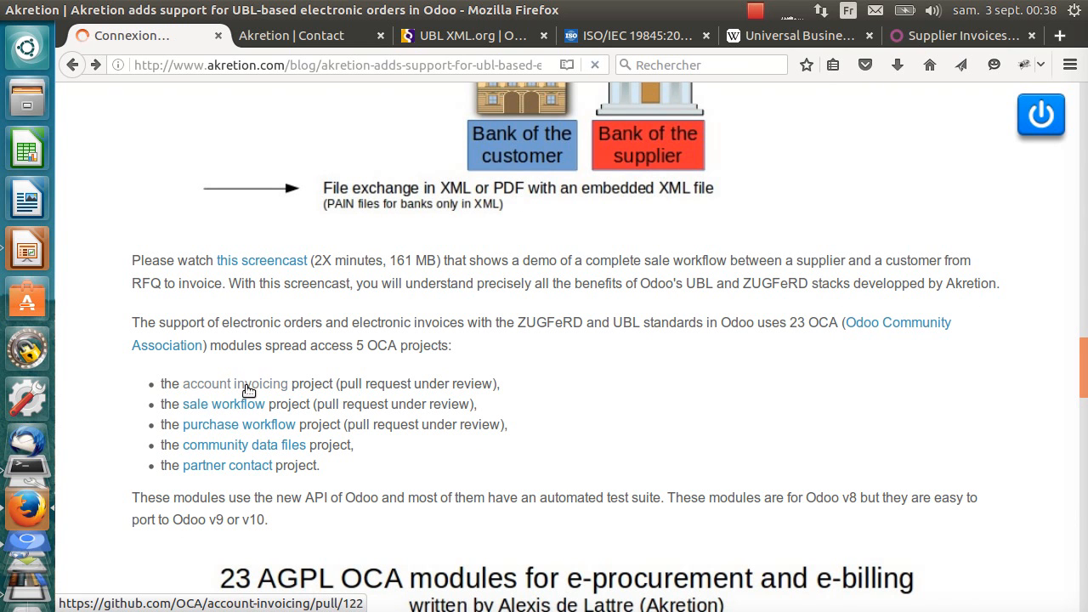
click(235, 384)
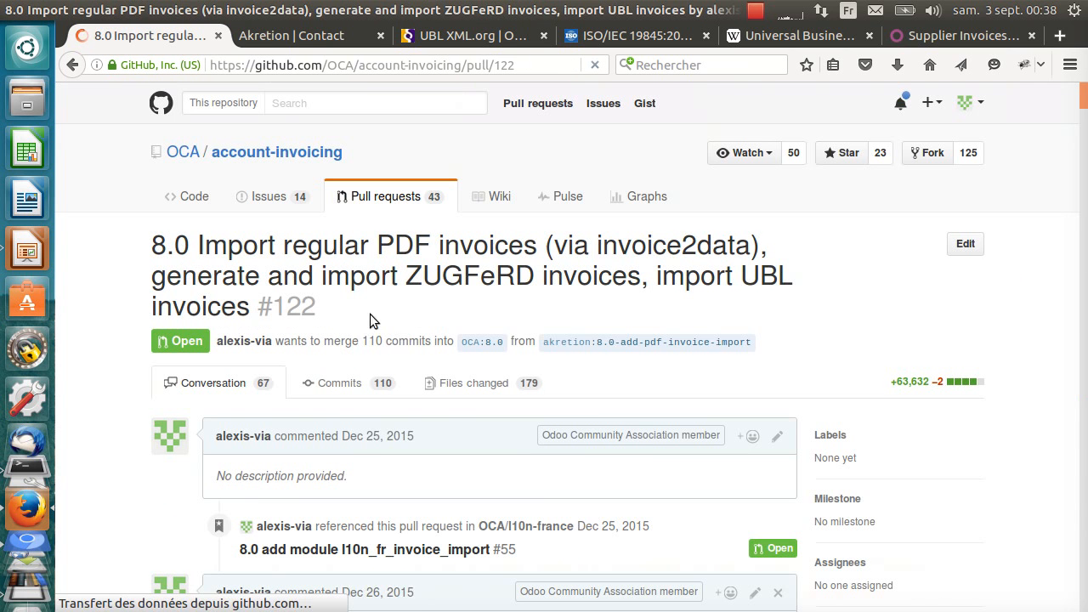